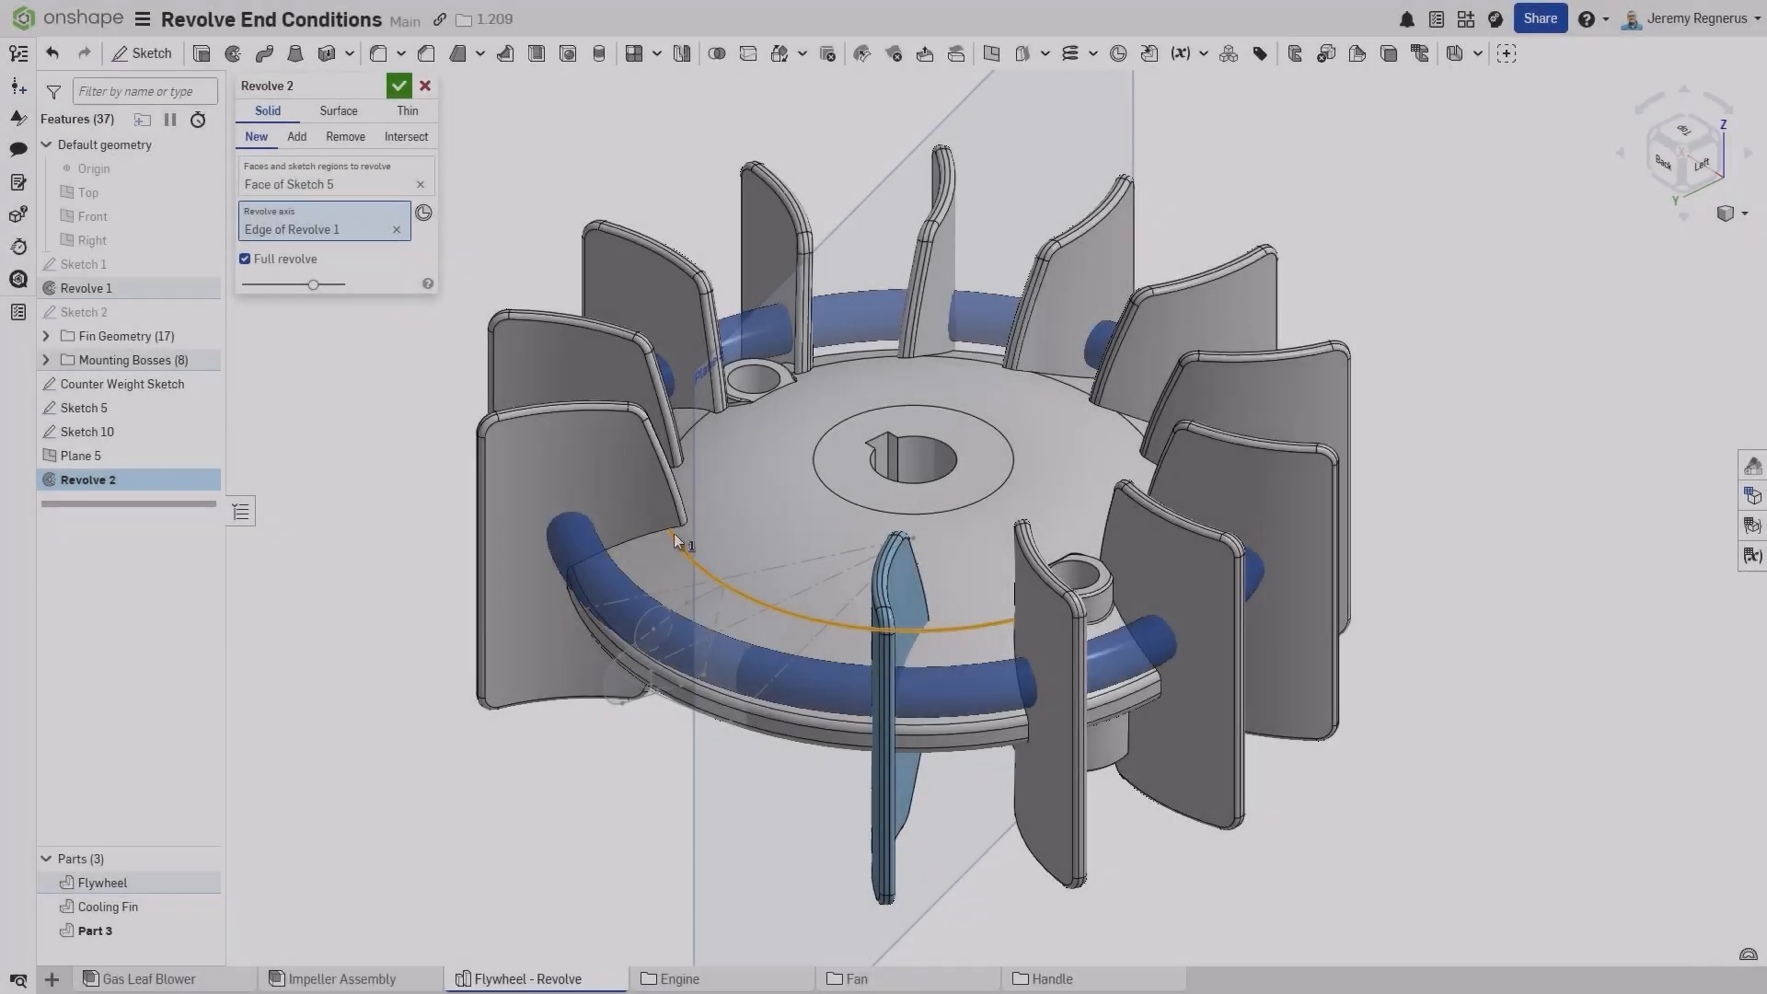
- Make Revolve 2 a partial revolve that ends Up to next instead of a full revolve
left_click(245, 259)
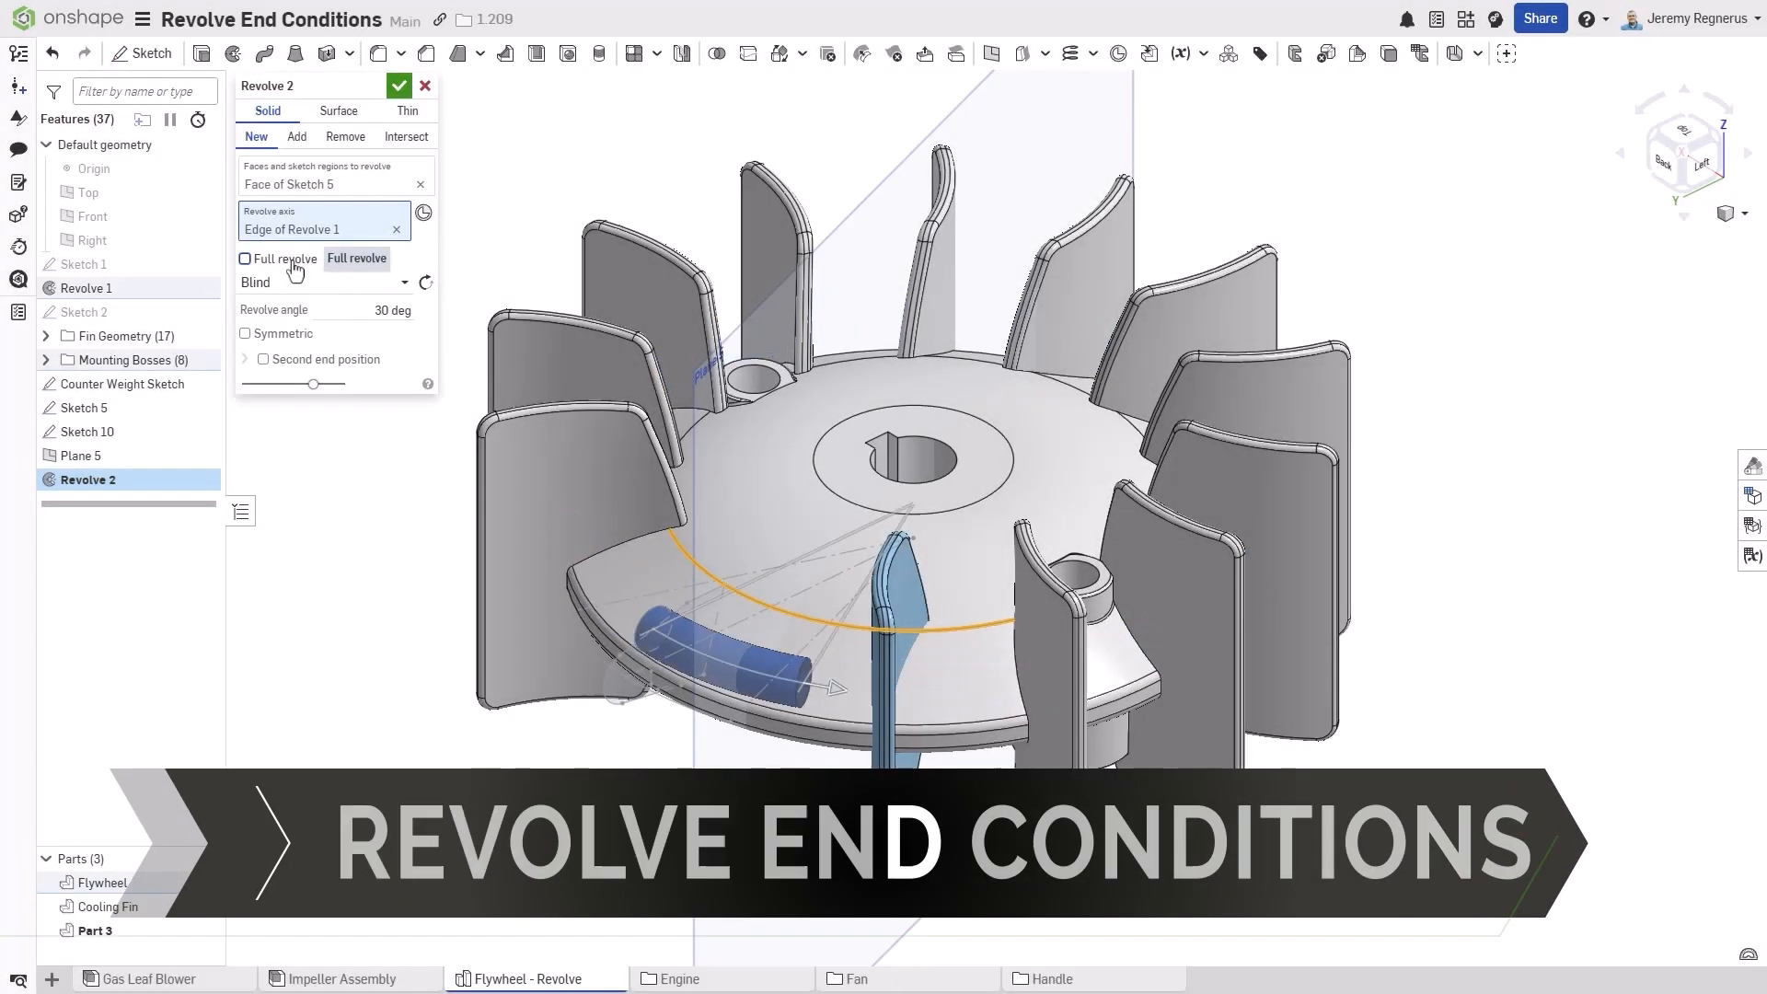
left_click(315, 282)
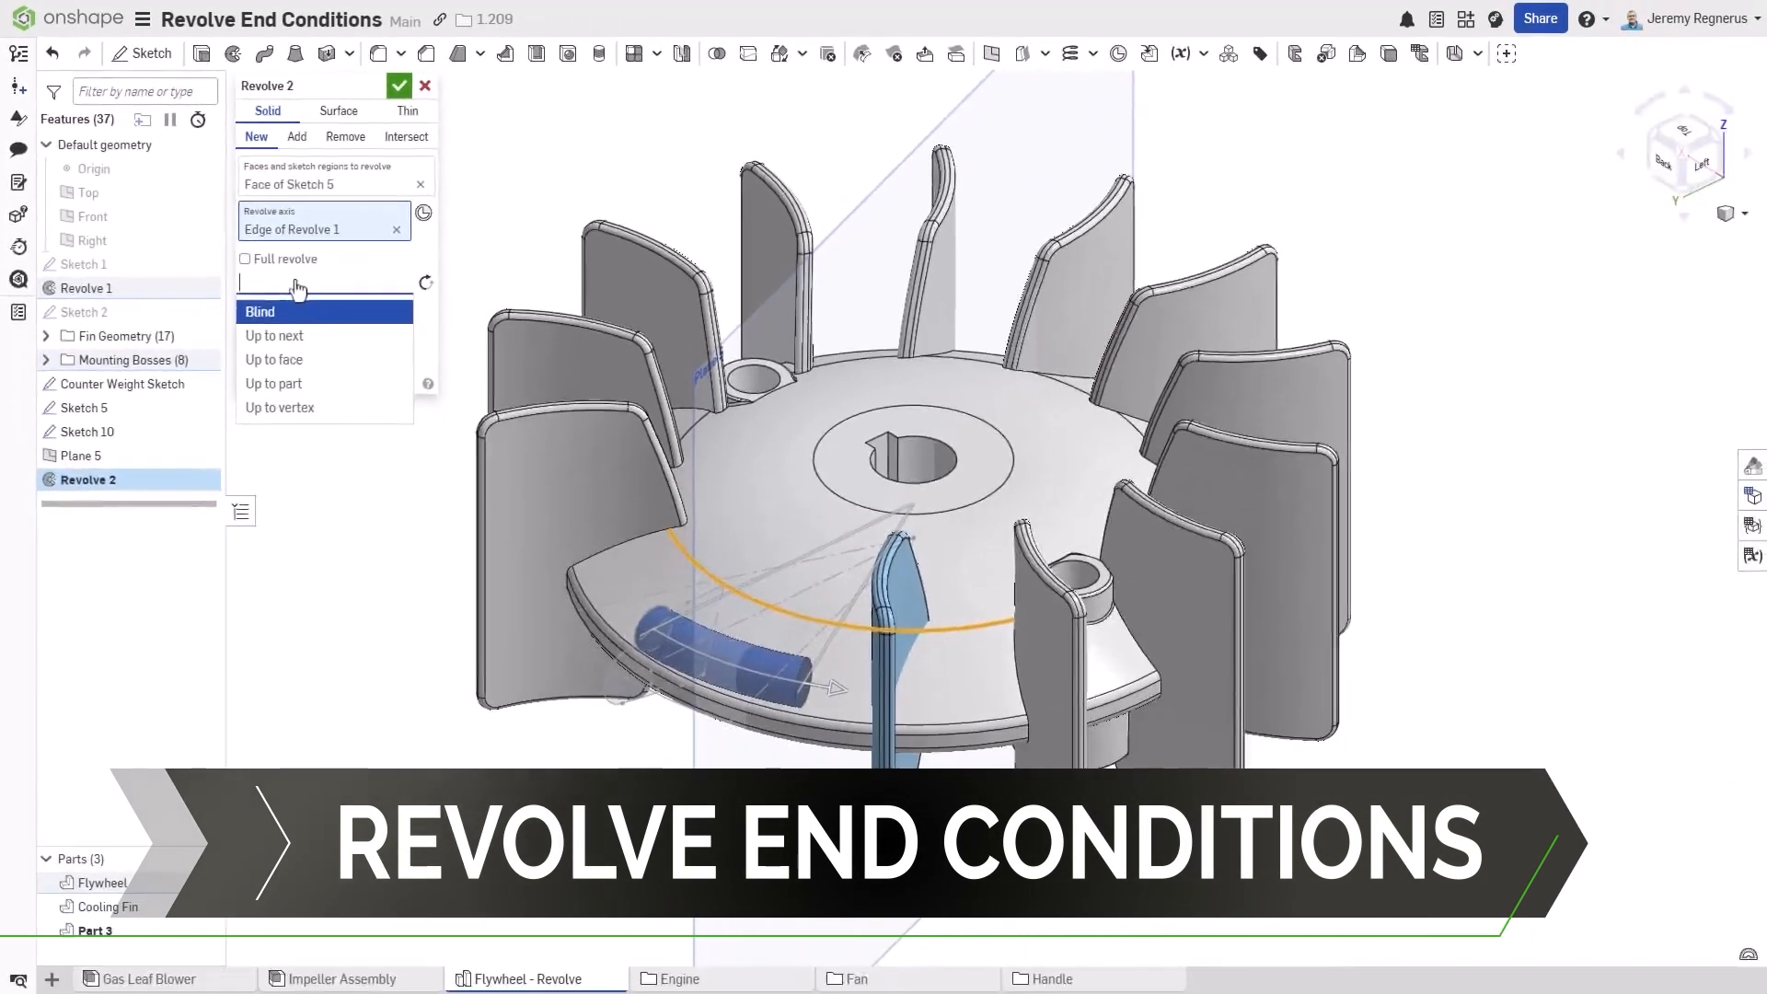
left_click(274, 335)
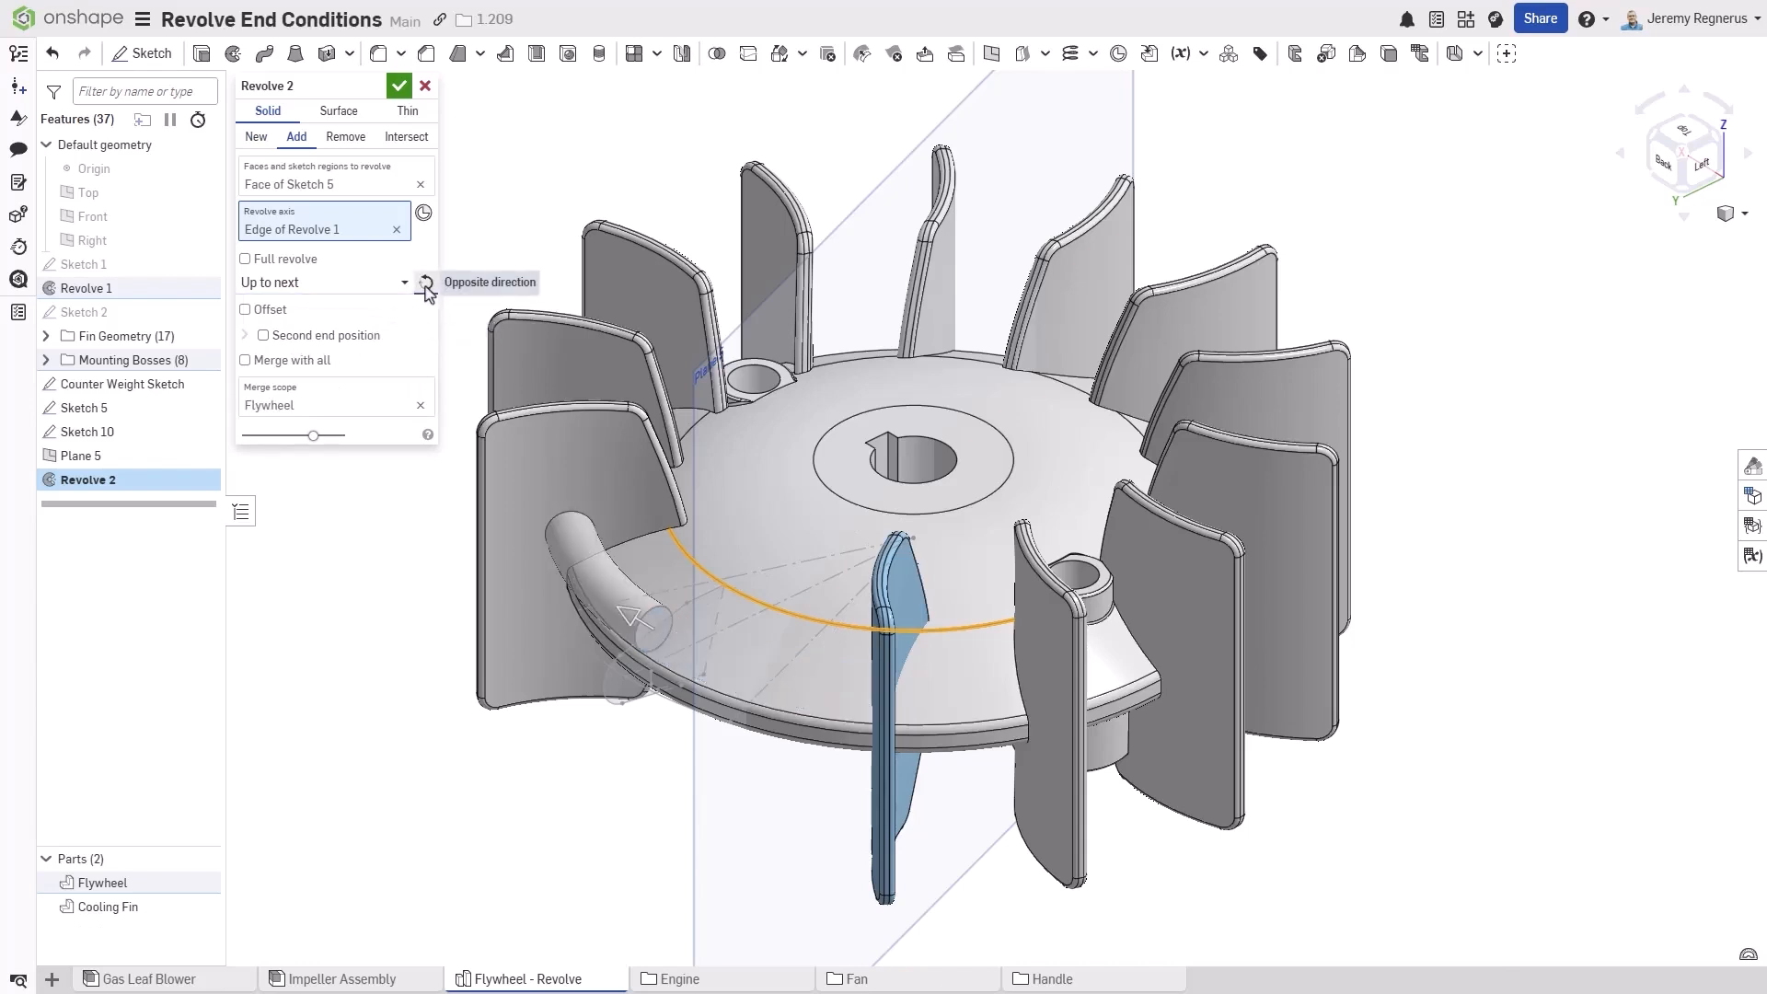
- Enable a second end position on Revolve 2 and choose how it is bounded
left_click(245, 335)
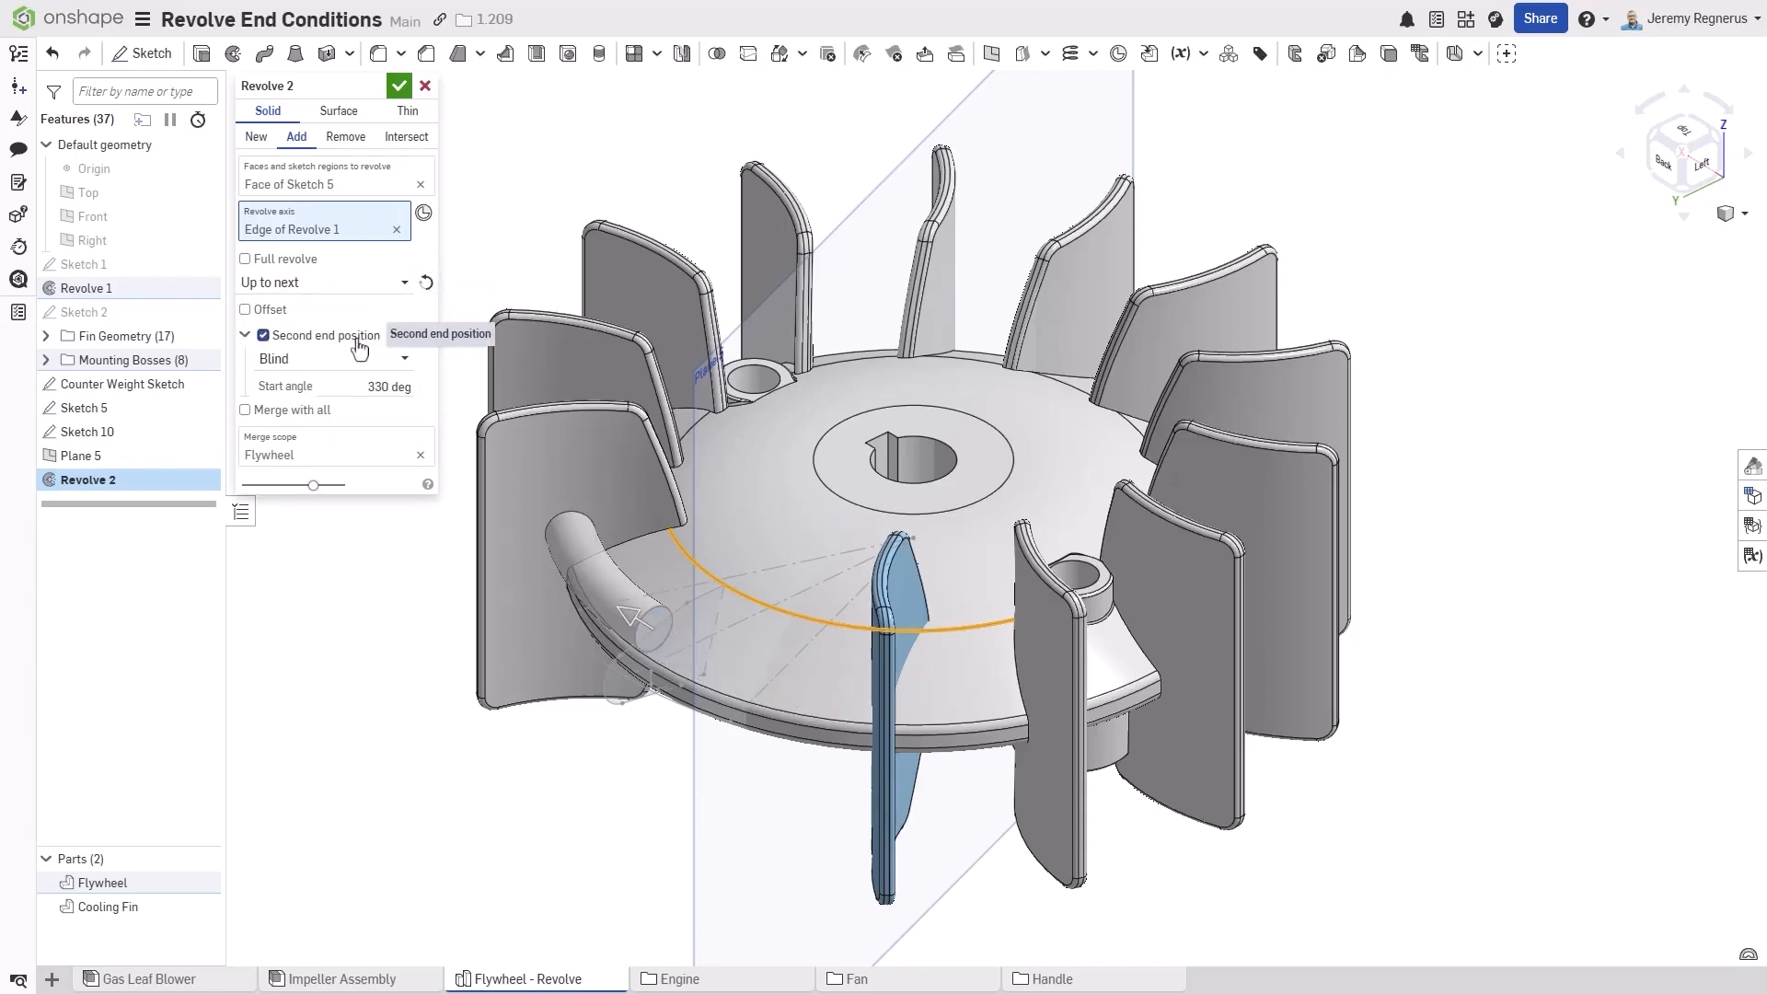
left_click(334, 359)
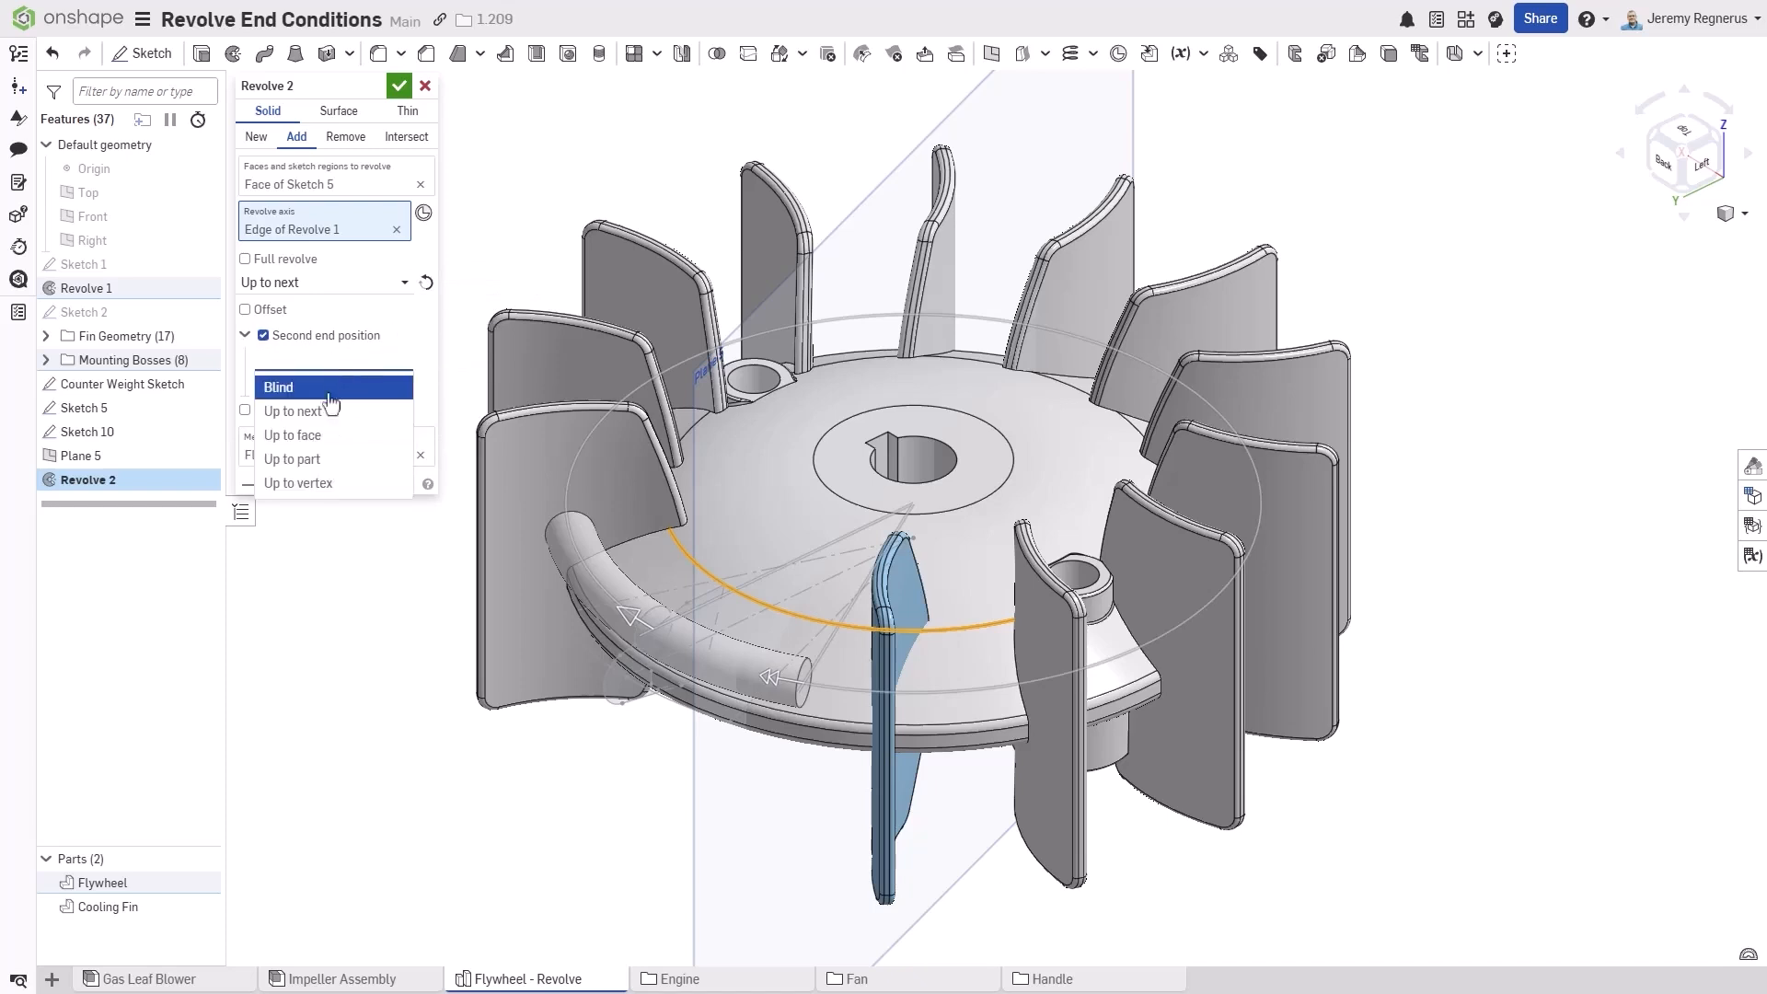
left_click(292, 459)
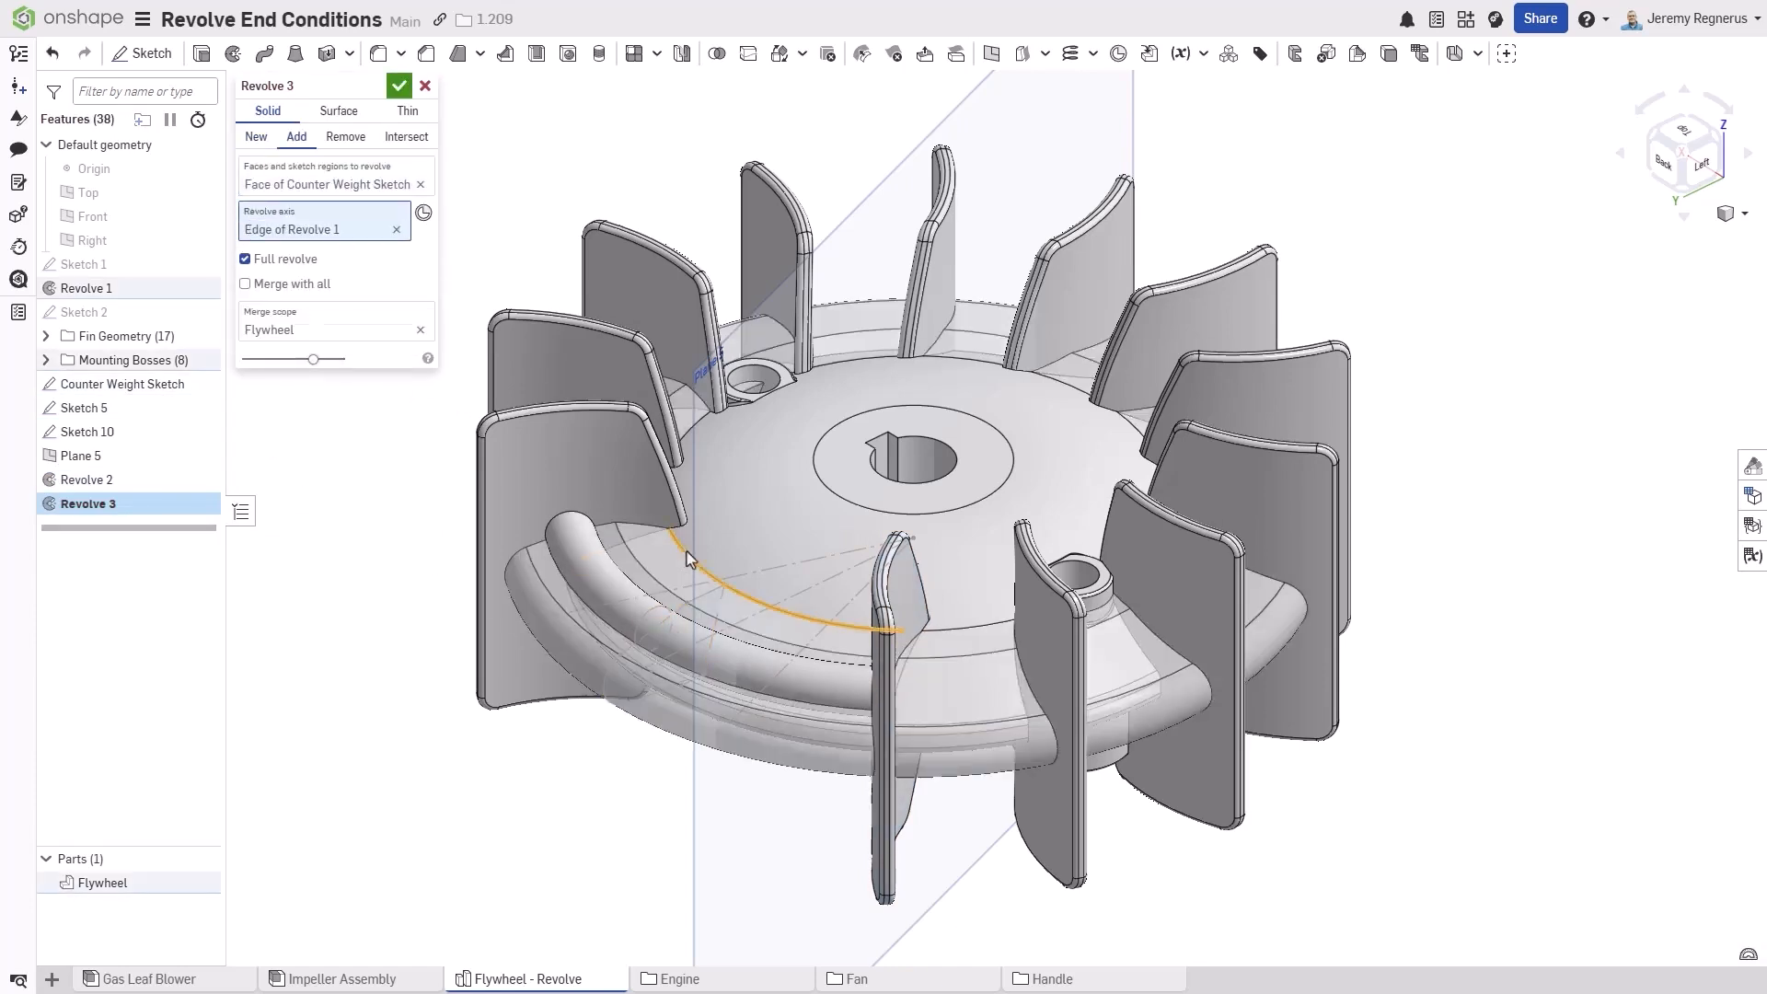
- Make Revolve 3 partial, ending Up to vertex at a fin corner
left_click(244, 259)
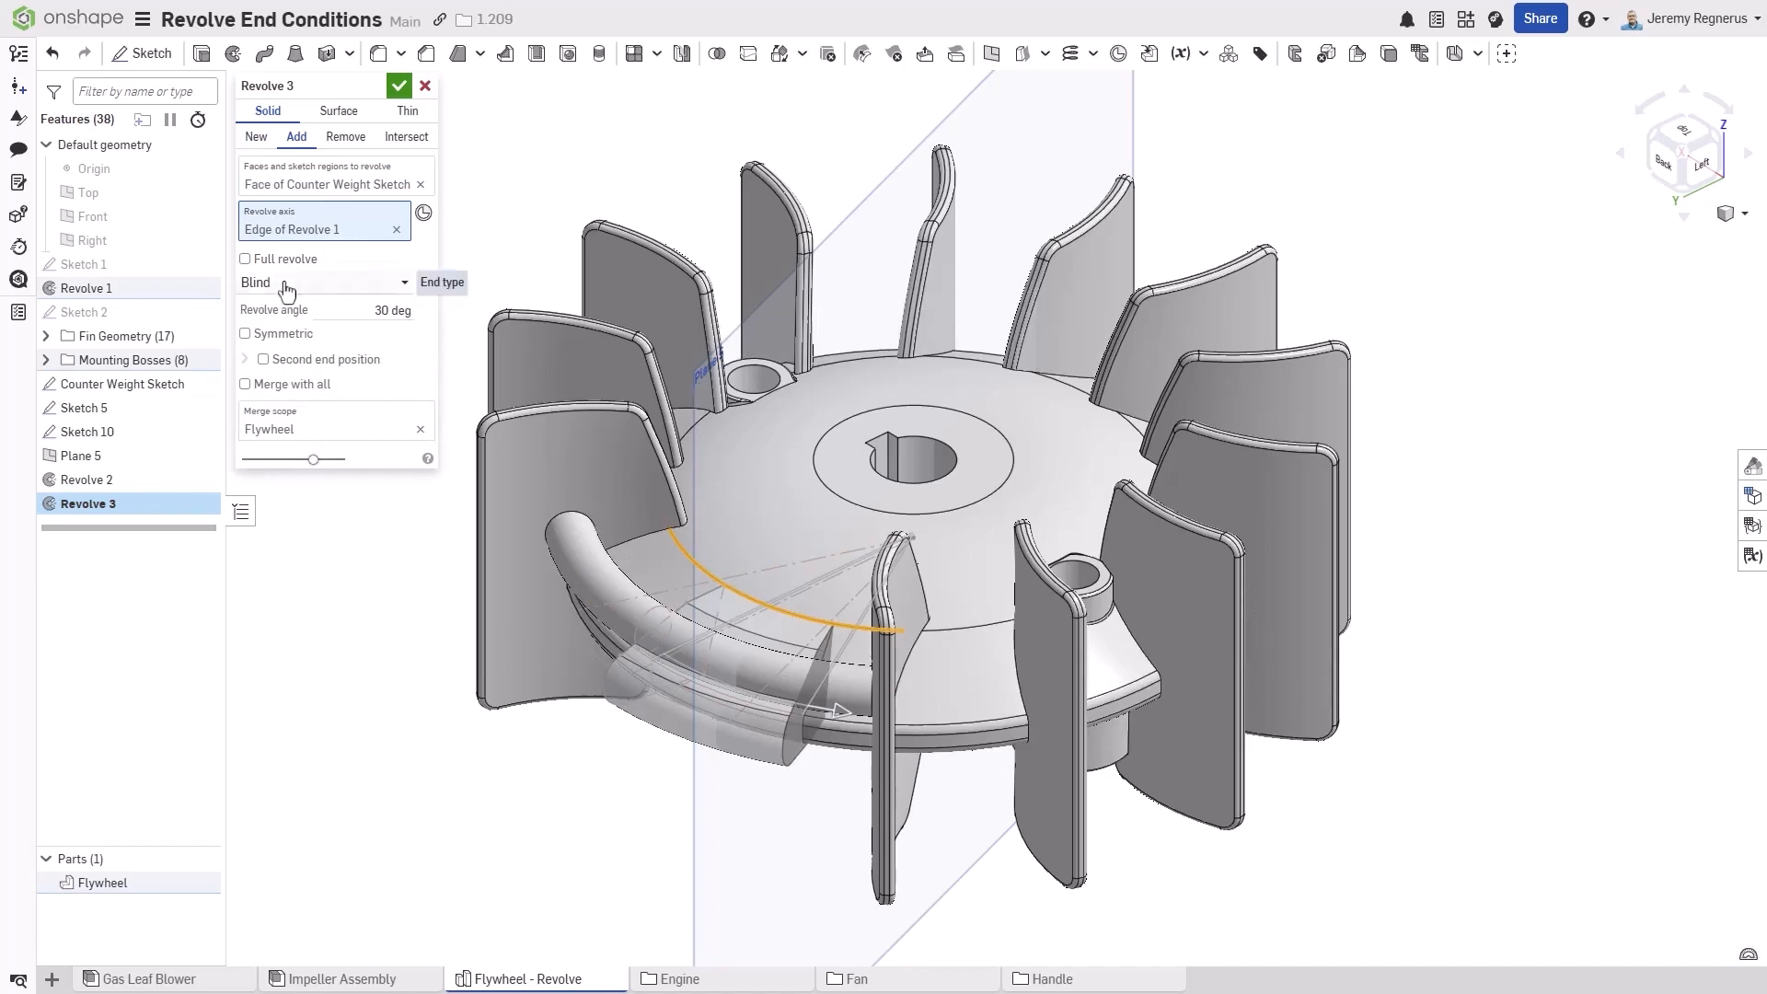
left_click(321, 282)
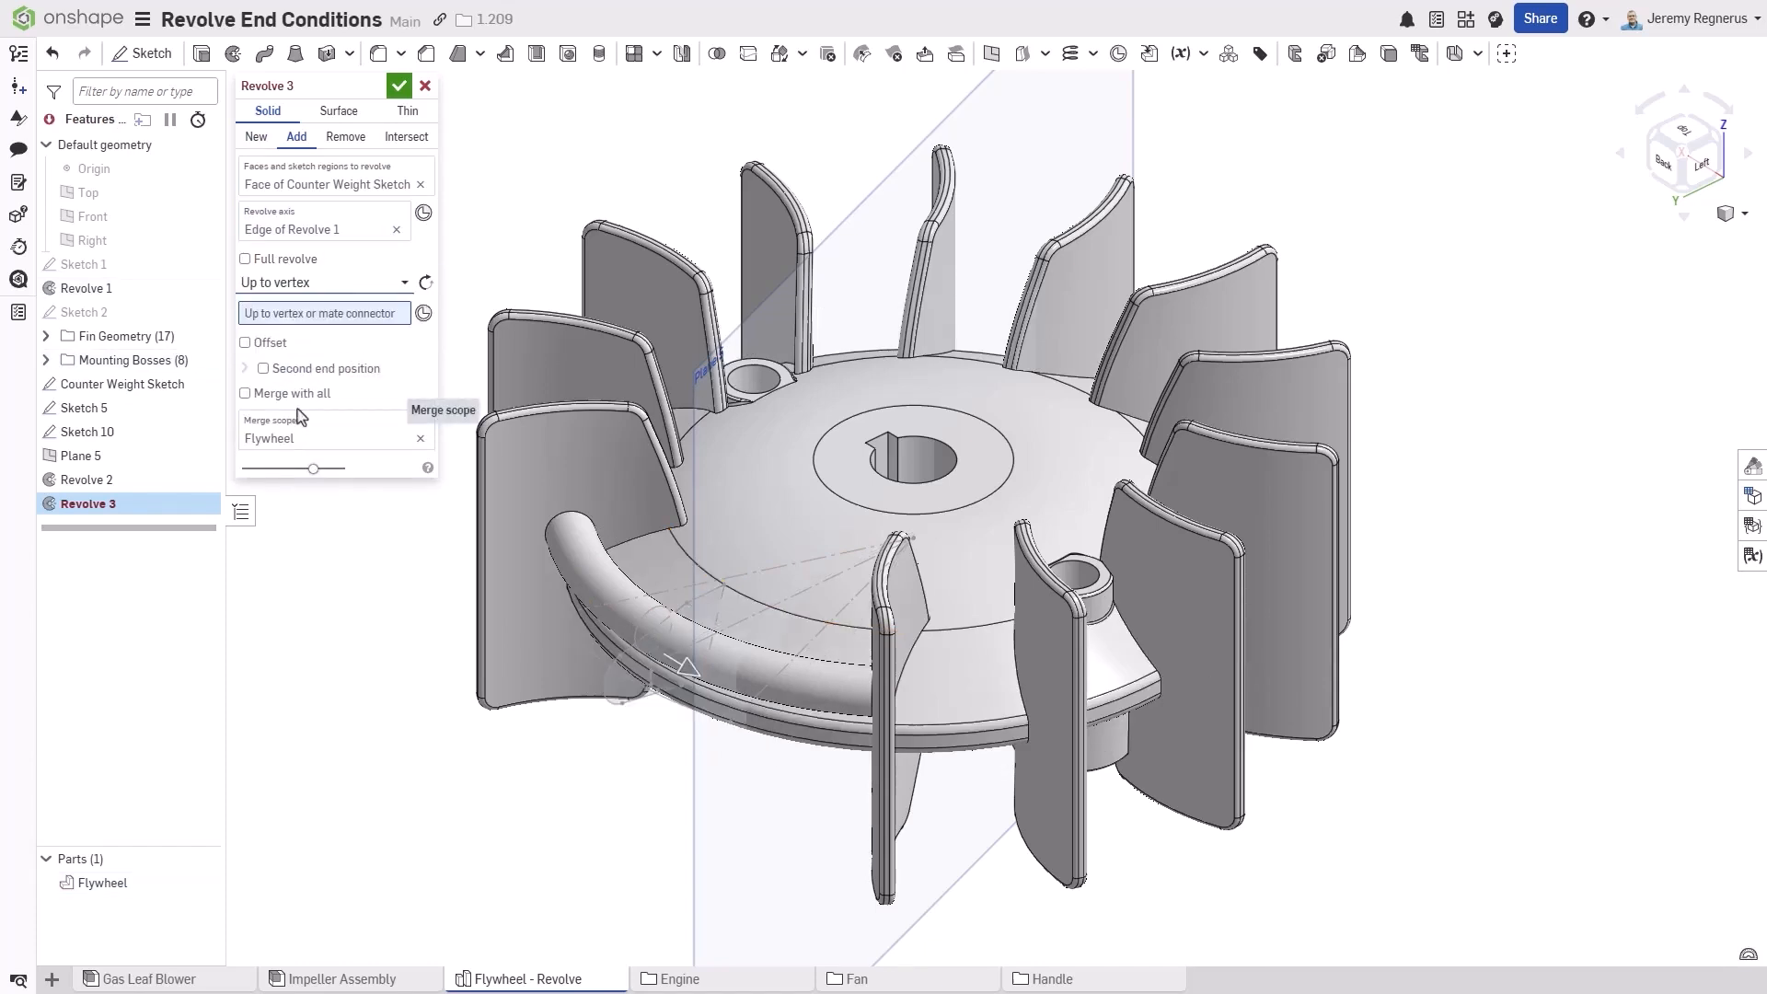
mouse_move(560, 630)
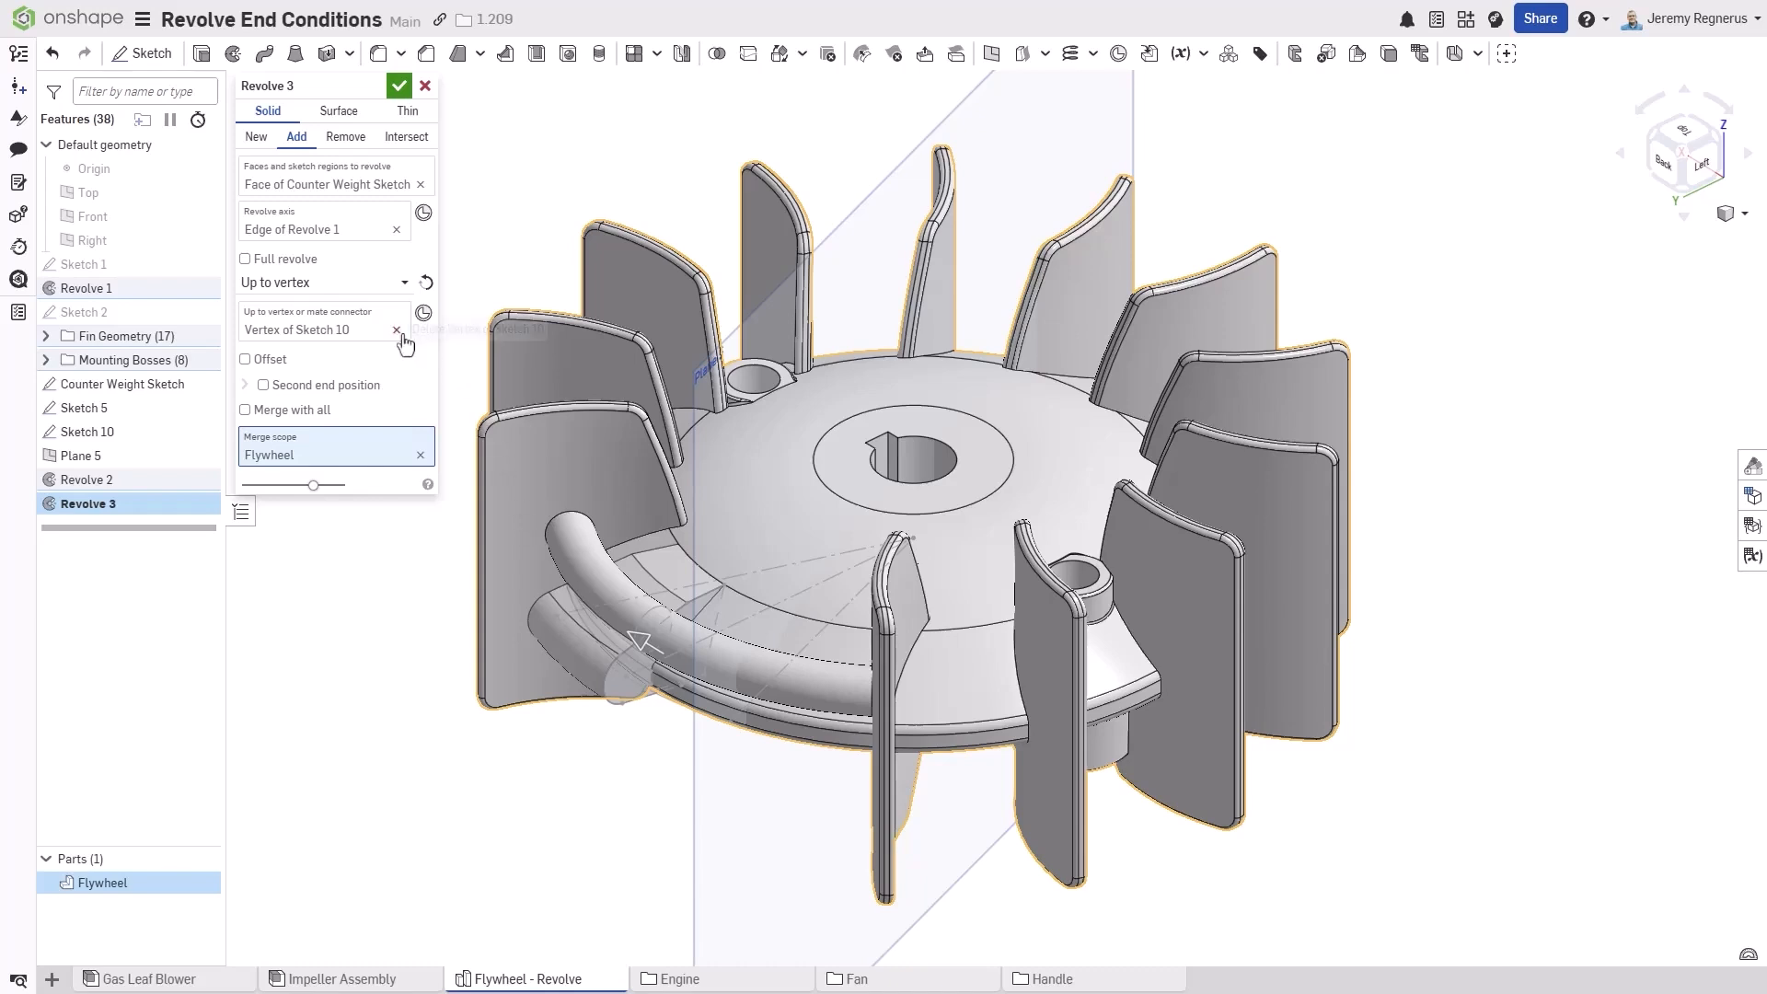
left_click(514, 315)
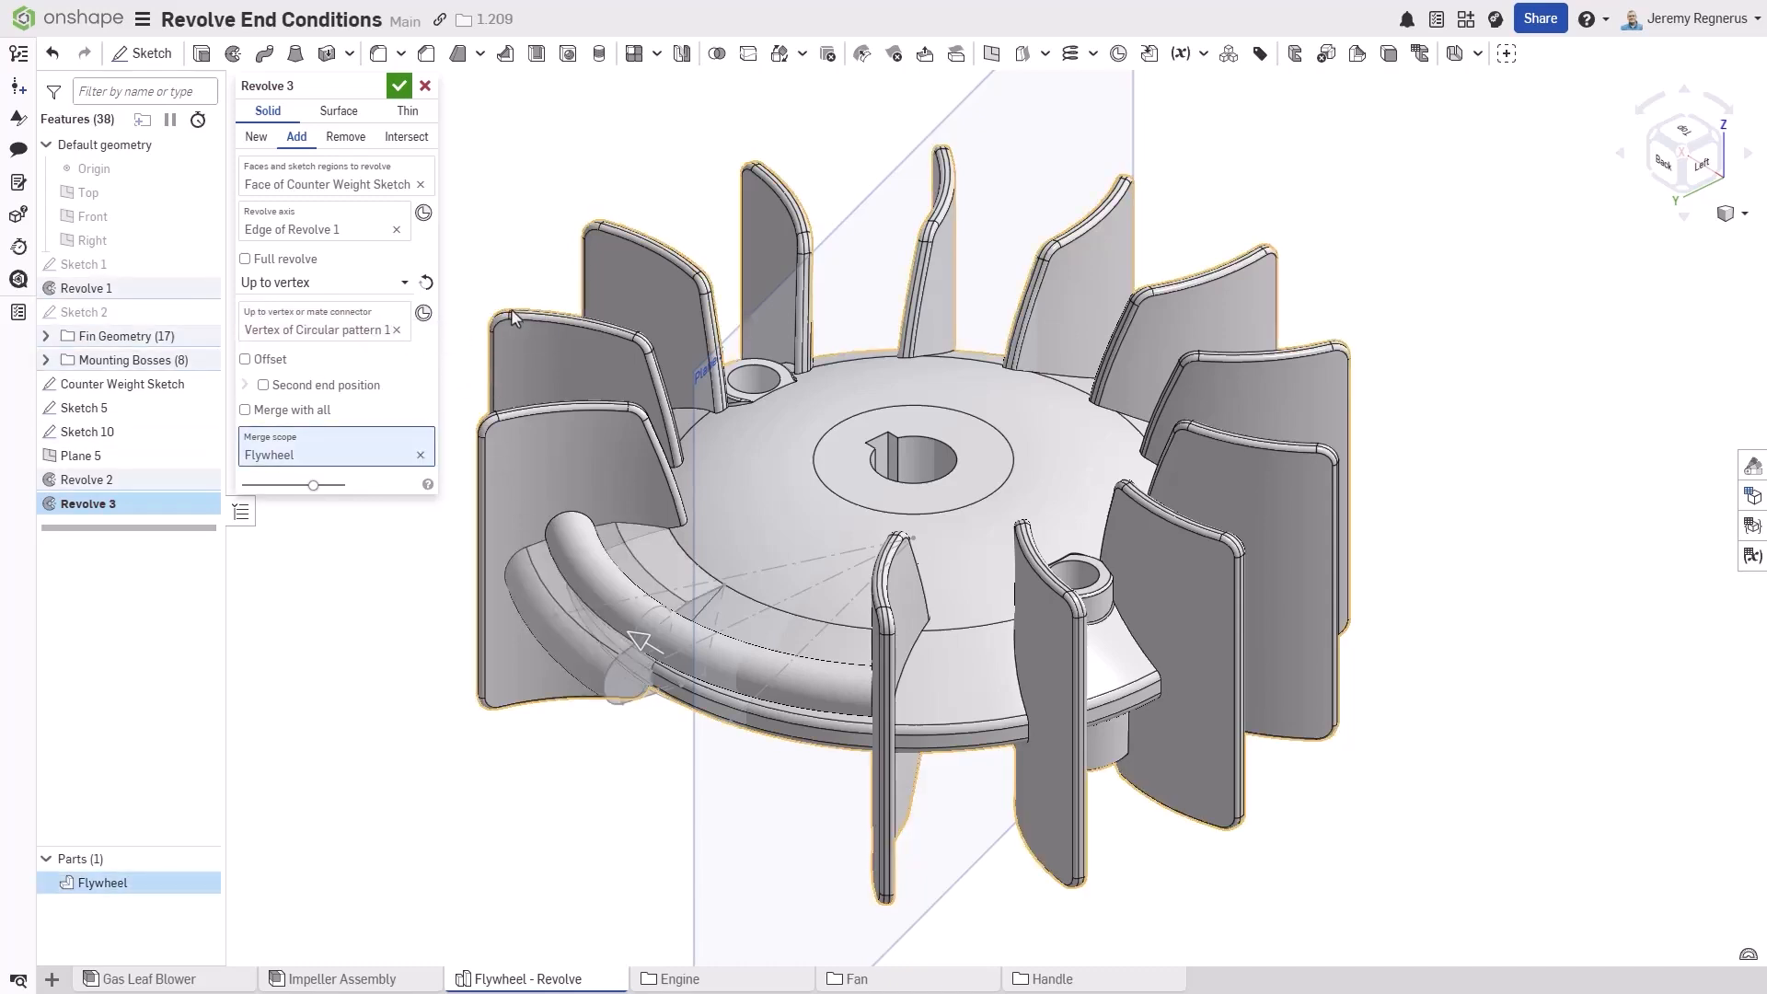
mouse_move(328, 385)
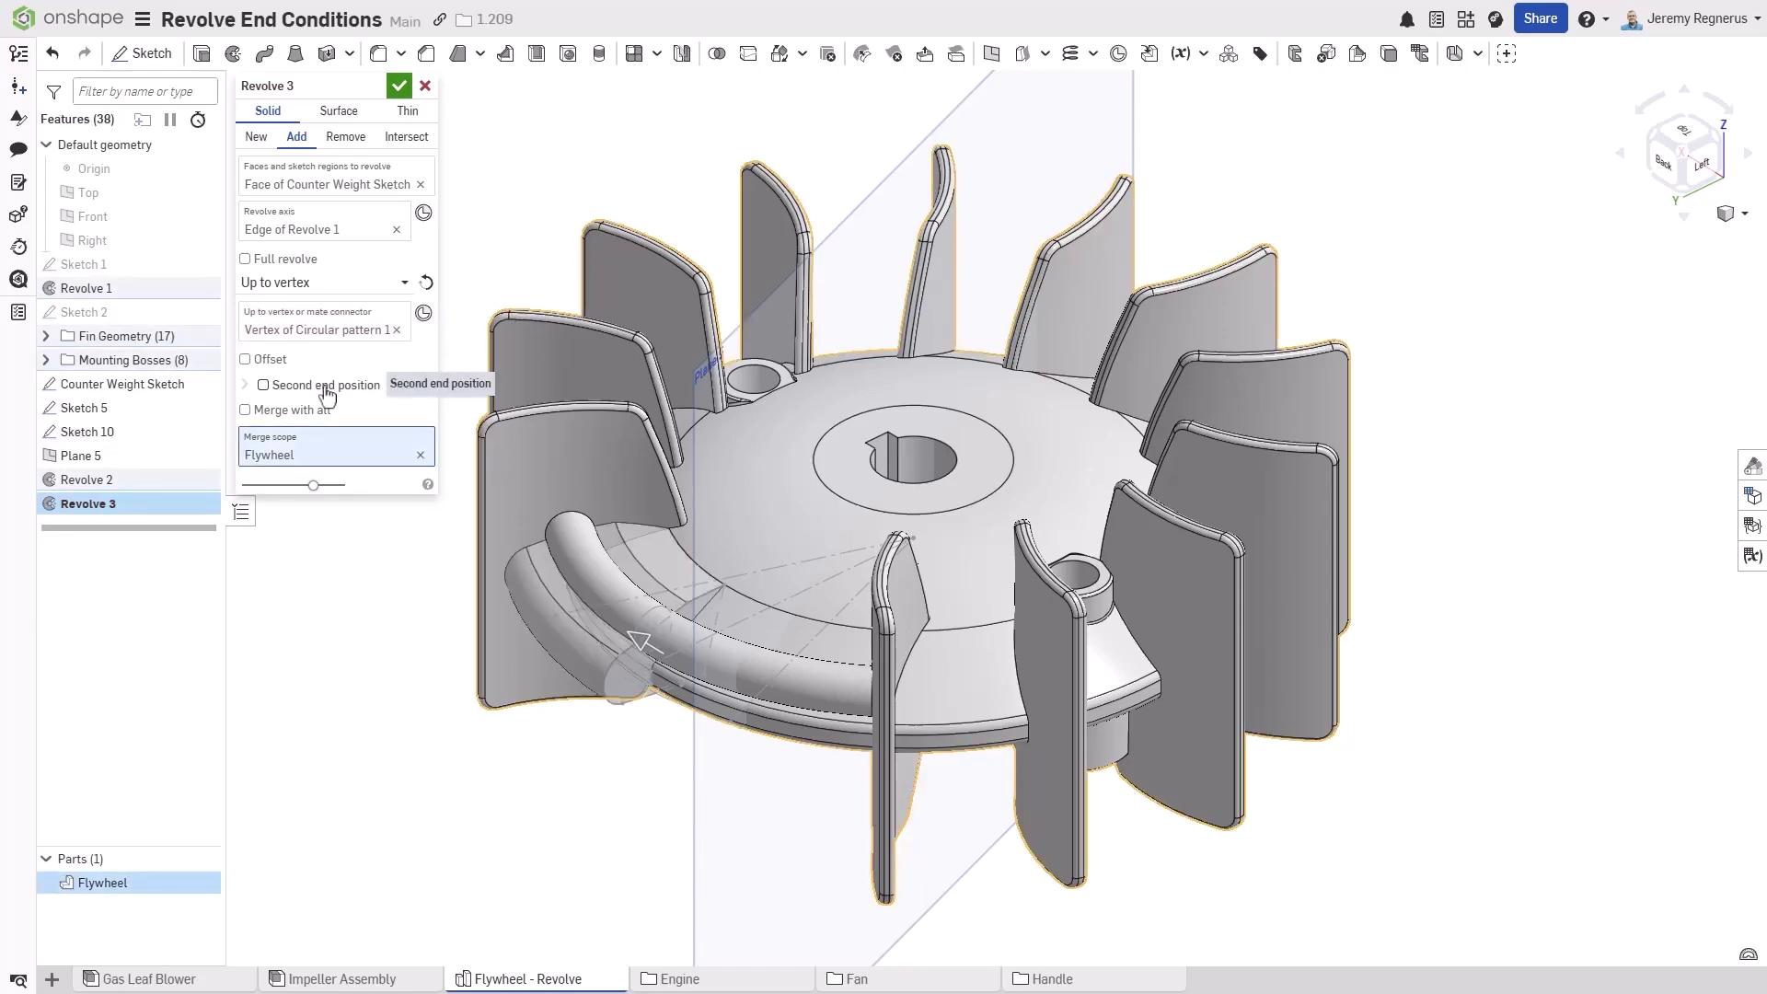
- Bound the revolve's second end Up to face using a fin face
left_click(262, 385)
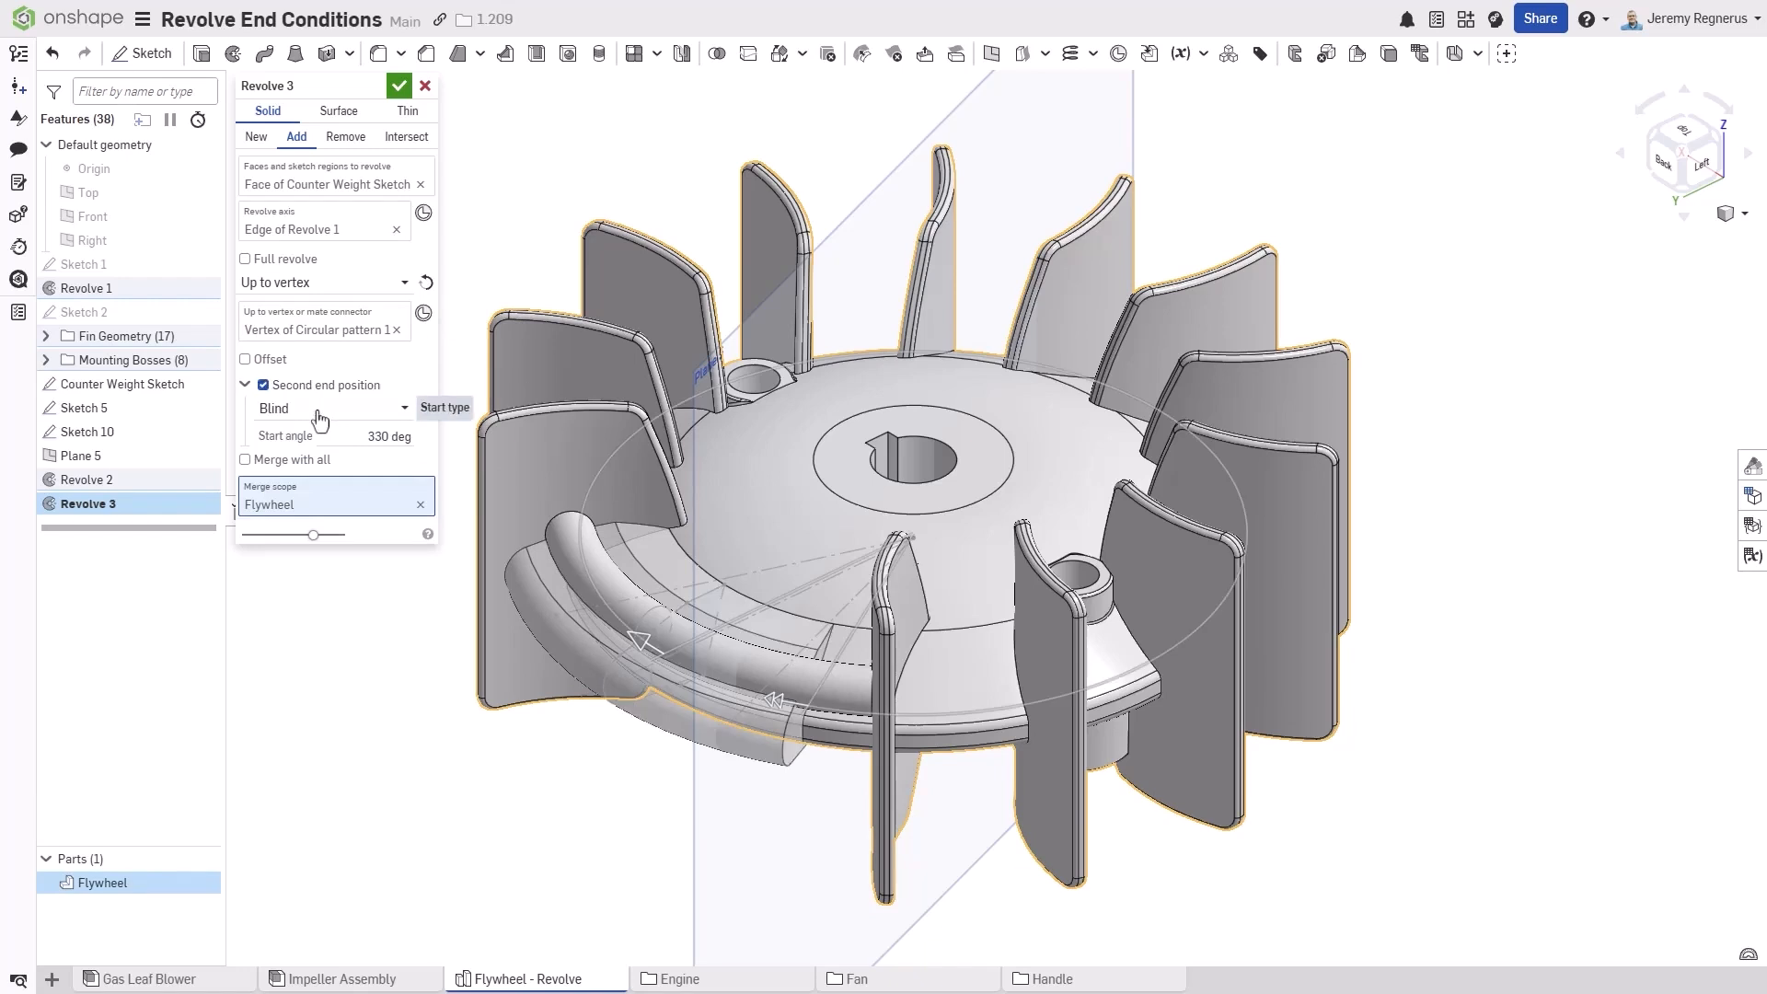
left_click(328, 409)
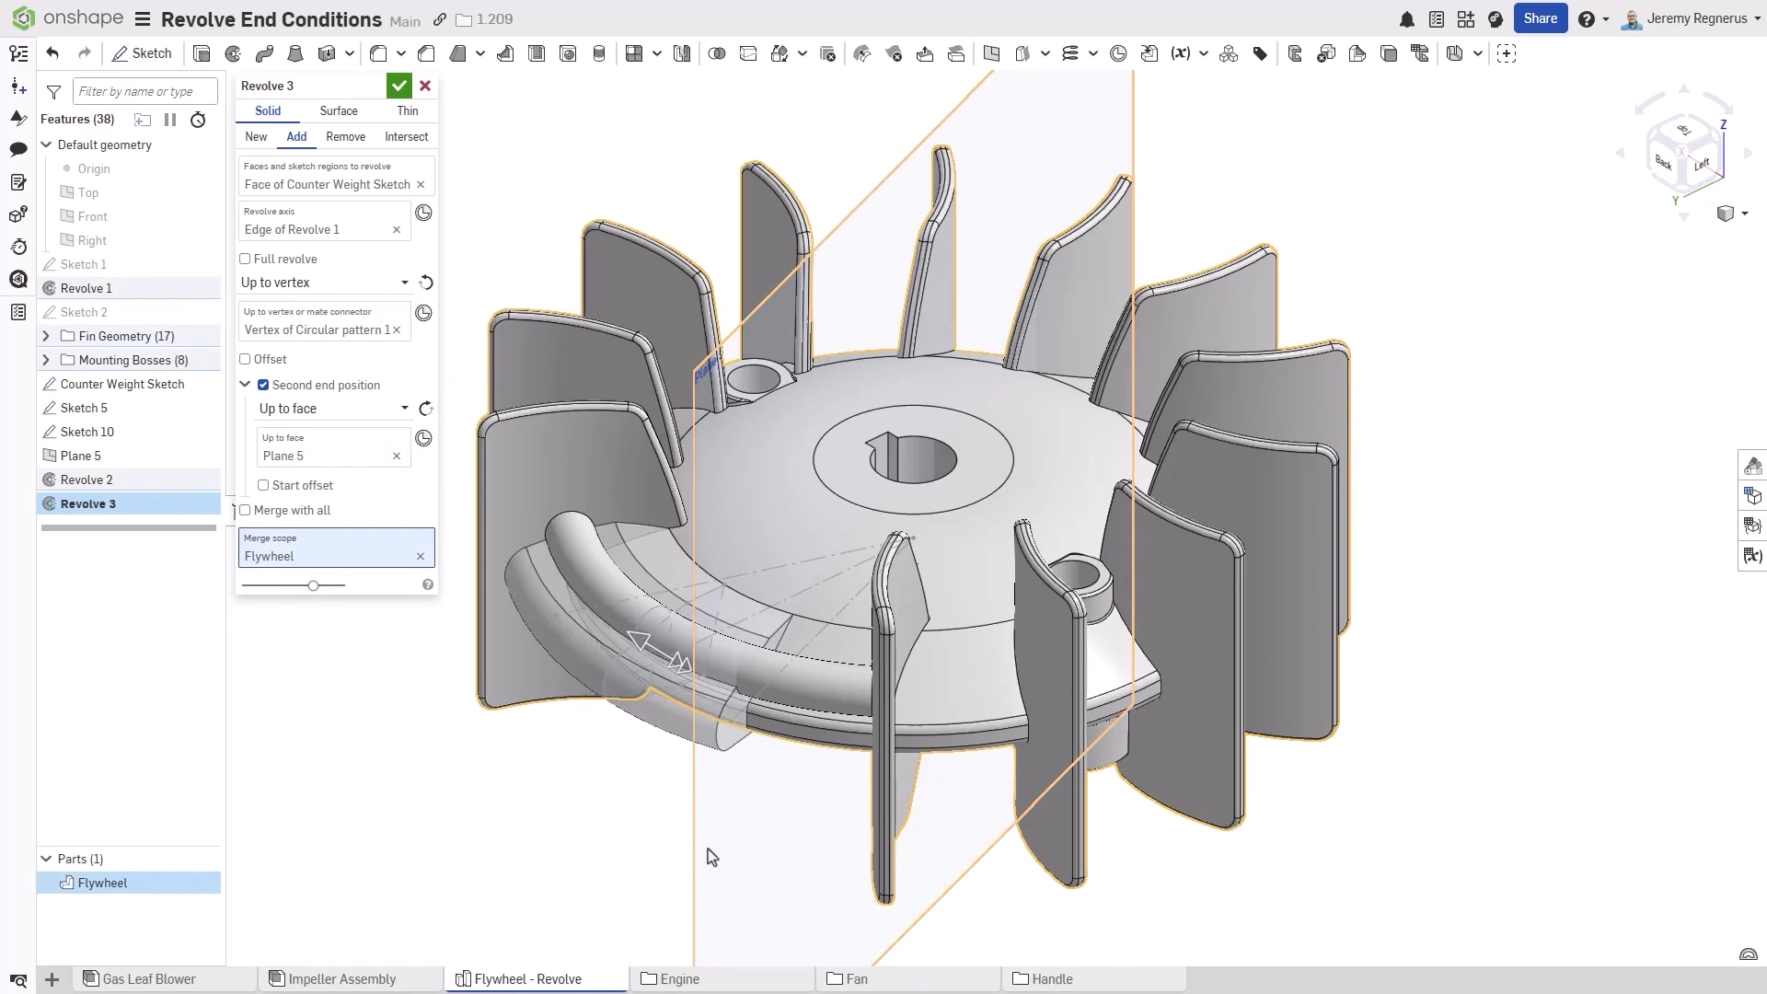
left_click(396, 455)
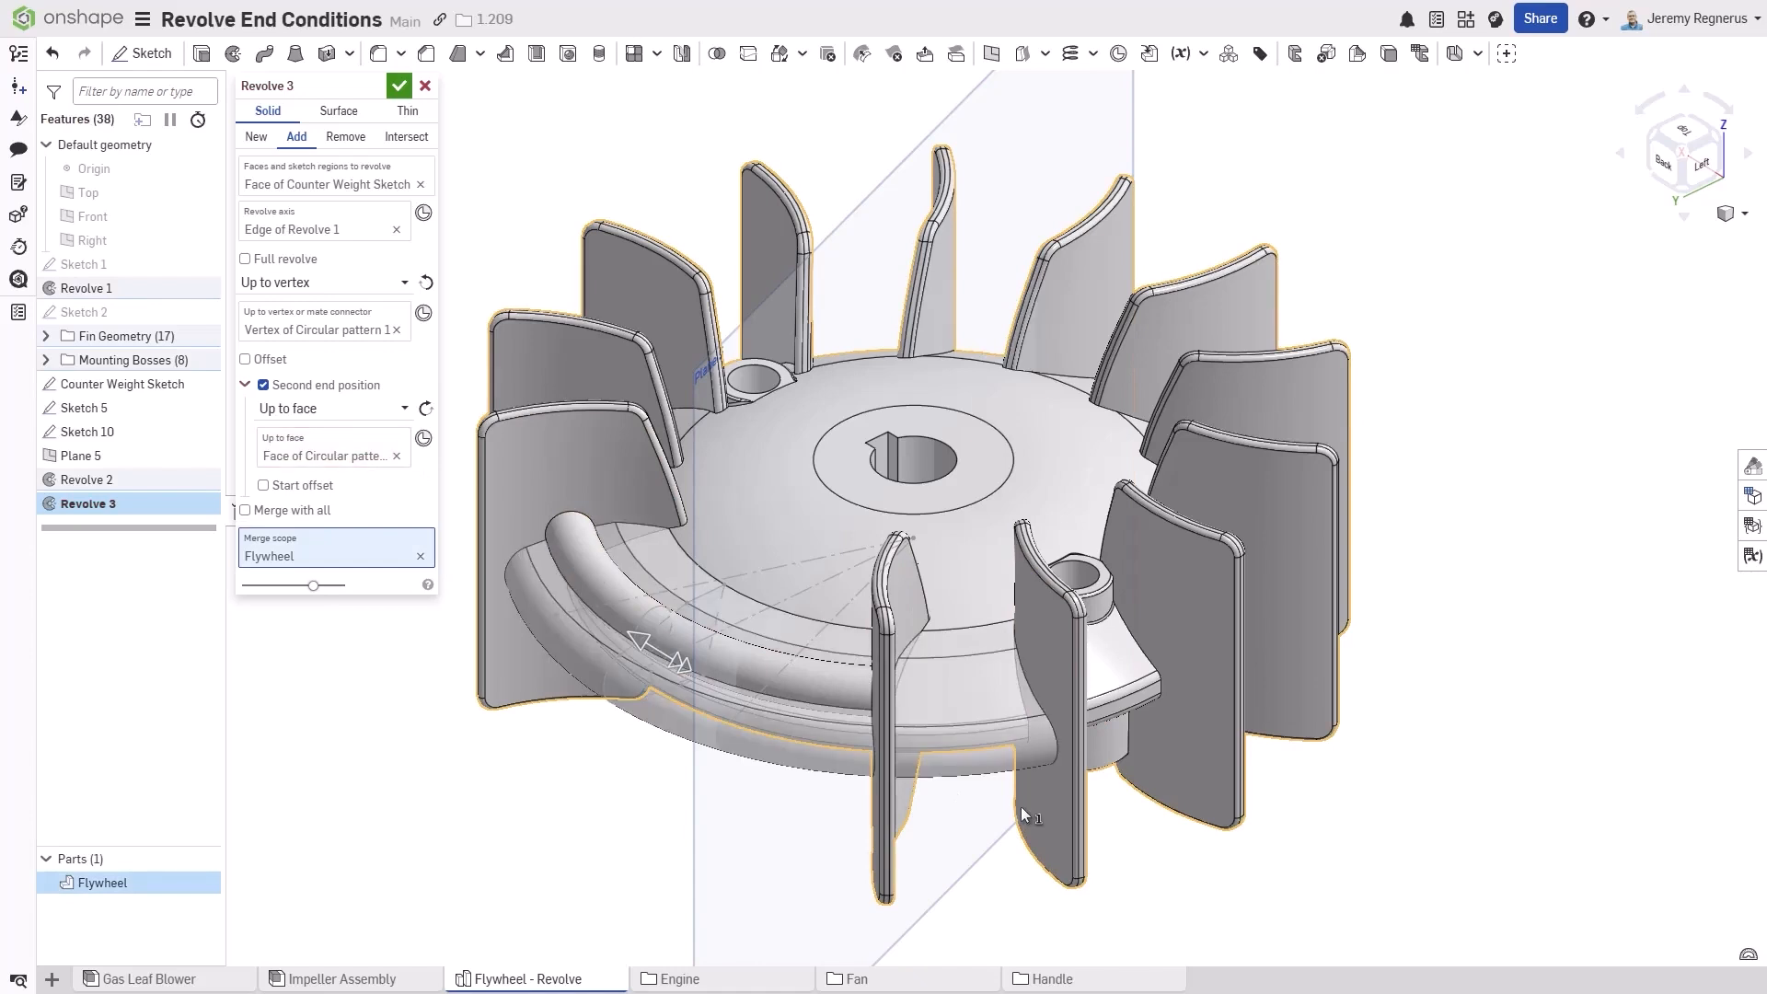
left_click(398, 86)
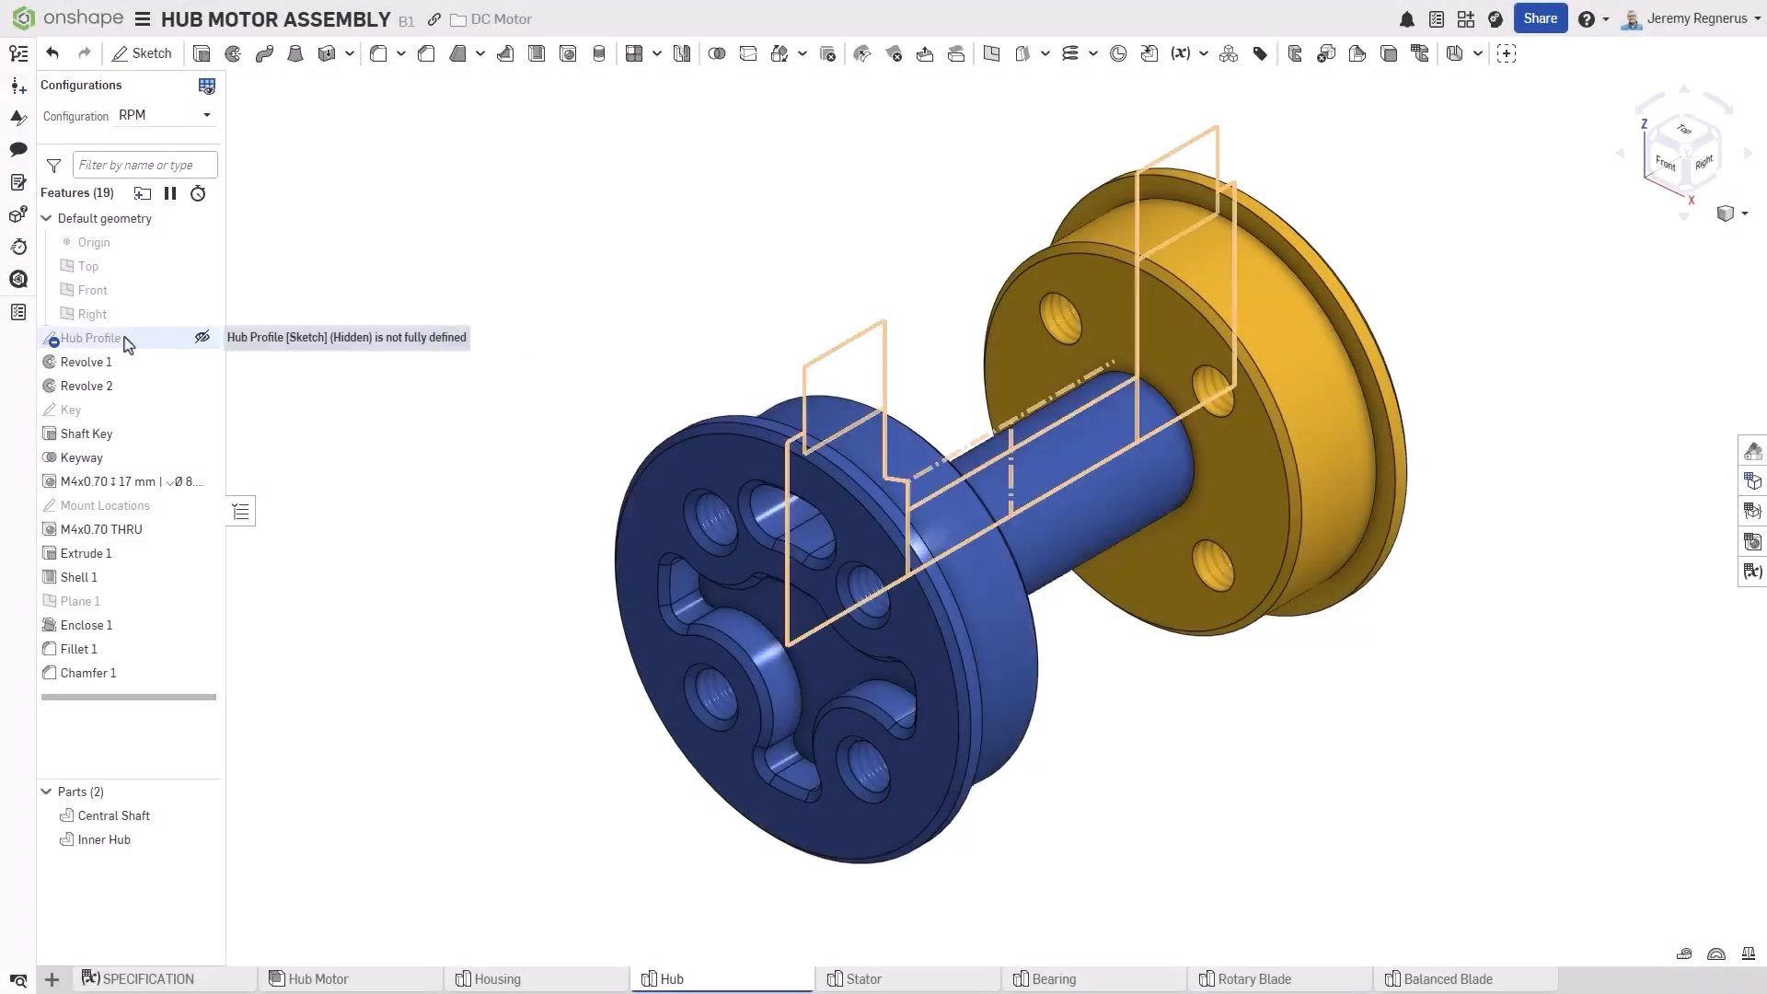
- Edit the Hub Profile sketch, turn on Show constraints, and exit the sketch
double_click(91, 338)
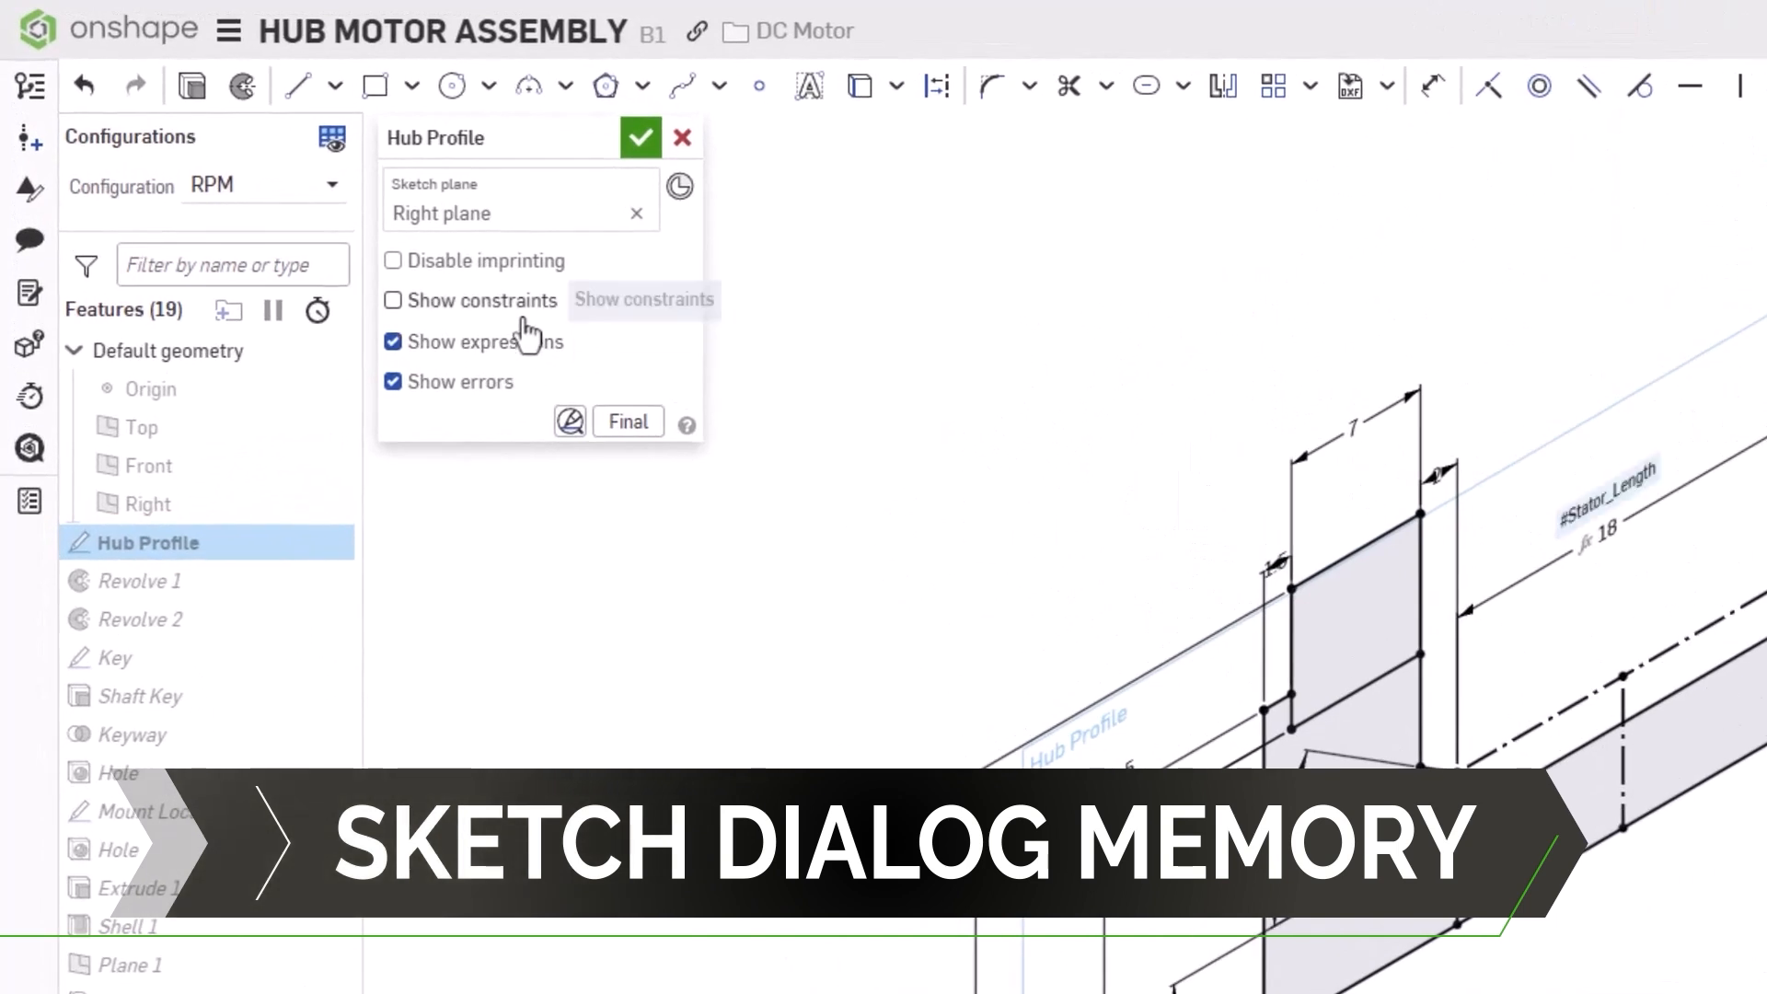
left_click(390, 299)
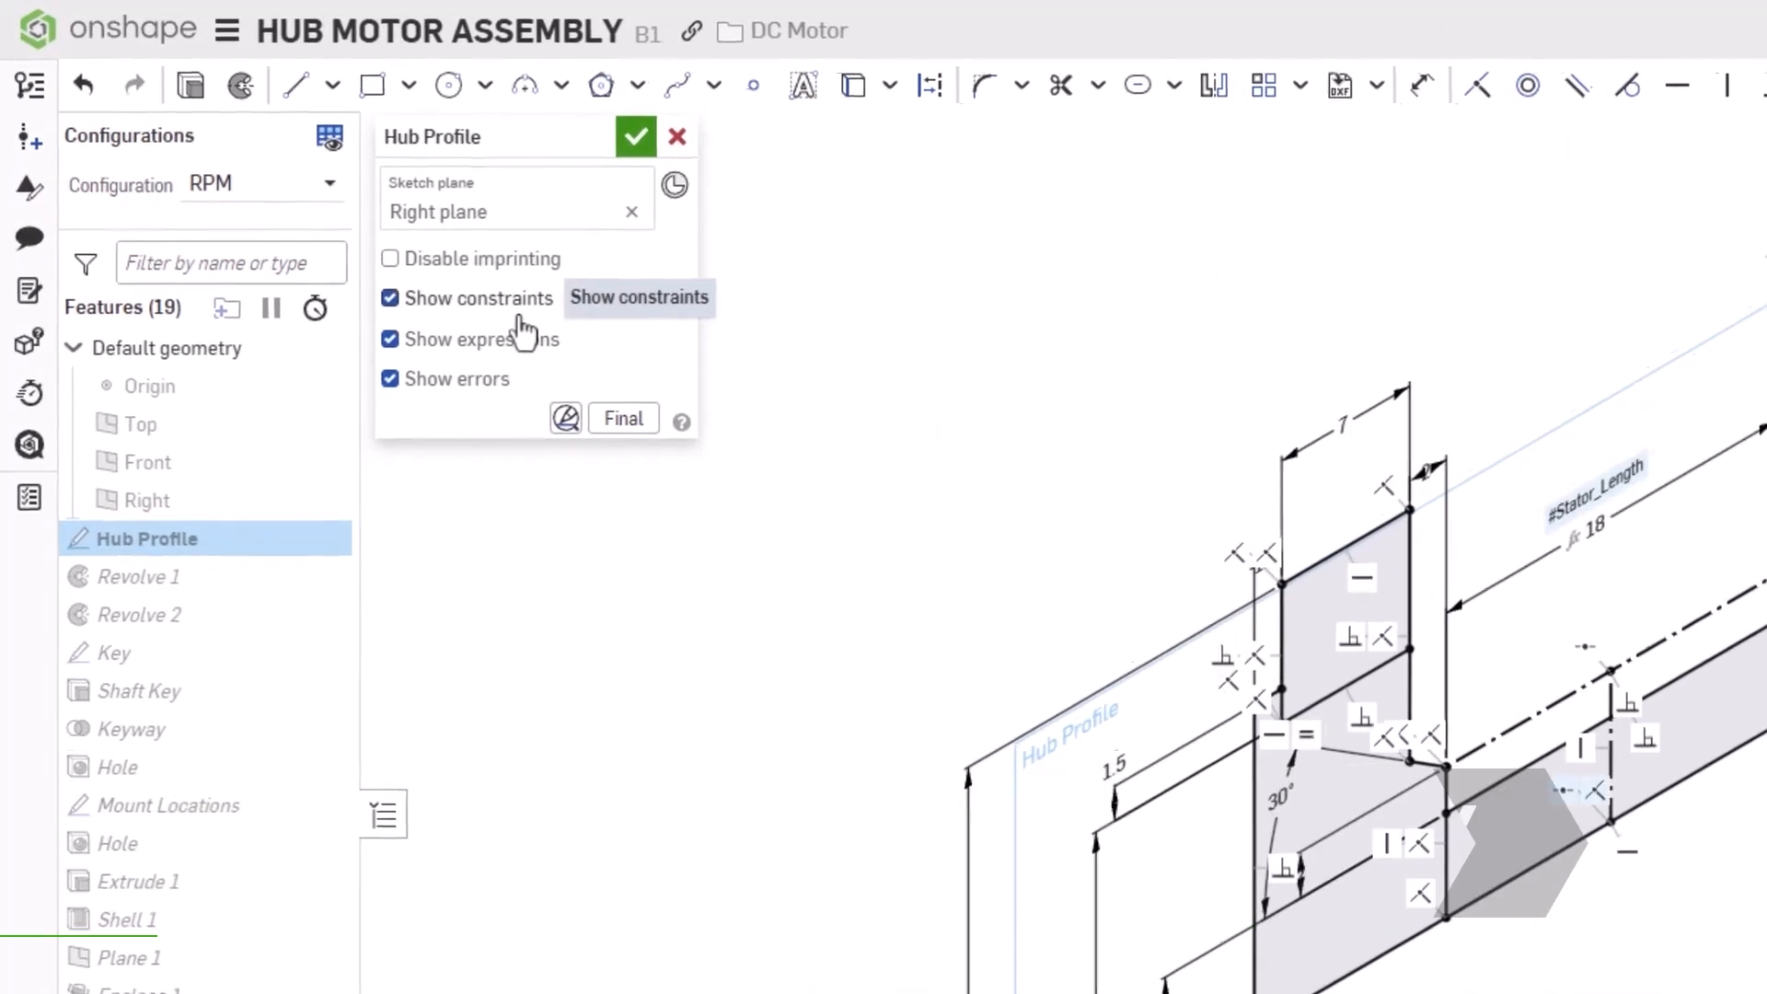
left_click(635, 136)
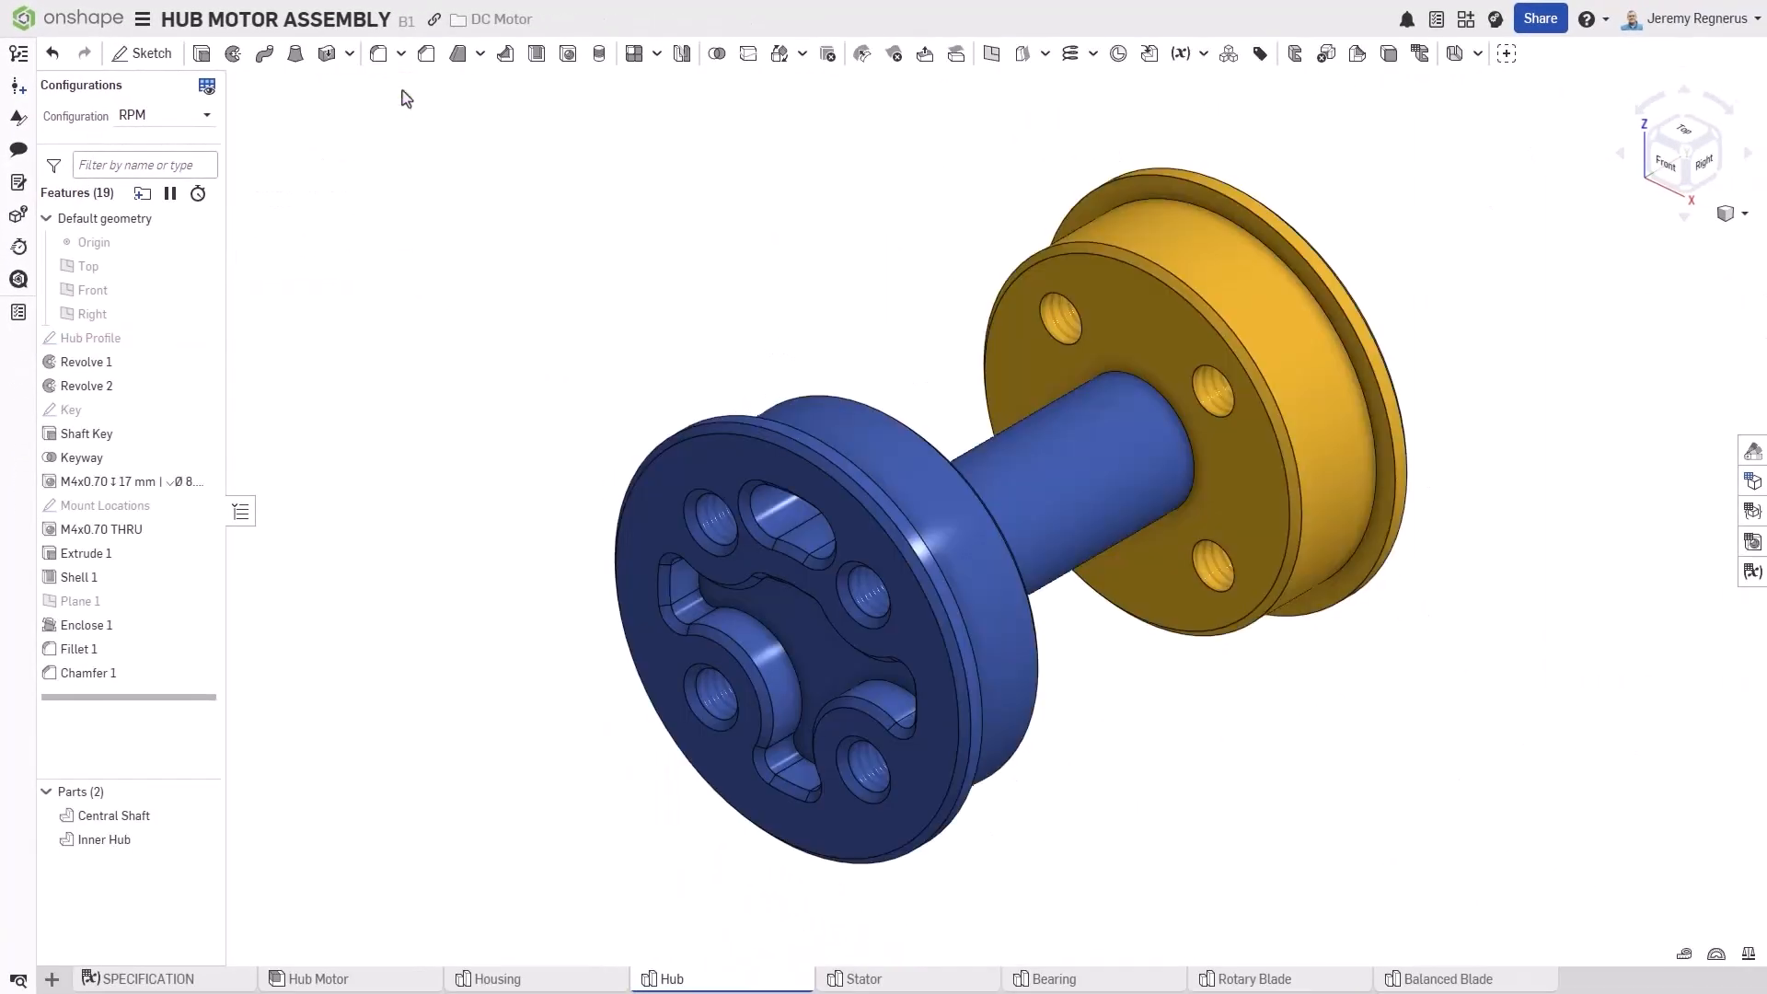
- On the Housing front face, sketch a circle around the bore with imprinting disabled and cut it into the housing
left_click(495, 978)
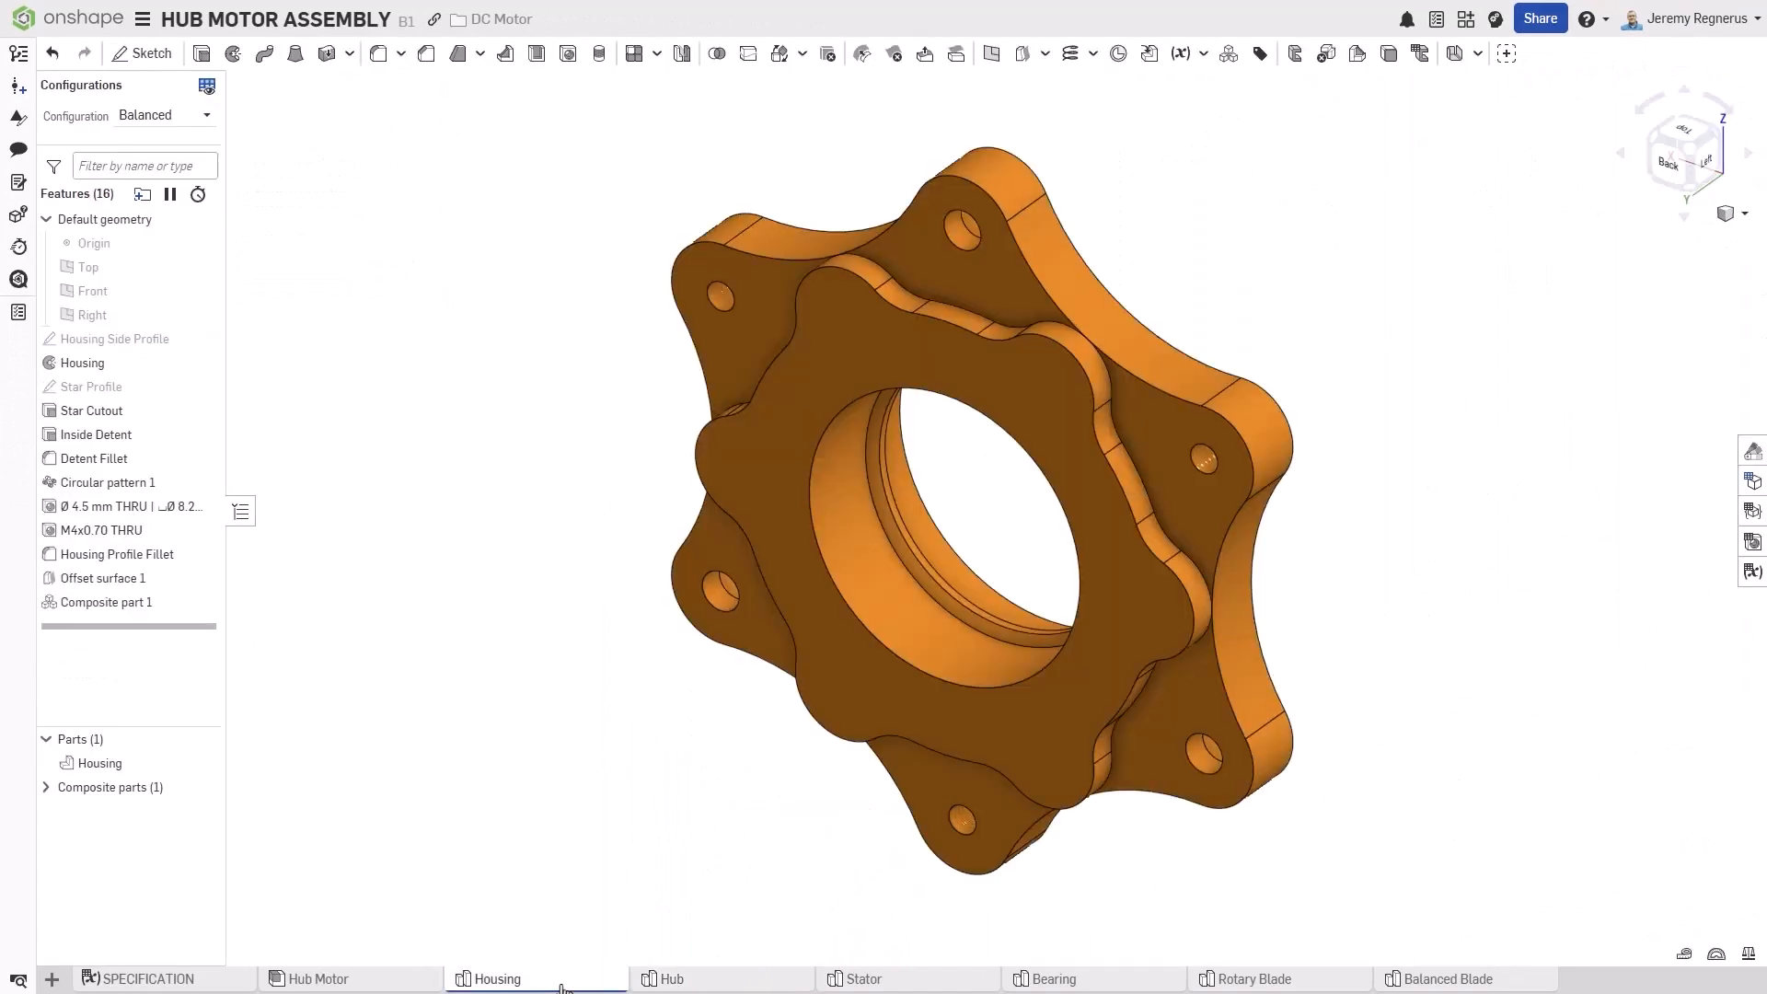
left_click(142, 53)
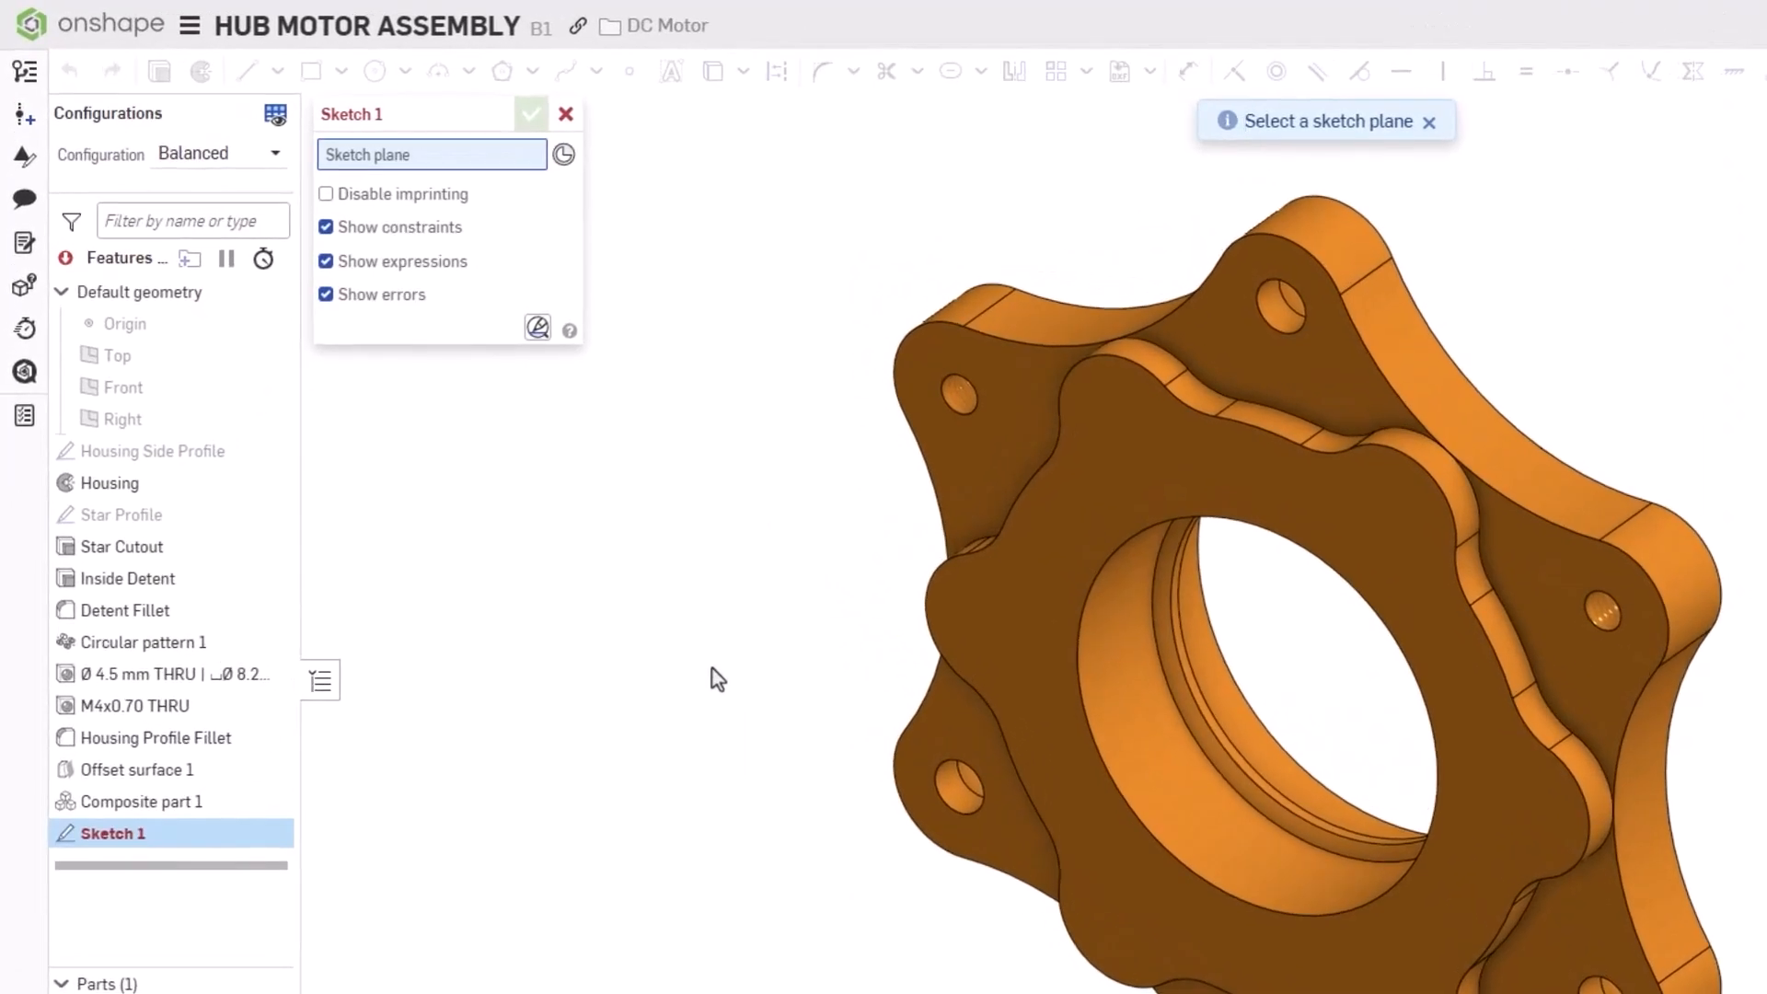
left_click(325, 193)
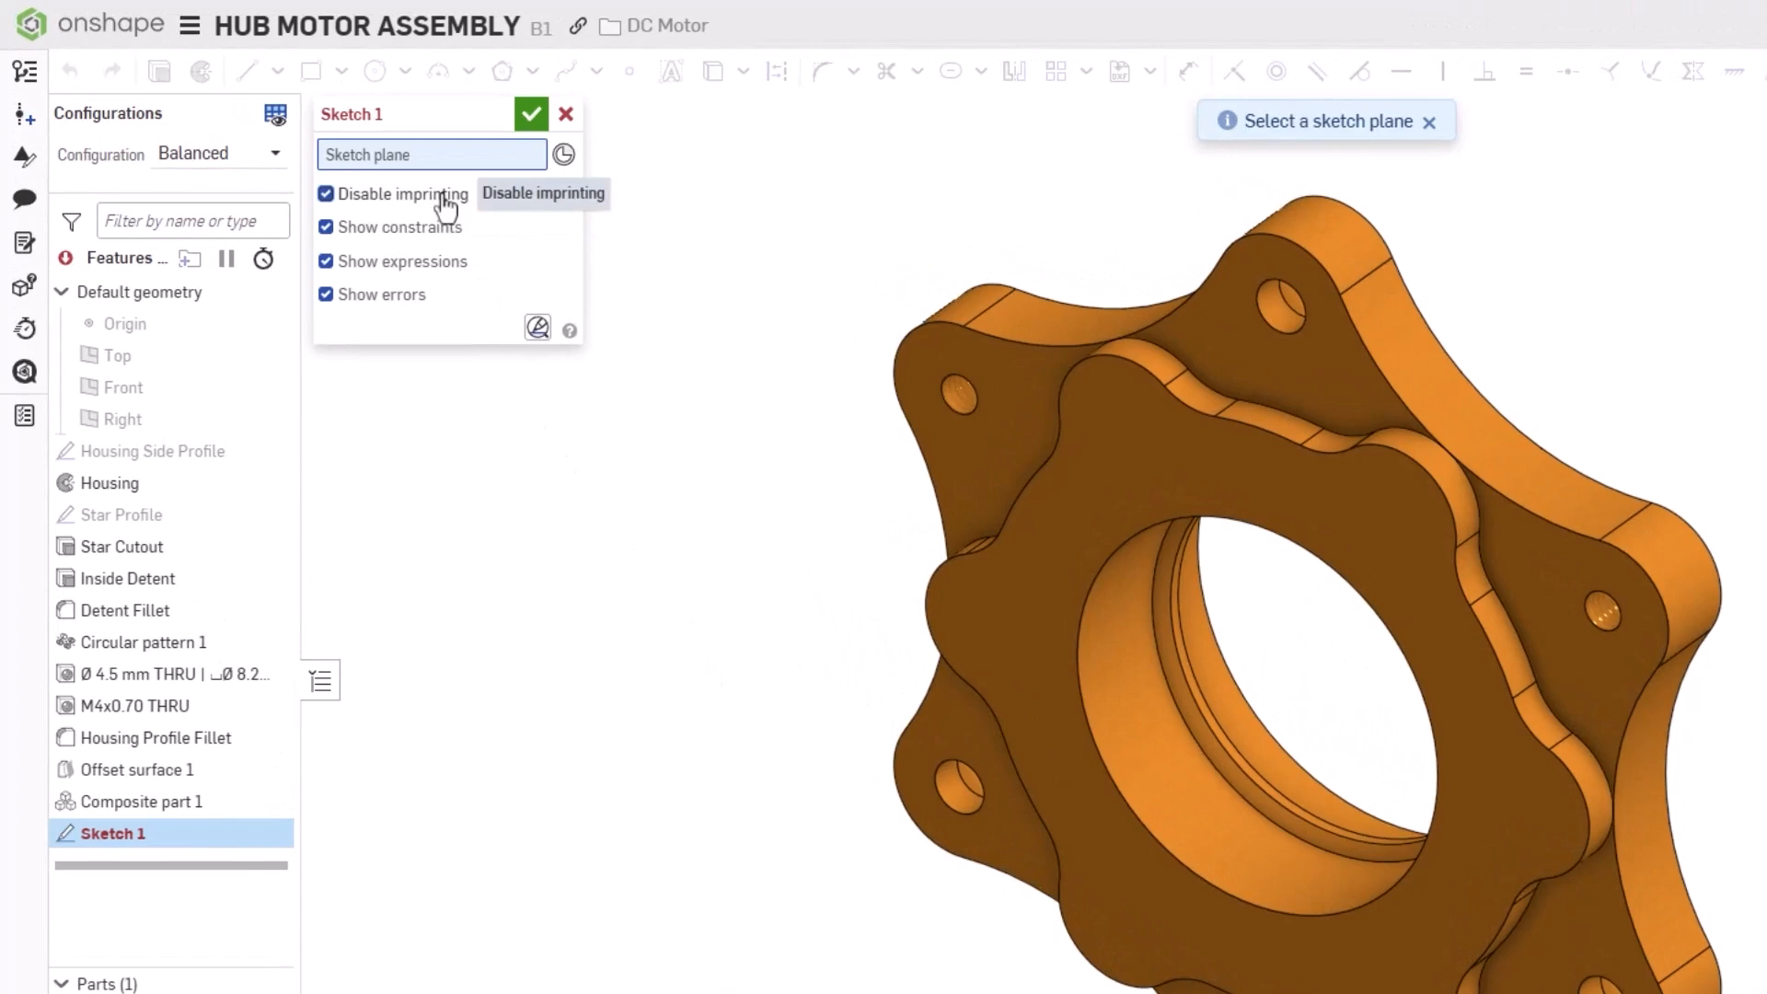
left_click(1126, 314)
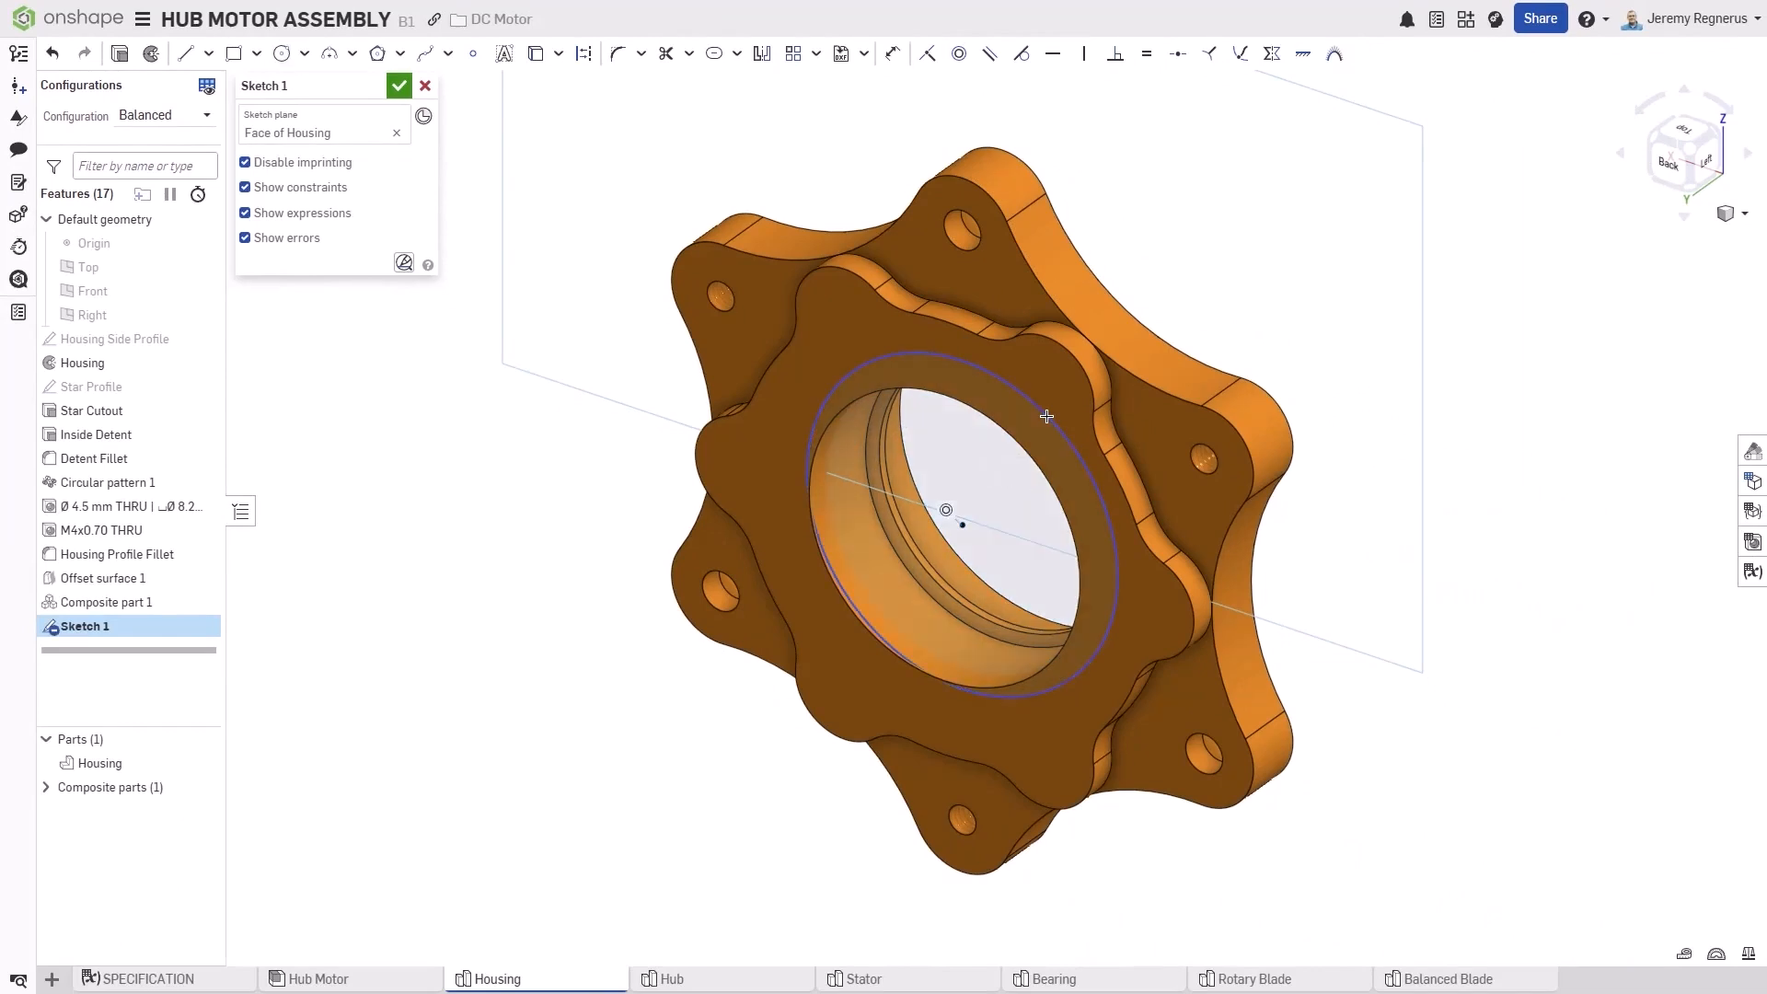
left_click(1046, 418)
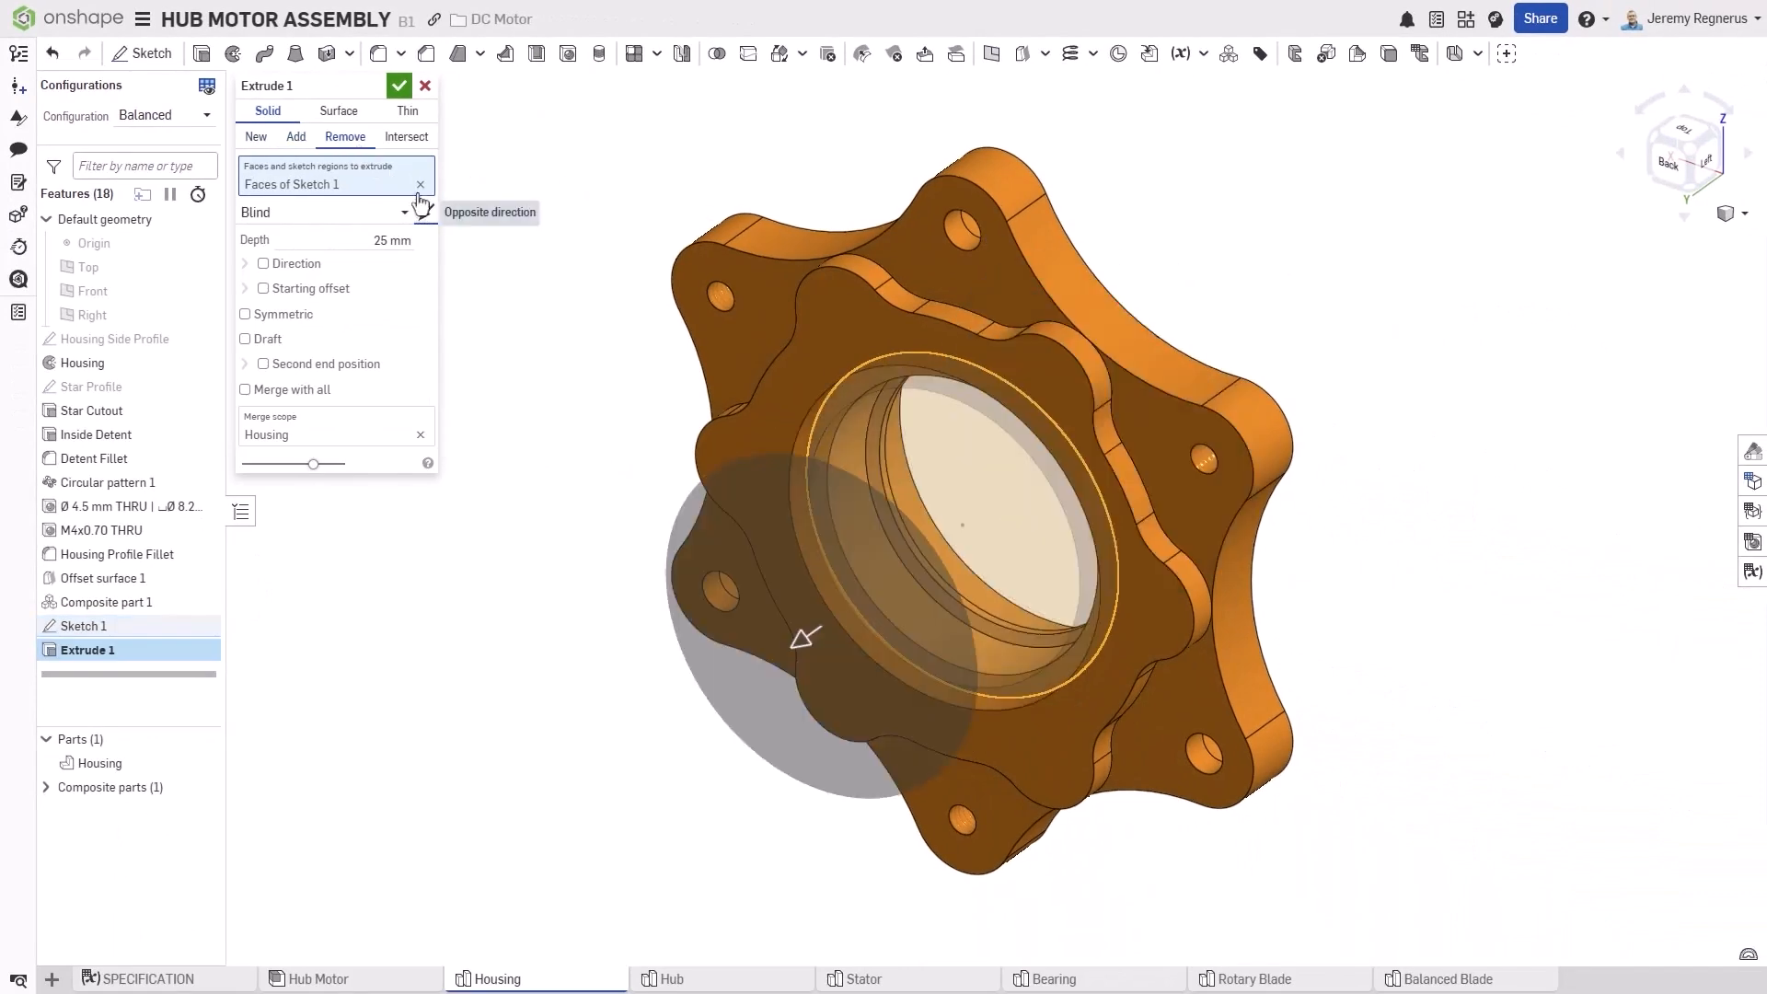
left_click(397, 84)
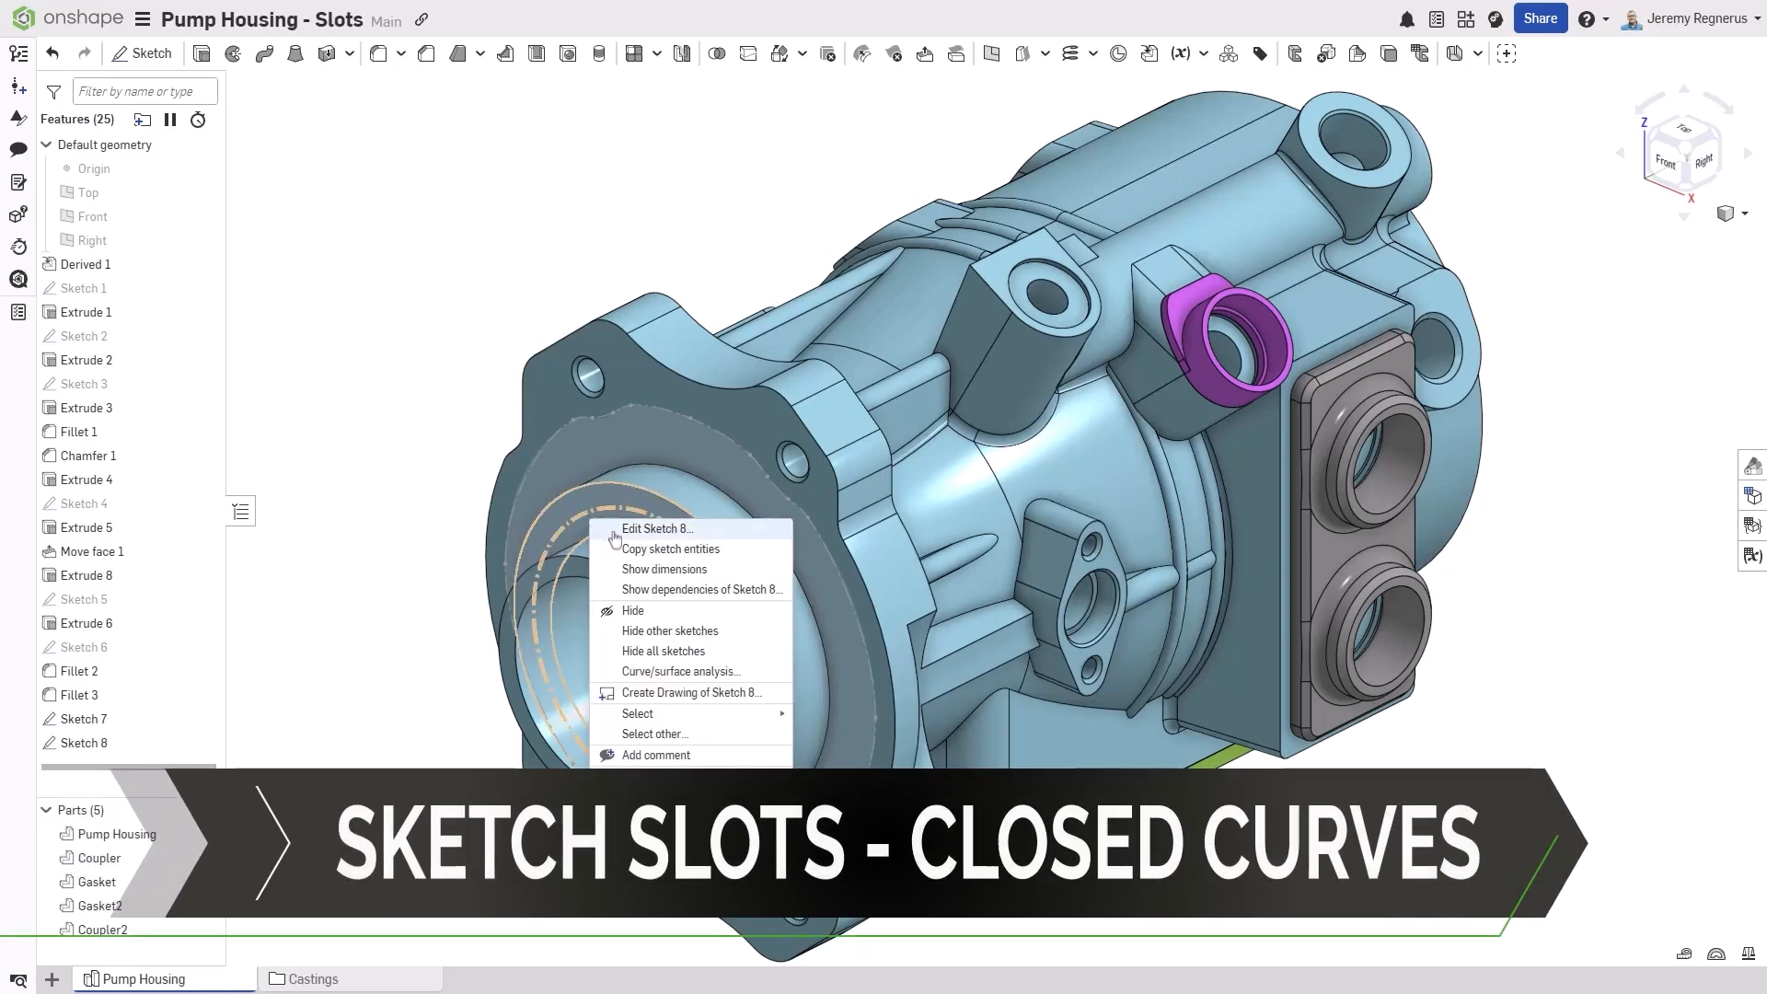
- Review Sketch 8 and Sketch 7, then remove-extrude the closed slot regions from the housing front face
left_click(657, 529)
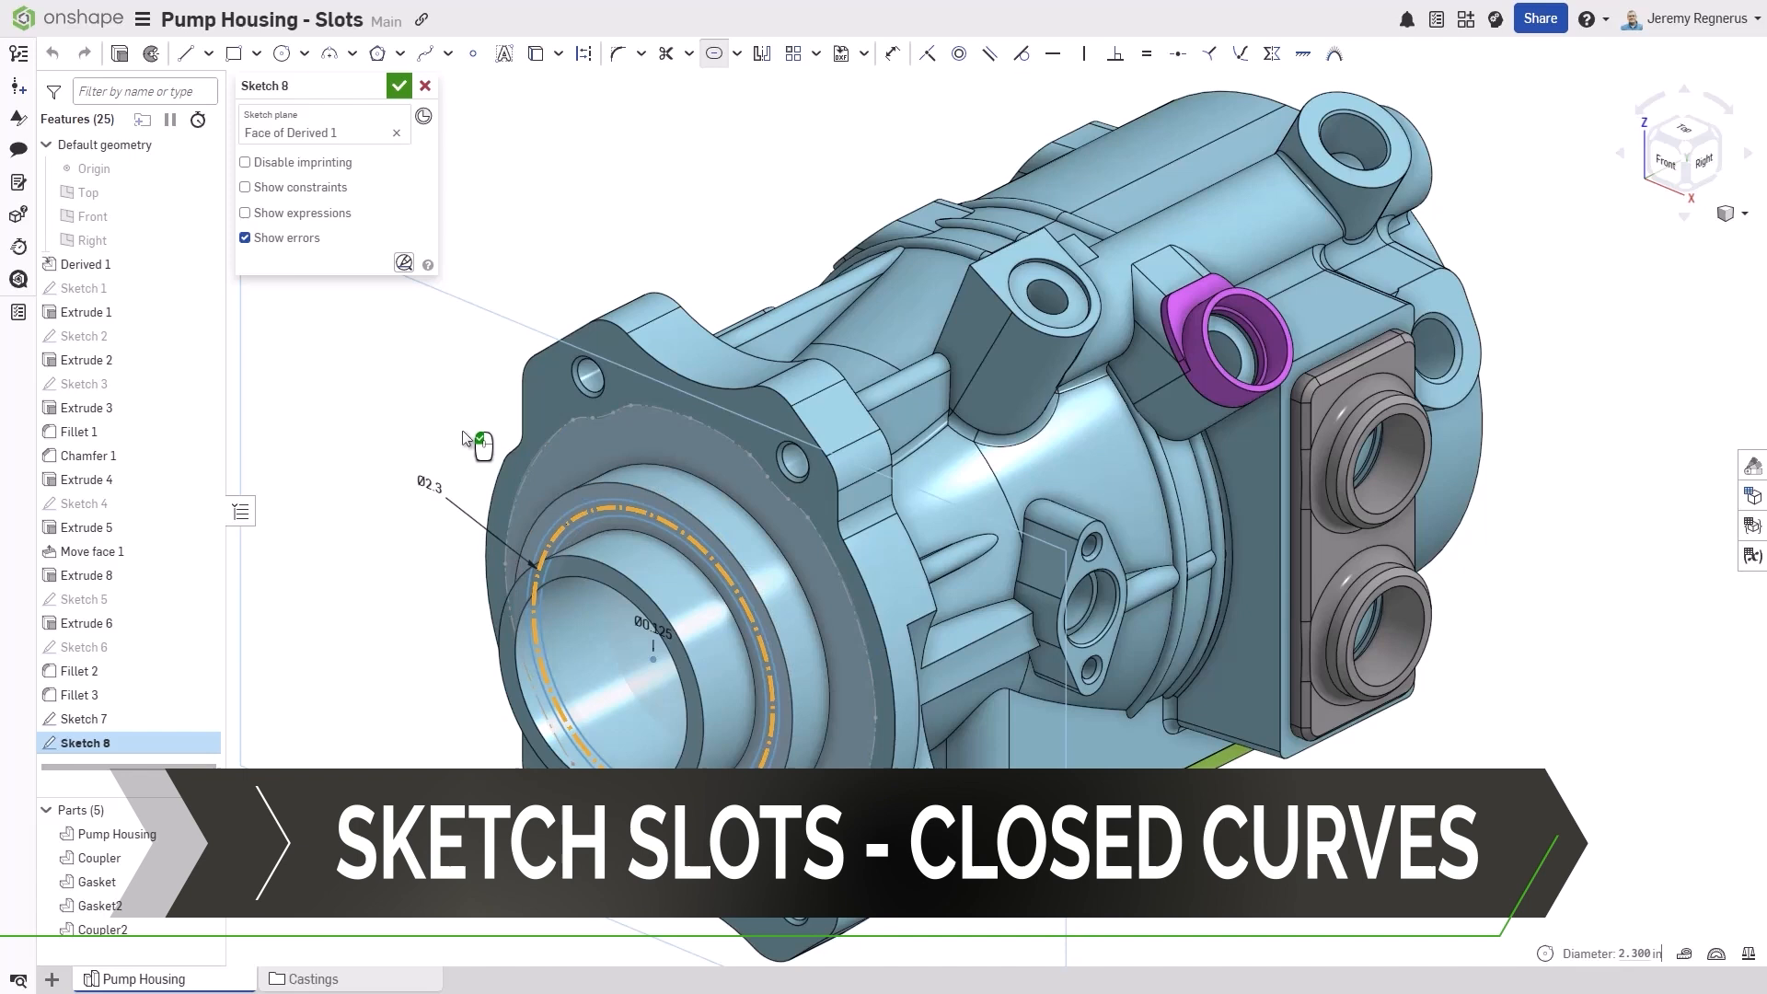
left_click(400, 86)
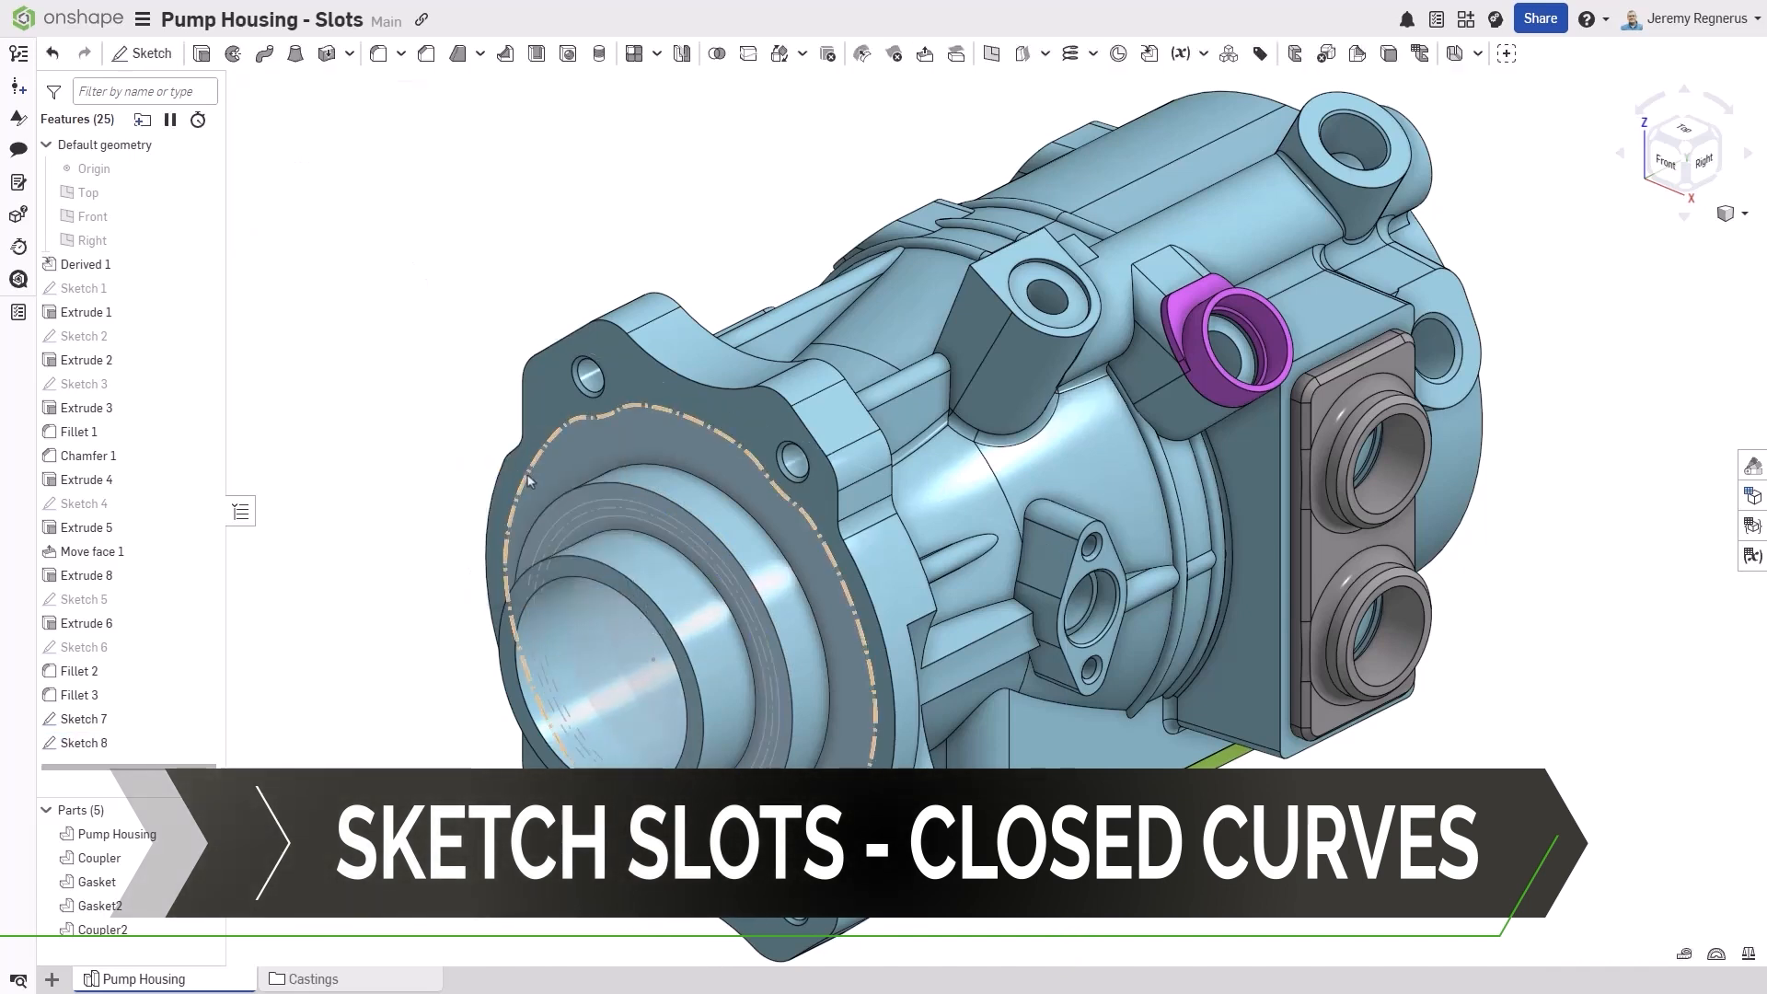
double_click(85, 720)
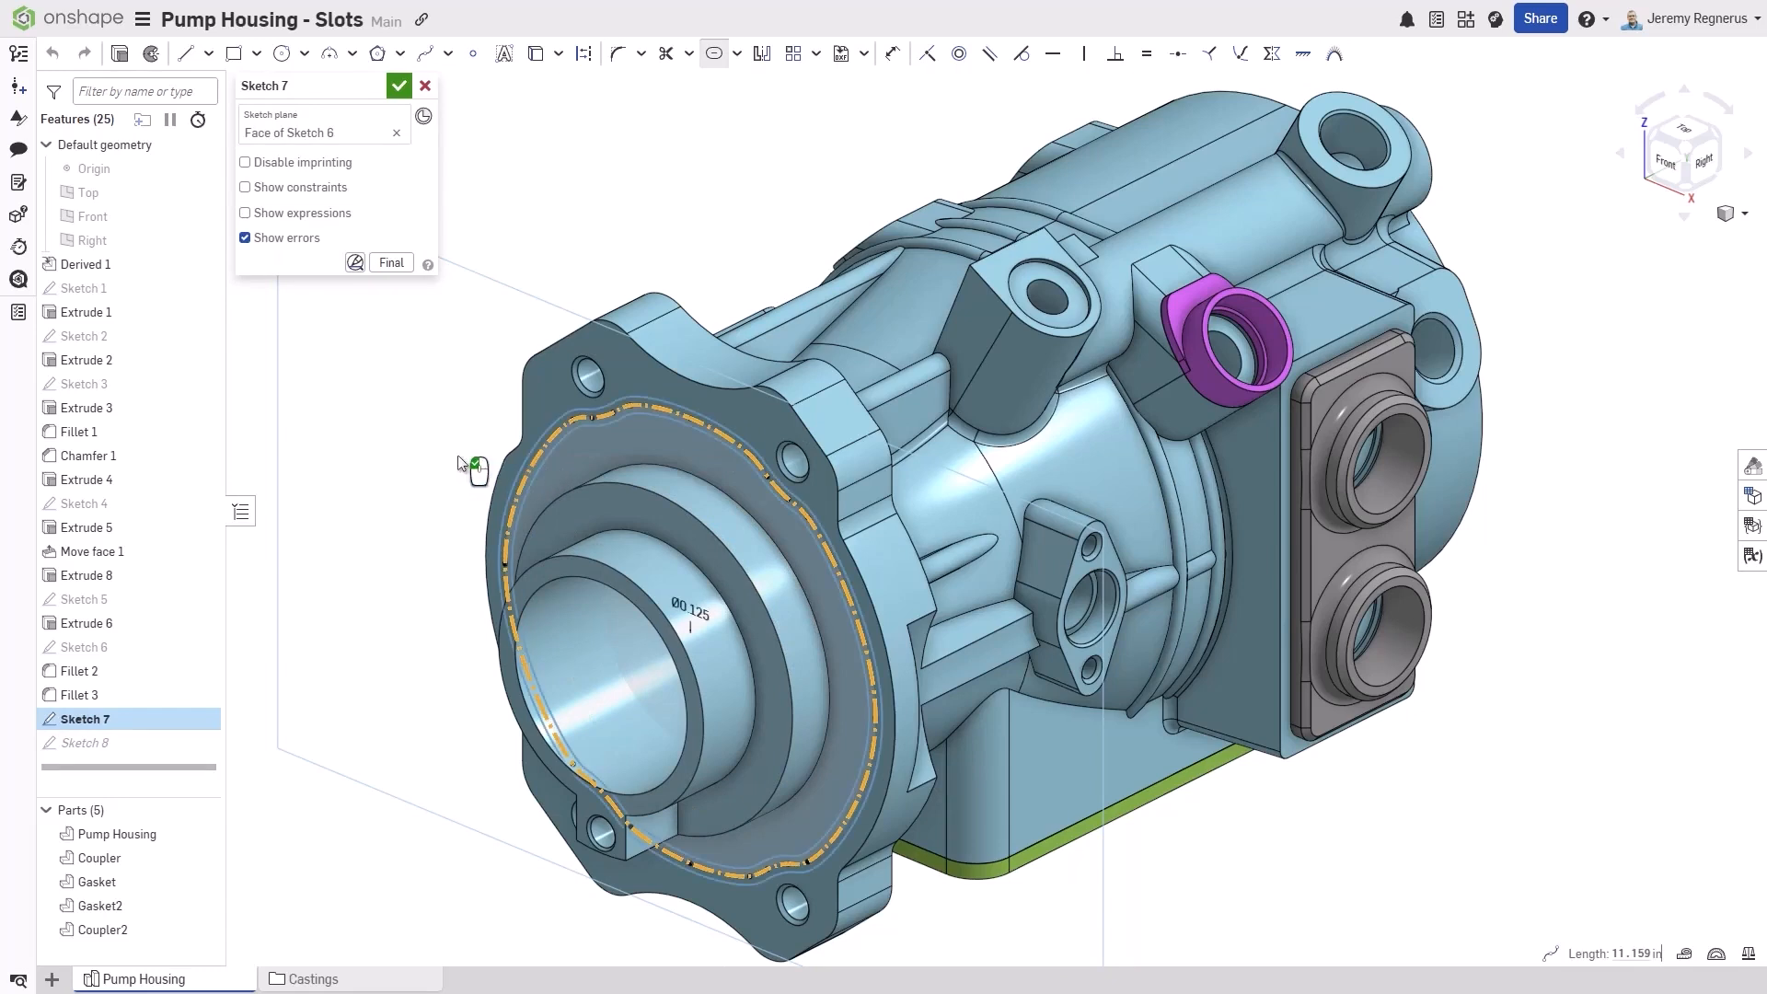
right_click(464, 465)
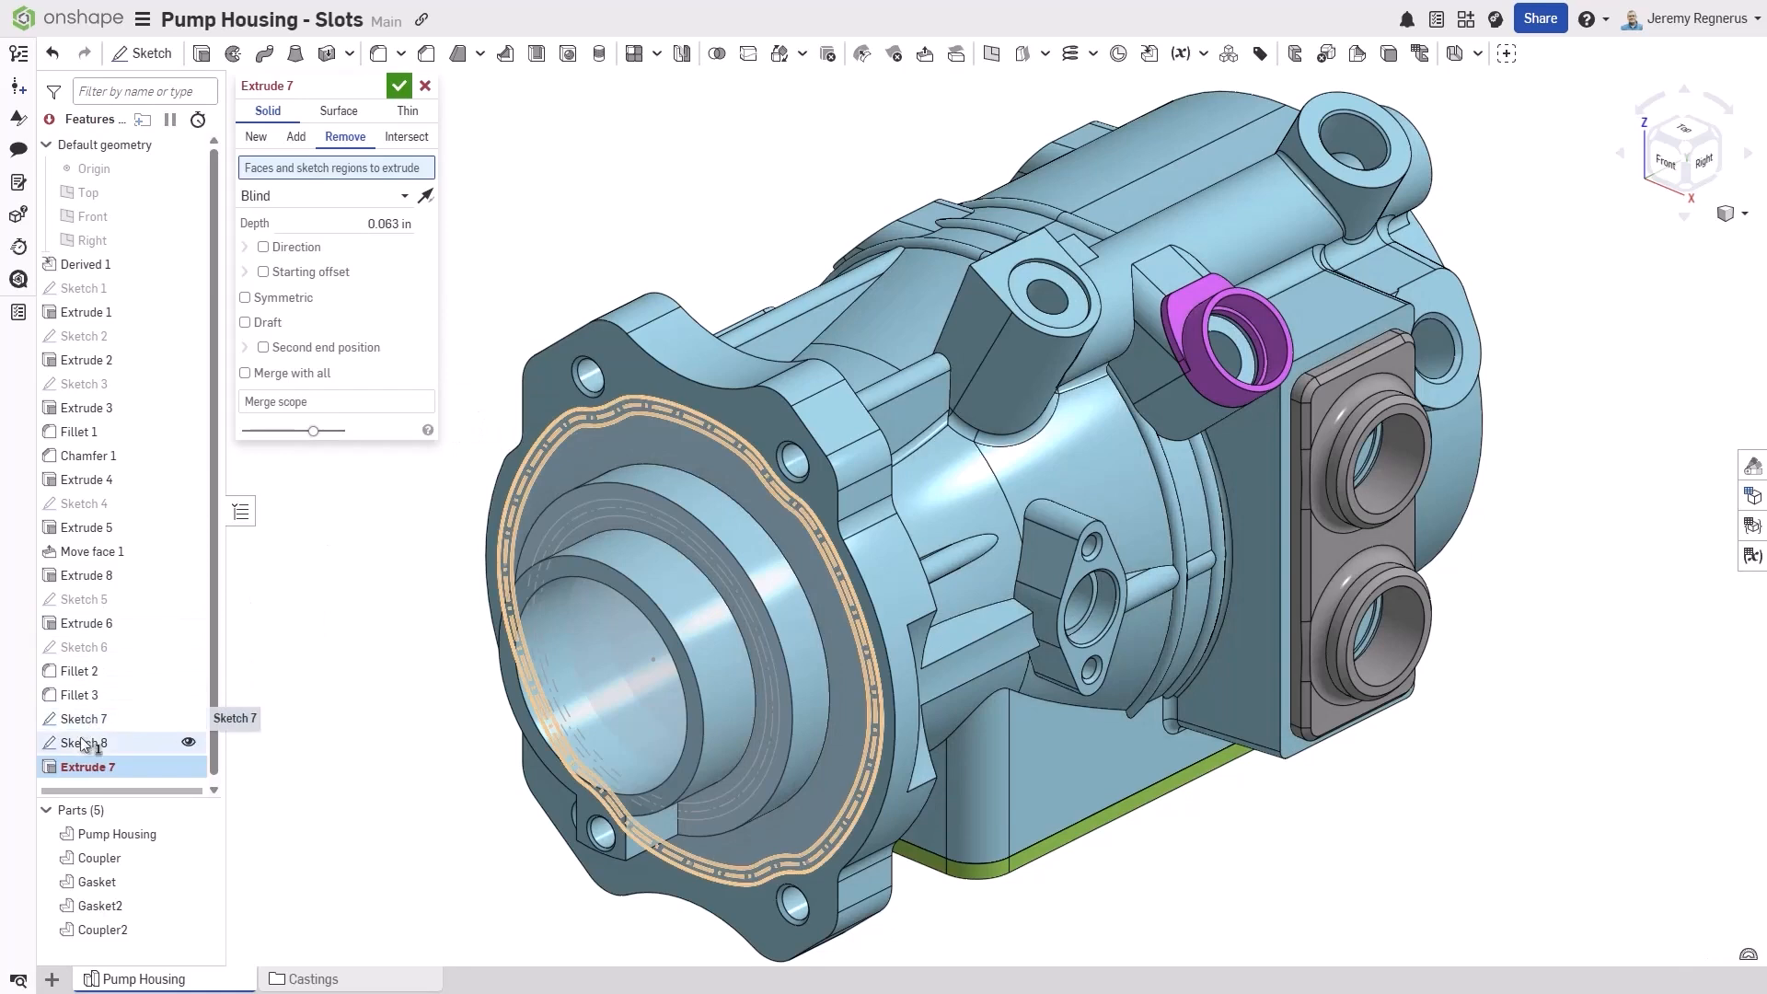
left_click(400, 87)
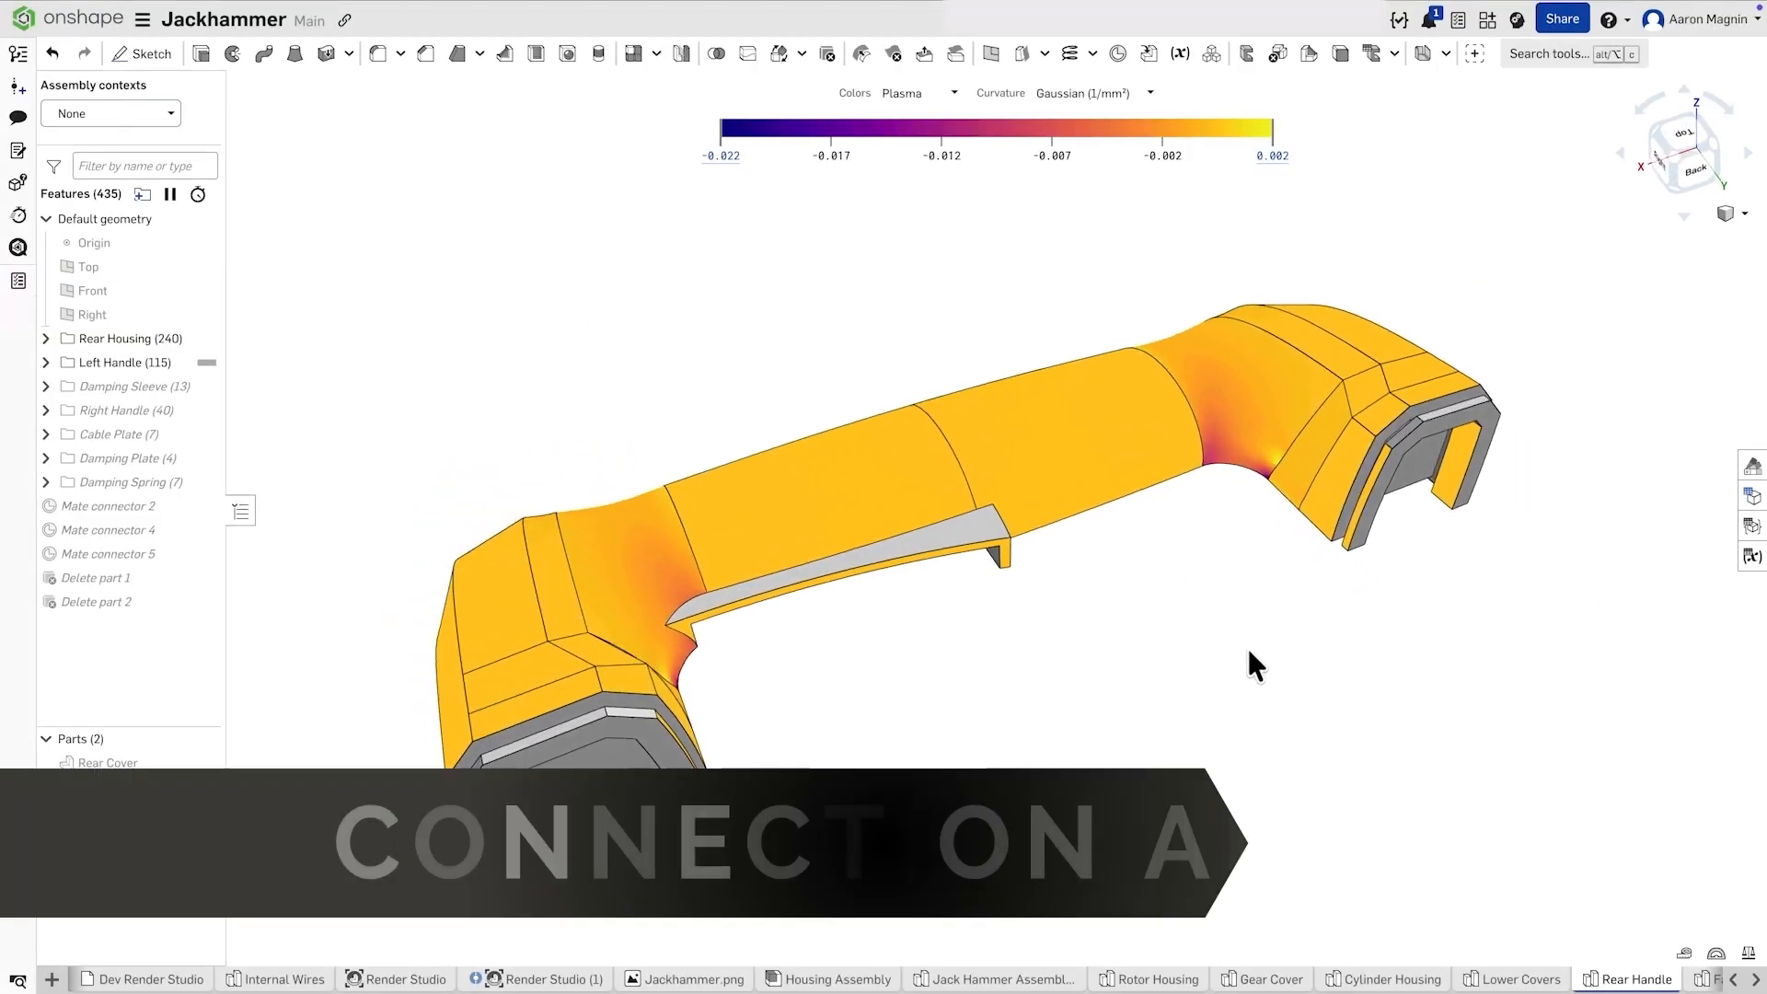
- Start a connection analysis on the Jackhammer handle and clear the first rear-end face picked
left_click(1751, 974)
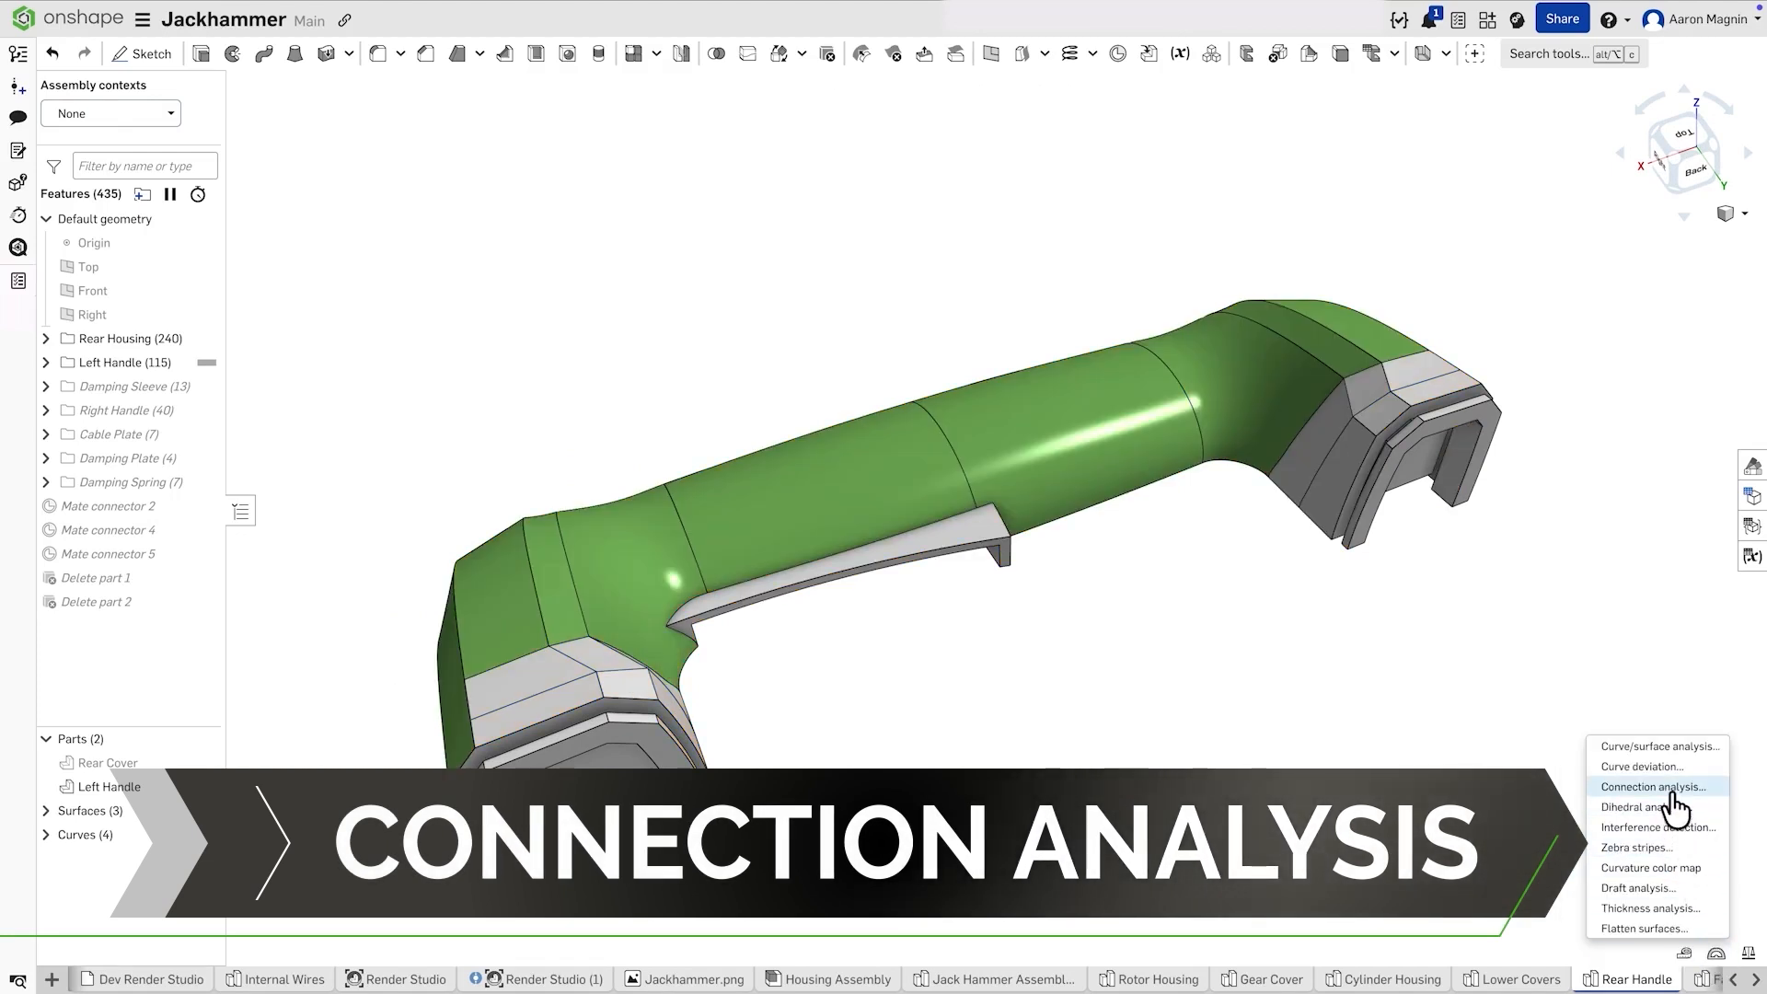
left_click(1654, 786)
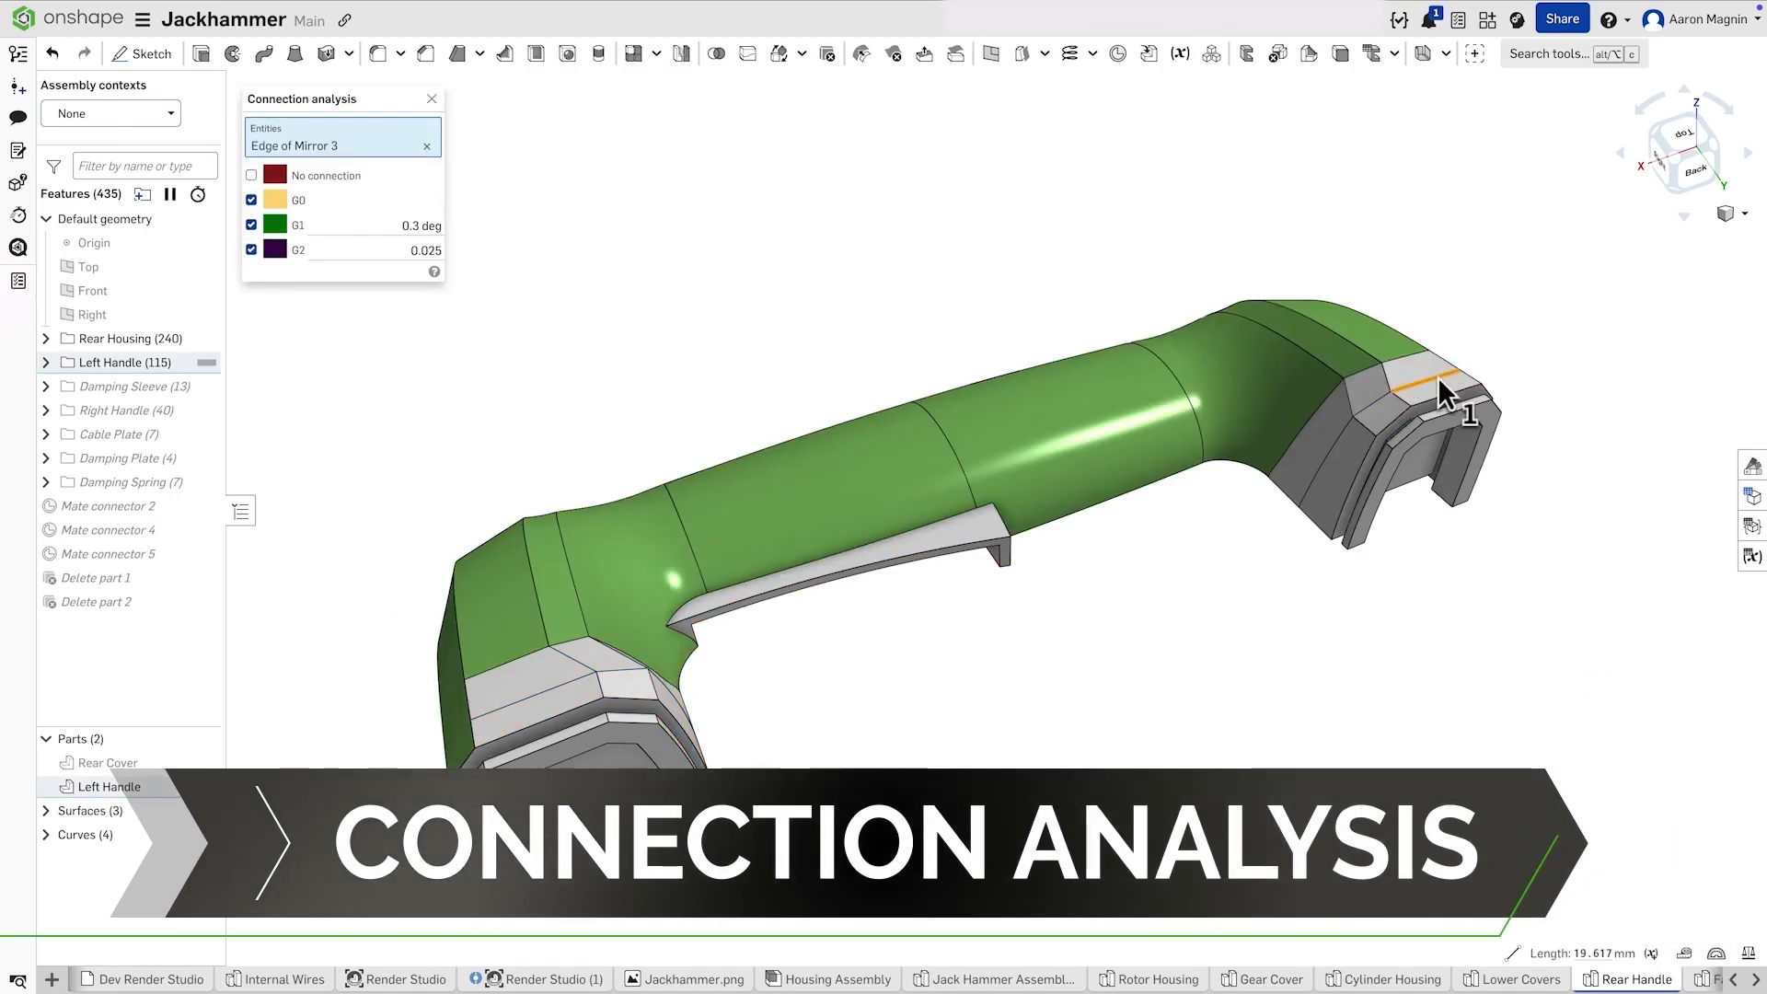
left_click(1425, 372)
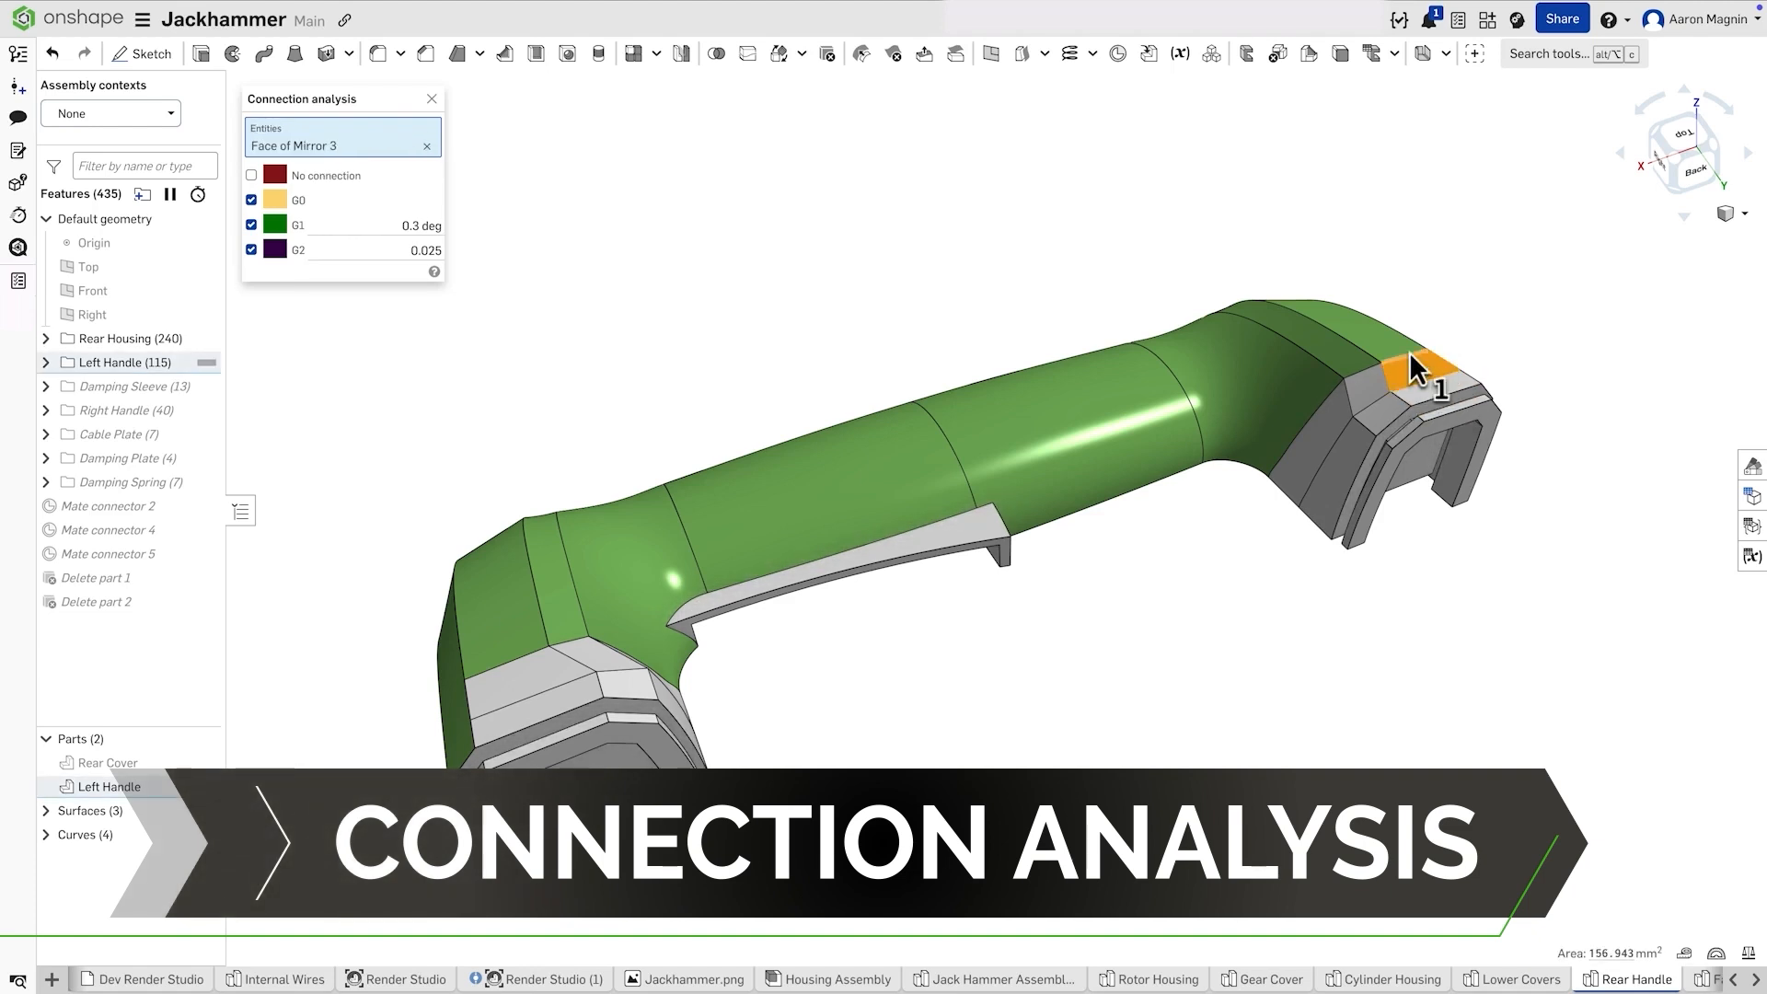
left_click(425, 145)
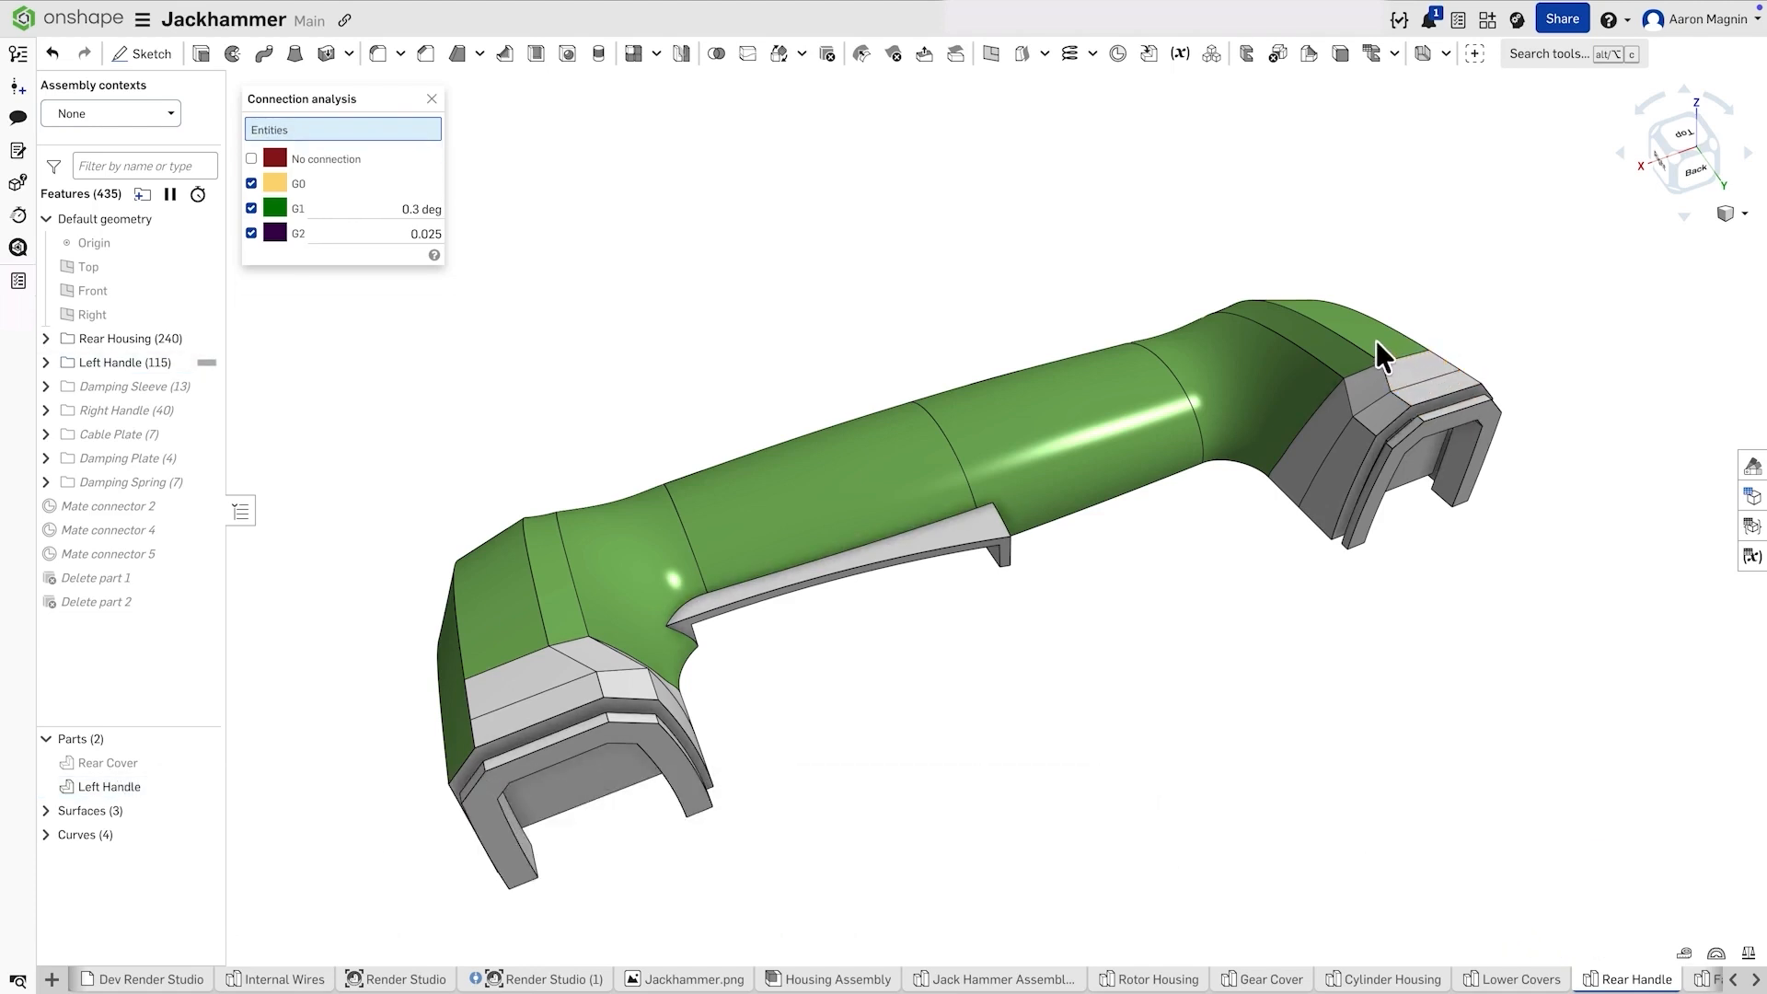
- Analyse the mirrored faces around the handle's rear bend for surface continuity
left_click(1353, 349)
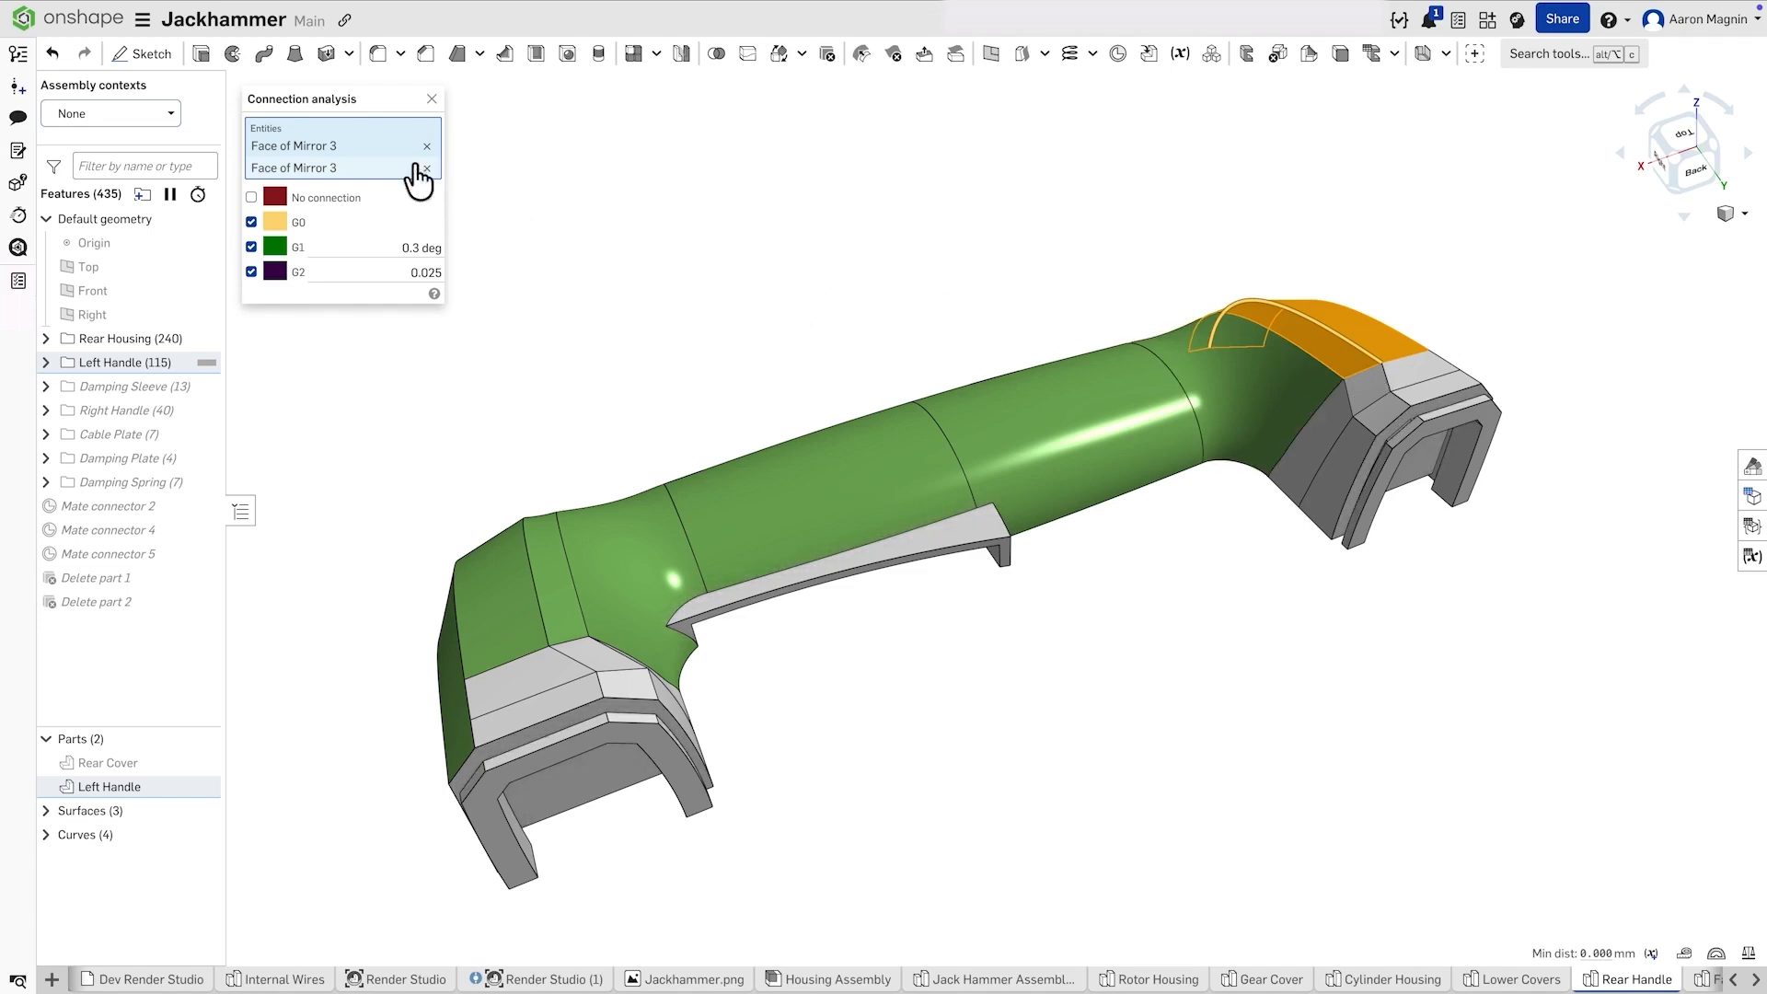
left_click_drag(302, 98, 884, 121)
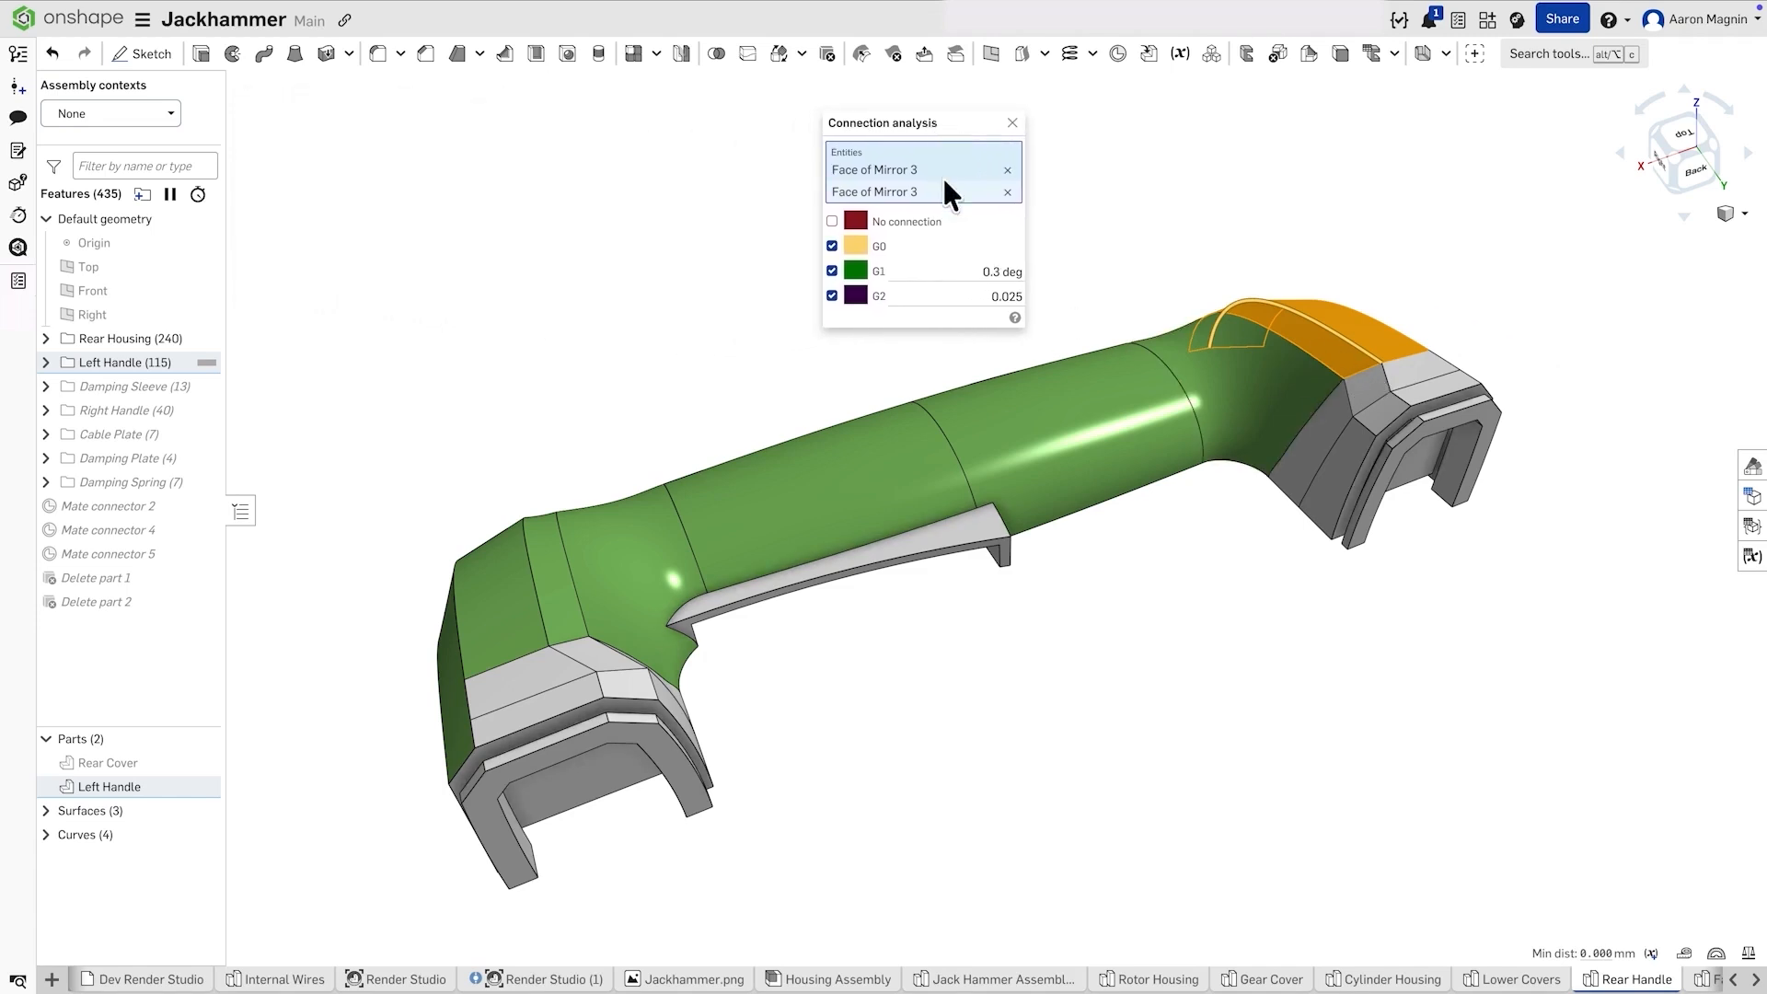
left_click(1234, 394)
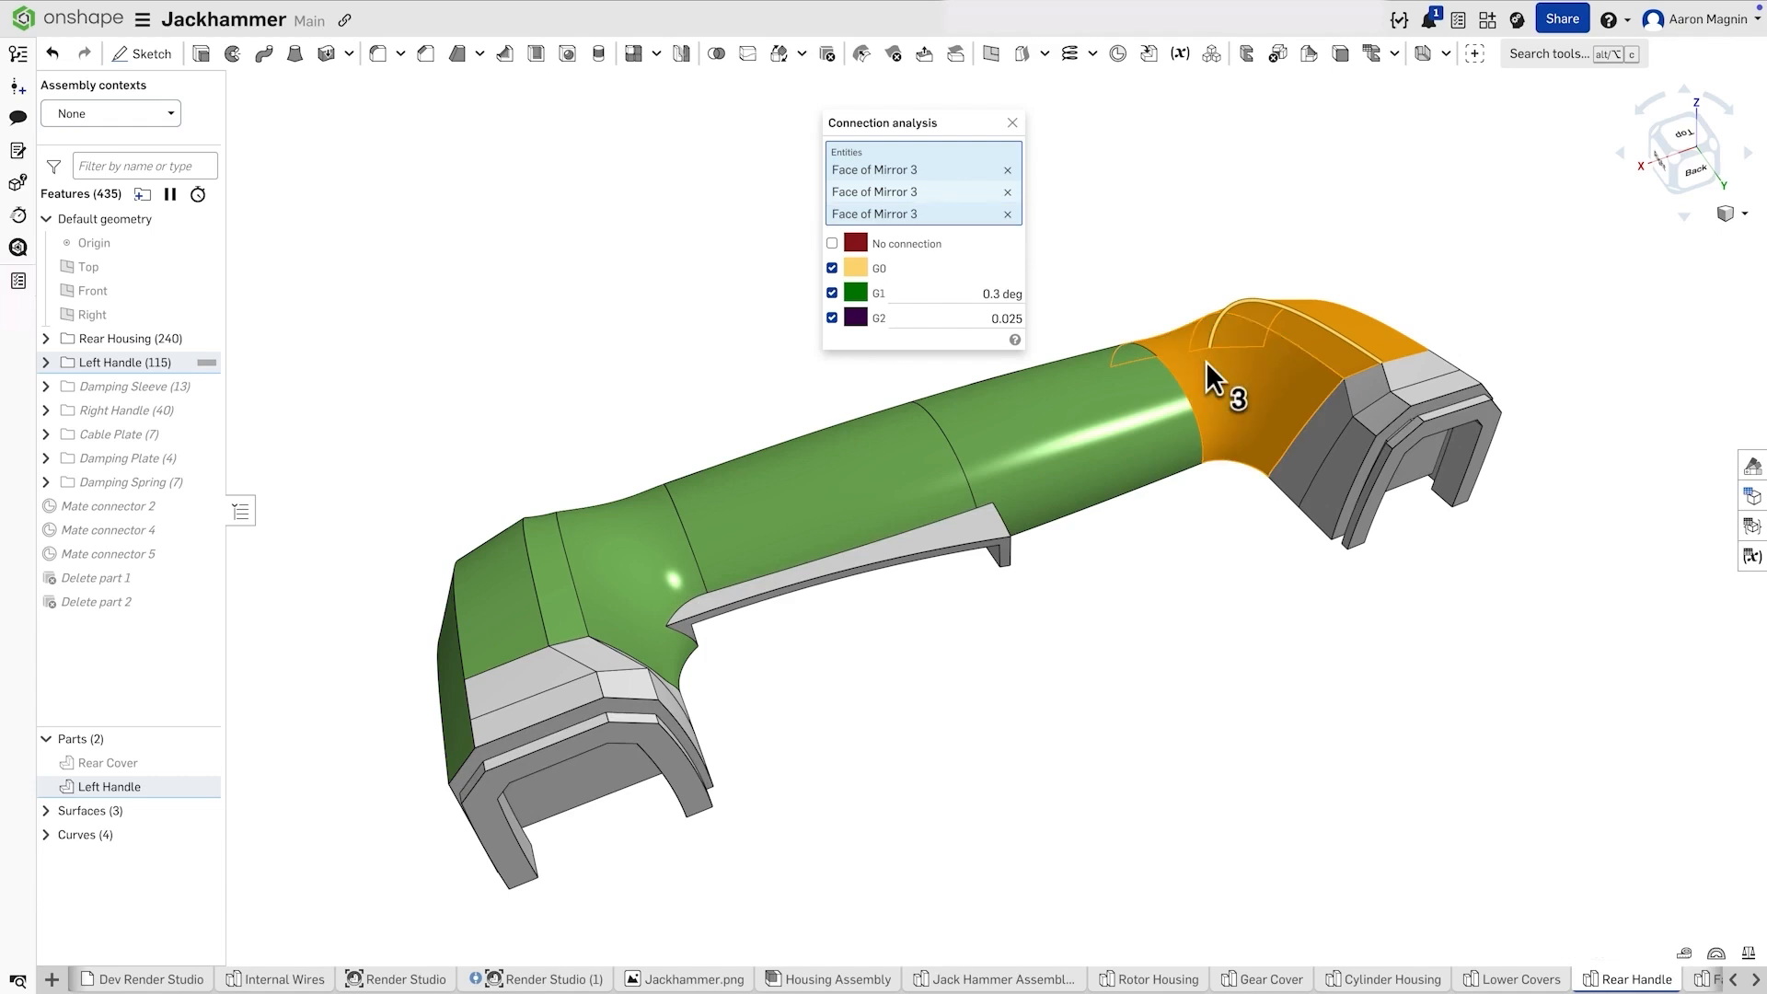
mouse_move(1132, 408)
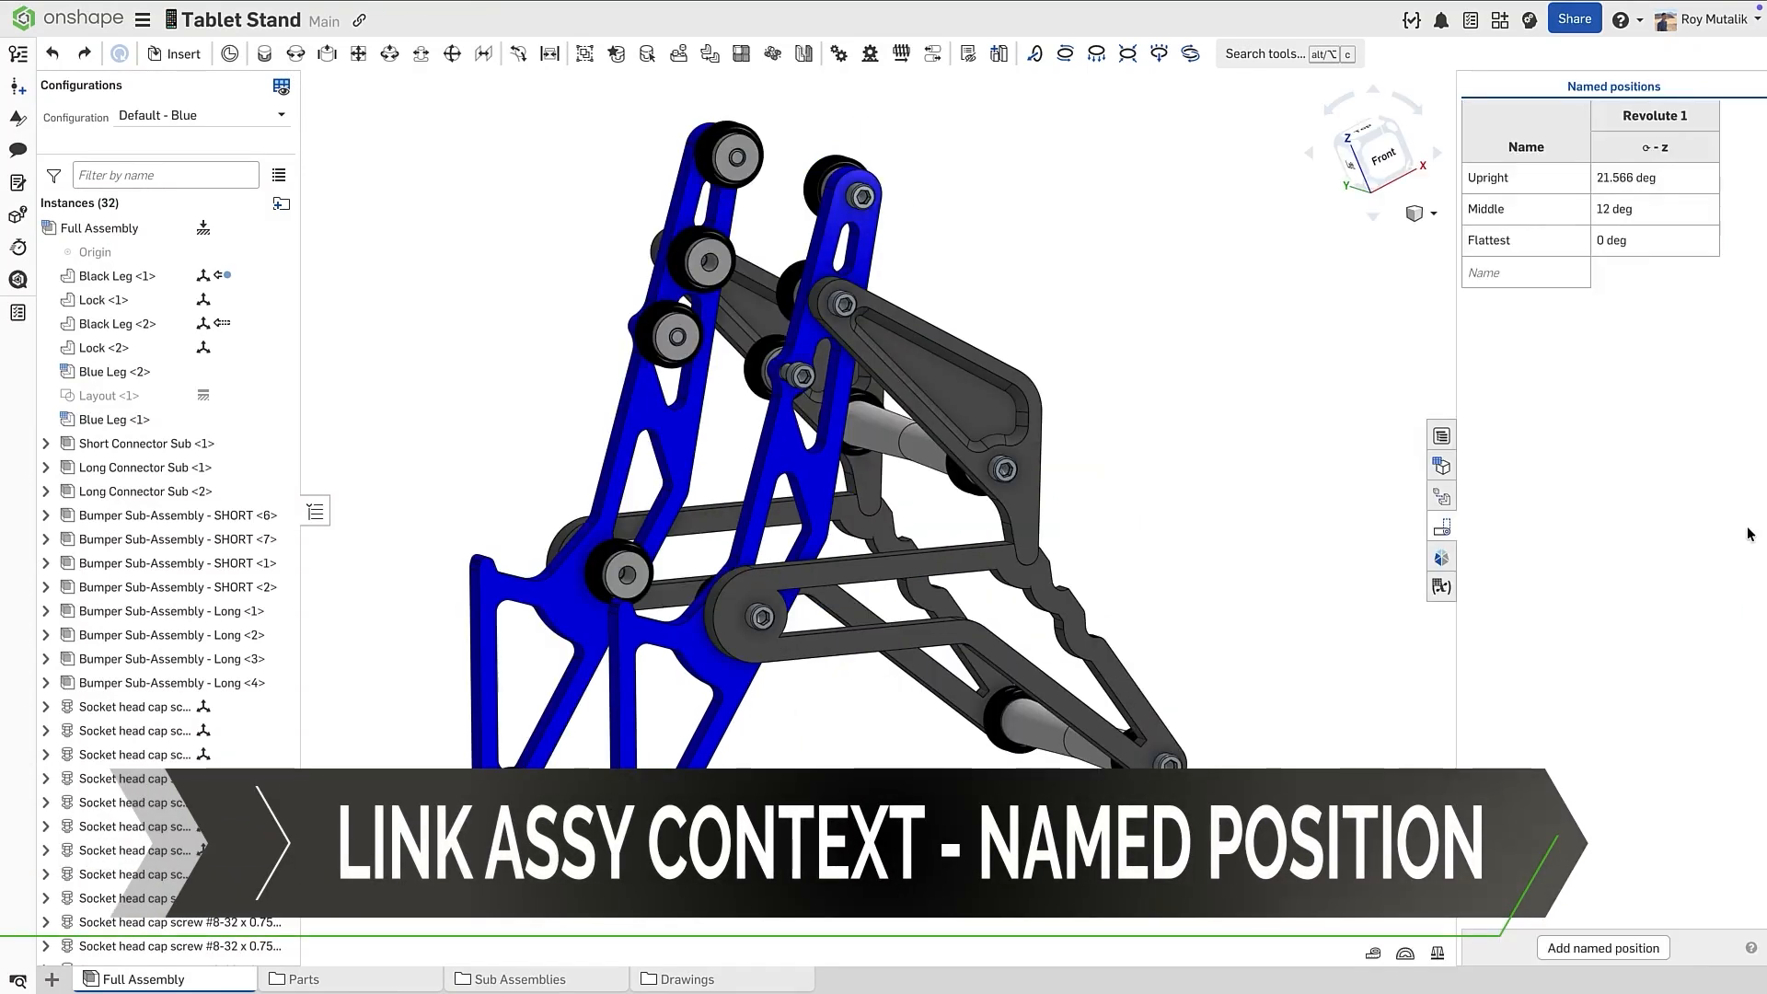
mouse_move(1736, 521)
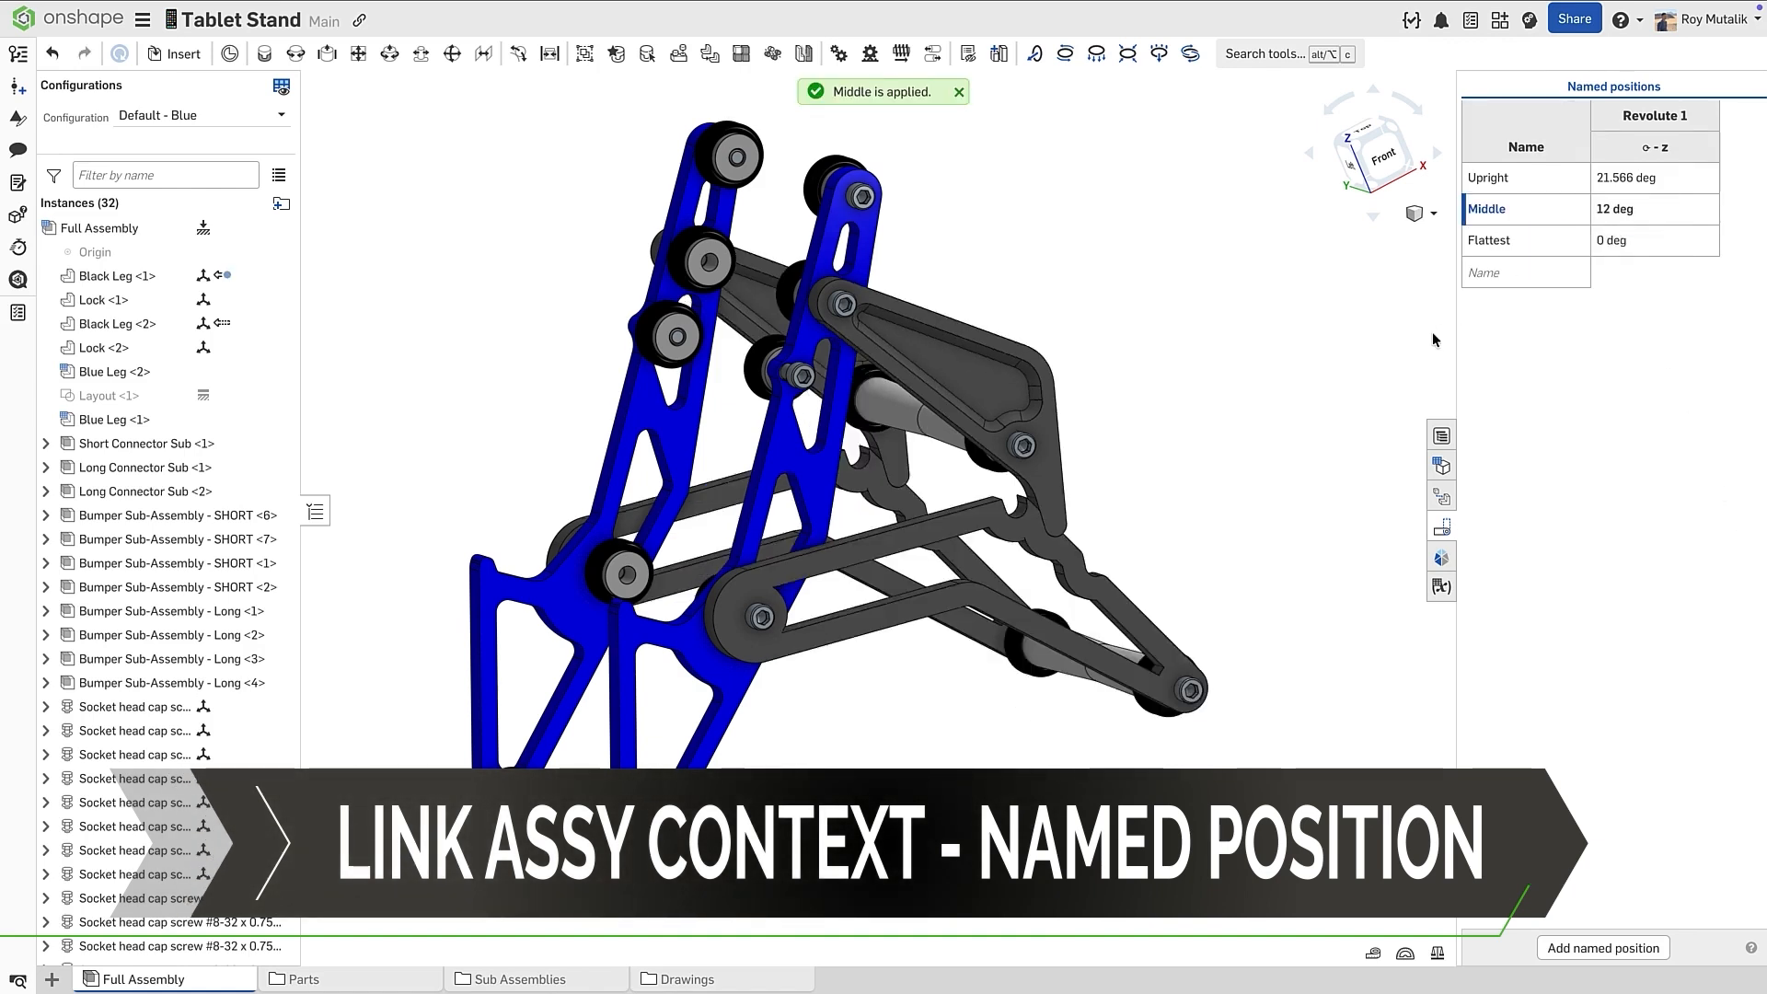
- Apply the Flattest named position to the Tablet Stand assembly
right_click(1490, 239)
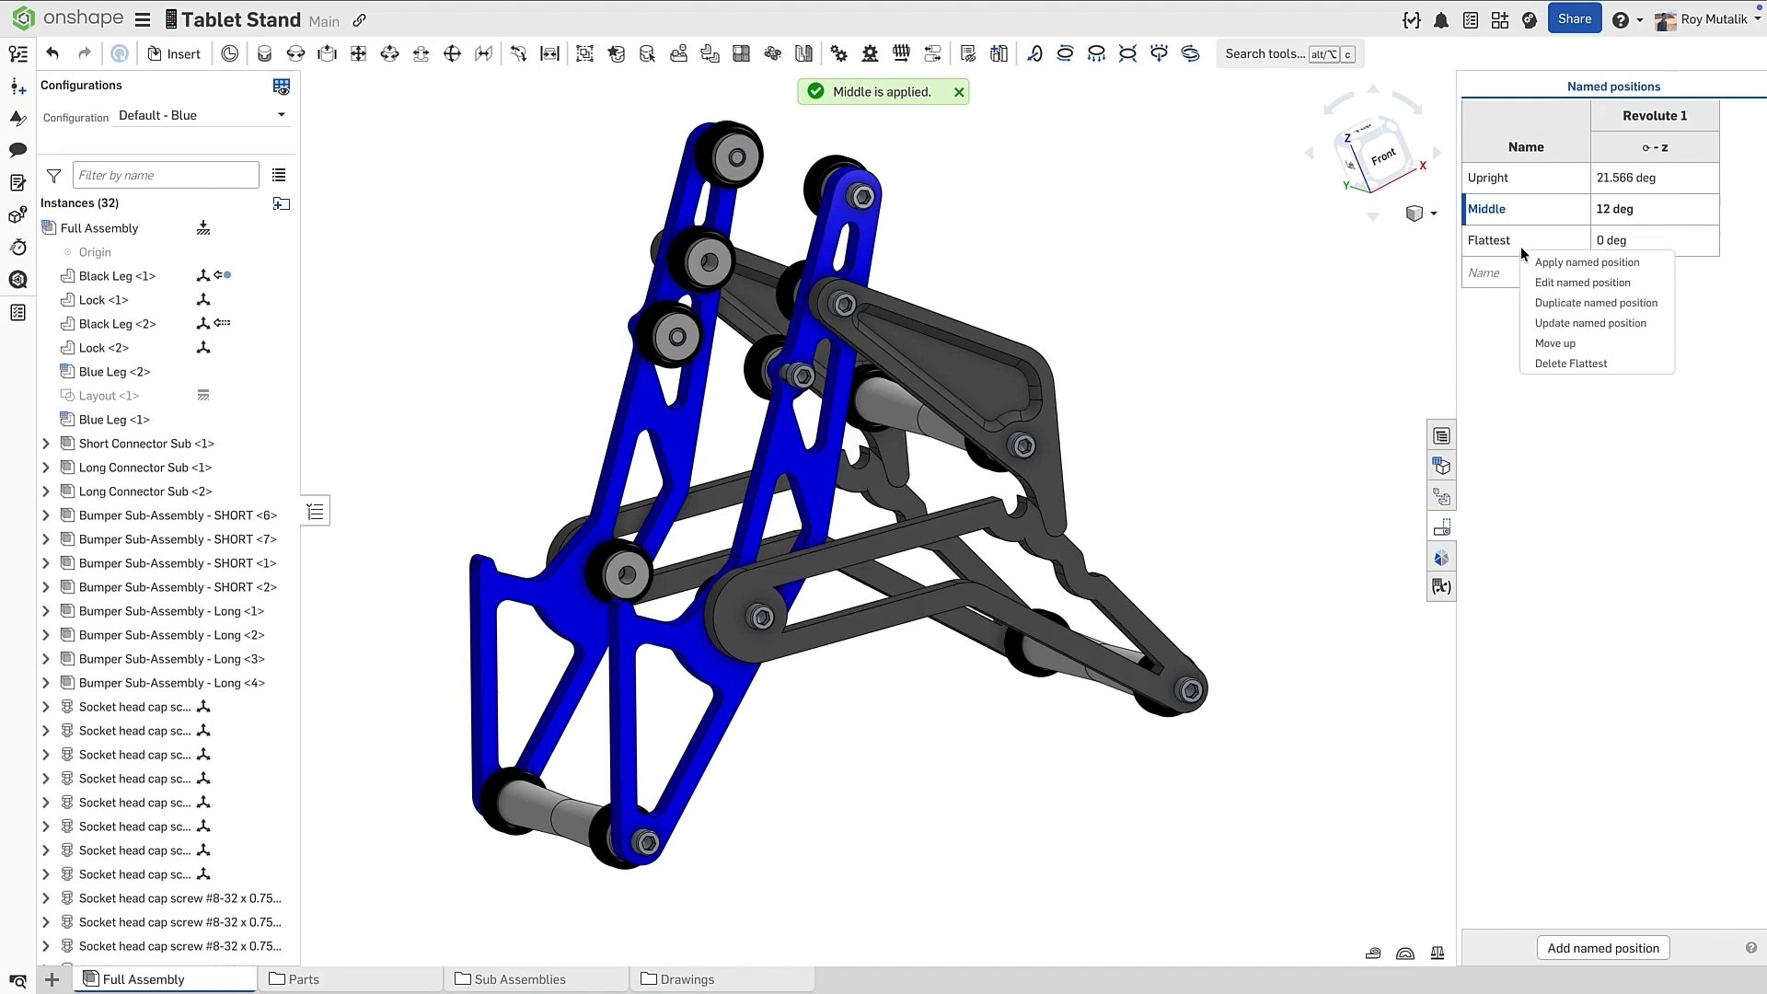
left_click(1586, 262)
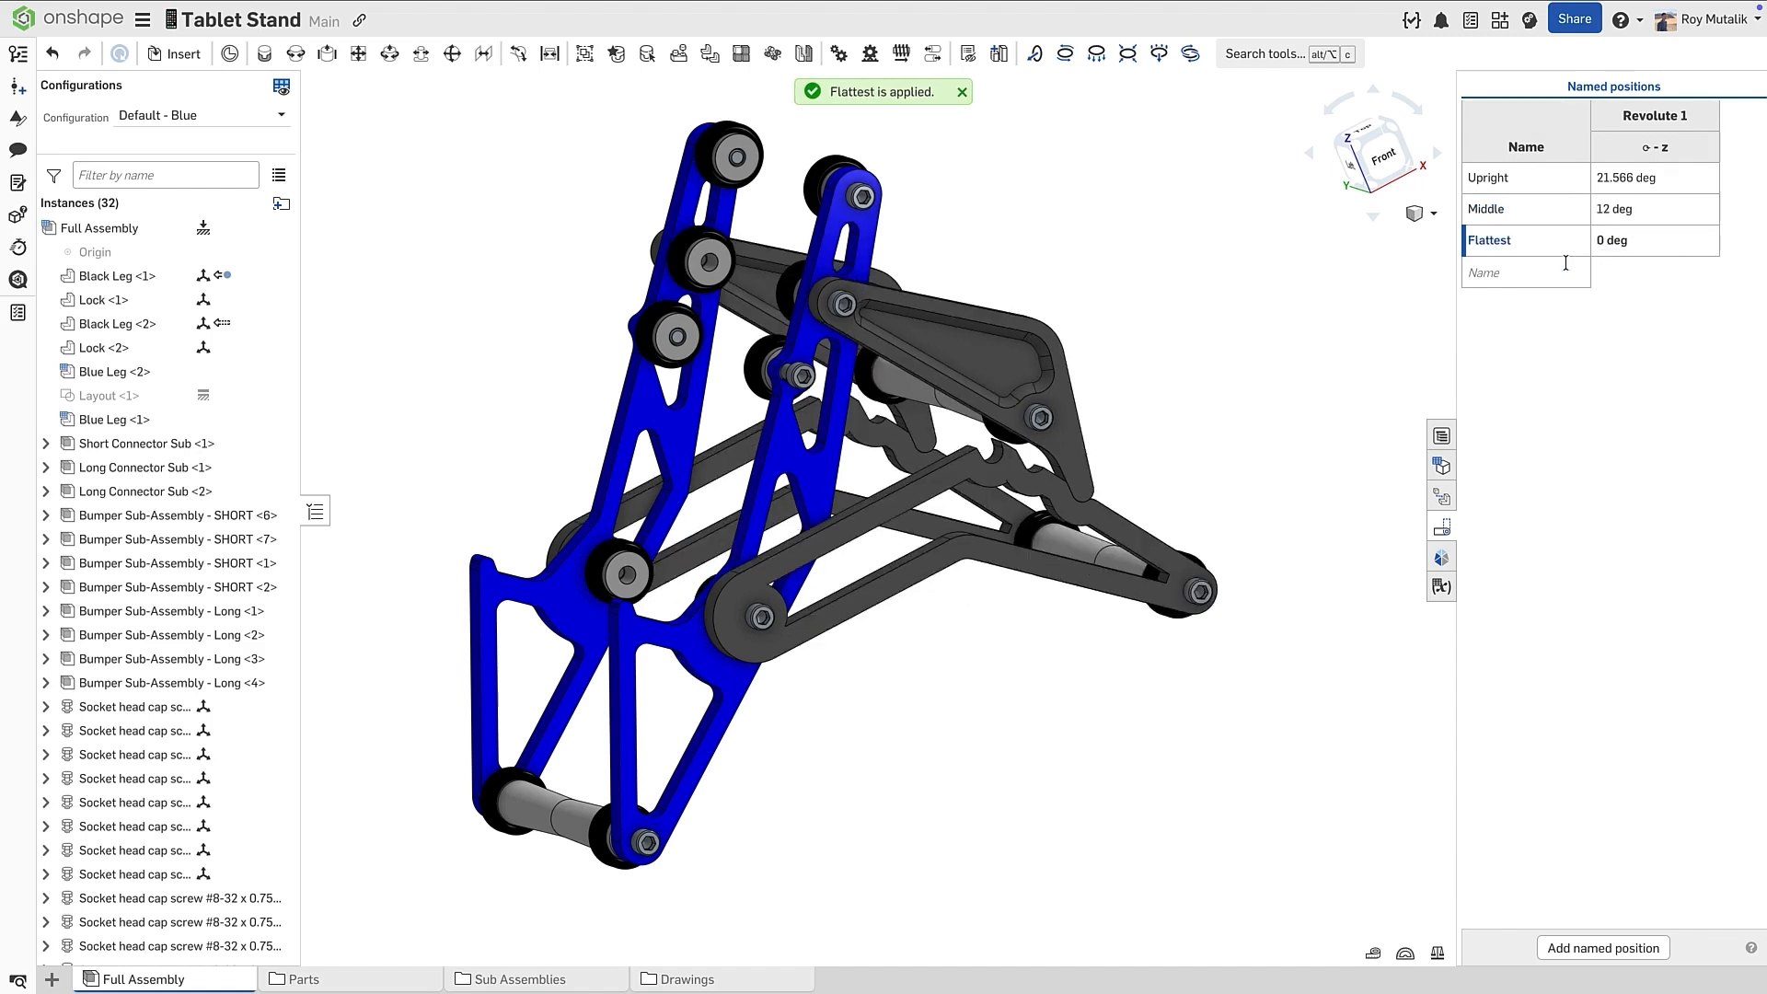
mouse_move(1524, 319)
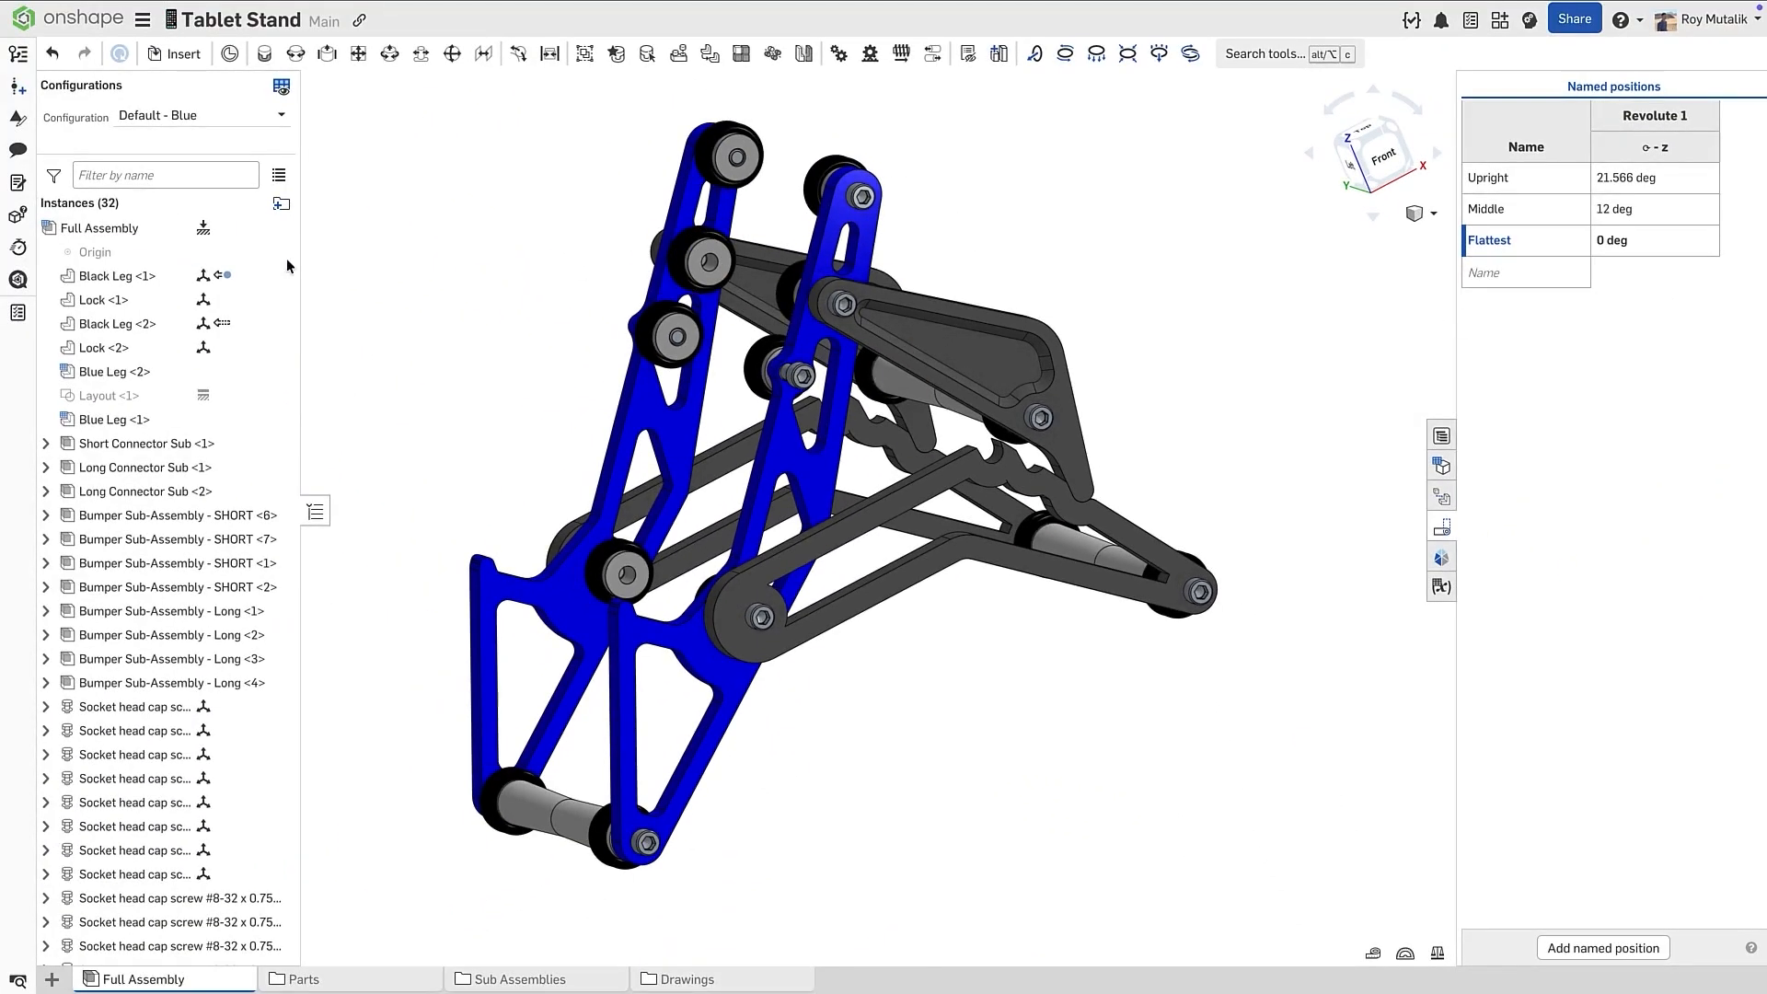
- Review the Black Leg instance's Edit in context actions from the assembly
right_click(116, 275)
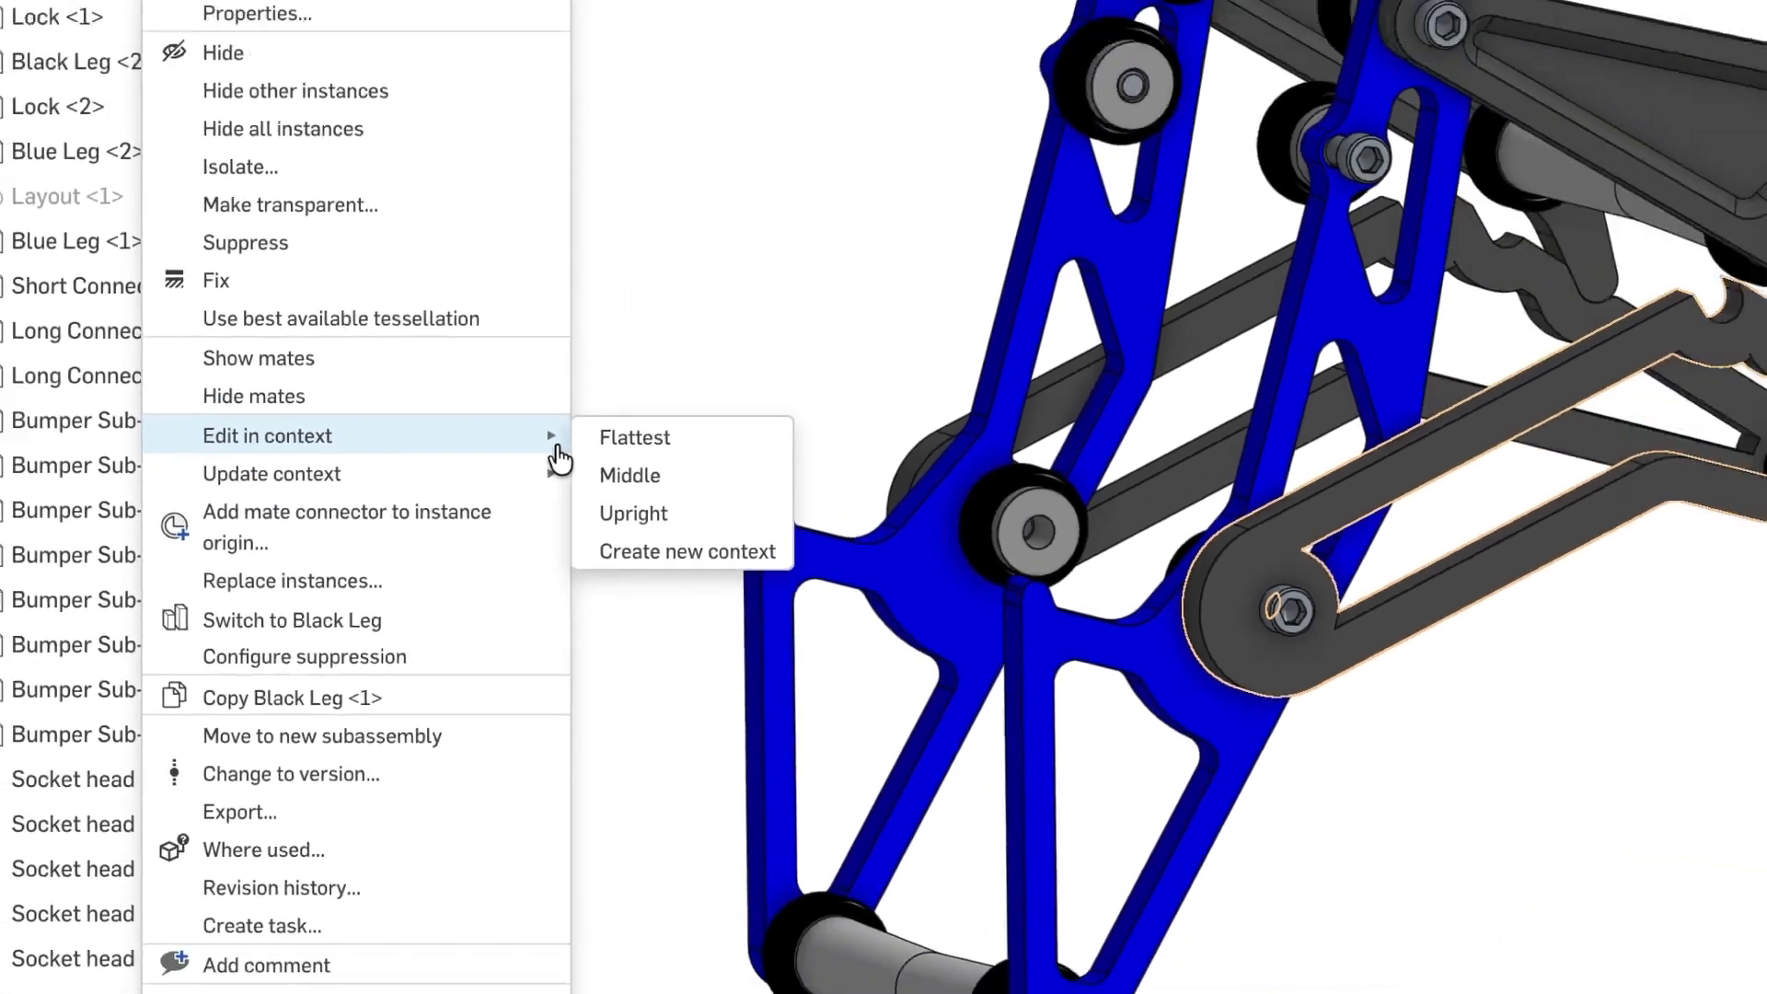
left_click(634, 438)
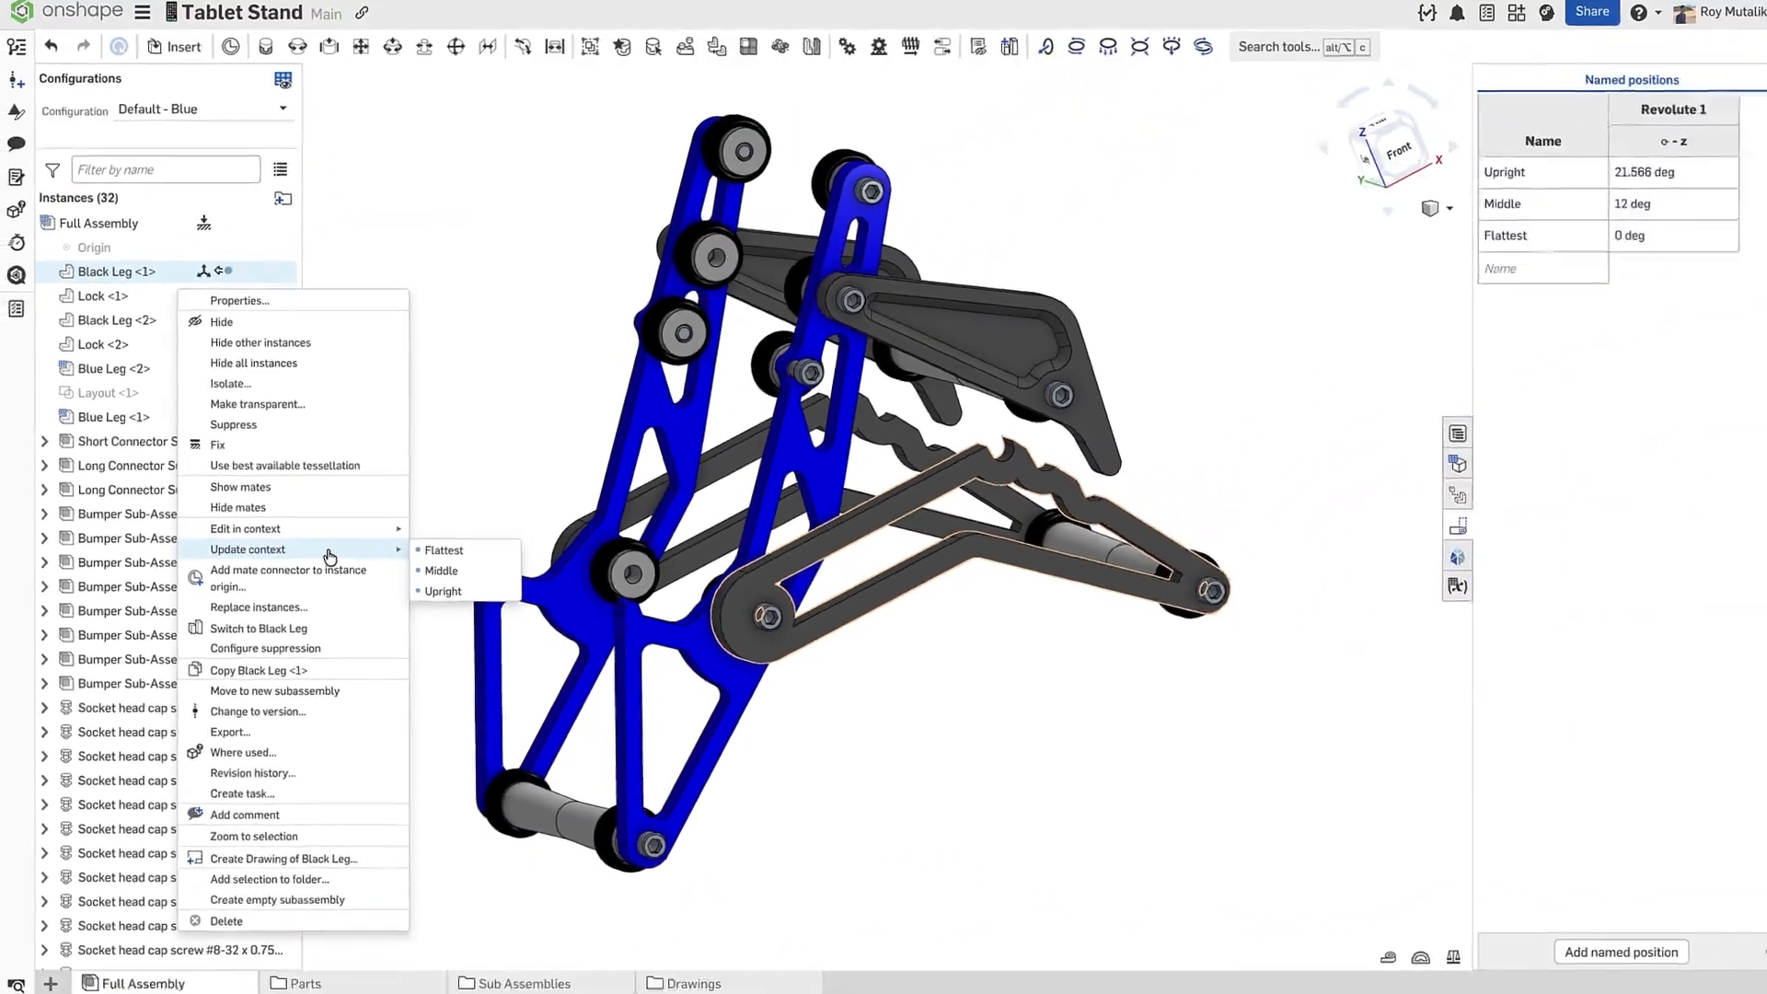
right_click(1487, 176)
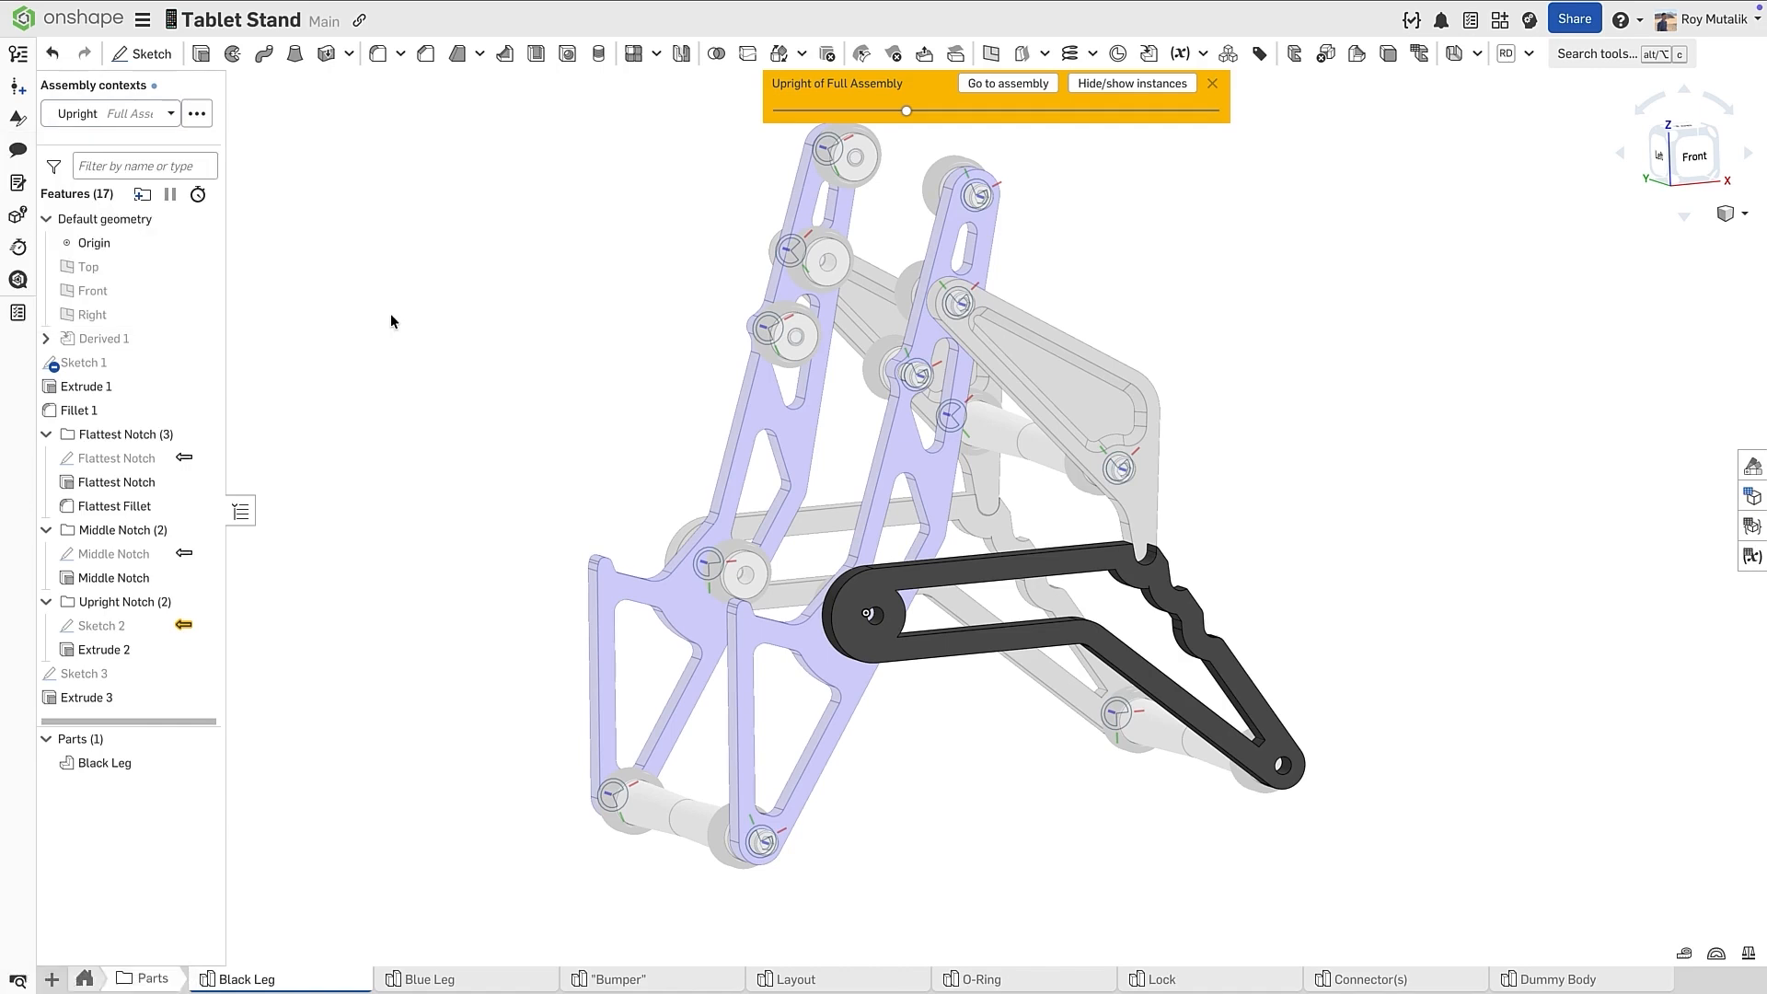
- Cycle the Black Leg's assembly context through Middle and Flattest and check its context options
left_click(197, 112)
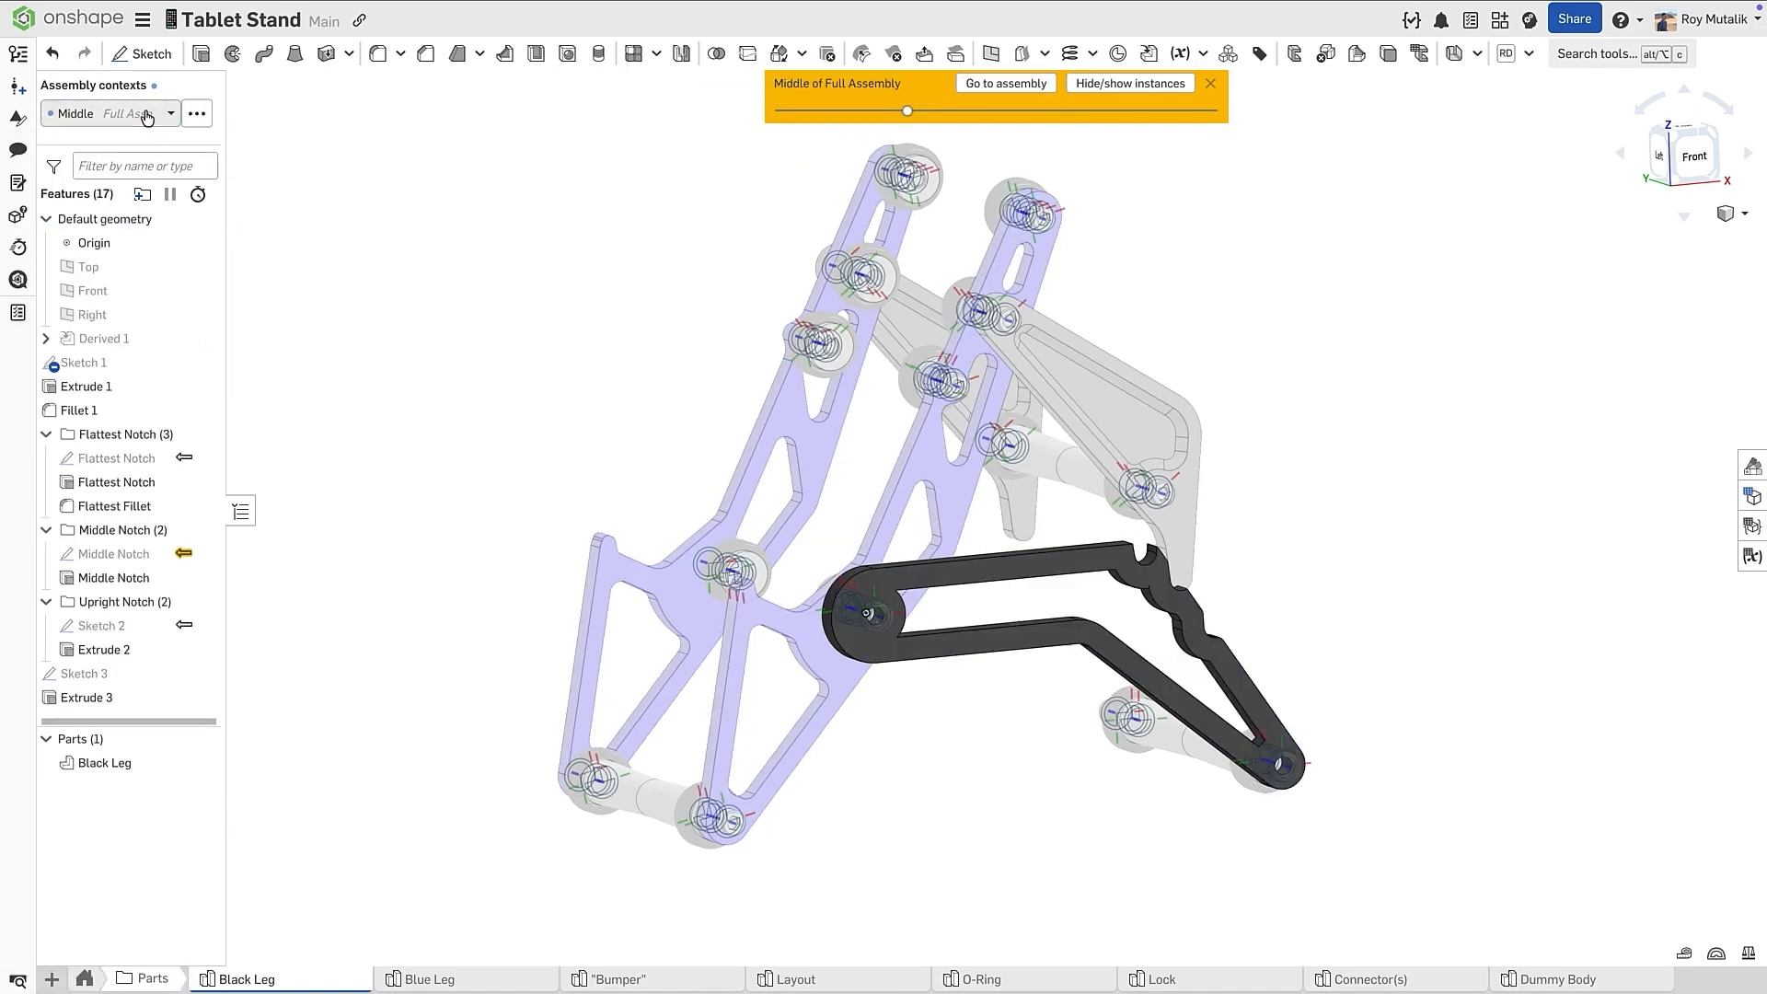
left_click(197, 113)
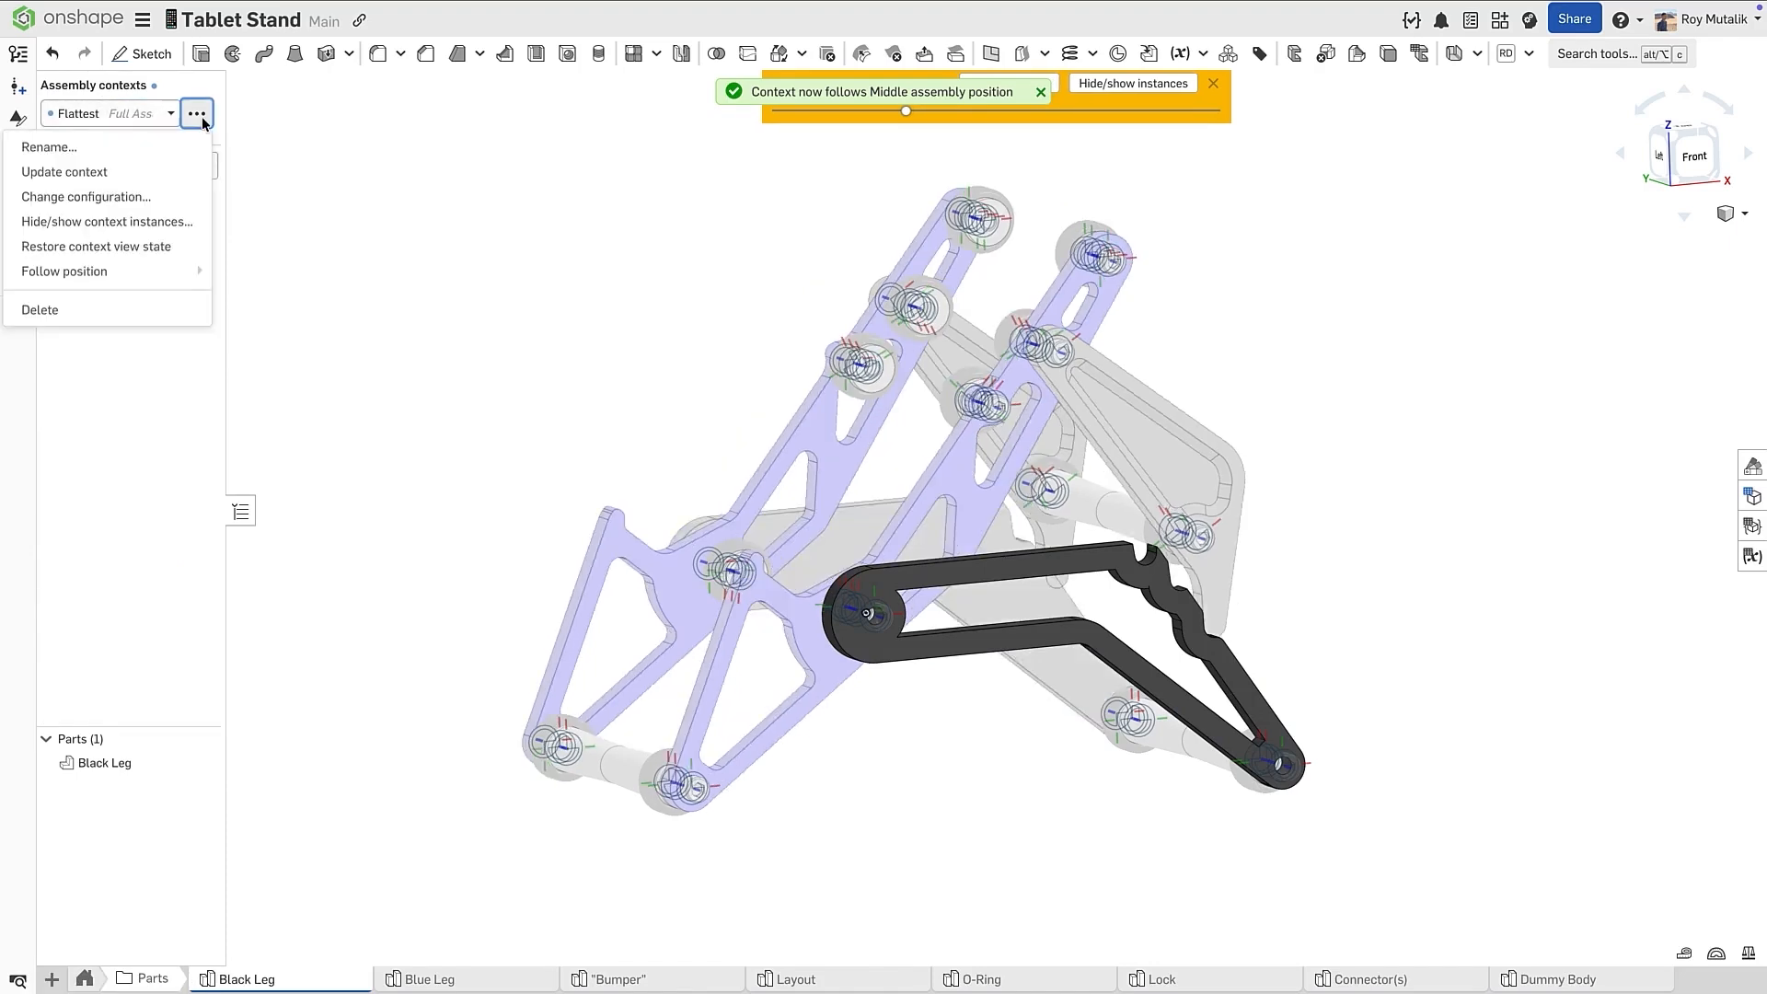
left_click(65, 270)
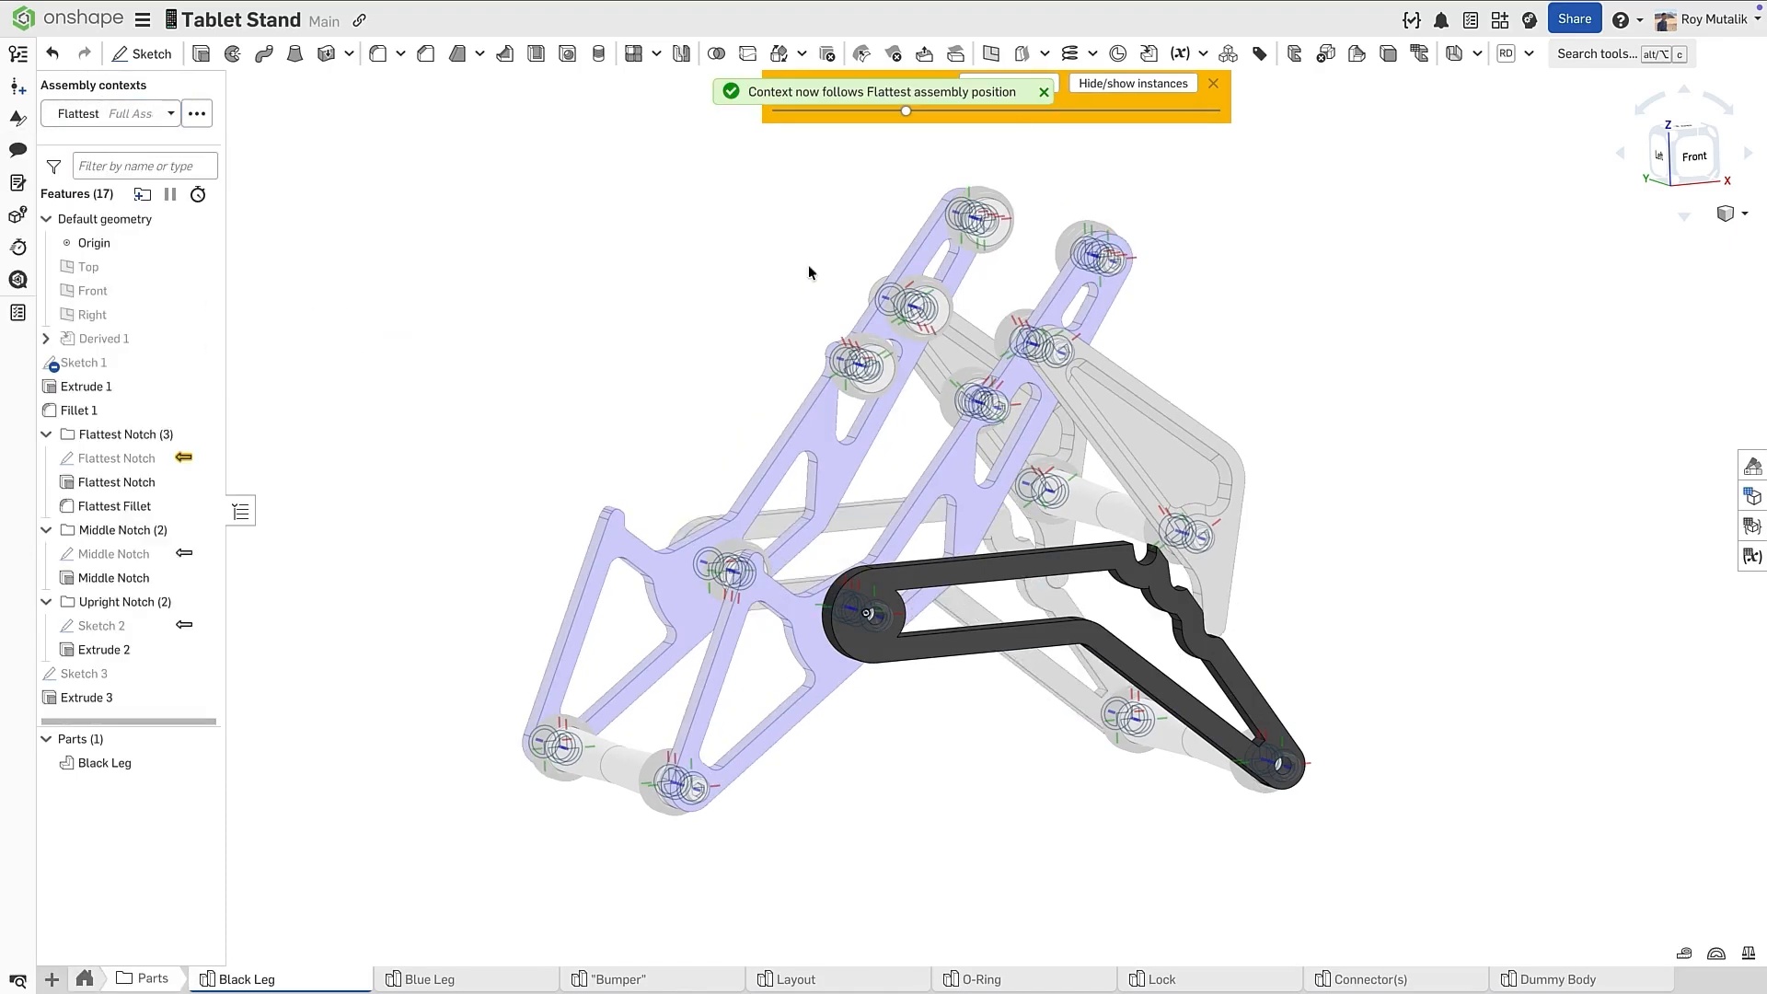
left_click(142, 978)
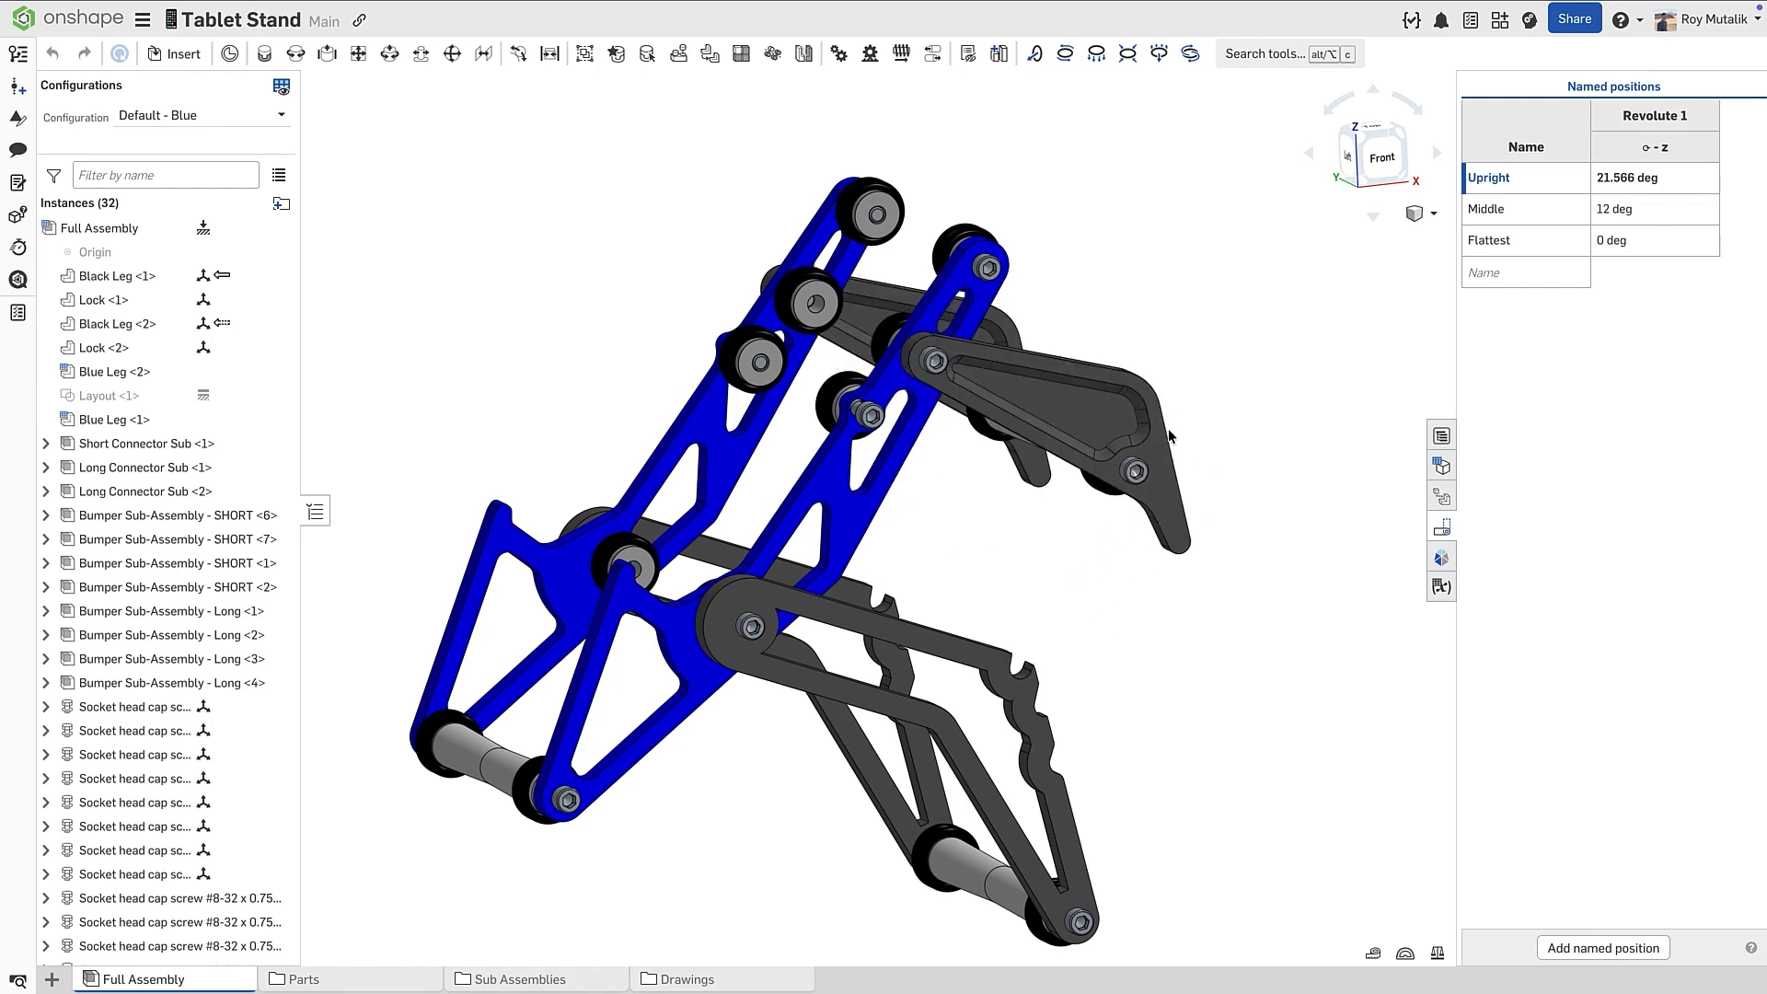
mouse_move(112, 276)
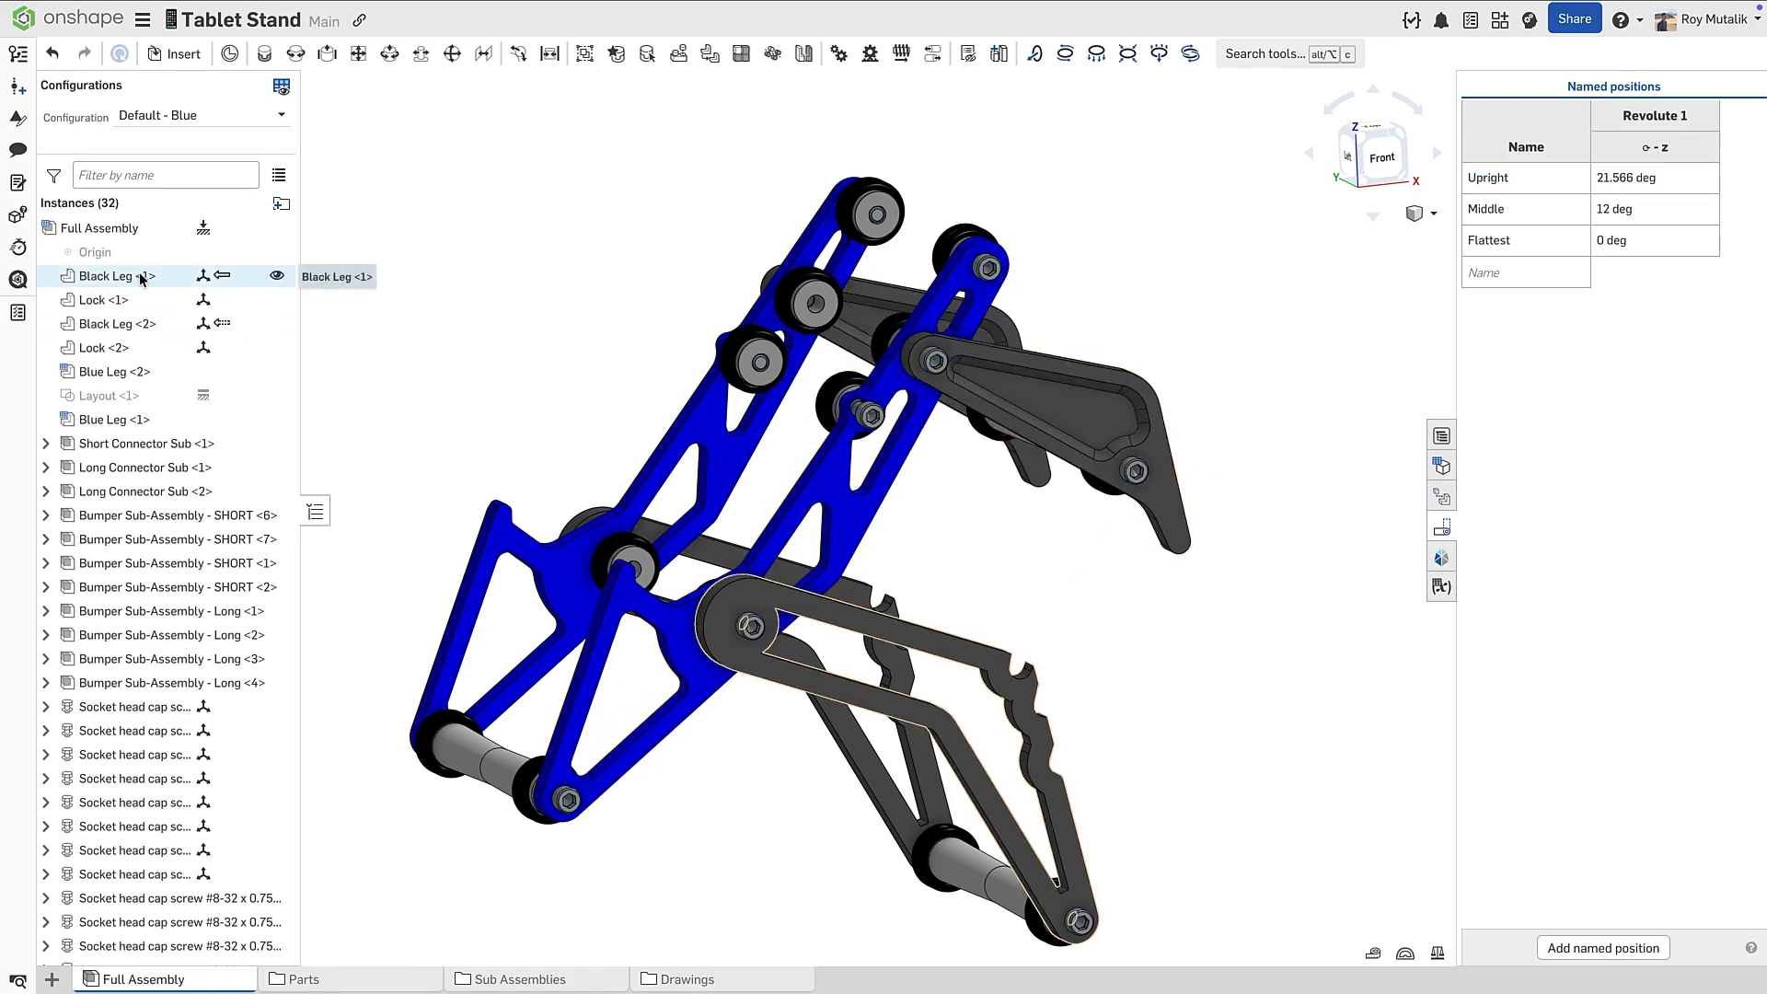
- Apply and edit the Upright named position to a steeper 23.099-degree angle
right_click(114, 274)
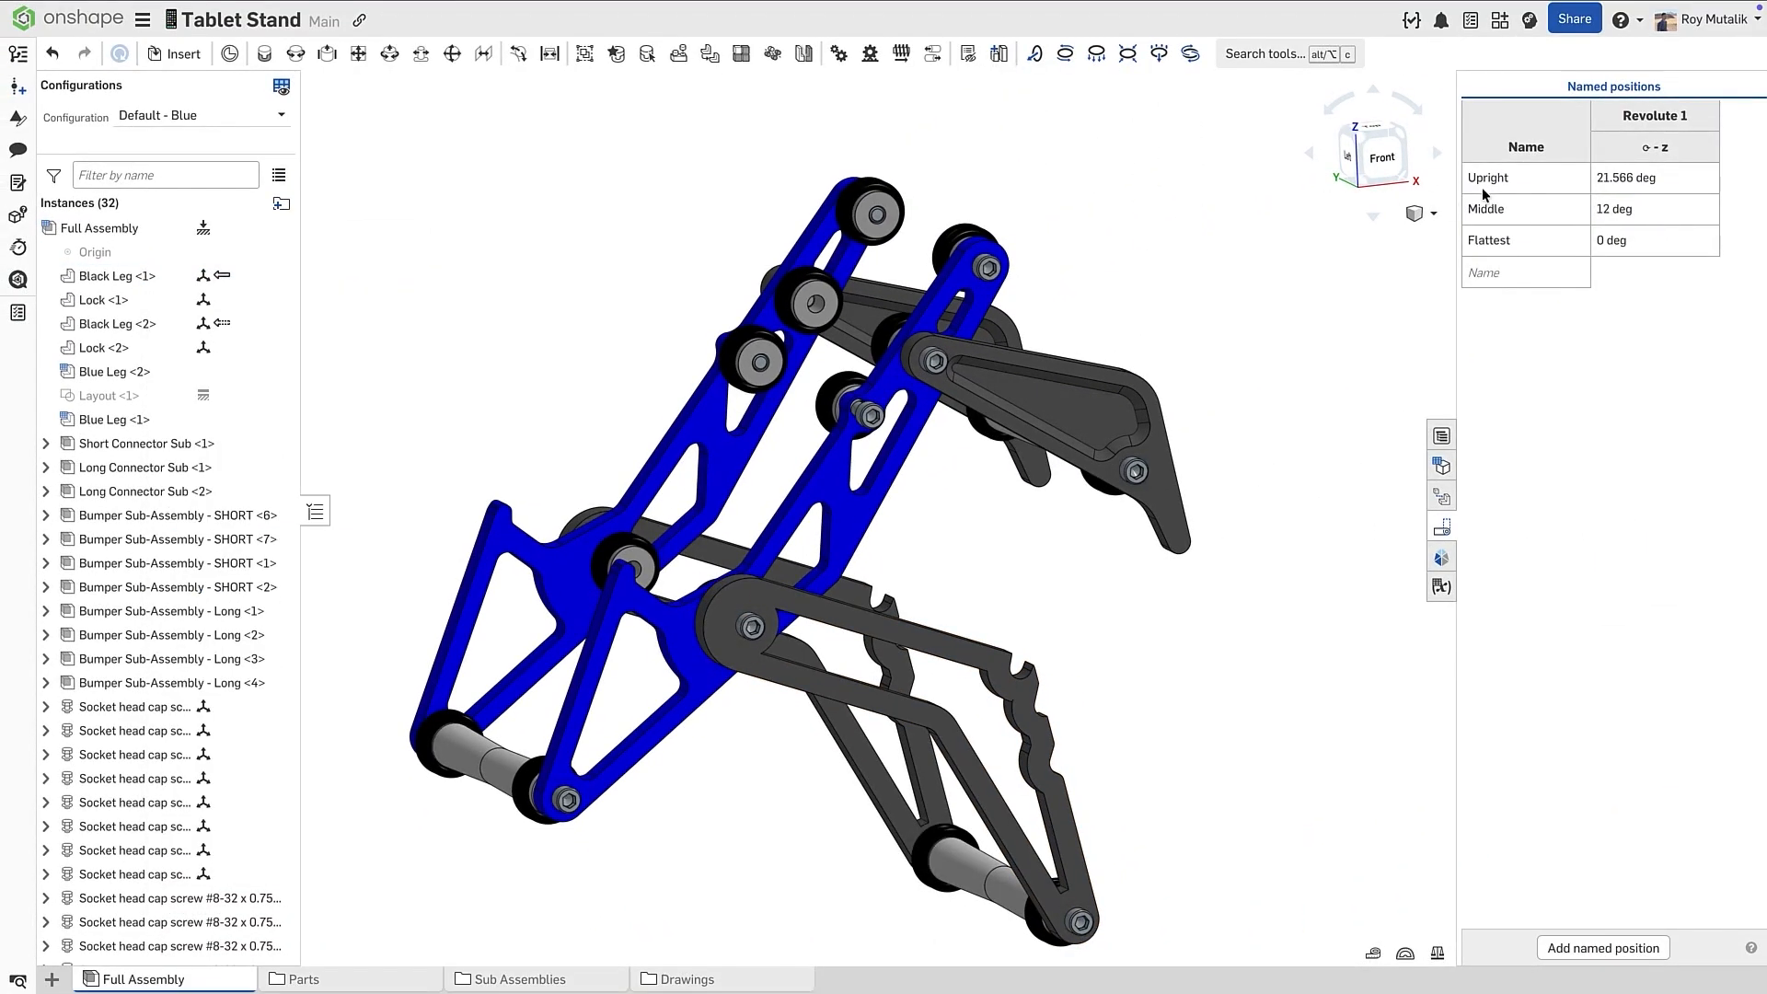
left_click(1489, 177)
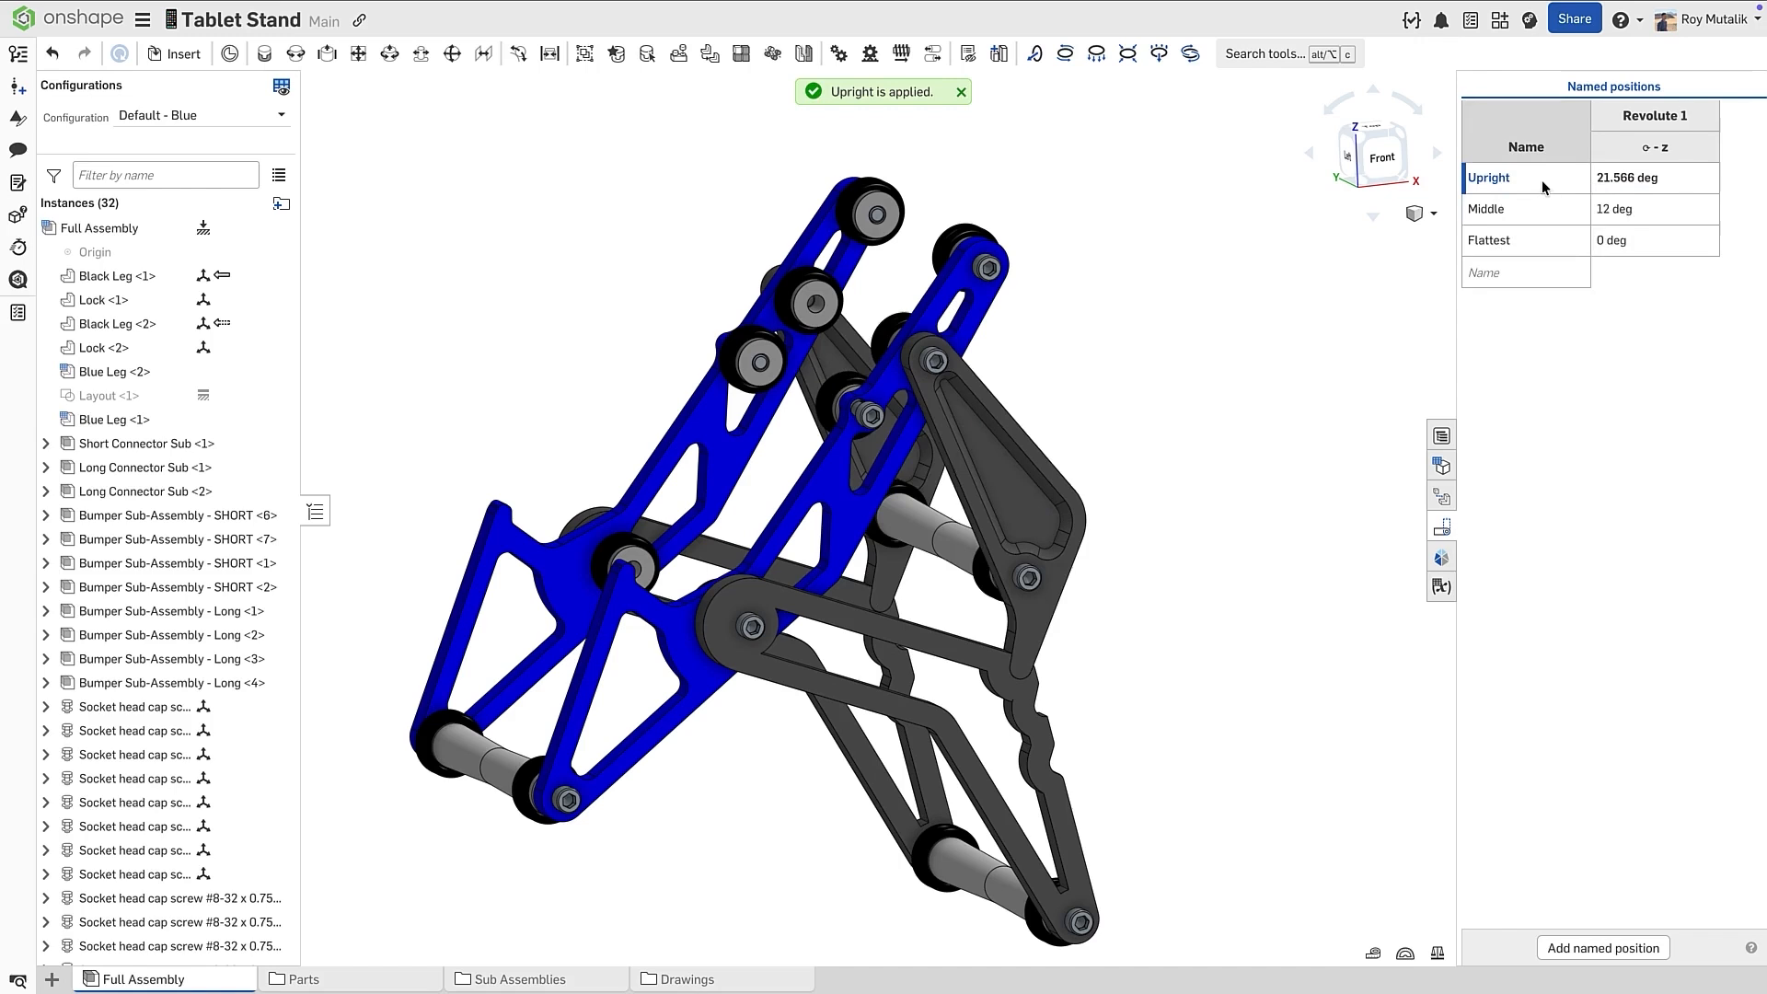
left_click(1490, 176)
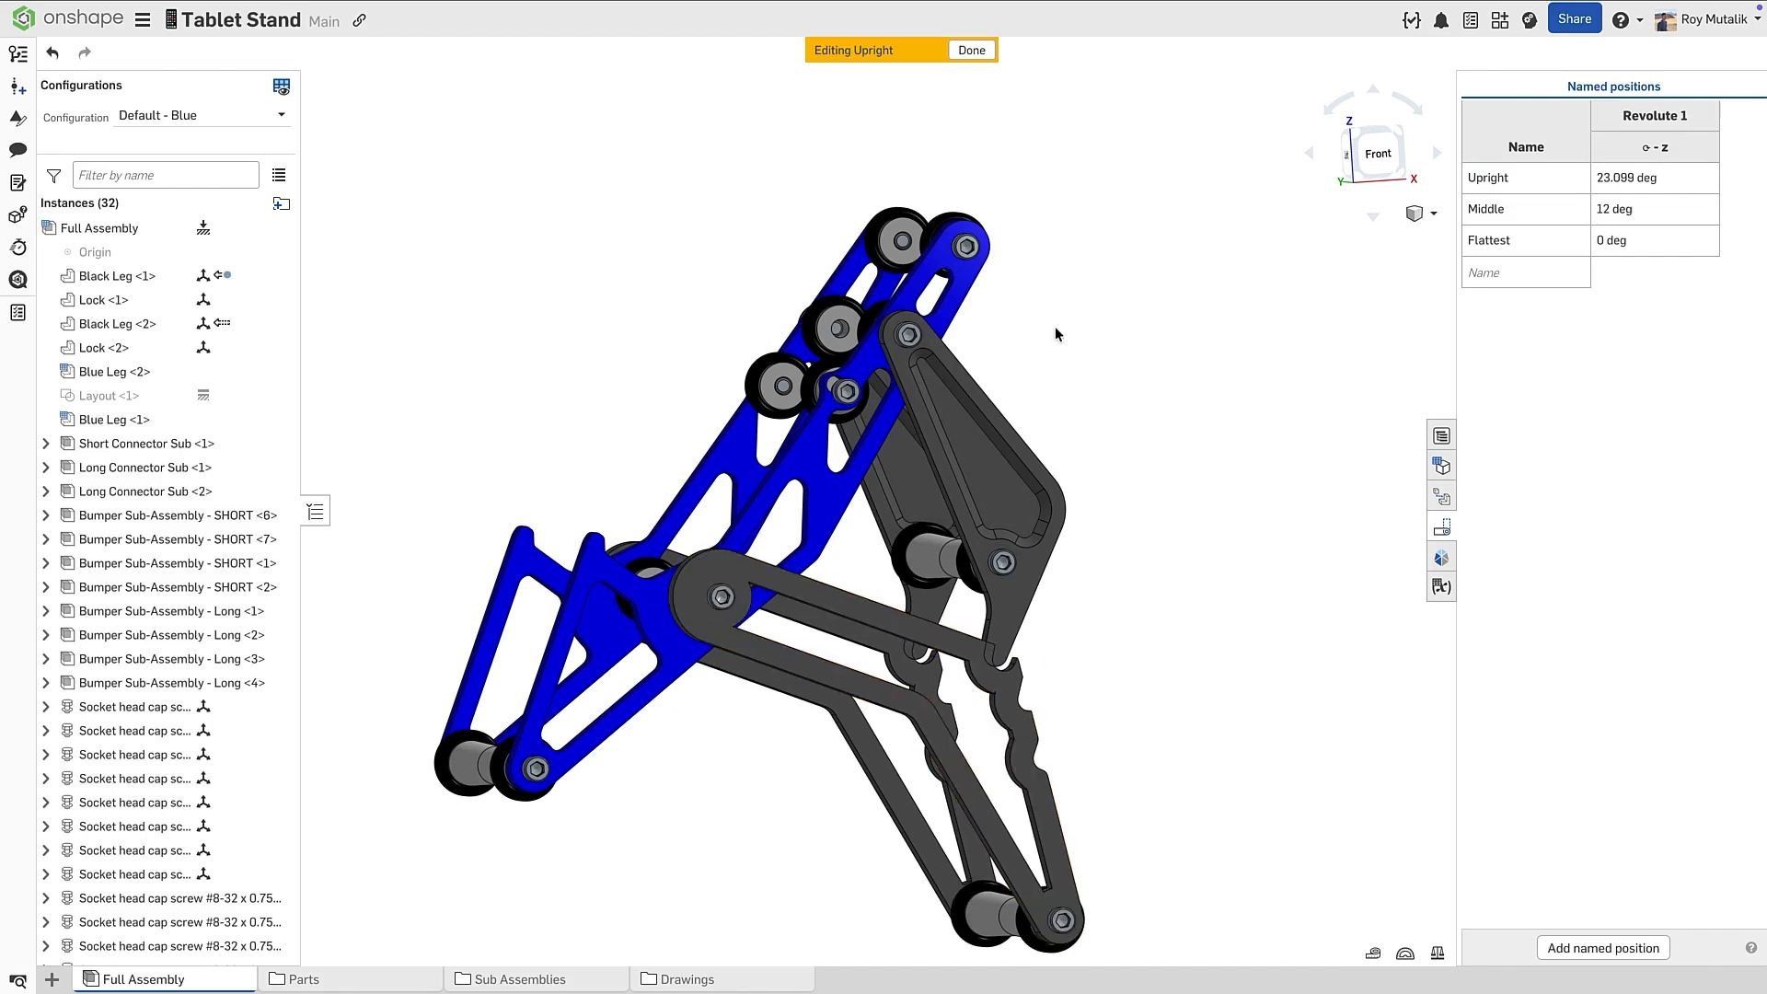
left_click(970, 49)
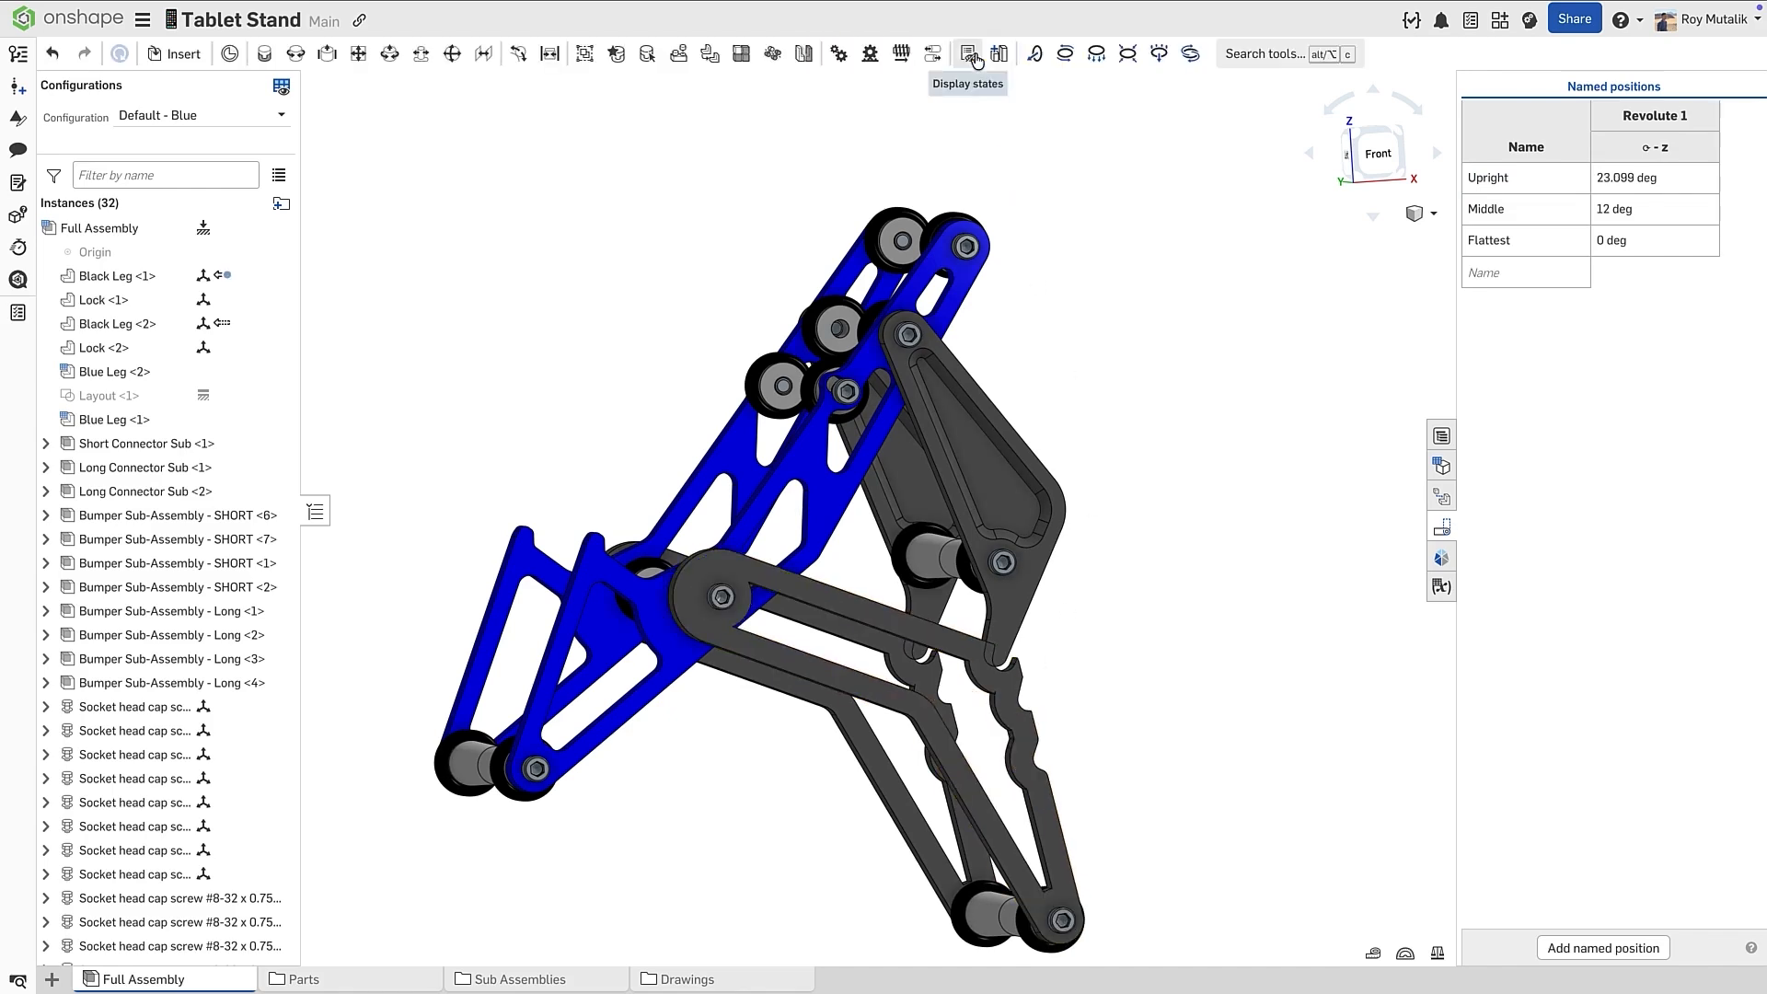
- Update the Black Leg's assembly context to the revised Upright position
right_click(110, 274)
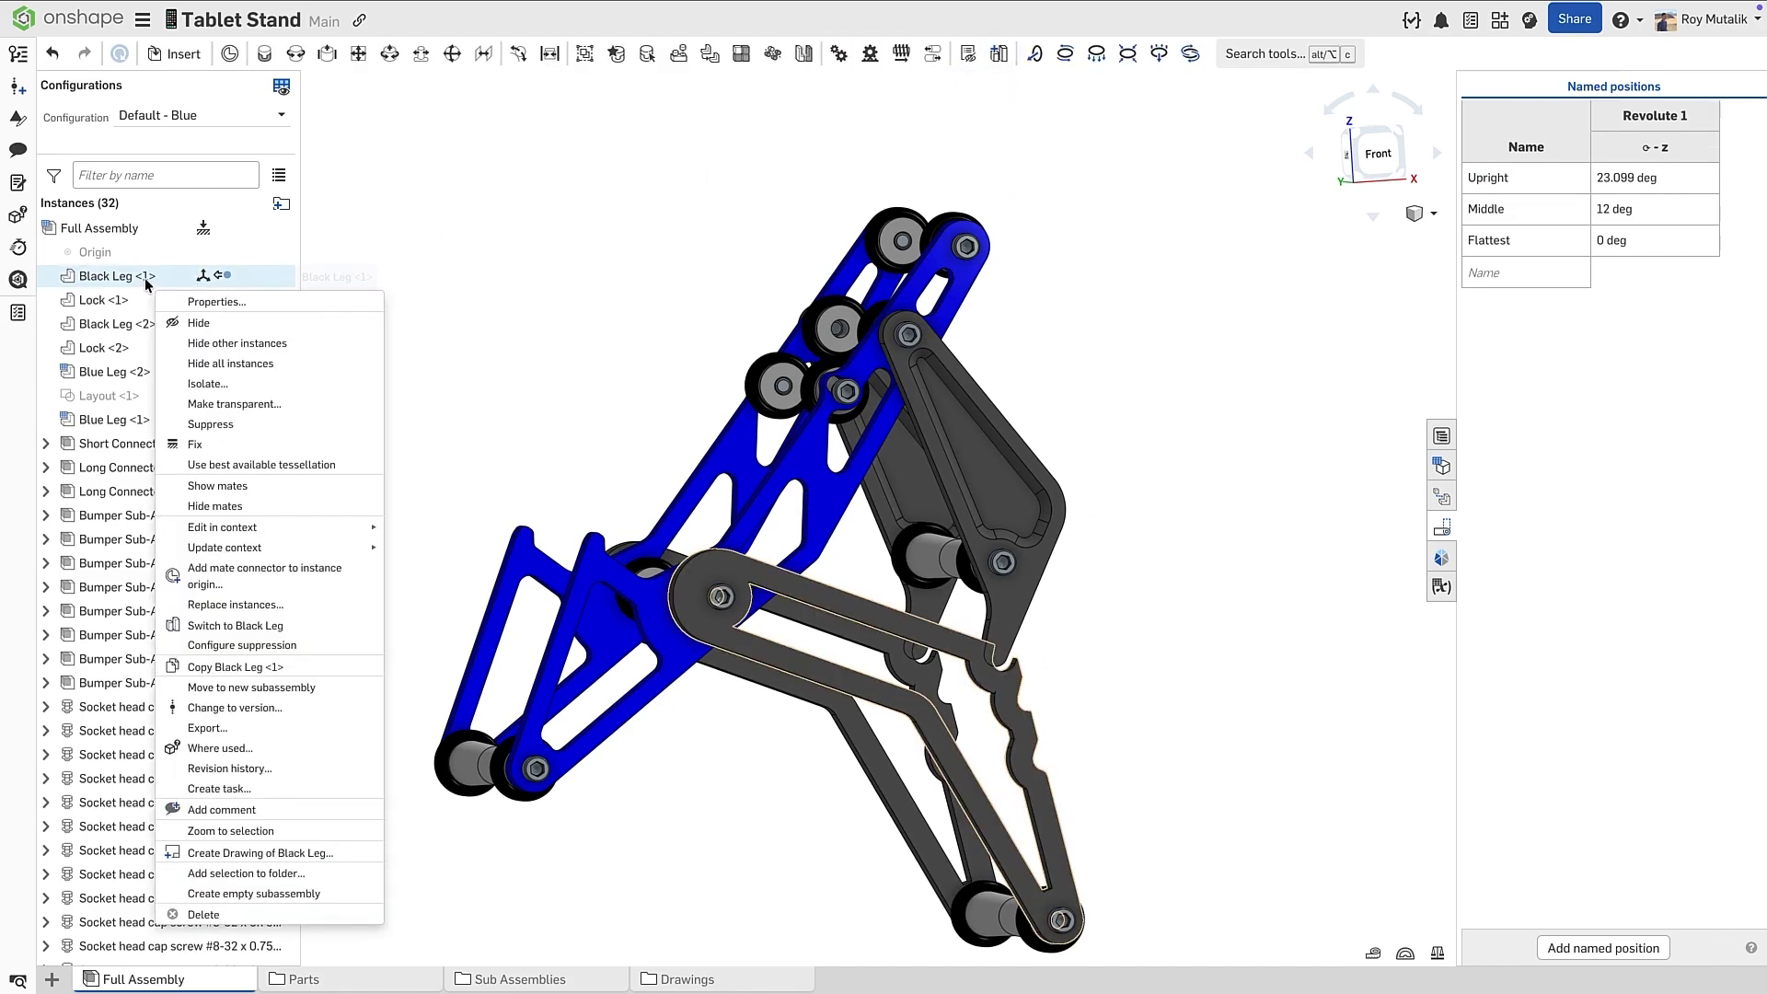
mouse_move(259, 464)
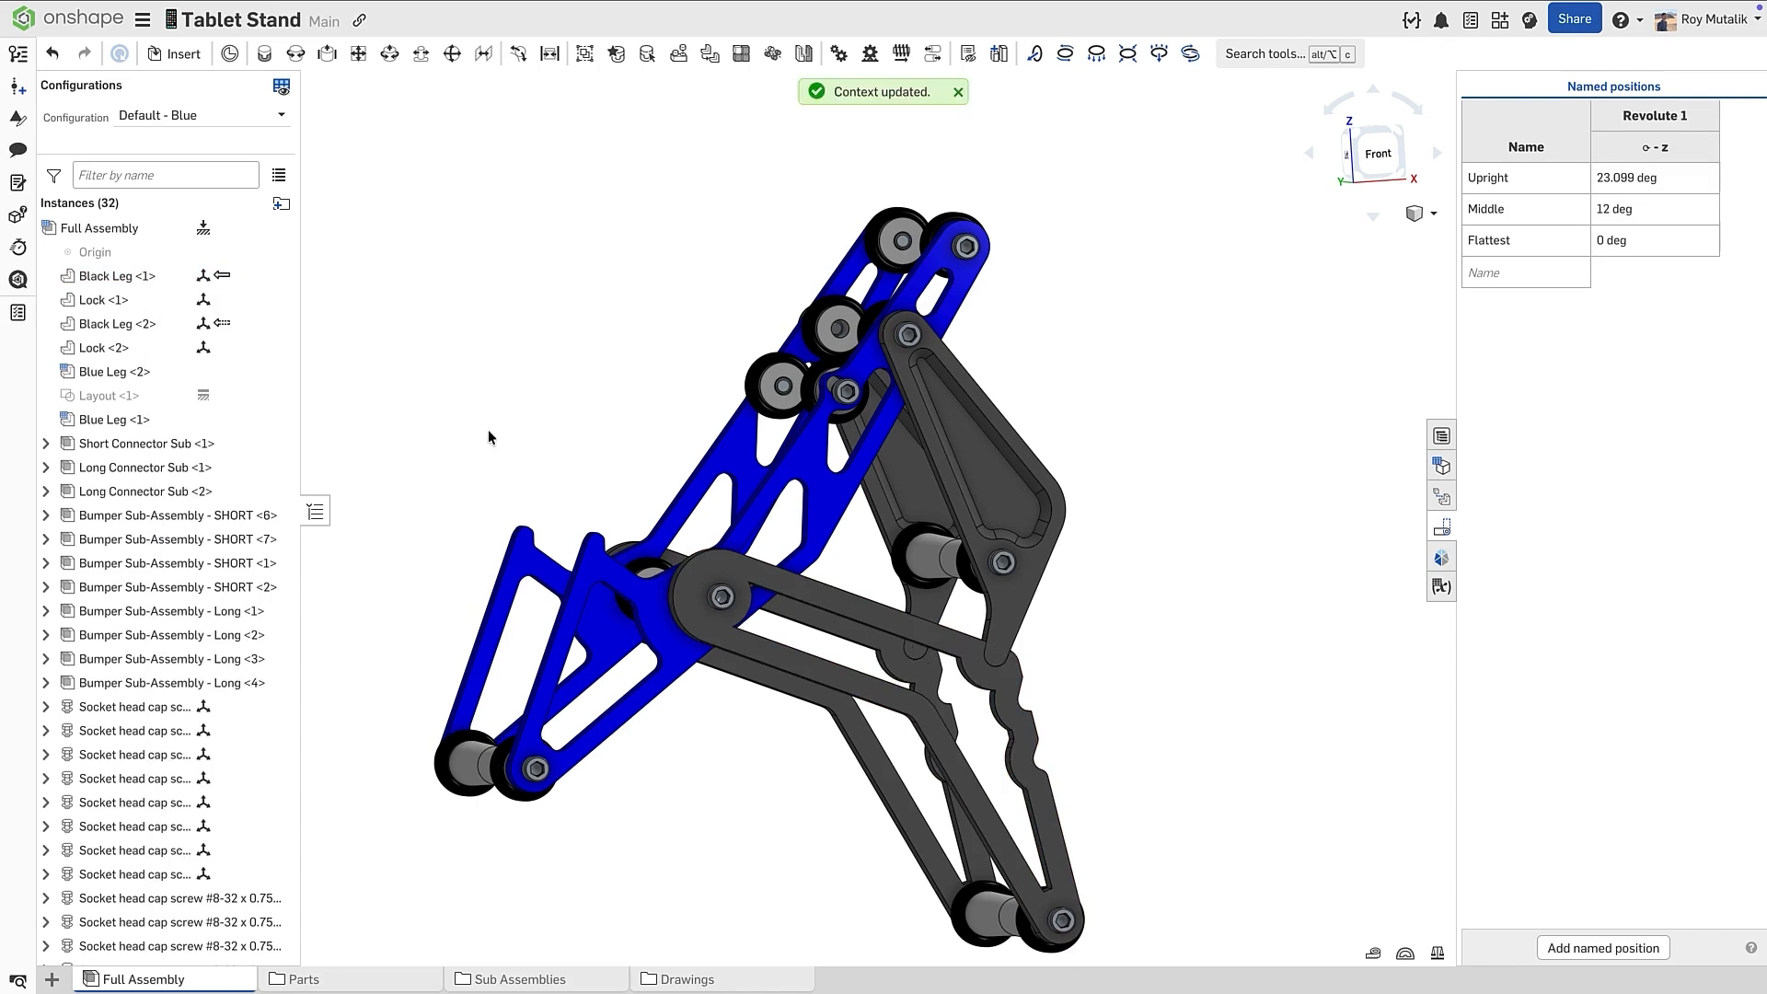
right_click(113, 276)
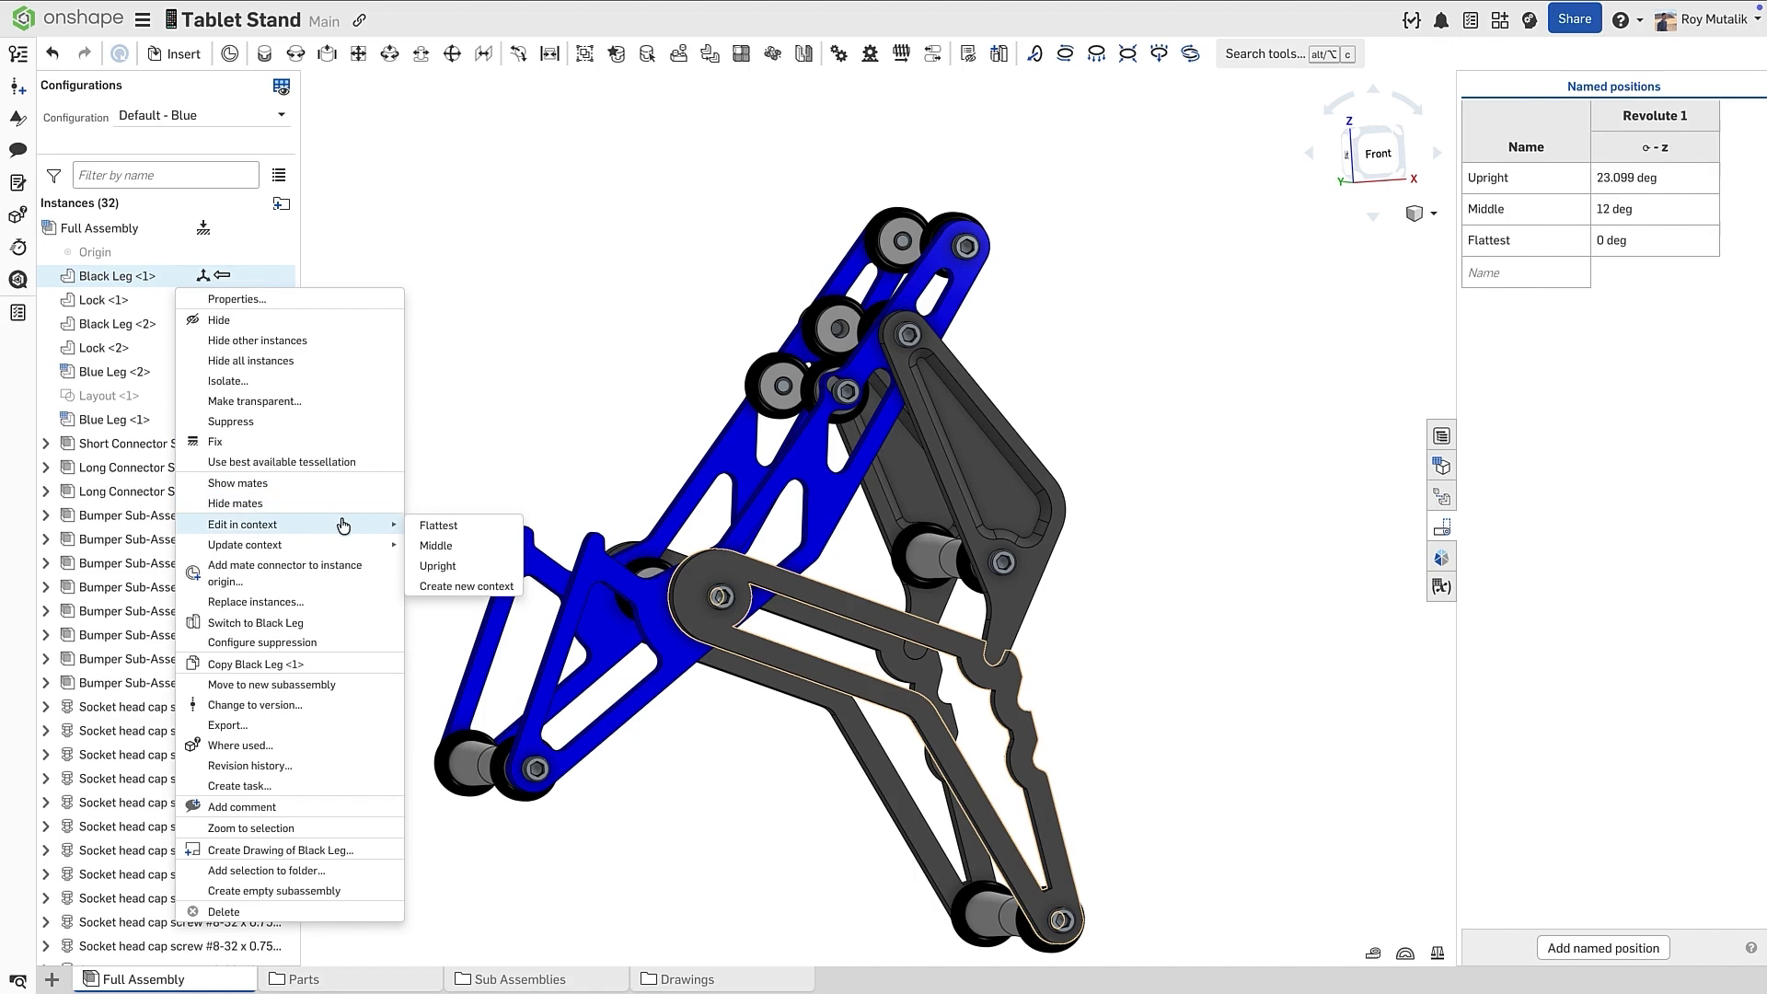
- Edit the Black Leg in the Upright context and set the context to Follow position
left_click(438, 565)
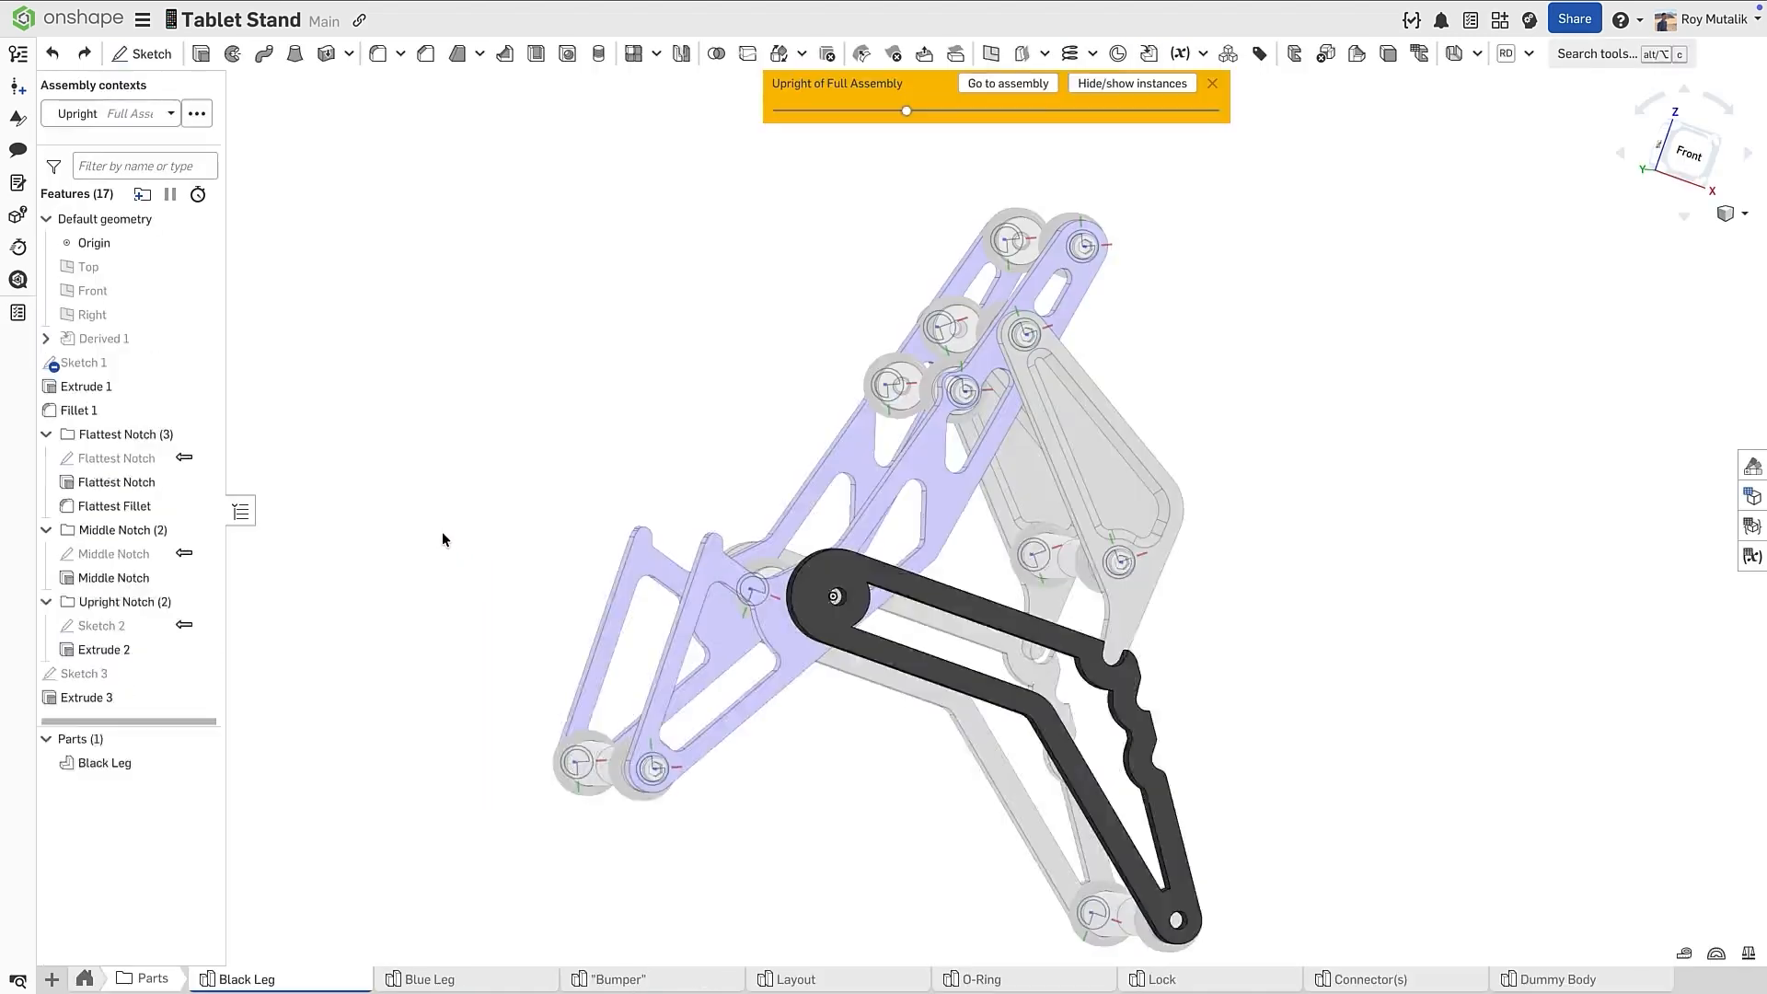
left_click(195, 112)
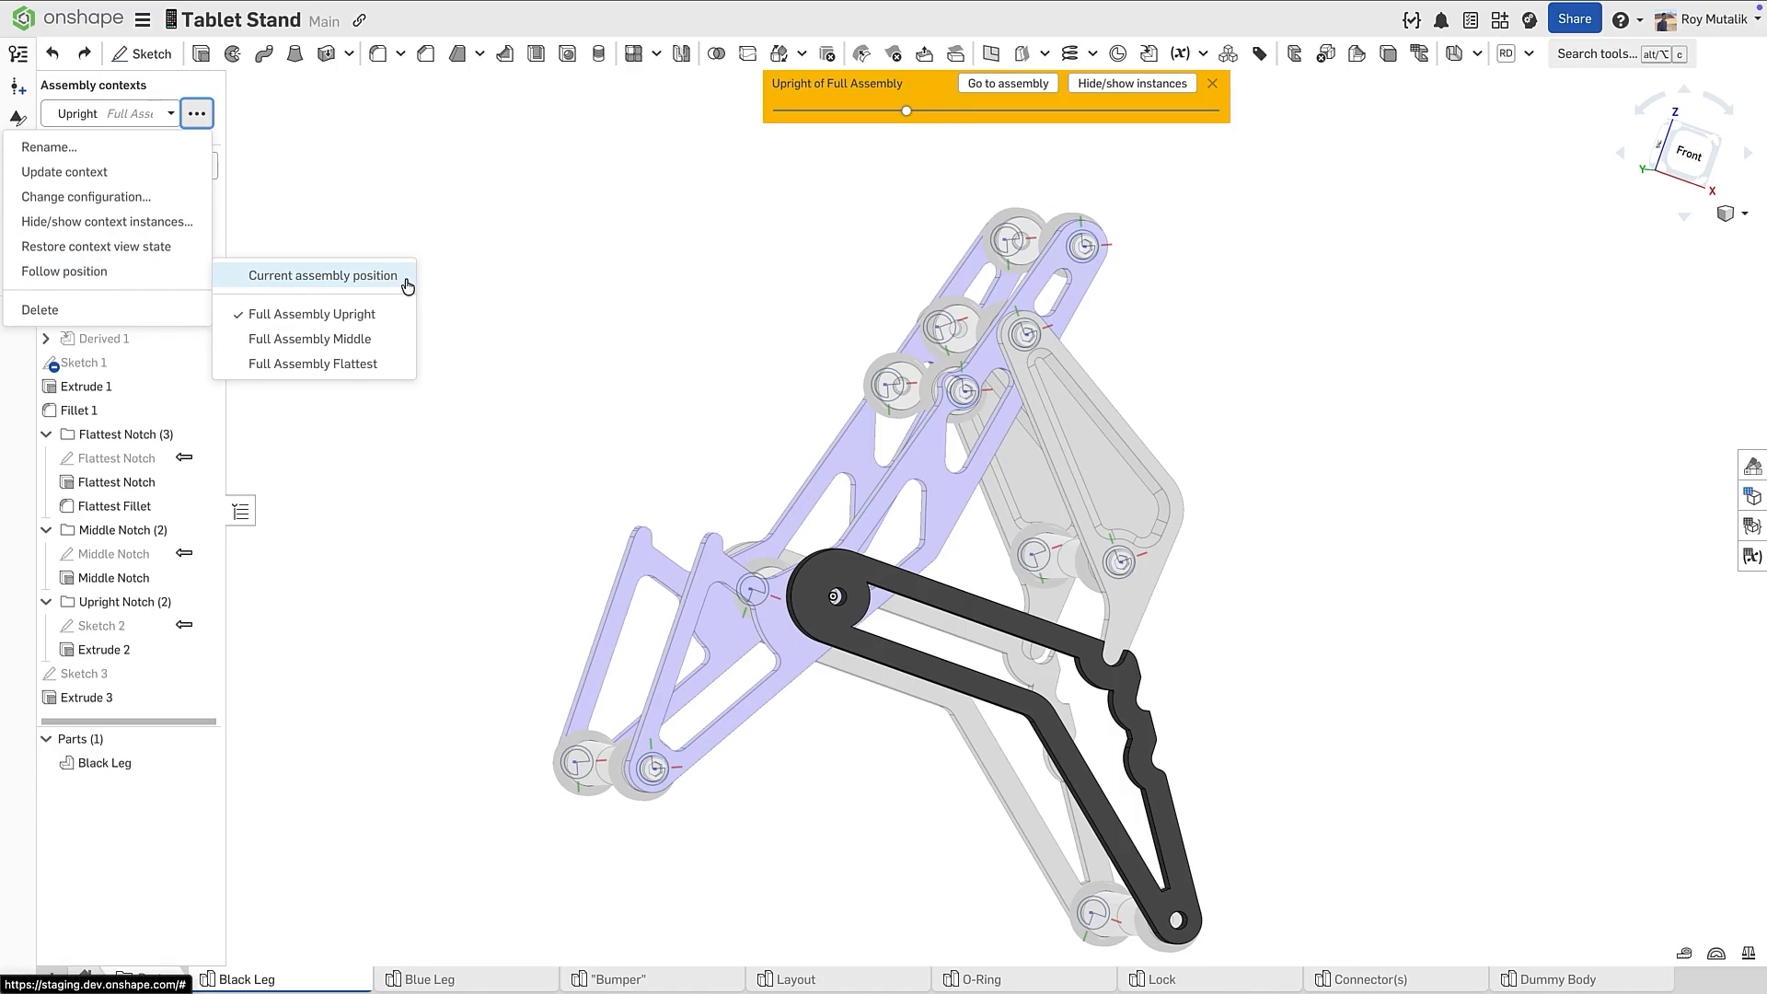
left_click(324, 275)
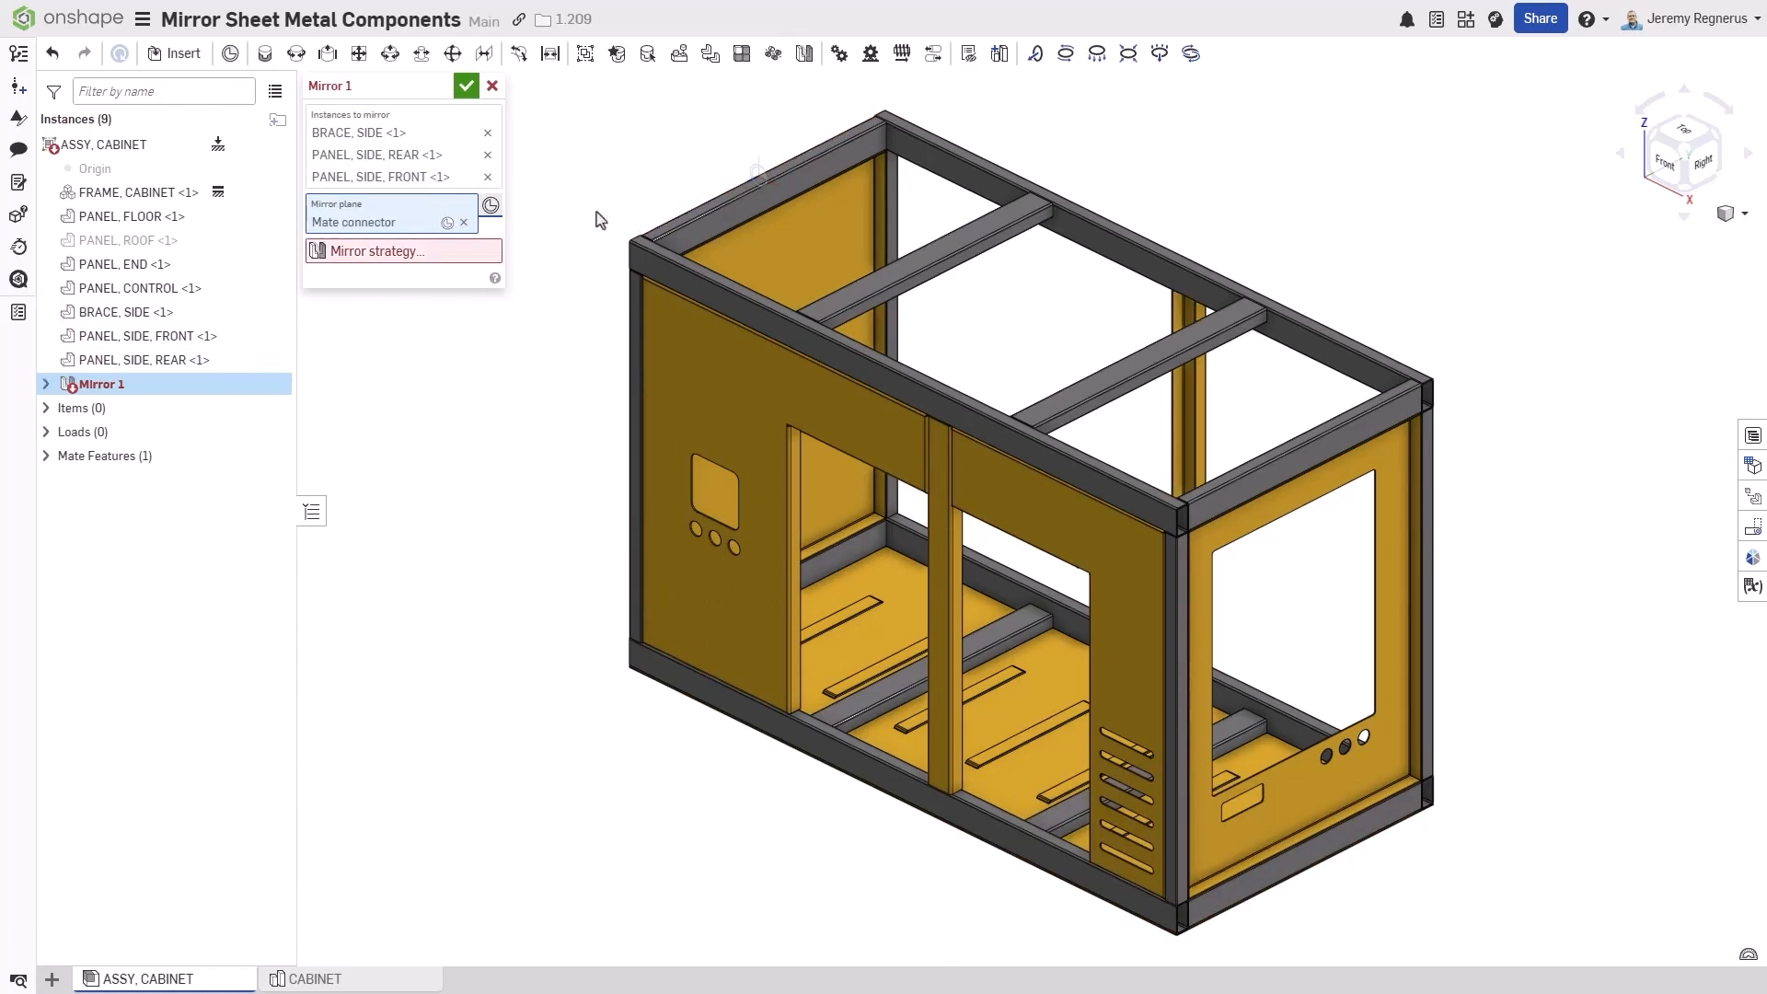
- Create the two missing mirrored side panel instances and accept the Mirror feature
left_click(373, 251)
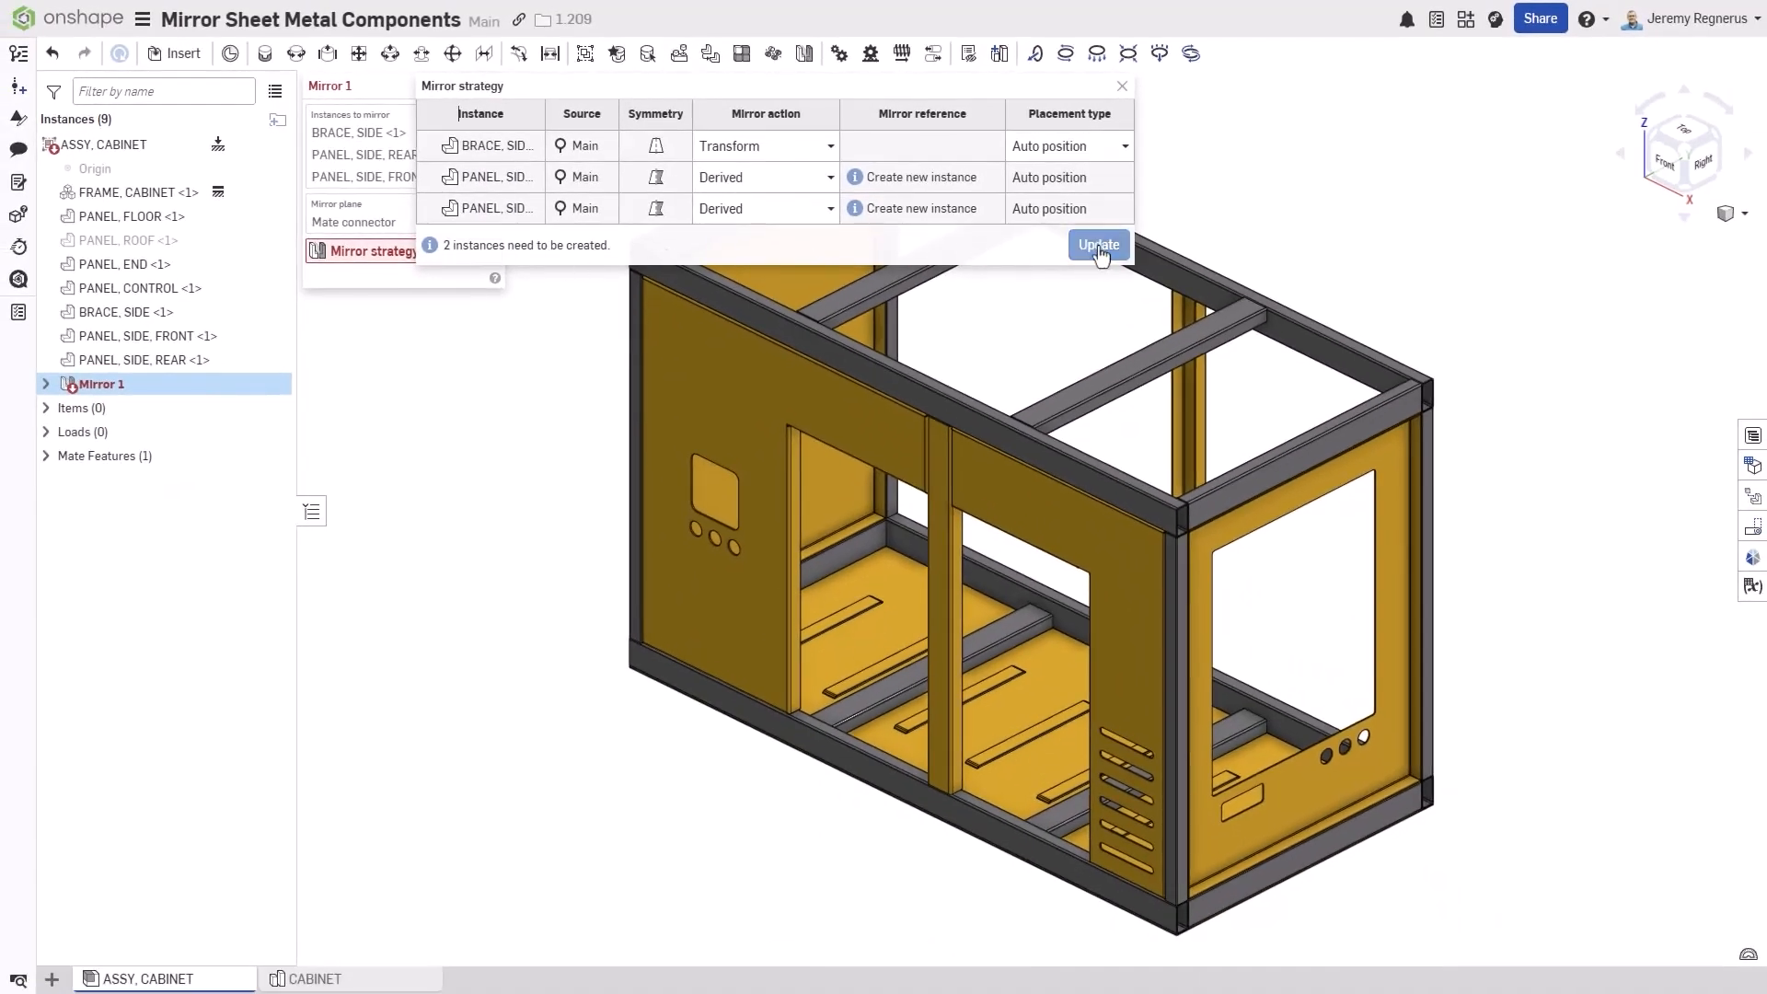
left_click(1098, 244)
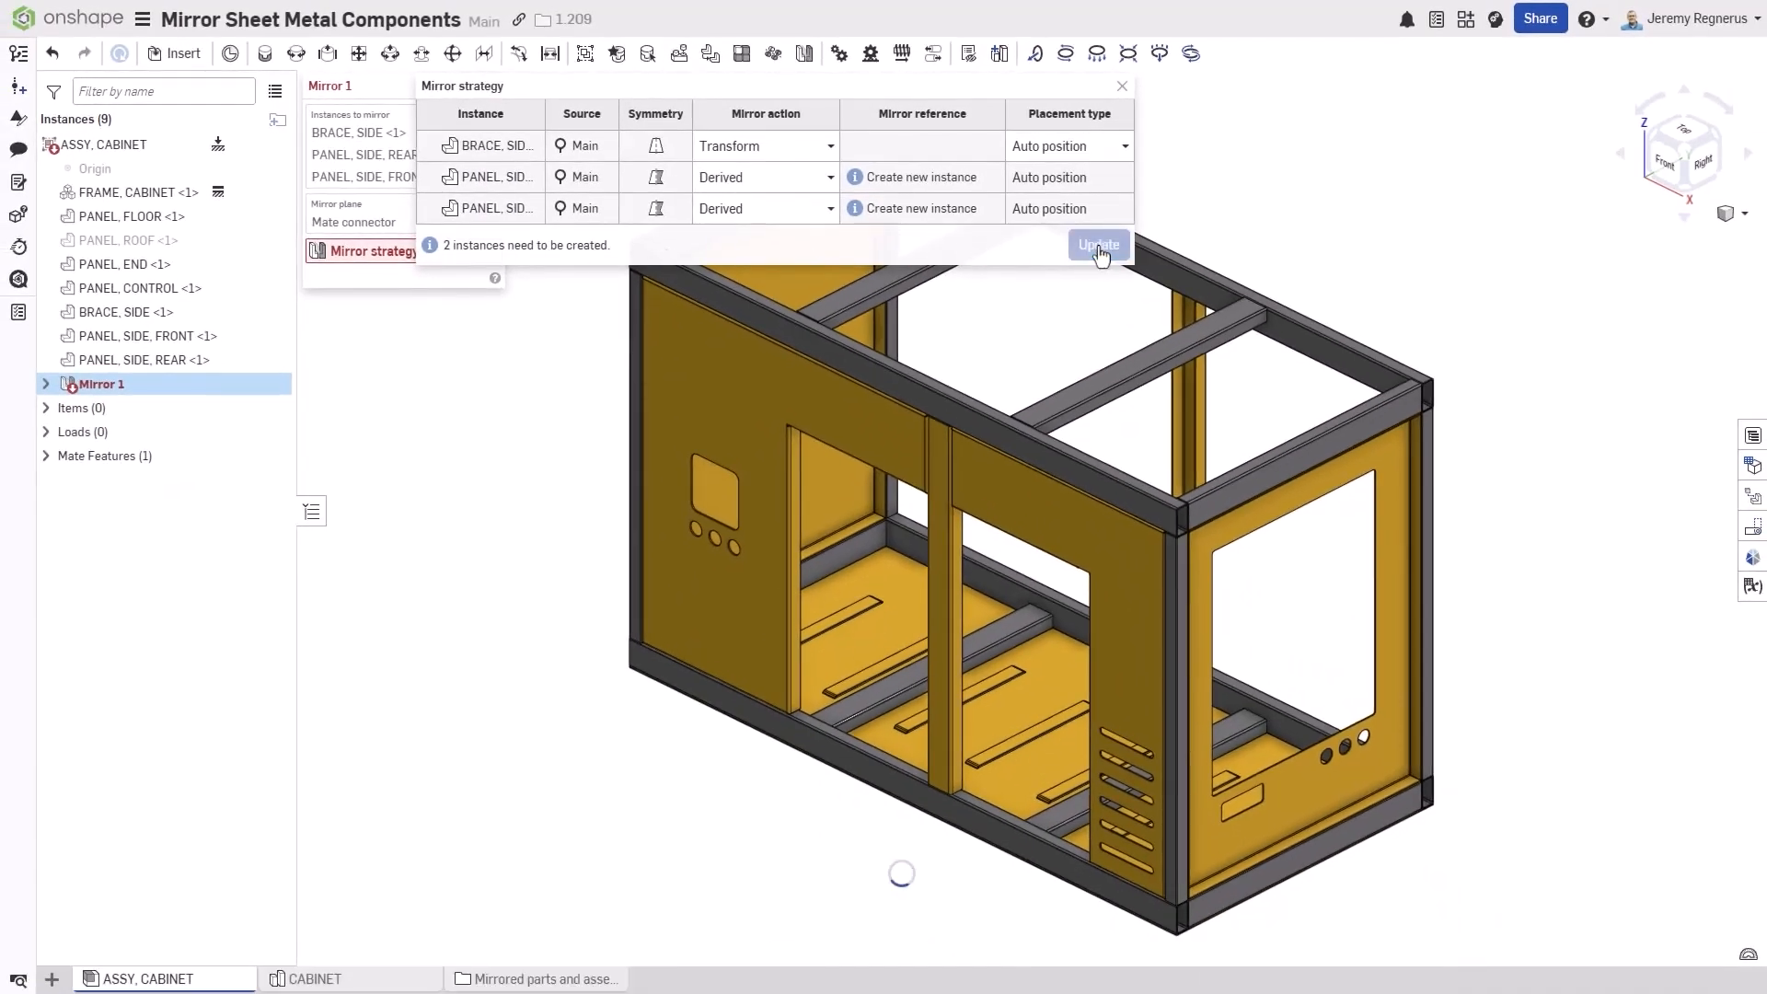
left_click(1098, 244)
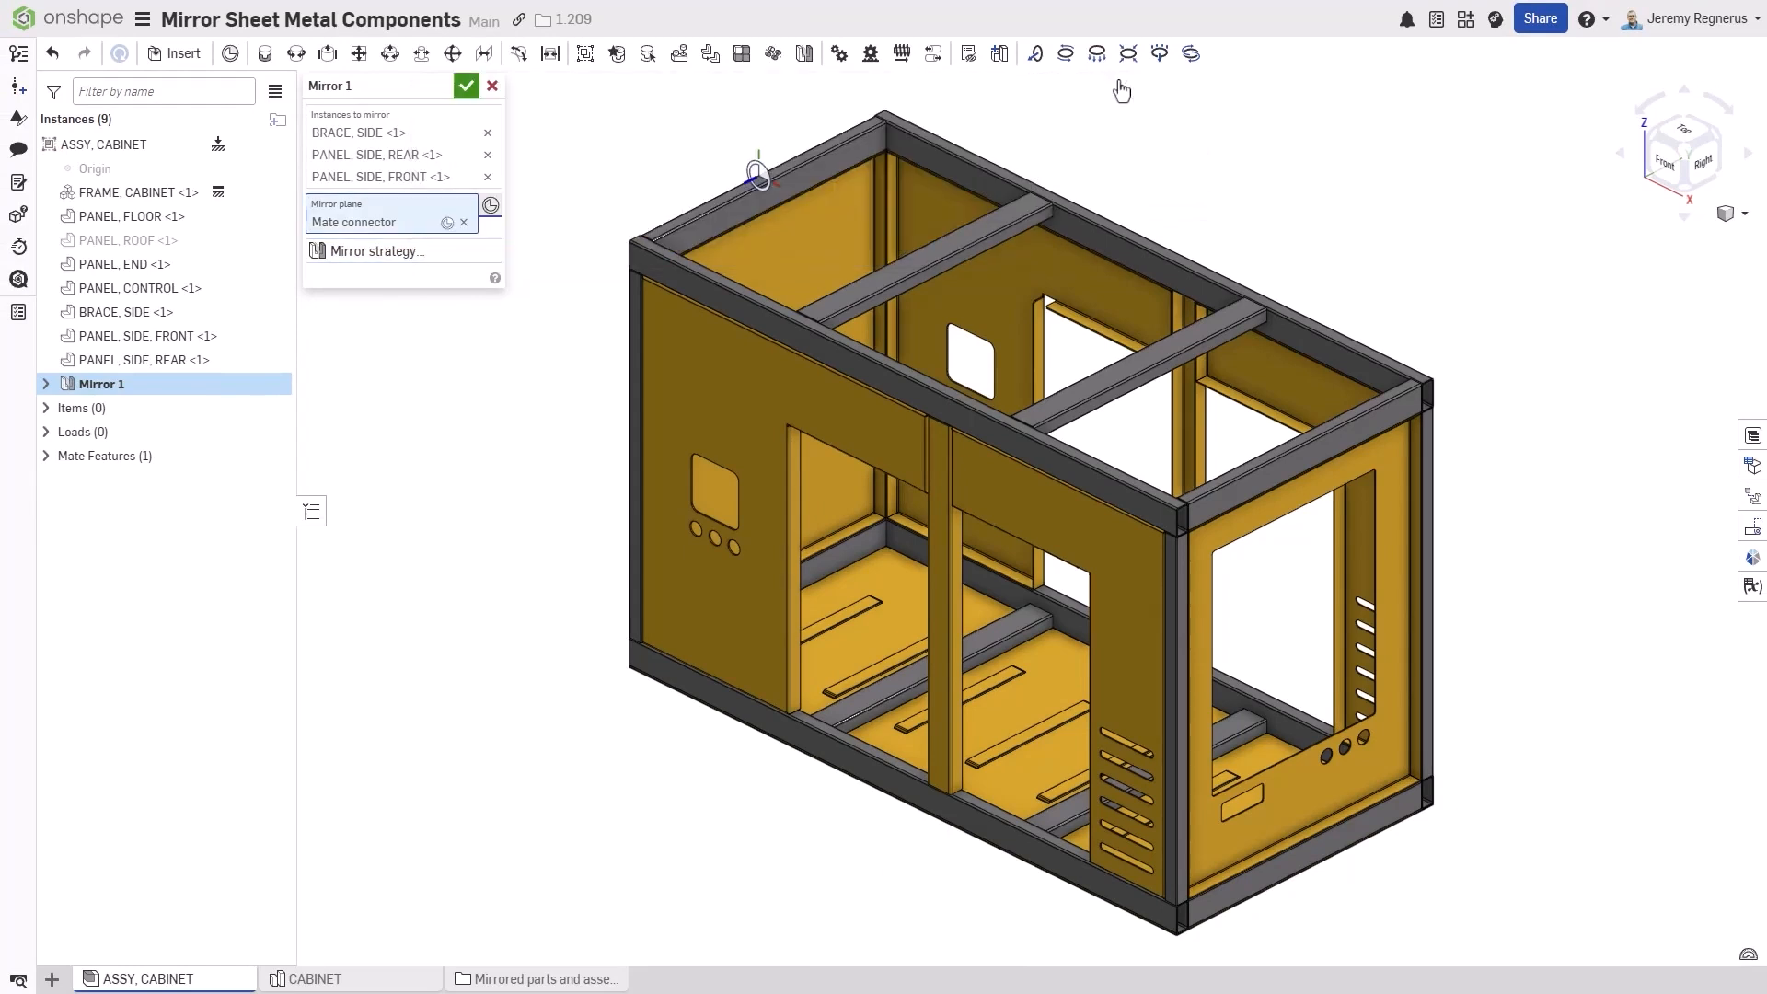
left_click(466, 87)
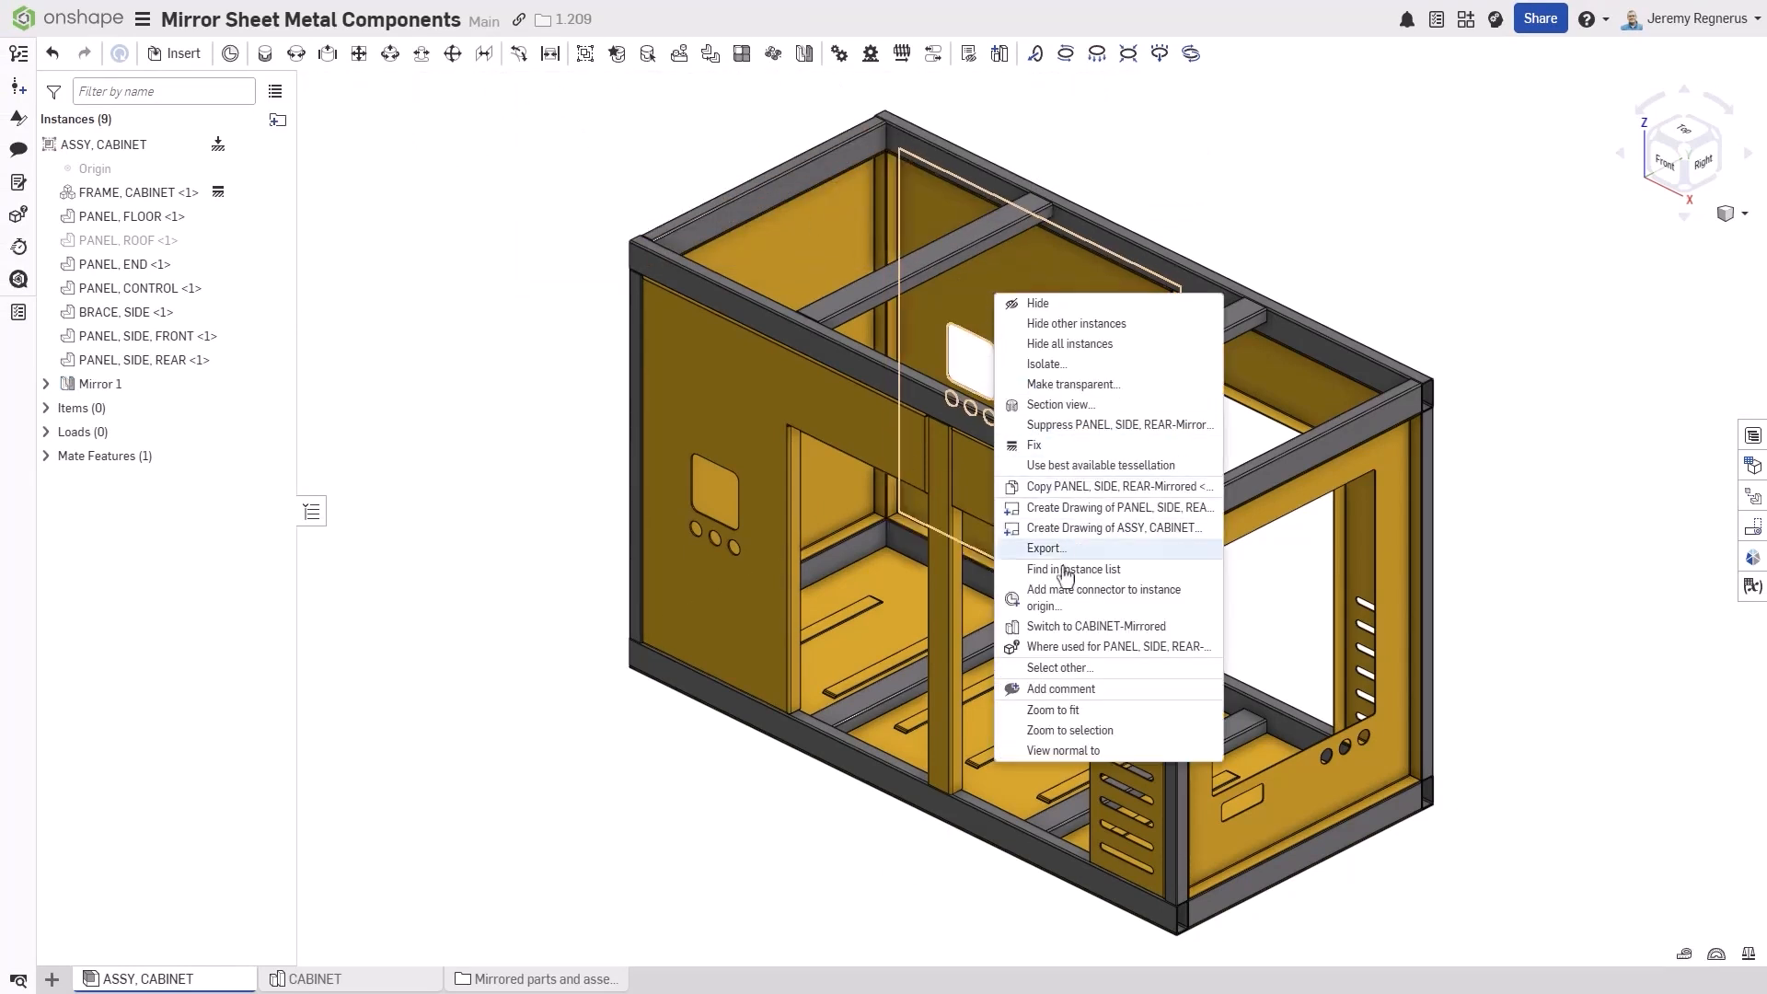
- Switch to the CABINET-Mirrored part studio and show its sheet metal table and flat view
left_click(1094, 626)
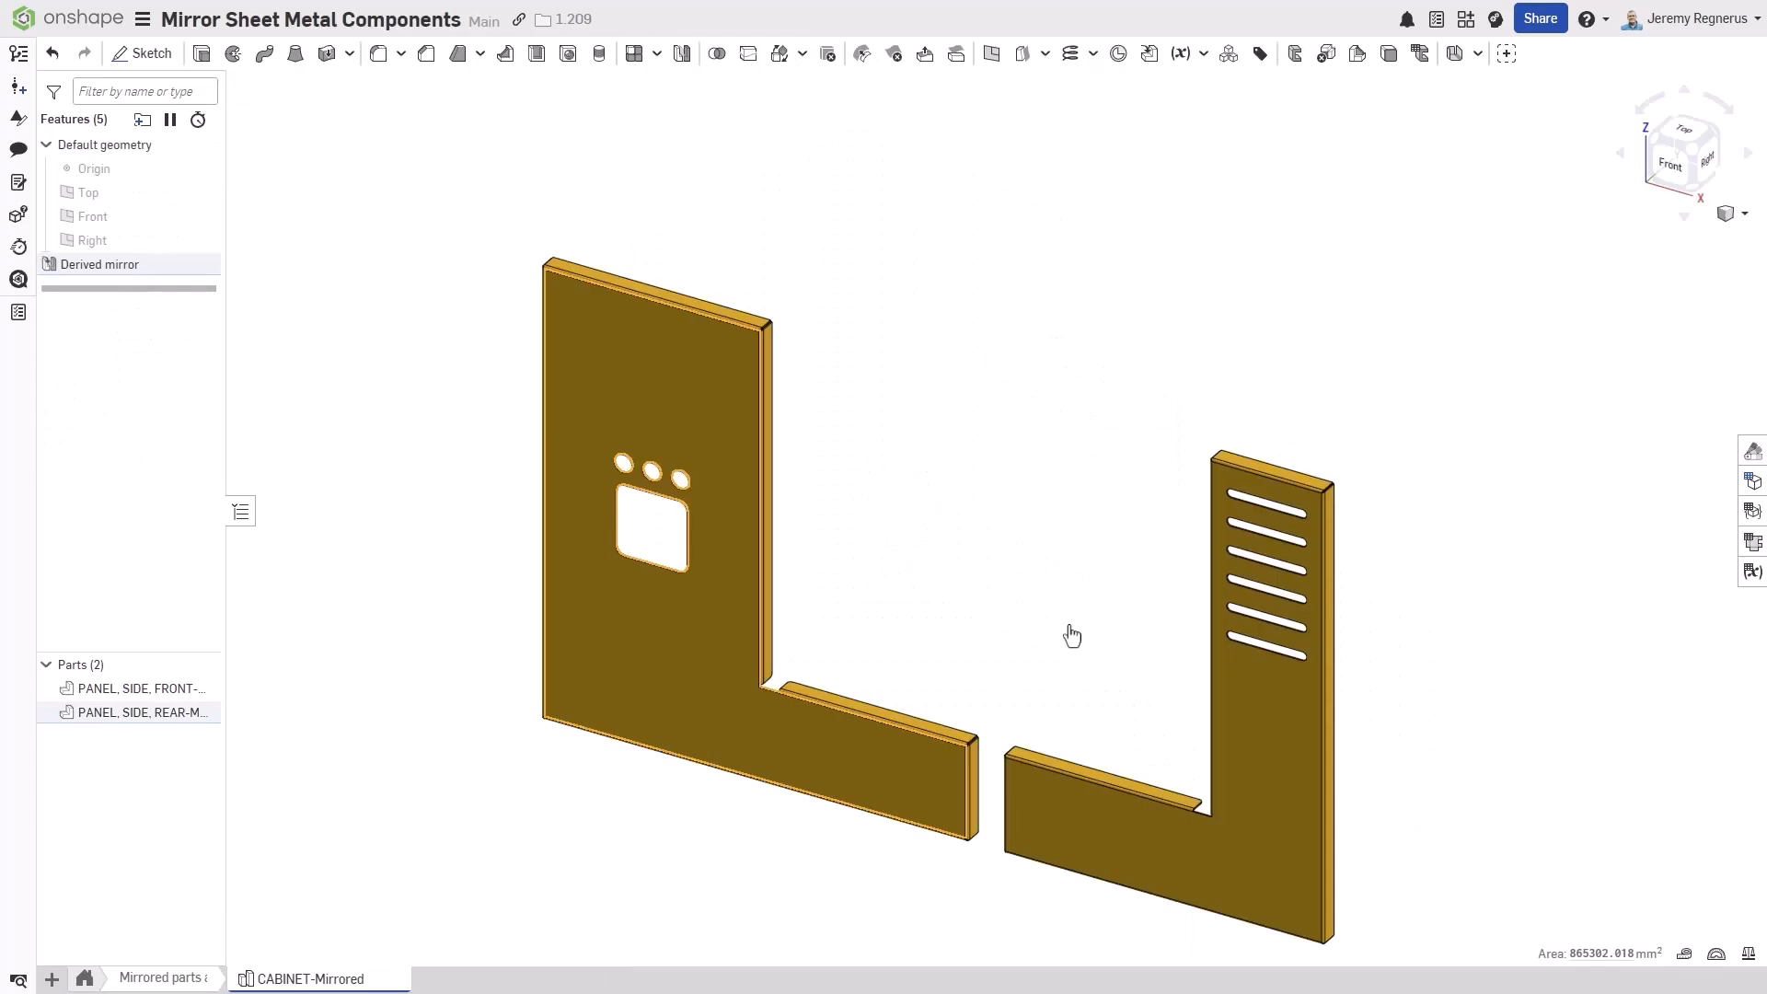
mouse_move(1751, 541)
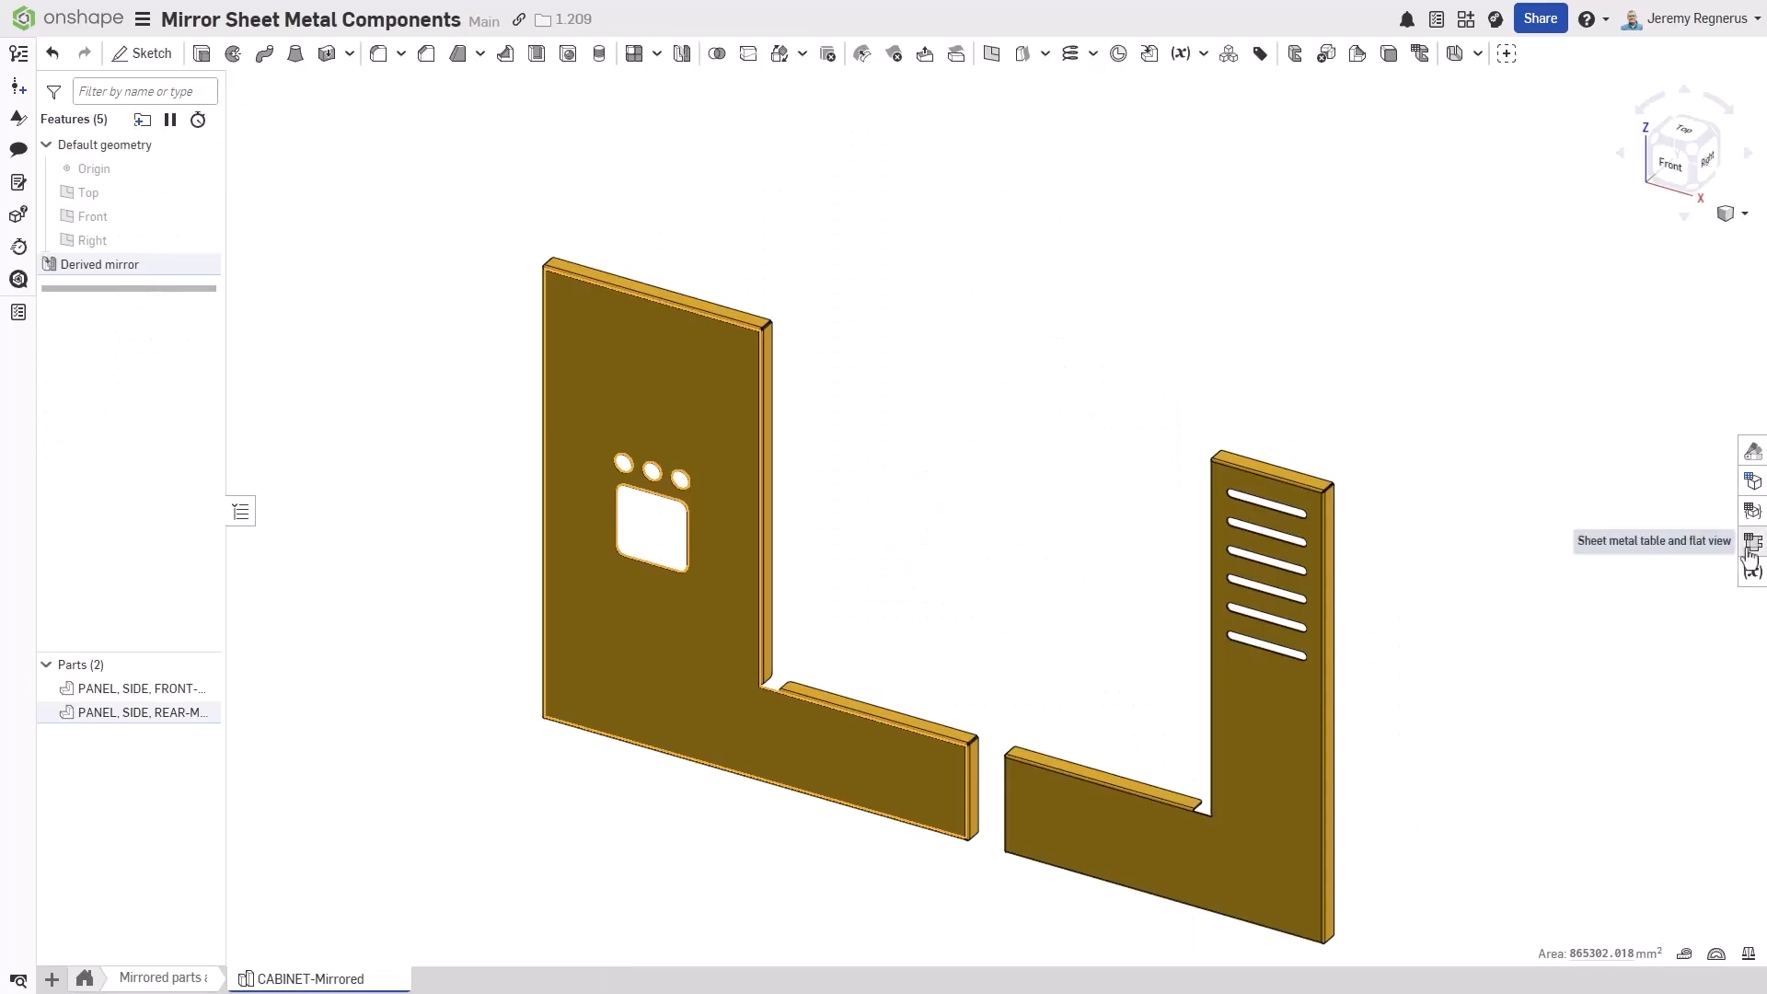
left_click(1750, 541)
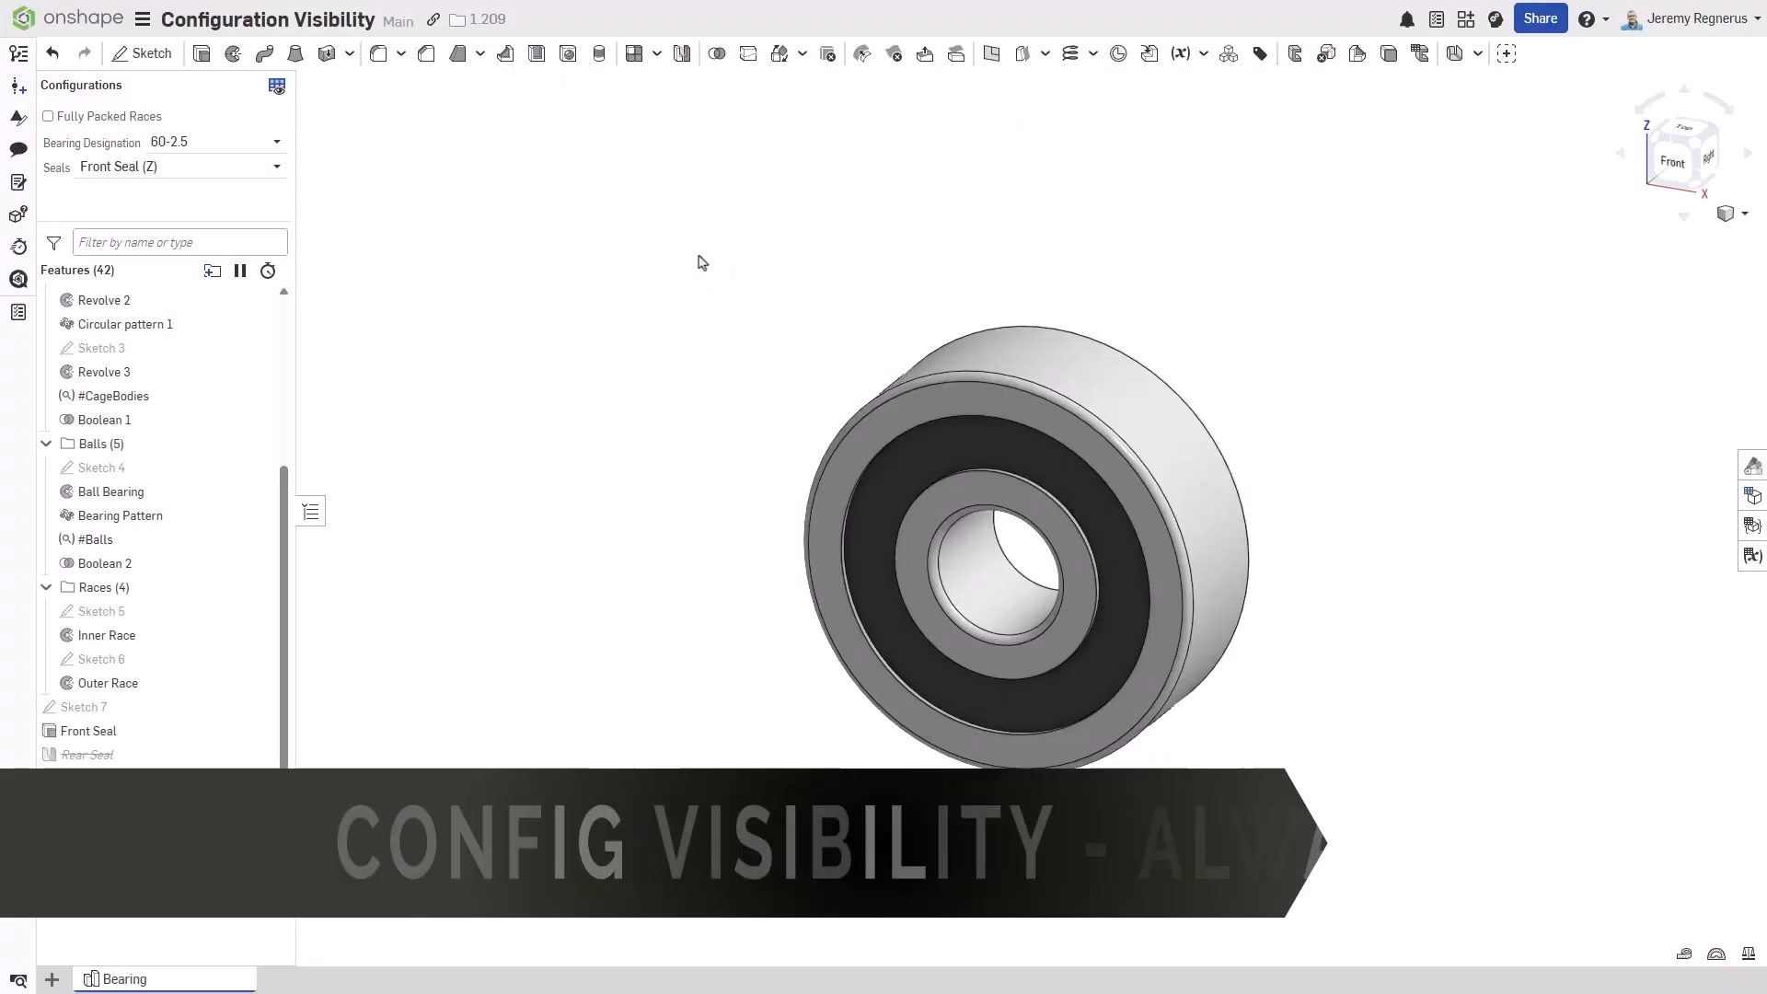
- Configure the bearing with fully packed races, designation 604 and Both Seals (ZZ)
left_click(274, 168)
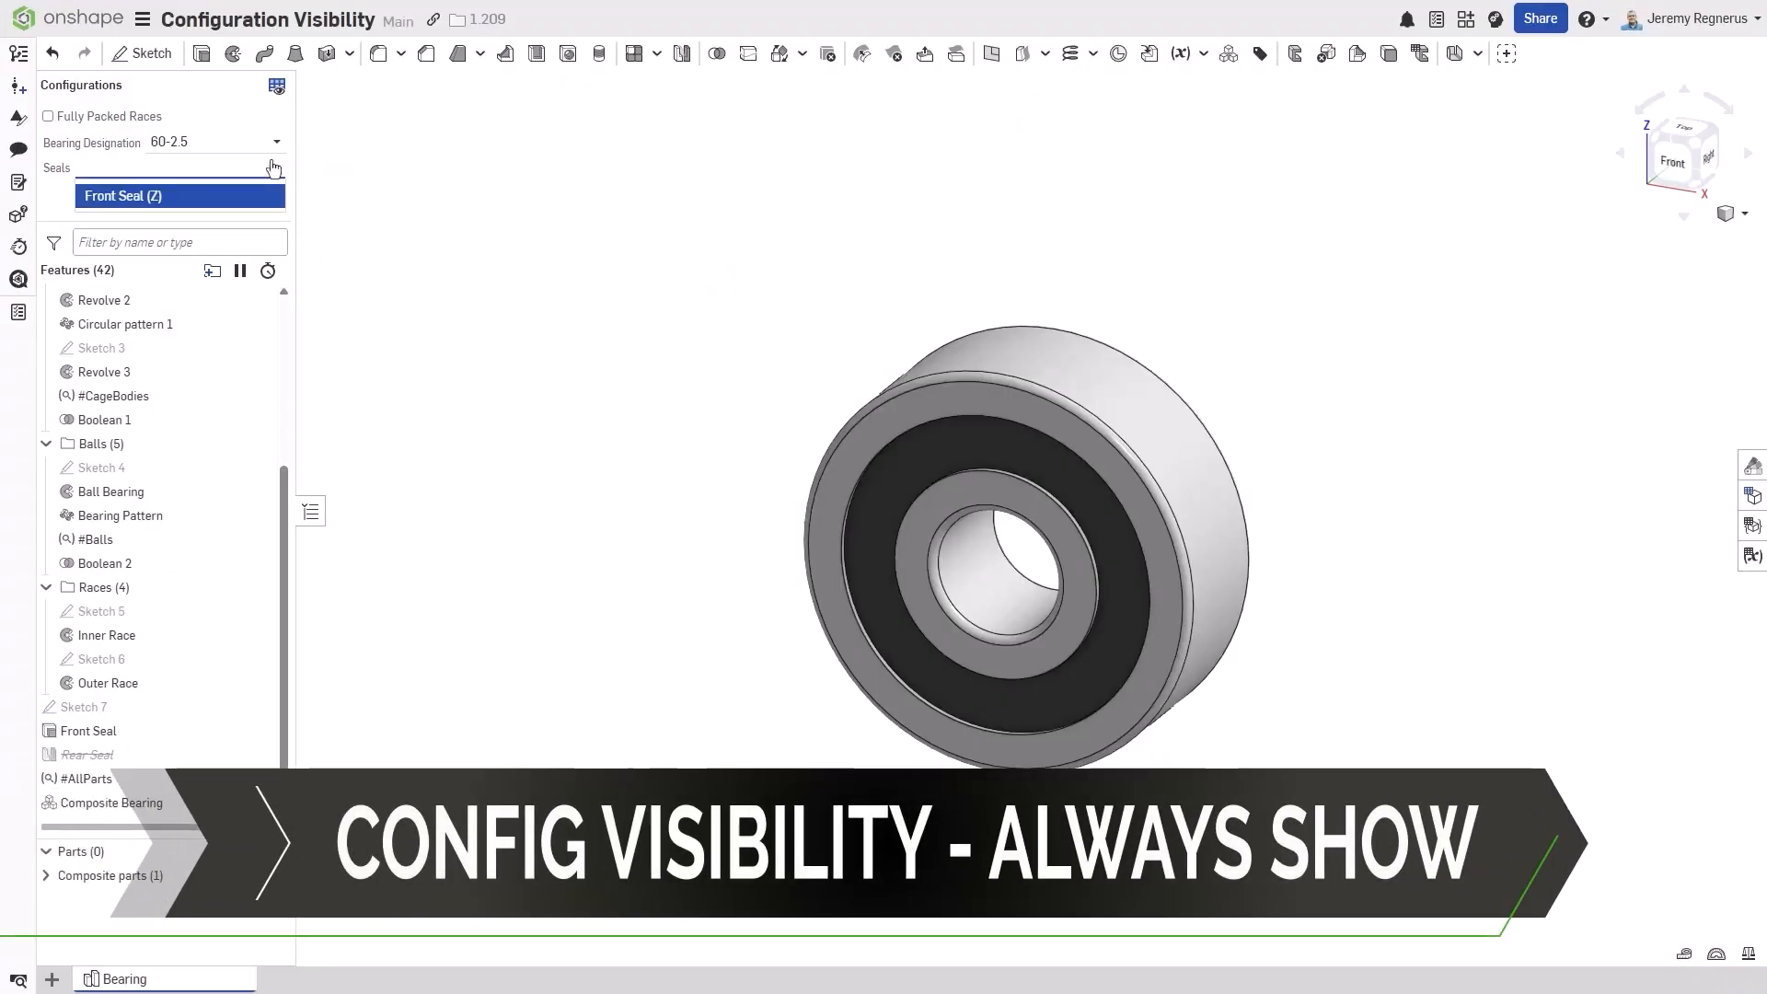
left_click(47, 116)
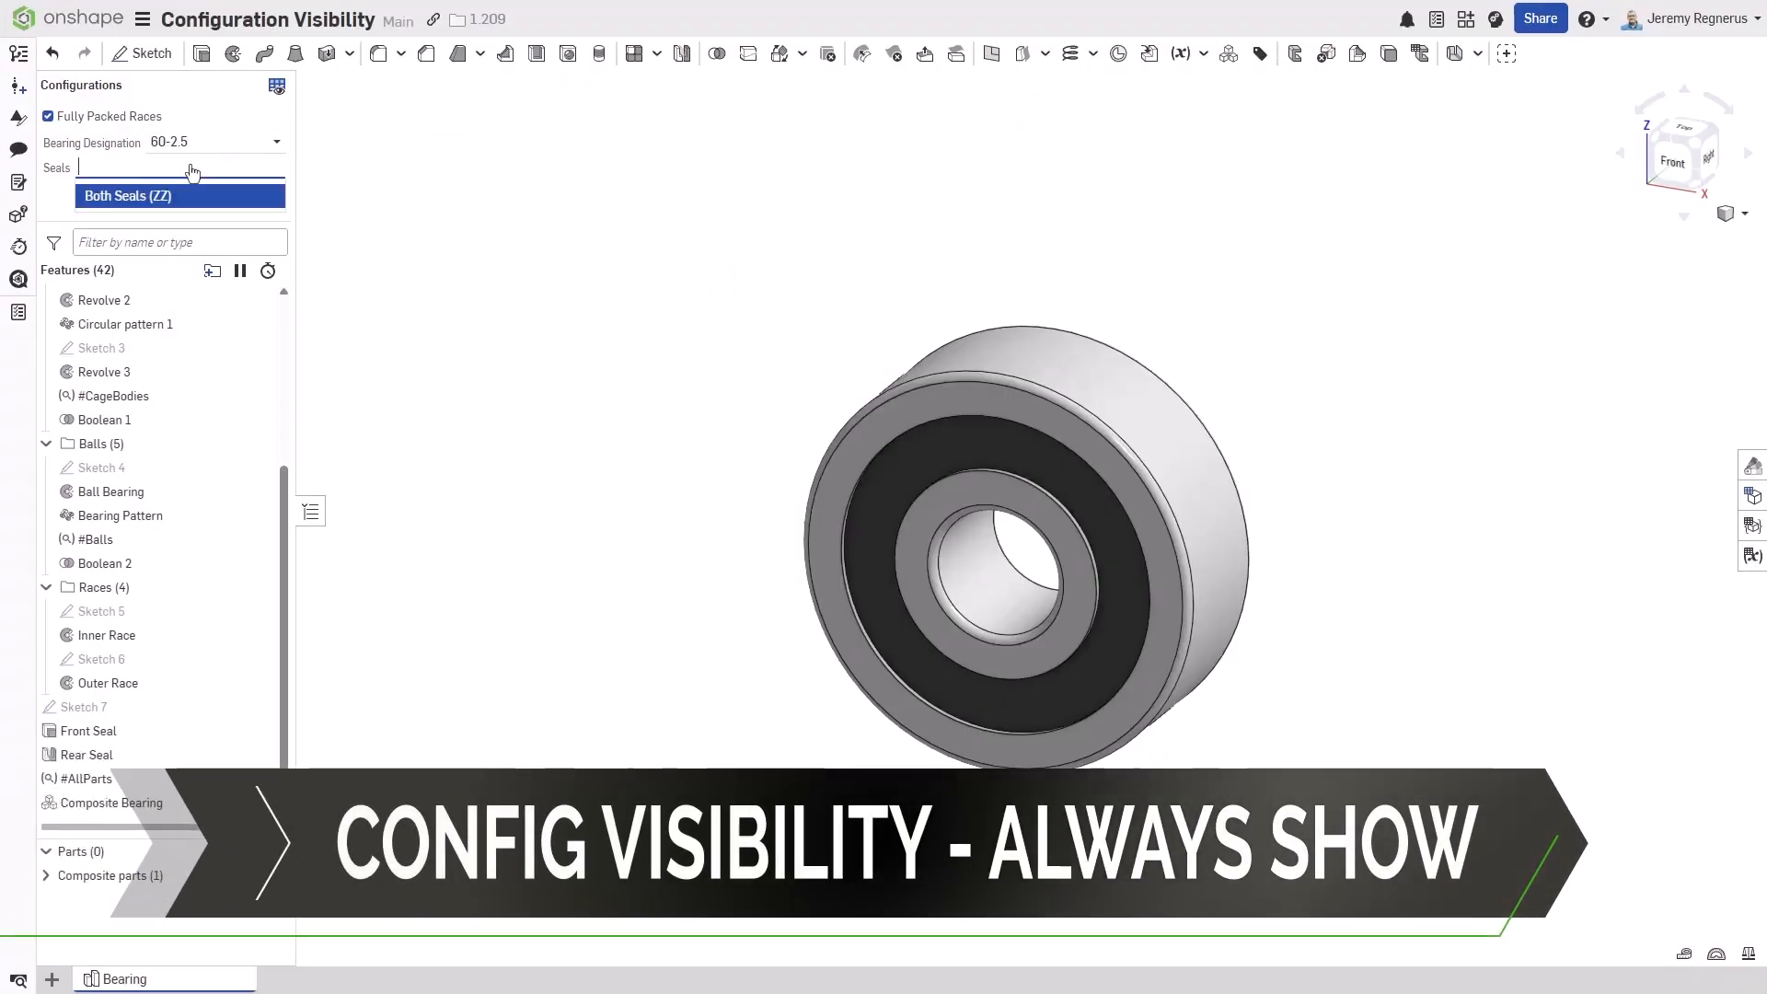
left_click(274, 142)
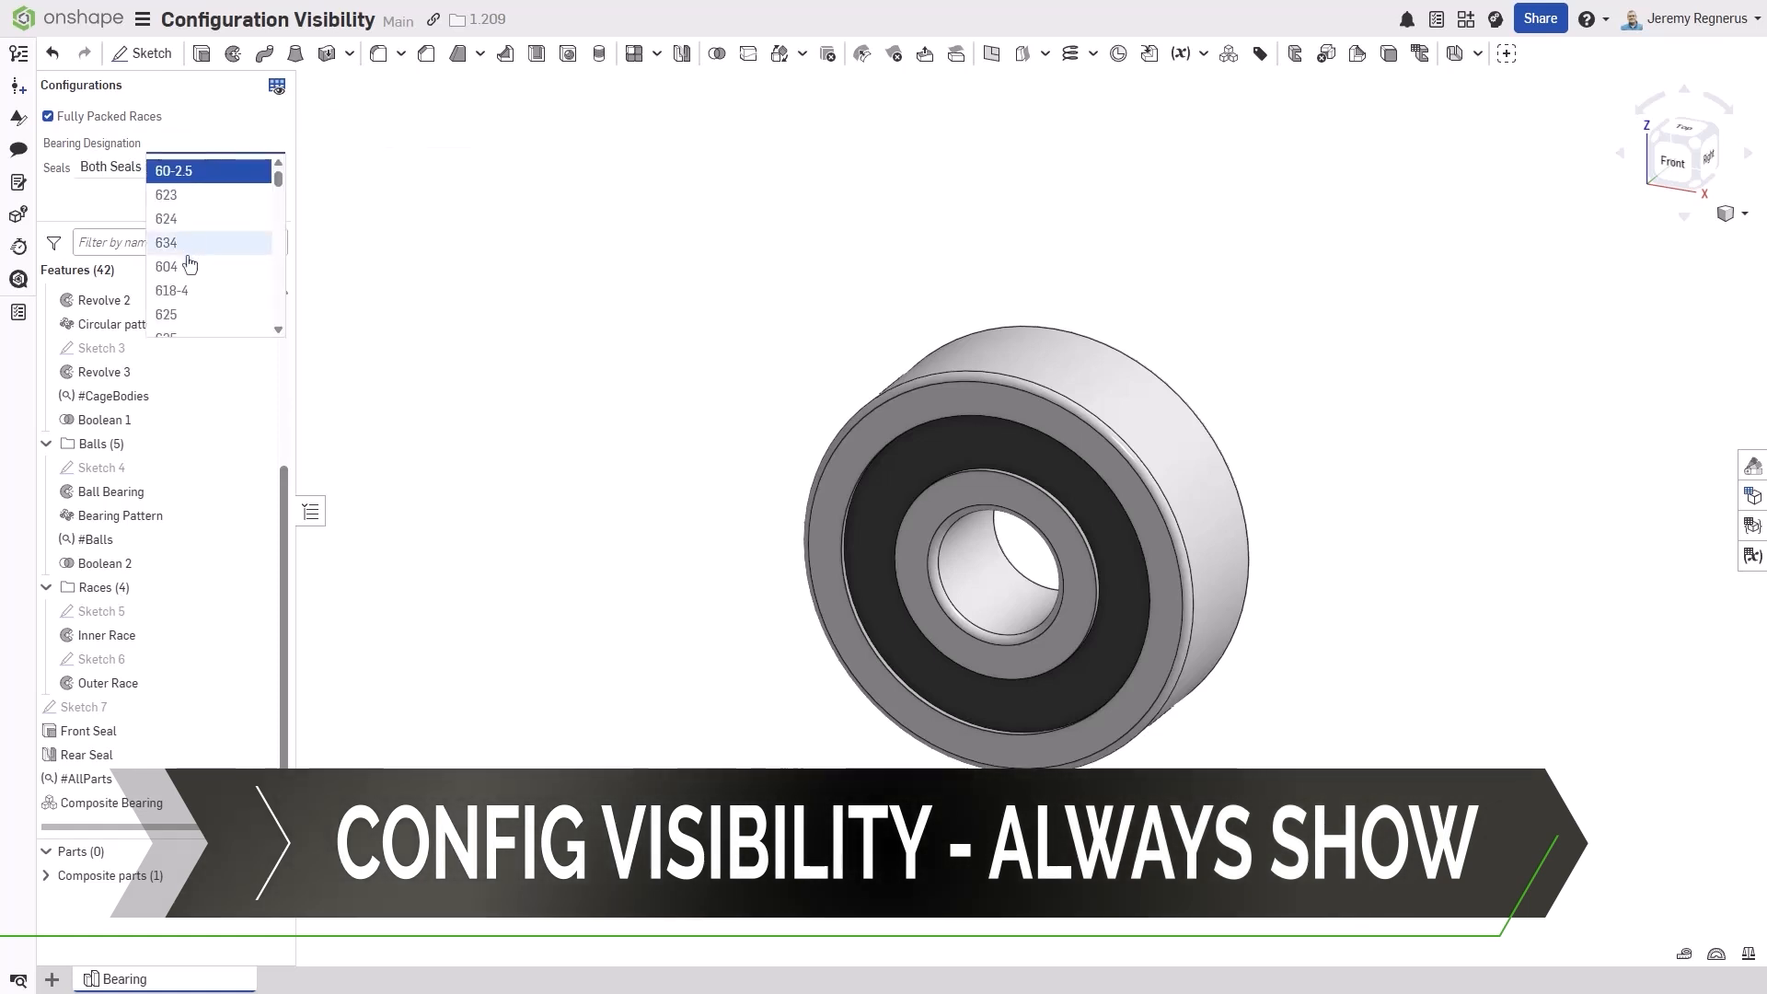
left_click(168, 265)
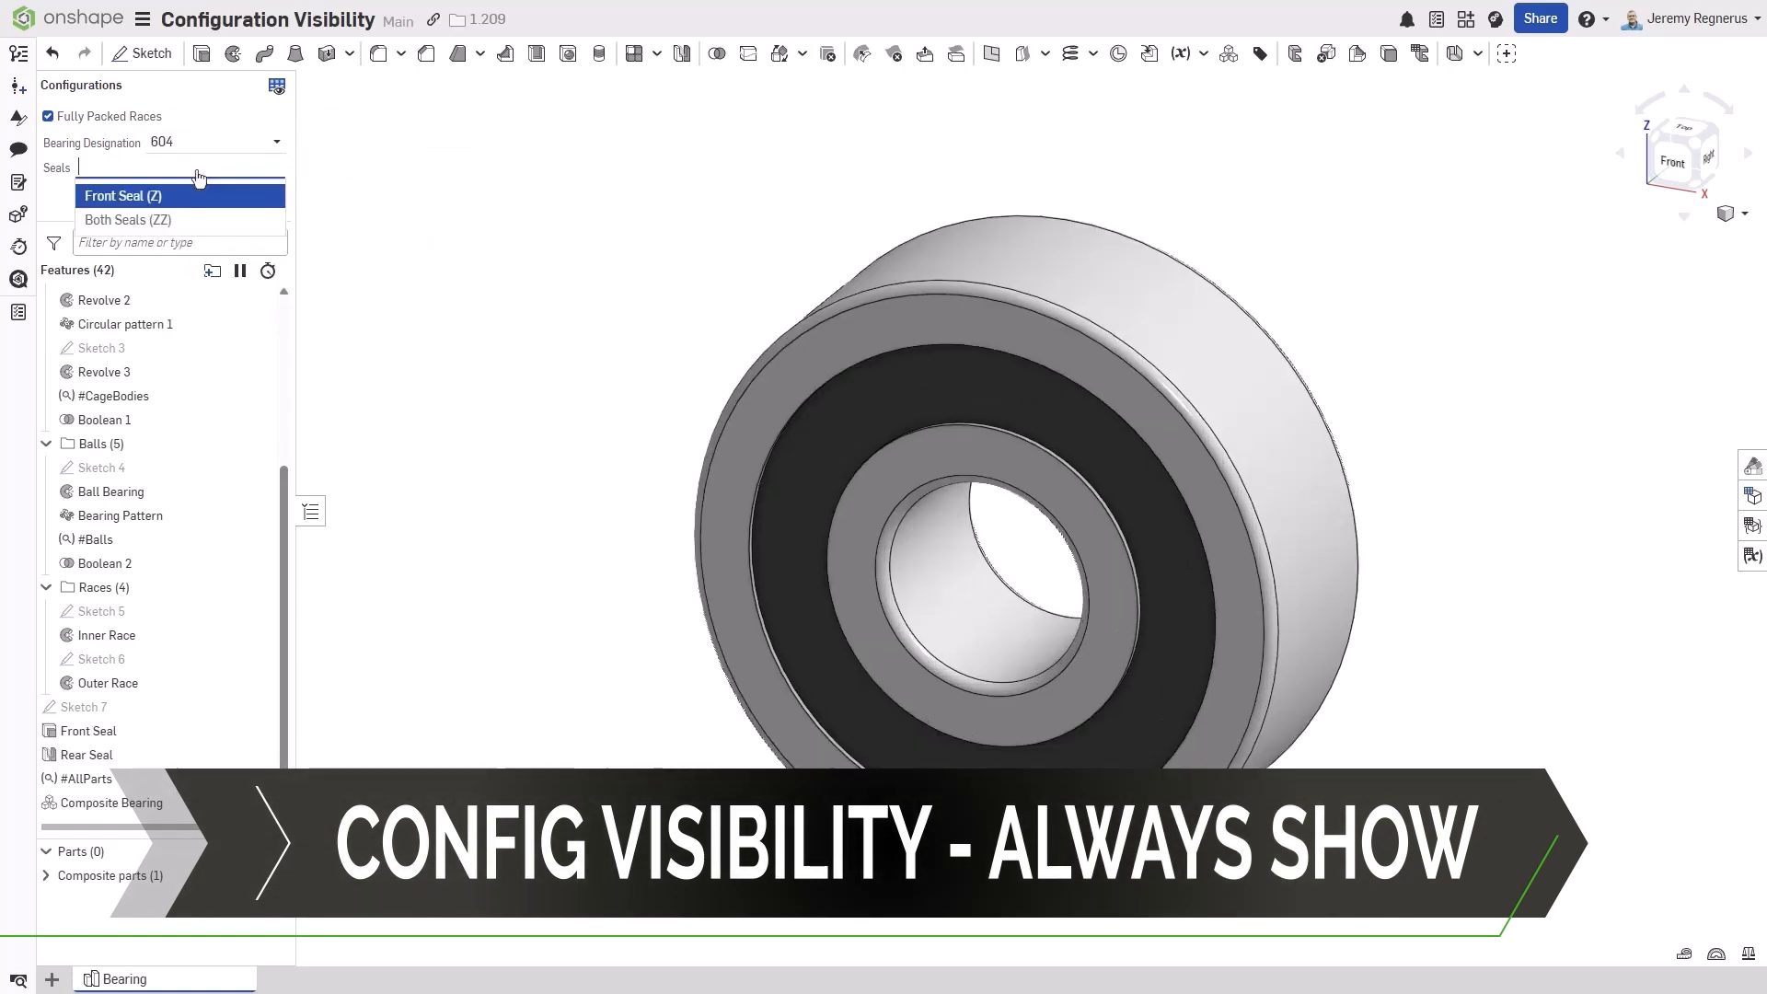
left_click(127, 219)
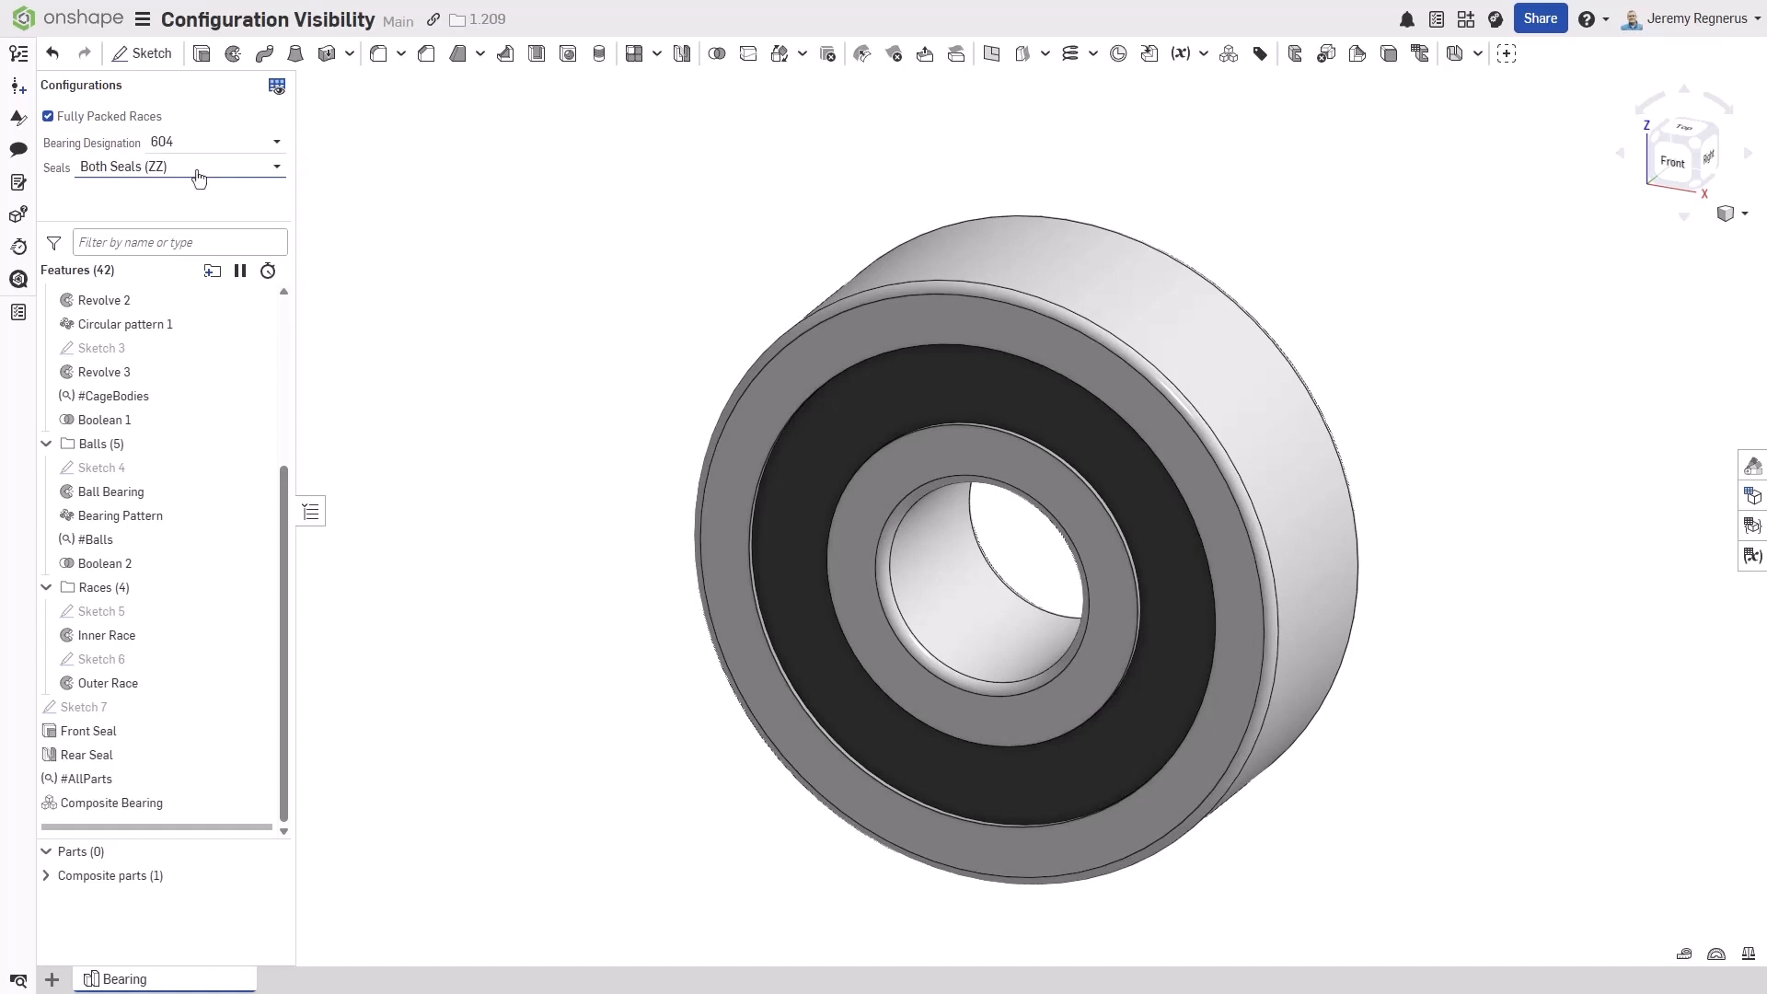
- In Configuration visibility conditions, filter to Seals and add a new option rule
left_click(276, 86)
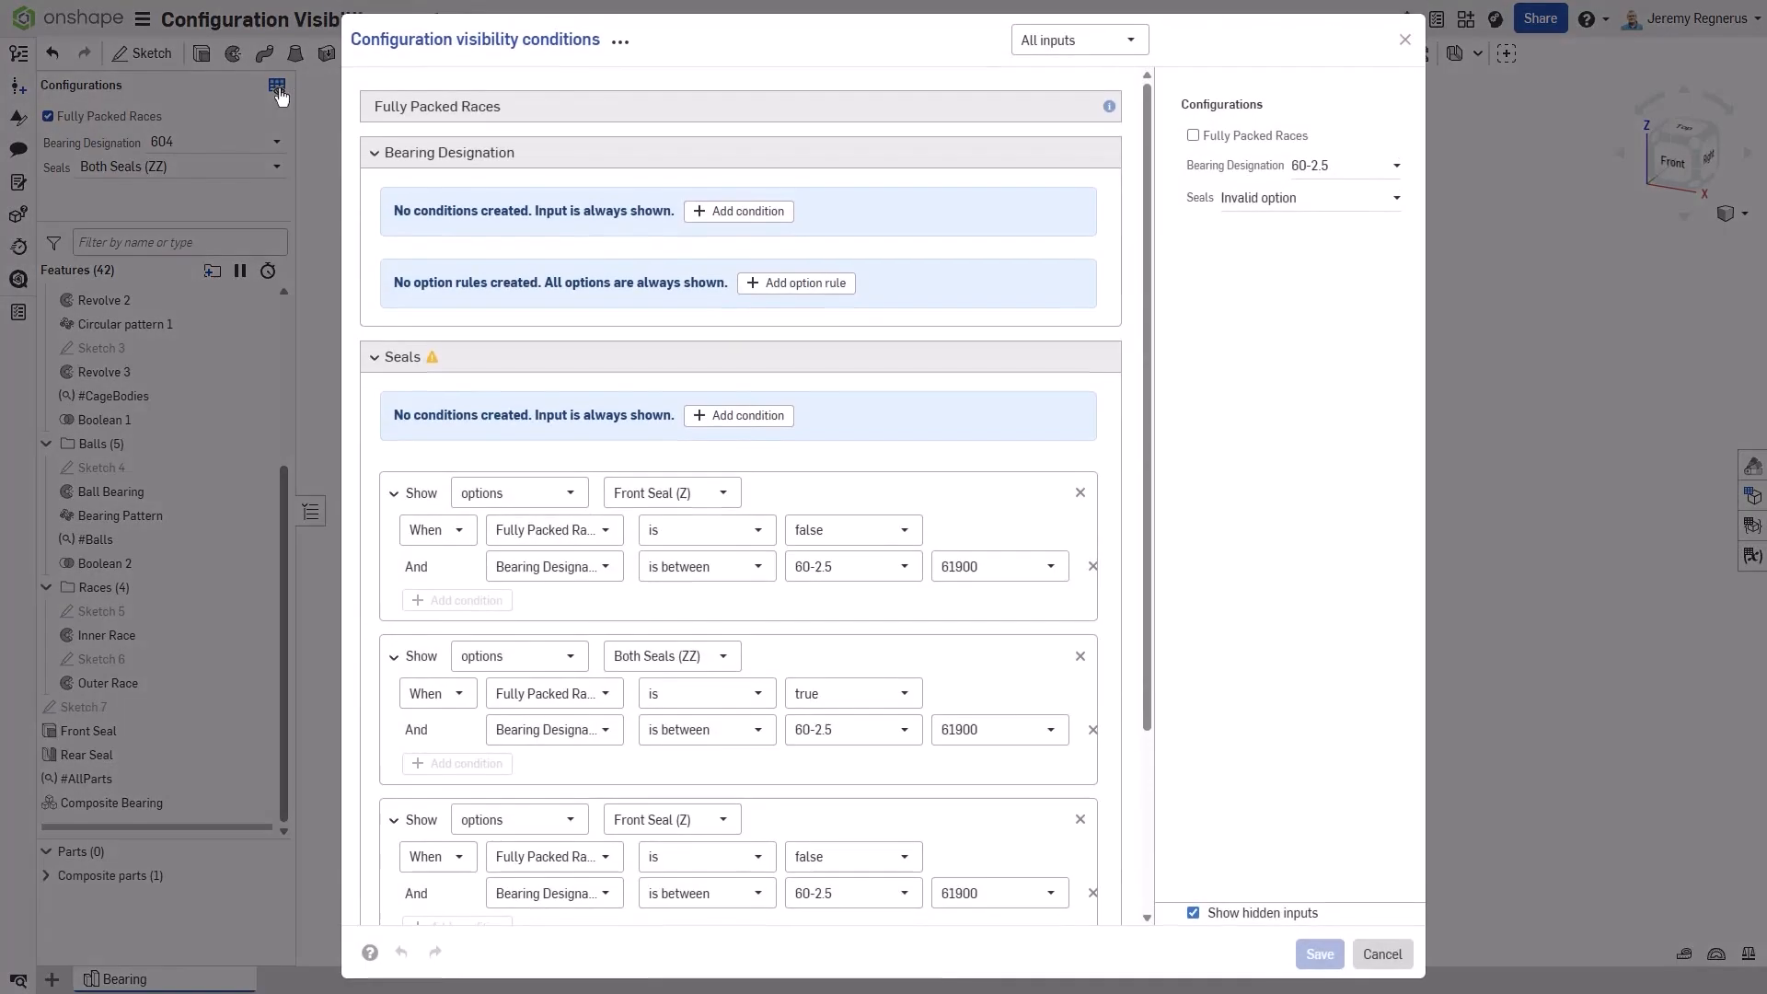
left_click(1077, 39)
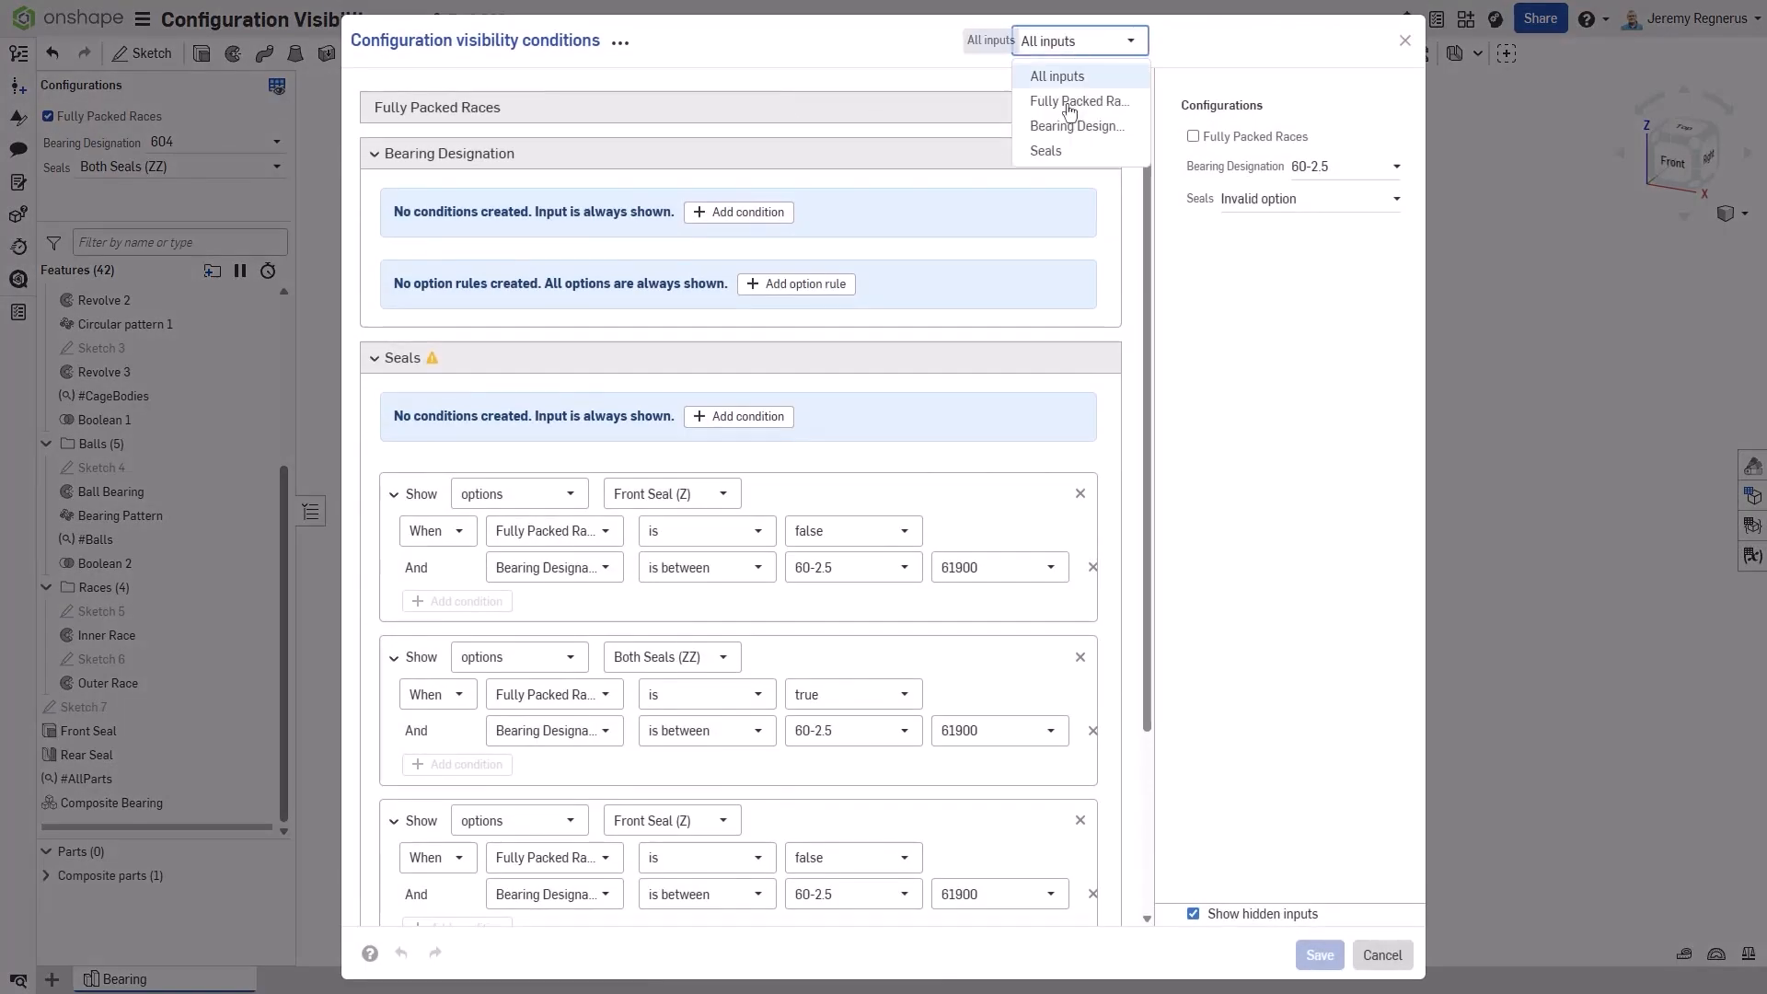
left_click(1044, 149)
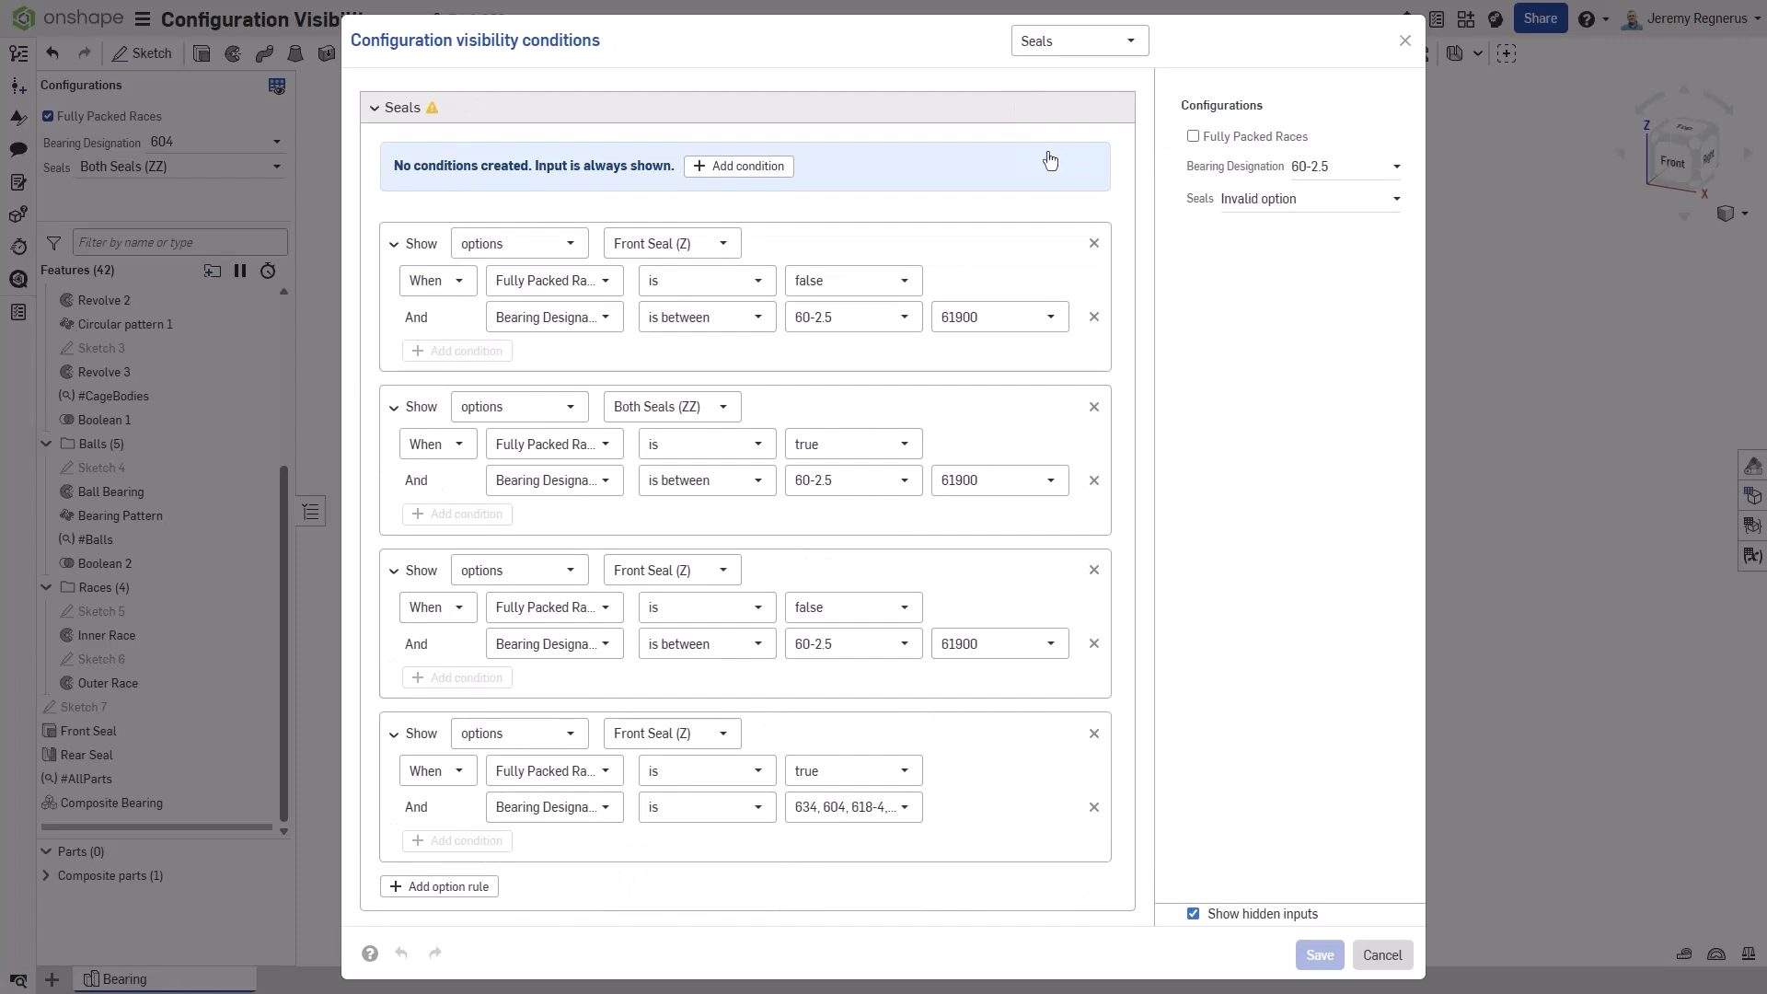
left_click(438, 886)
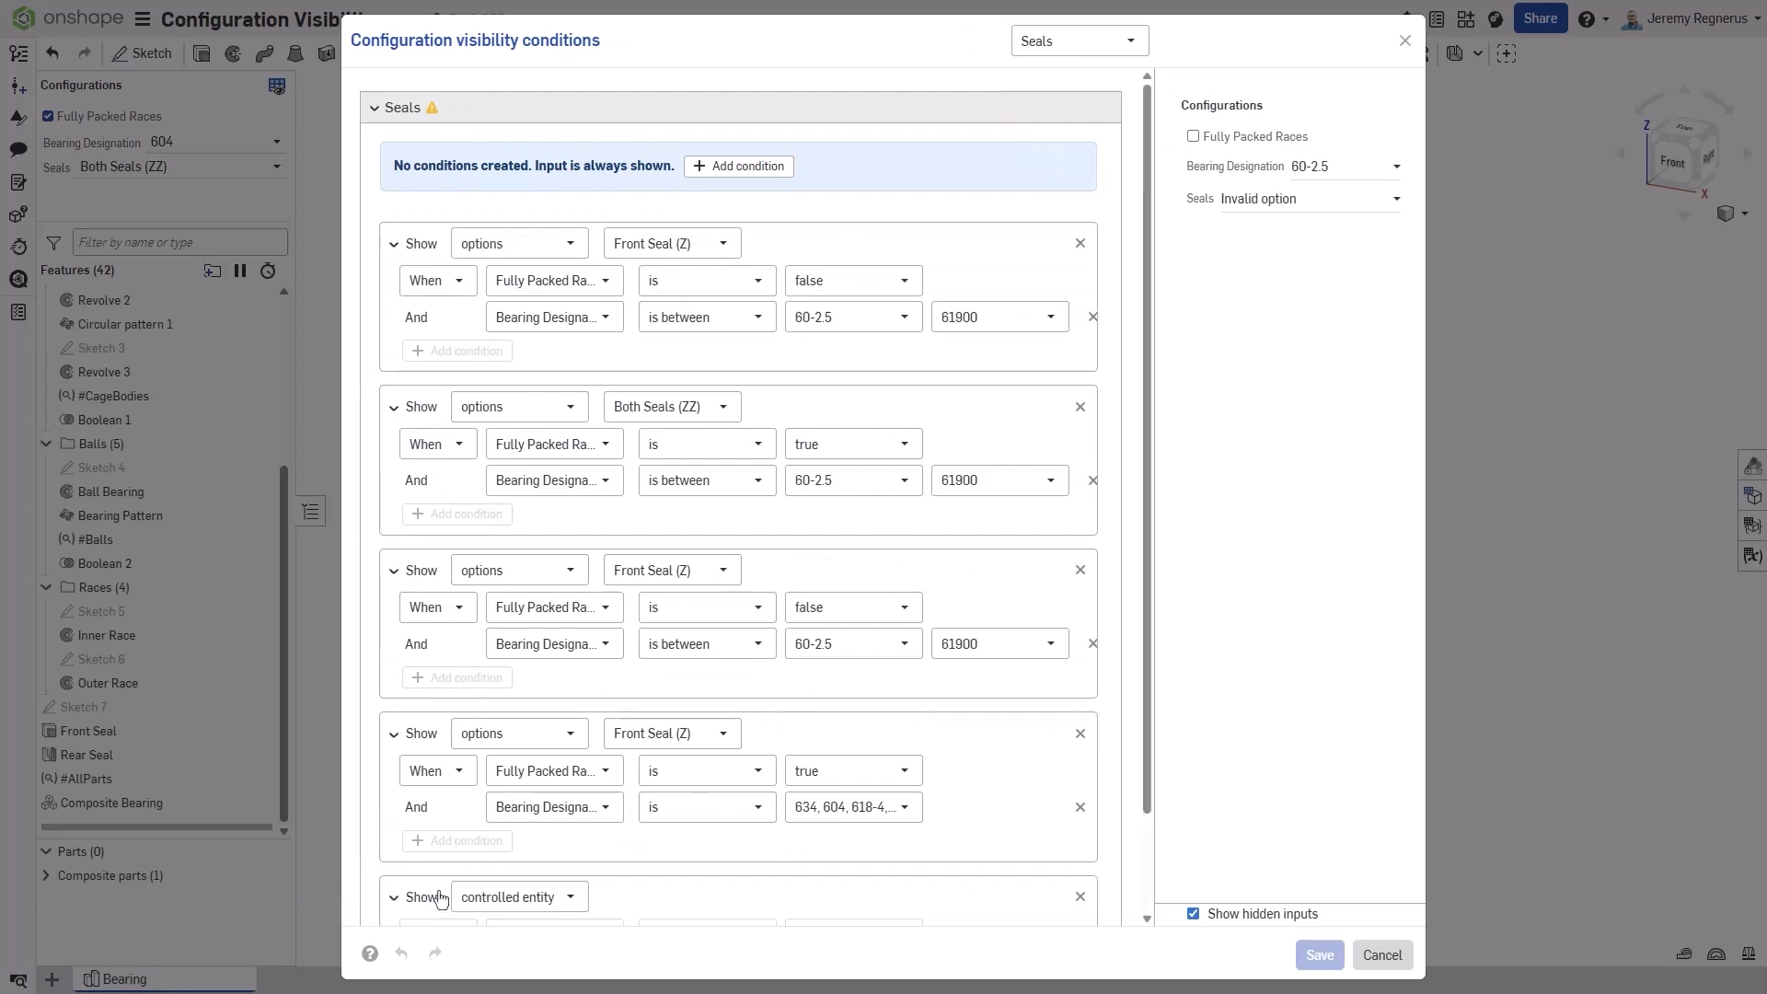
scroll("down", 3)
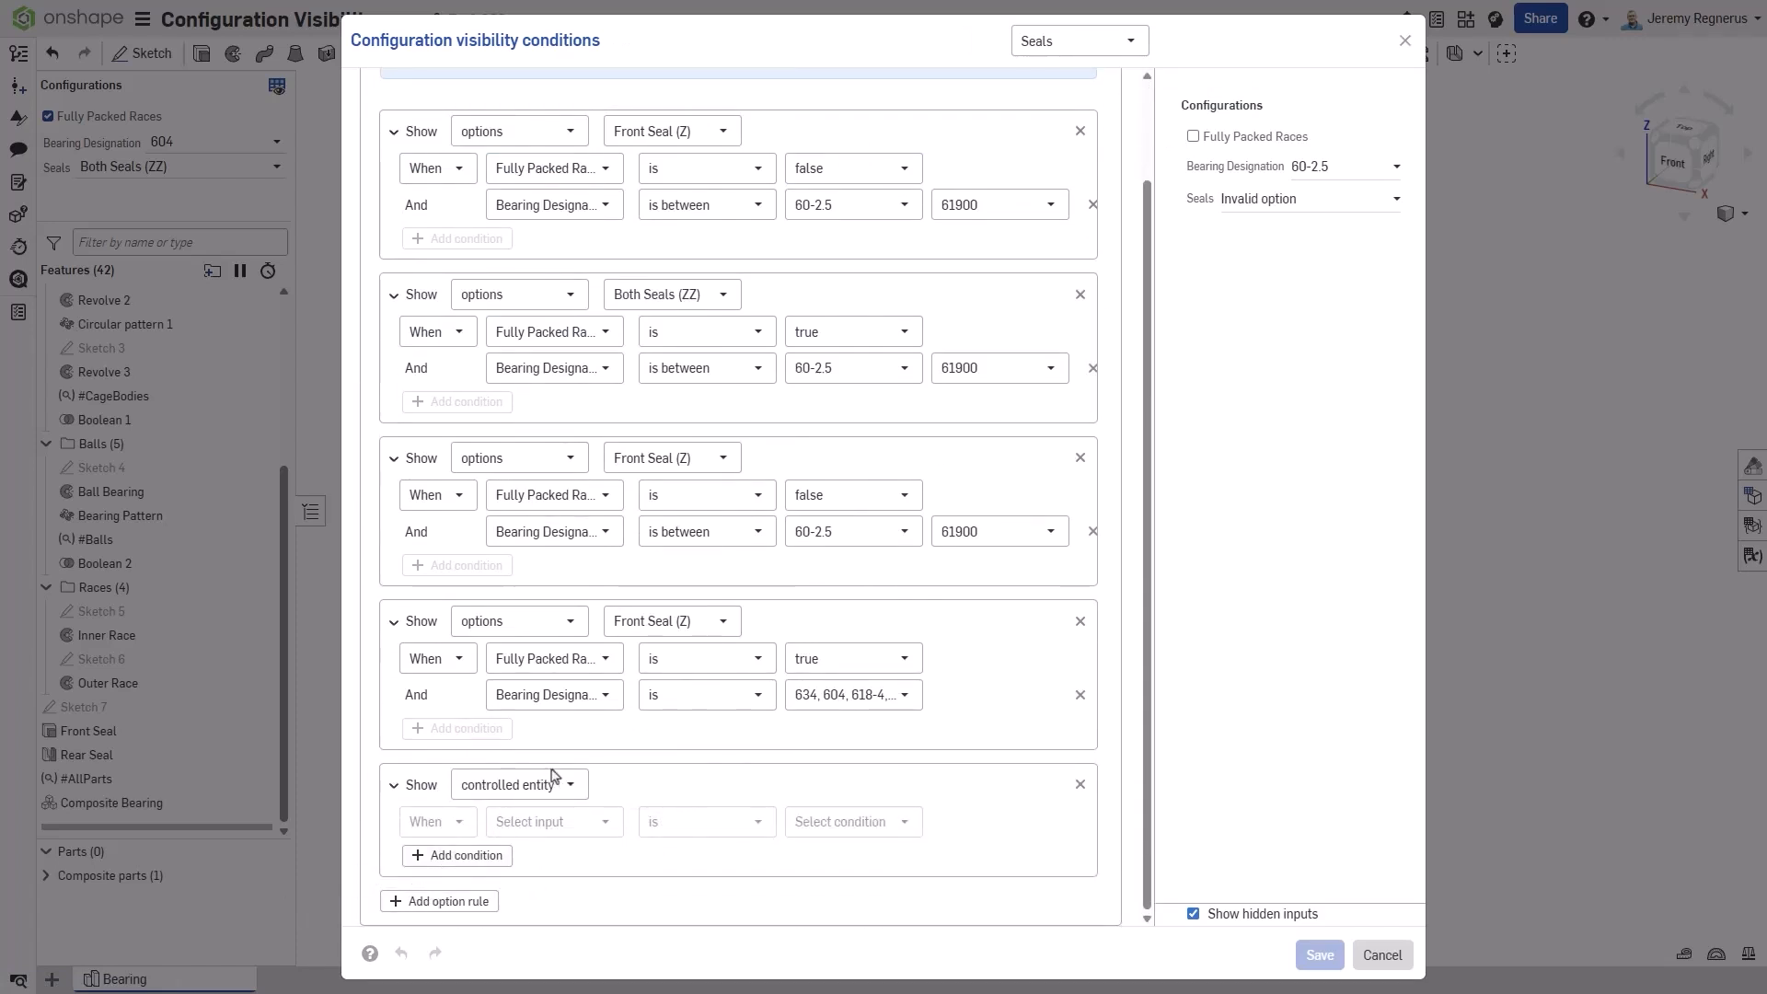
- Make the rule show the No Seals option Always, save, and pick No Seals
left_click(517, 785)
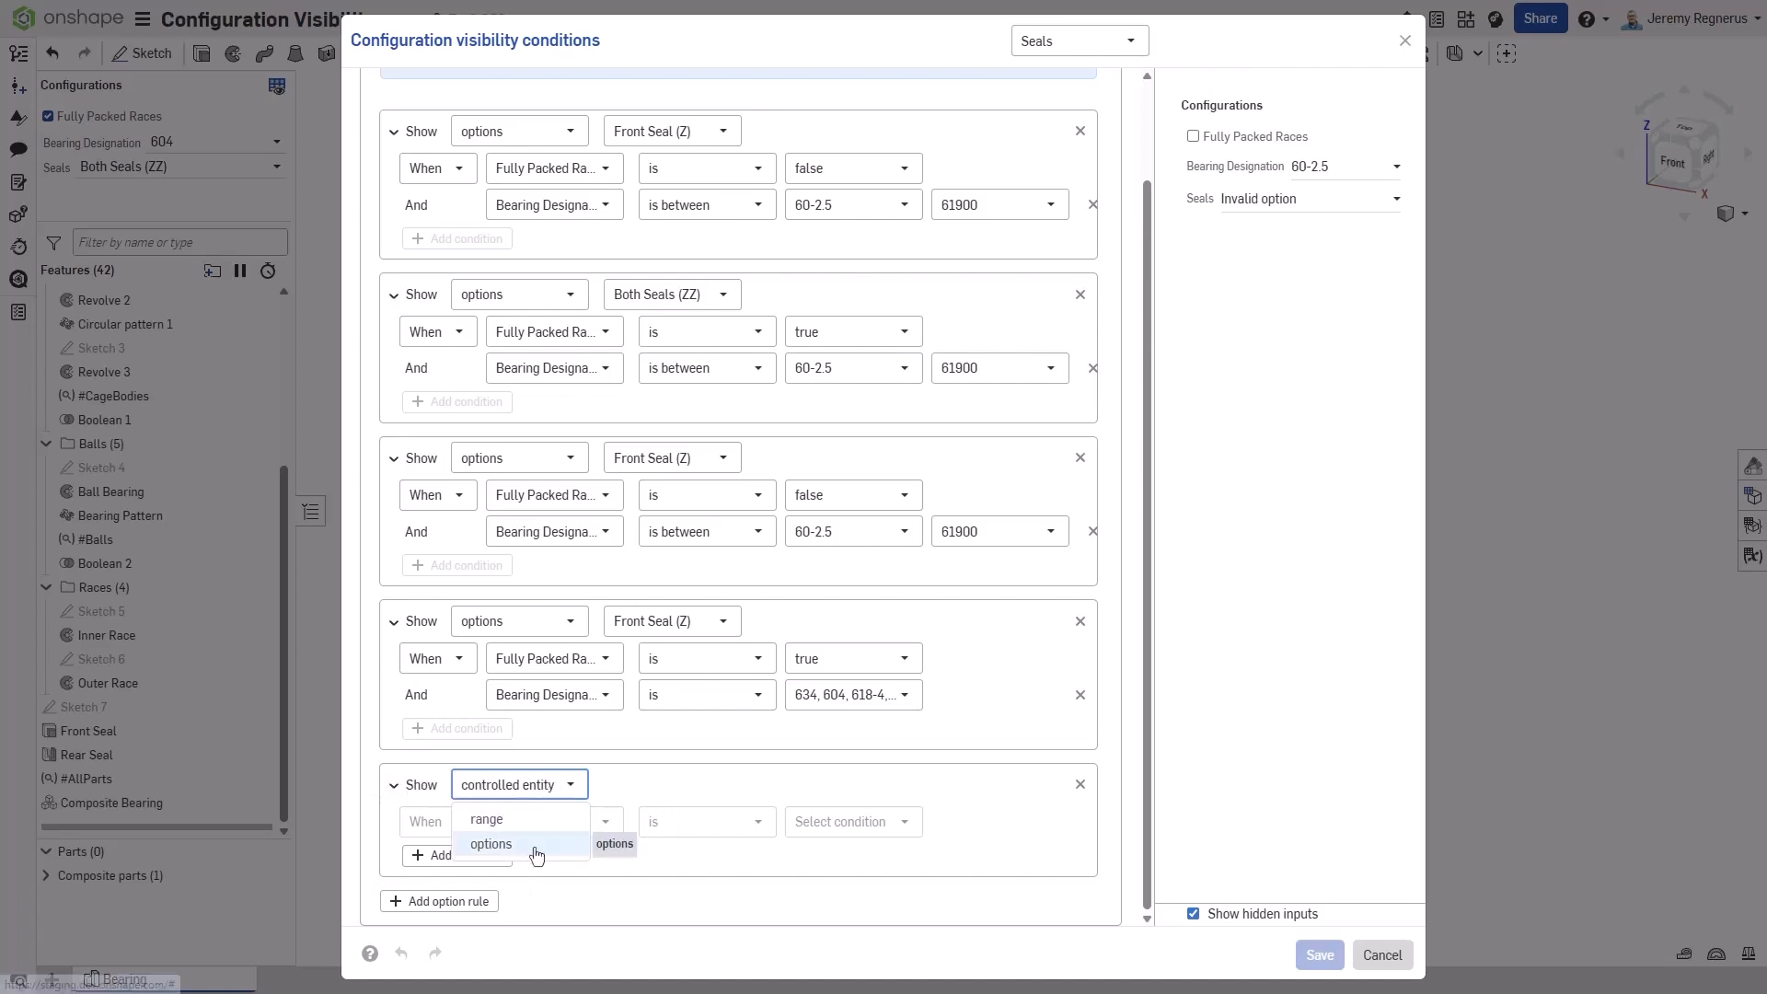
left_click(490, 843)
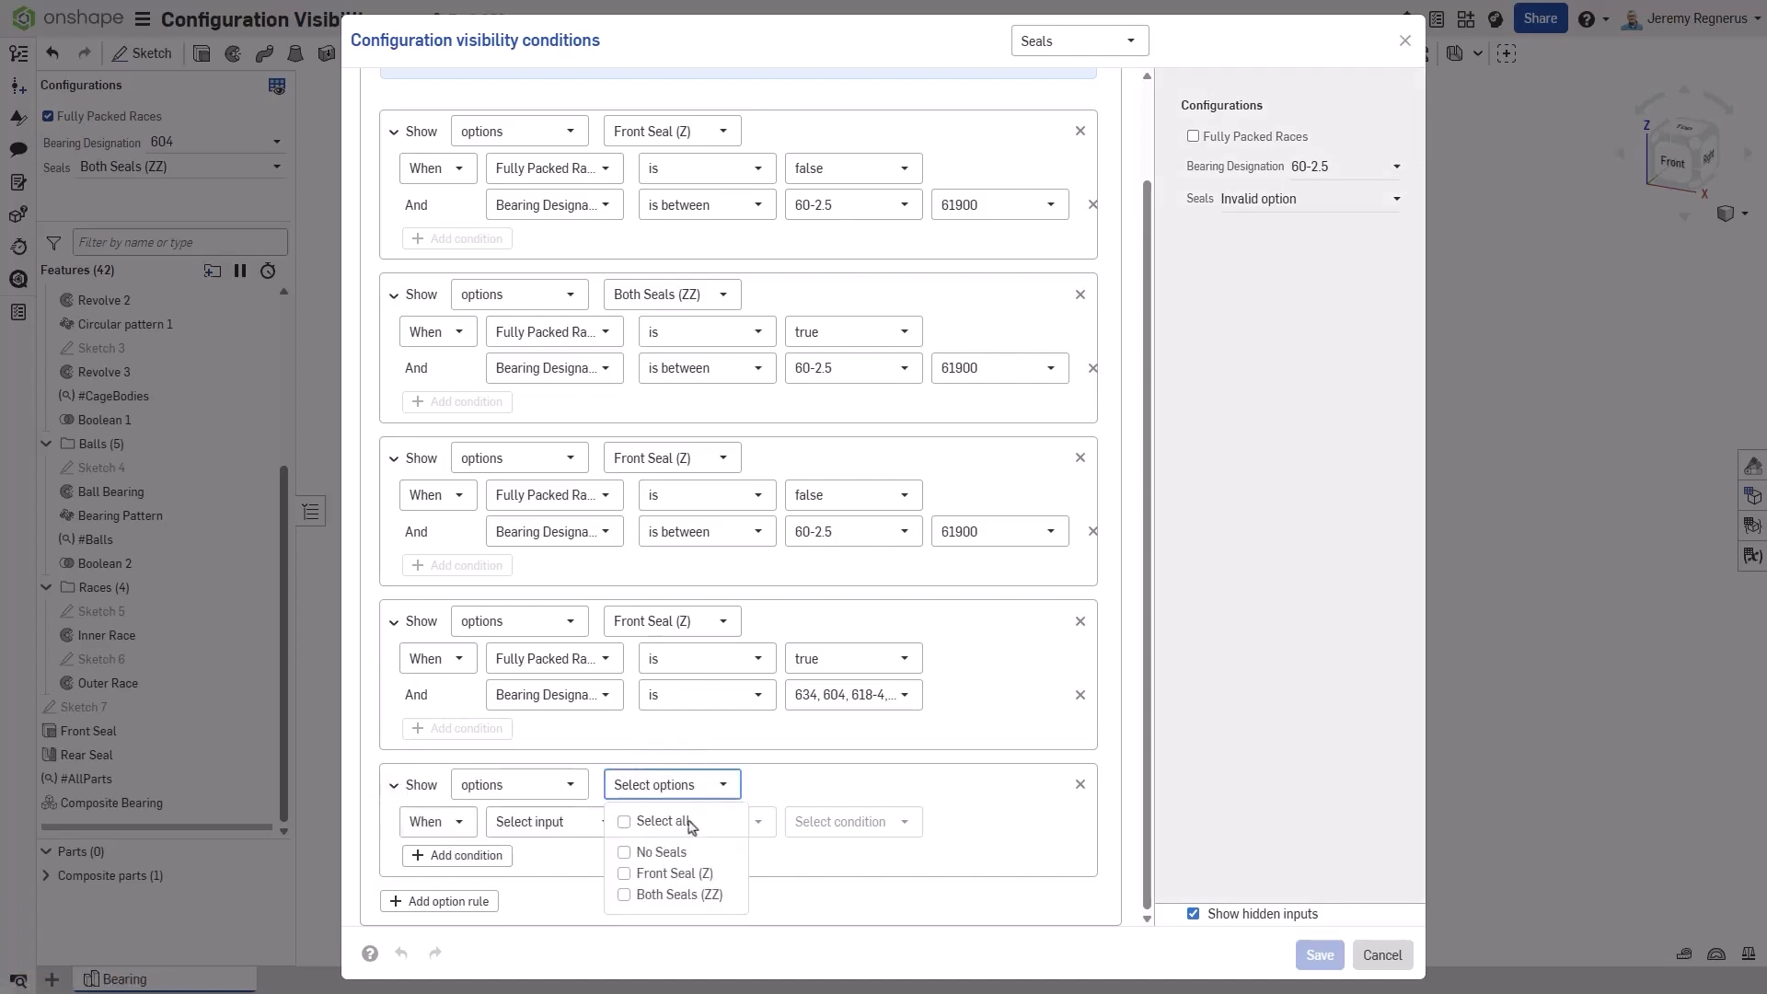
left_click(659, 850)
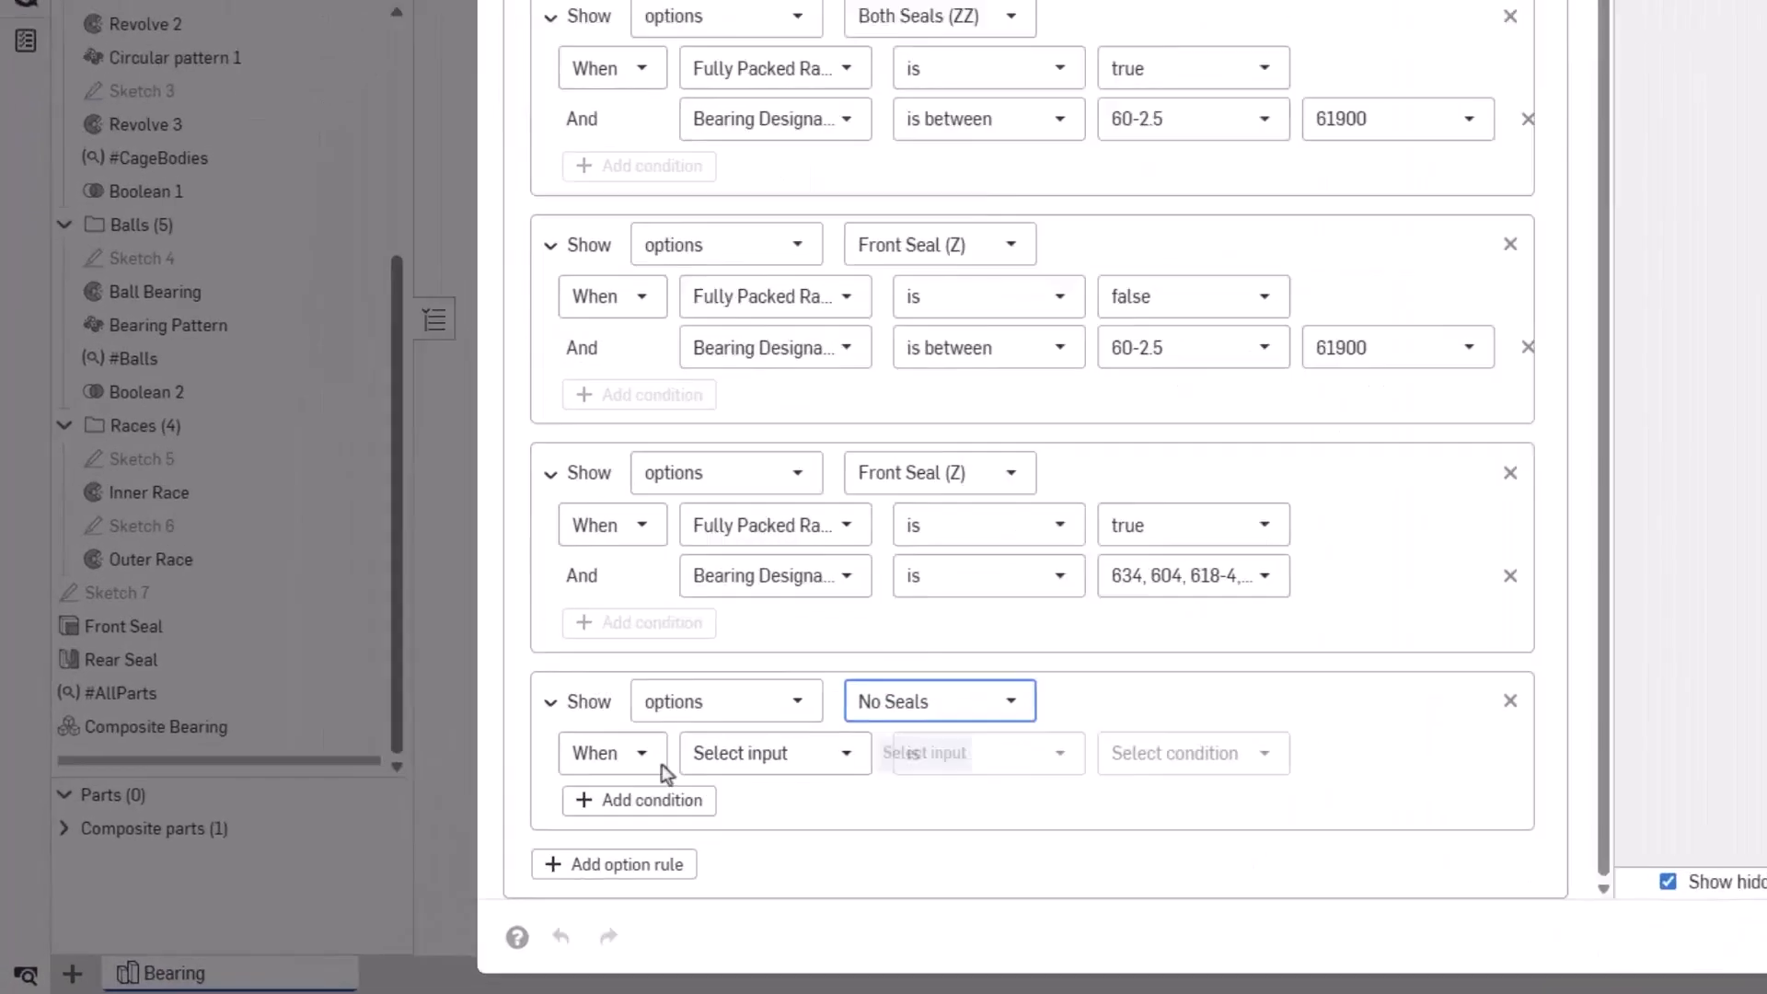
left_click(611, 753)
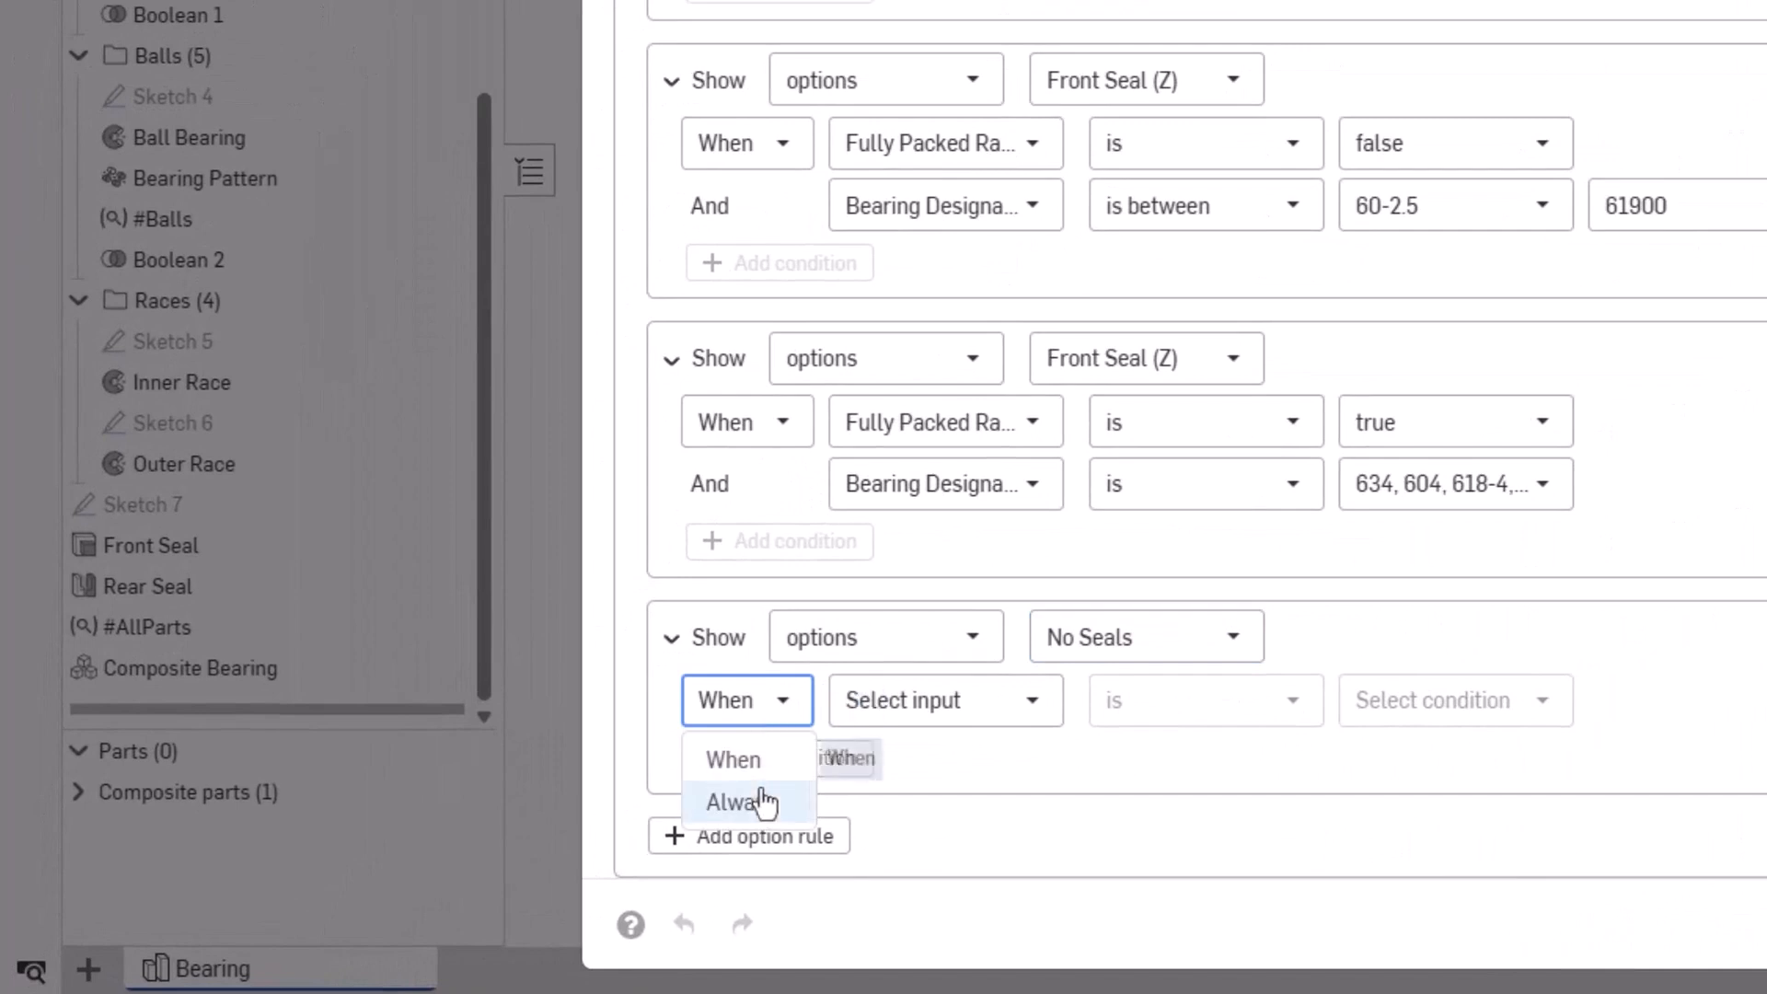
left_click(736, 801)
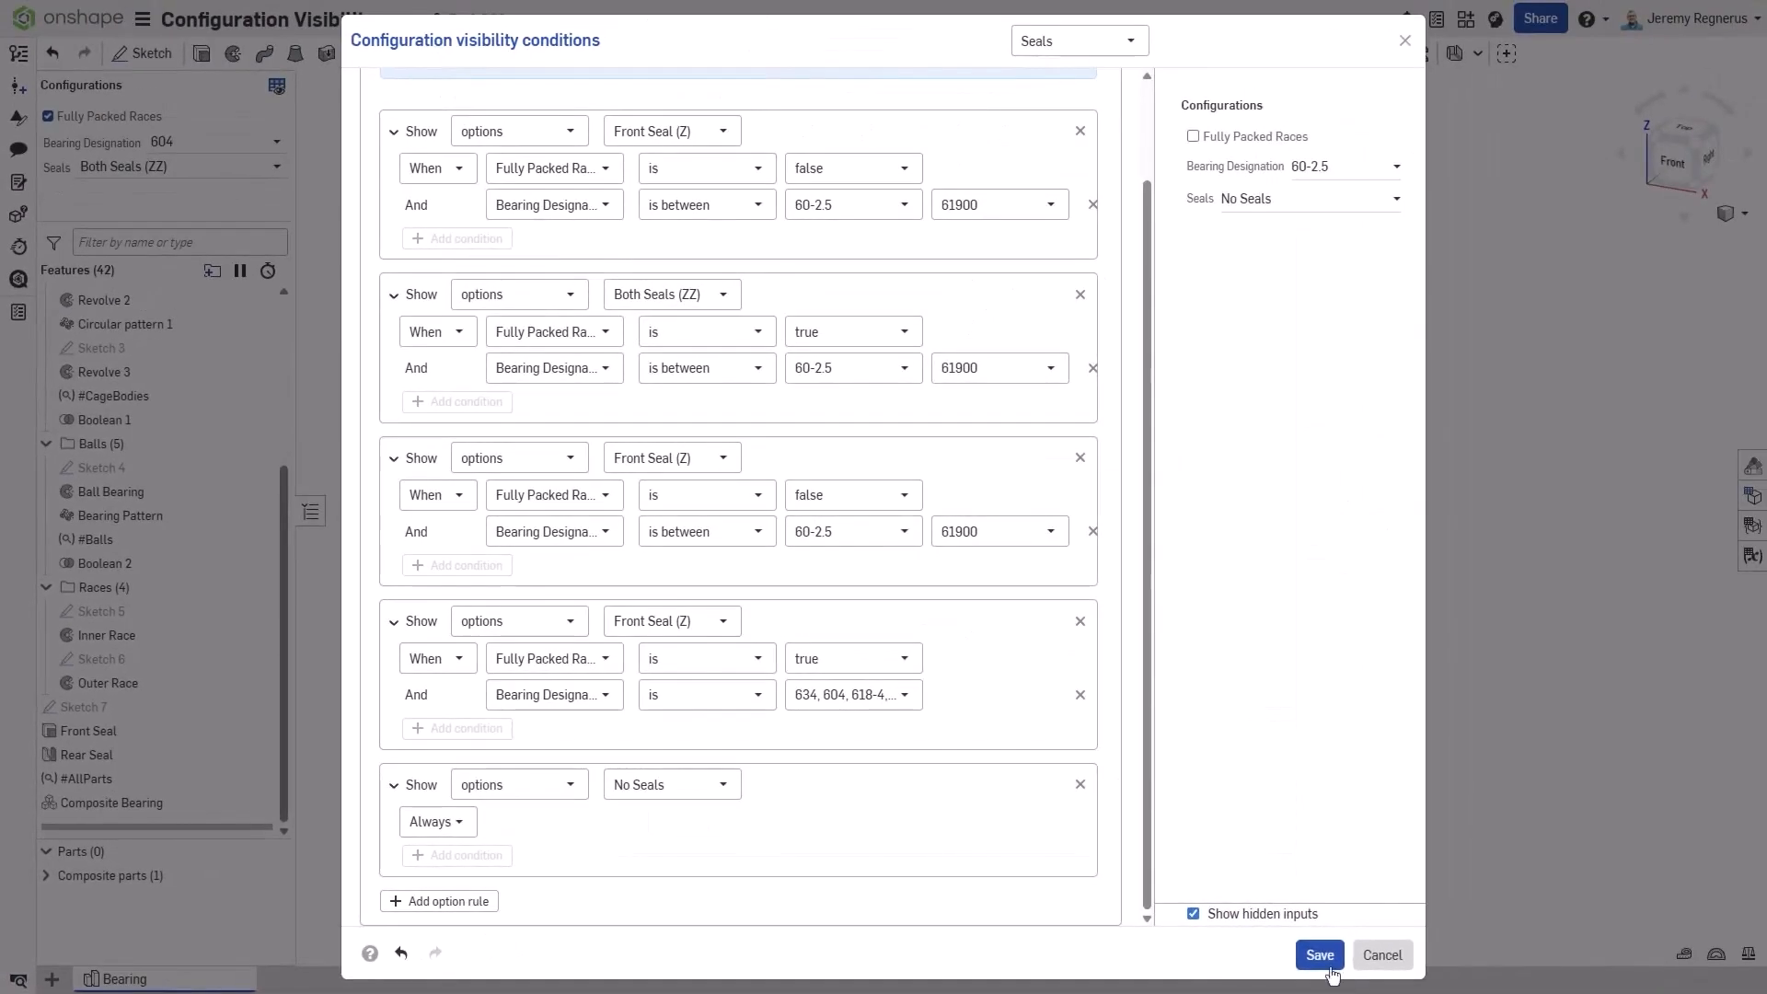
left_click(1318, 955)
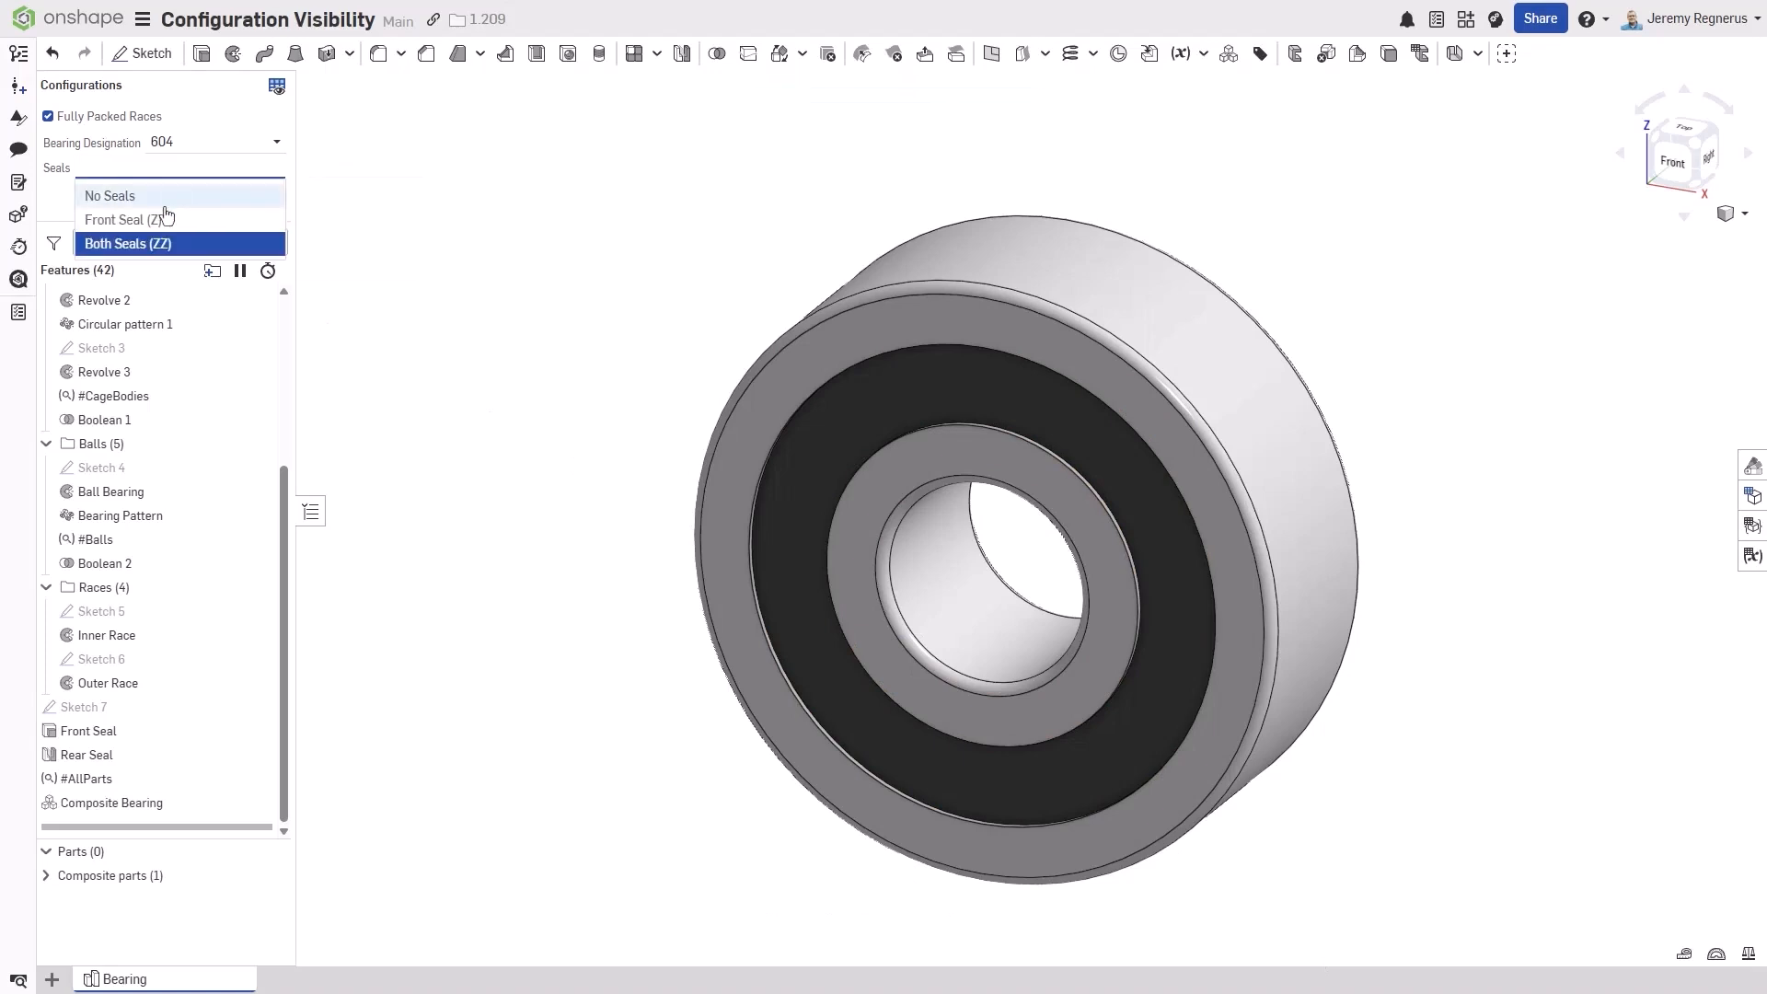
left_click(109, 195)
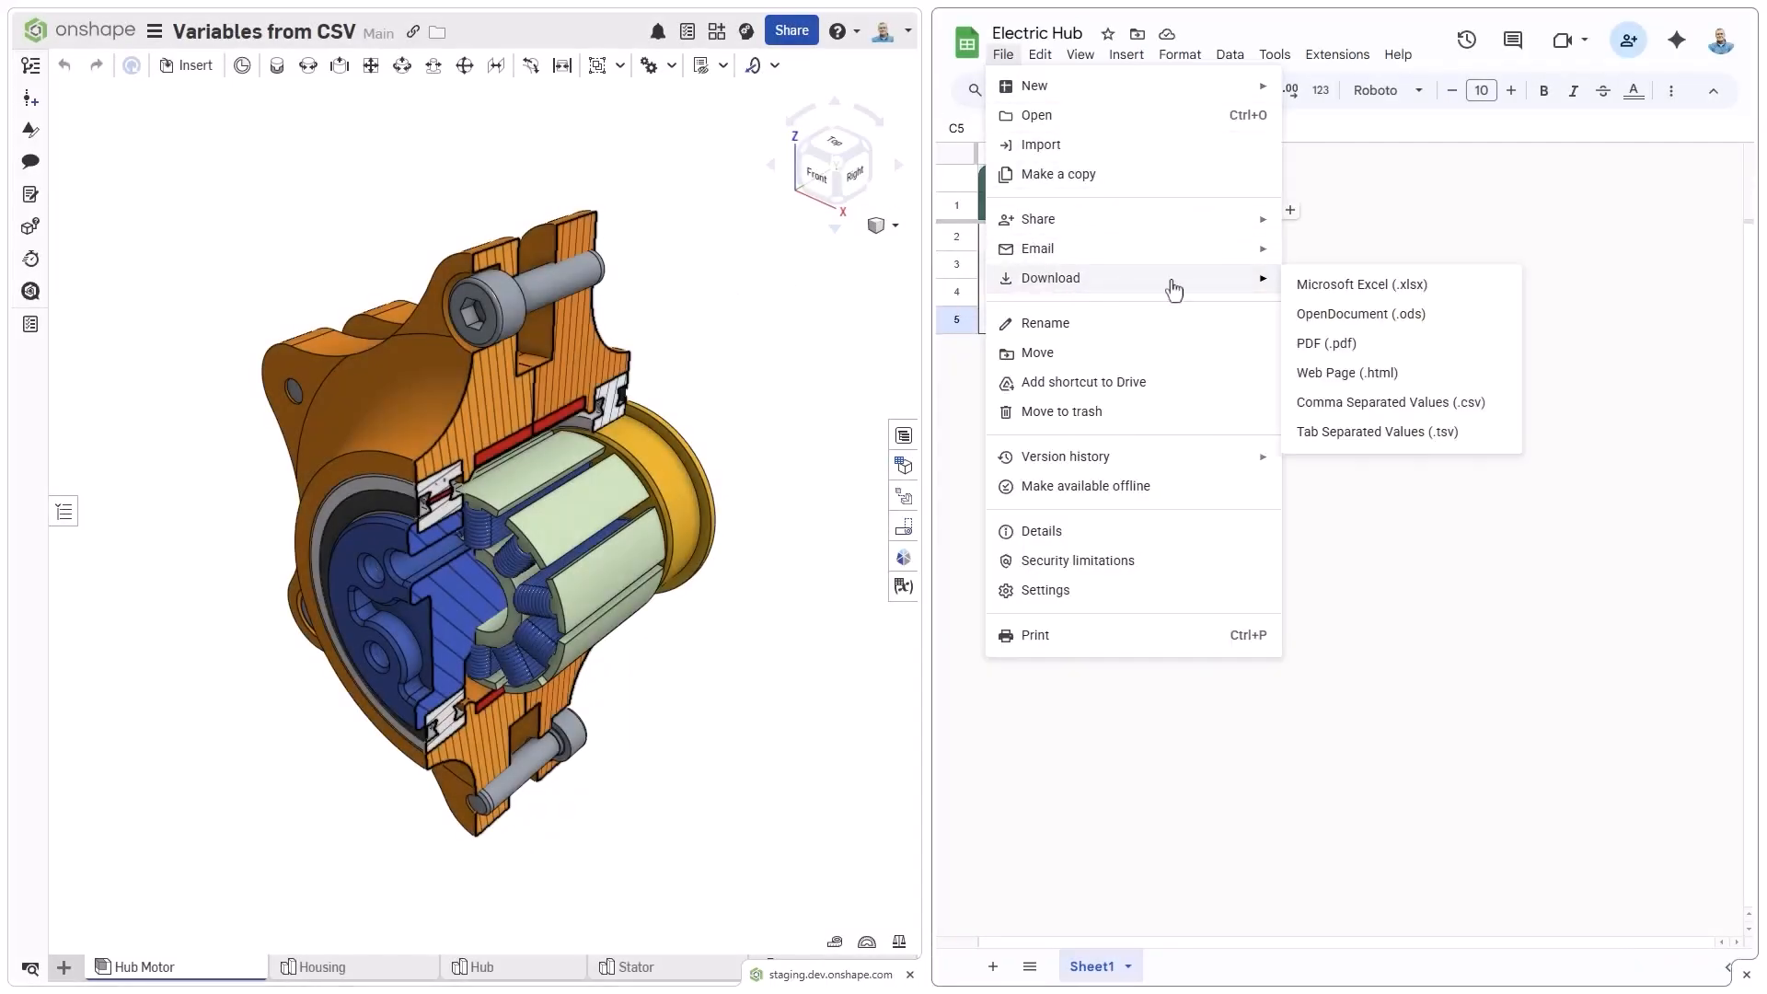
- Download the Electric Hub sheet as CSV, then open the Stator part studio
left_click(1388, 403)
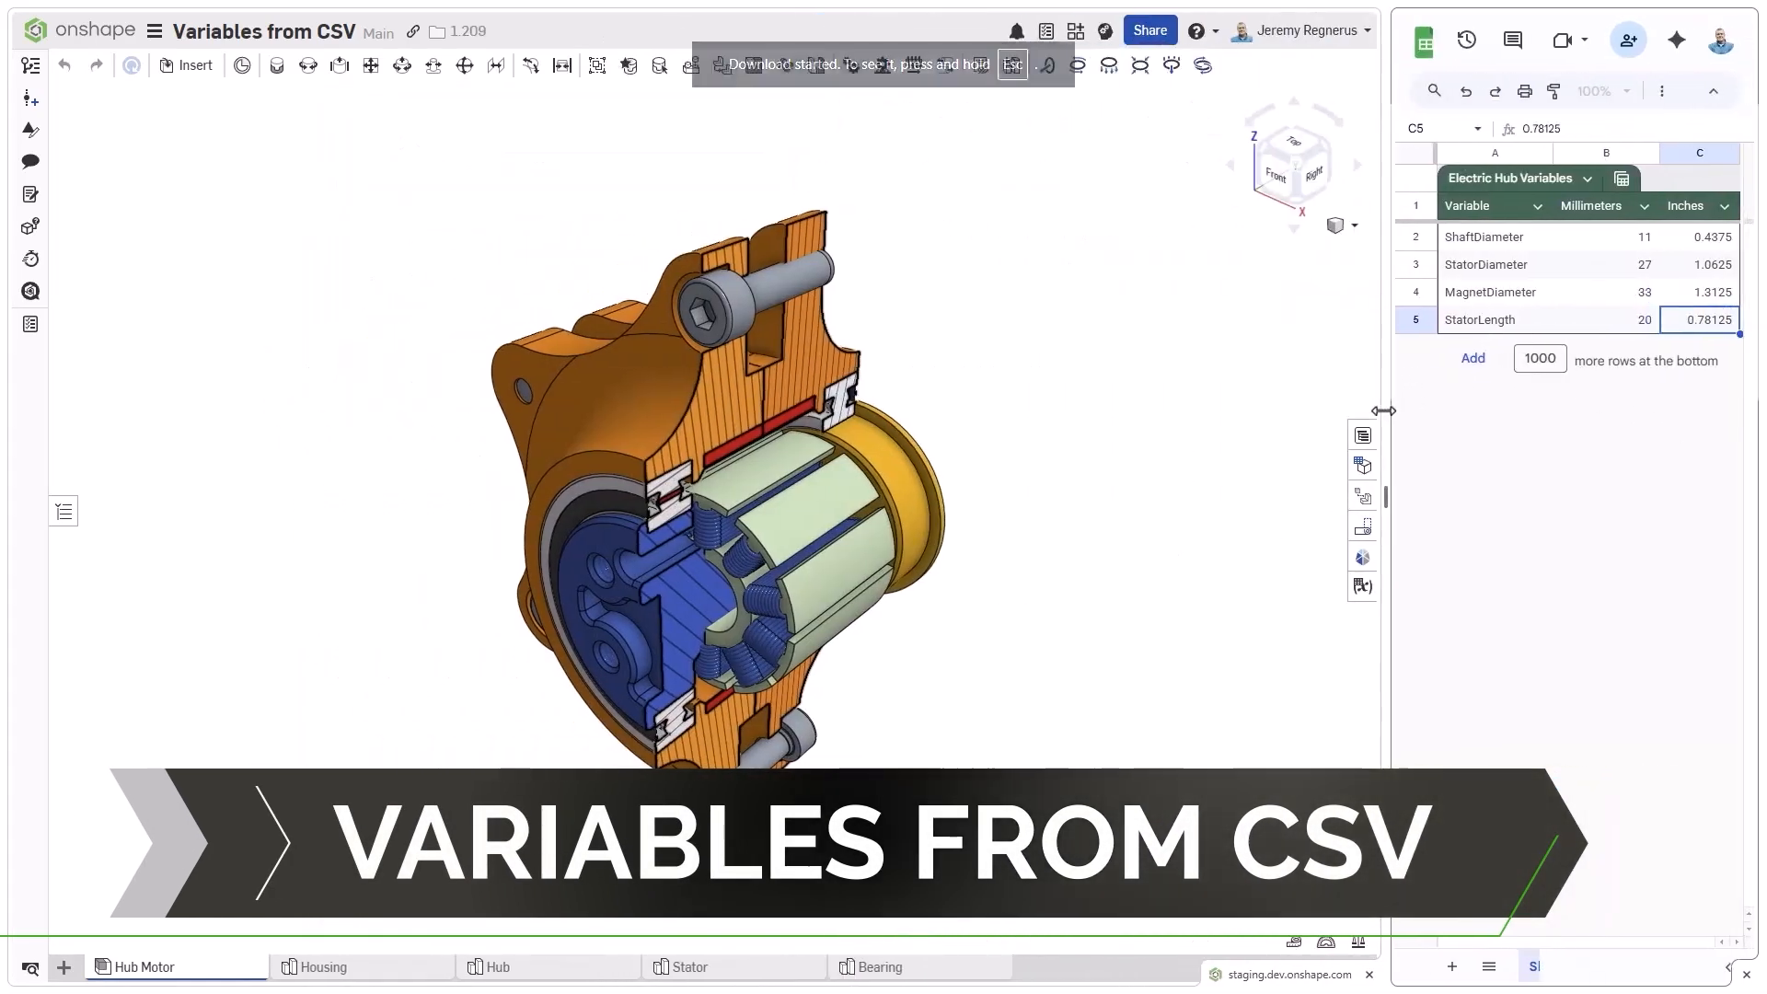
left_click(687, 966)
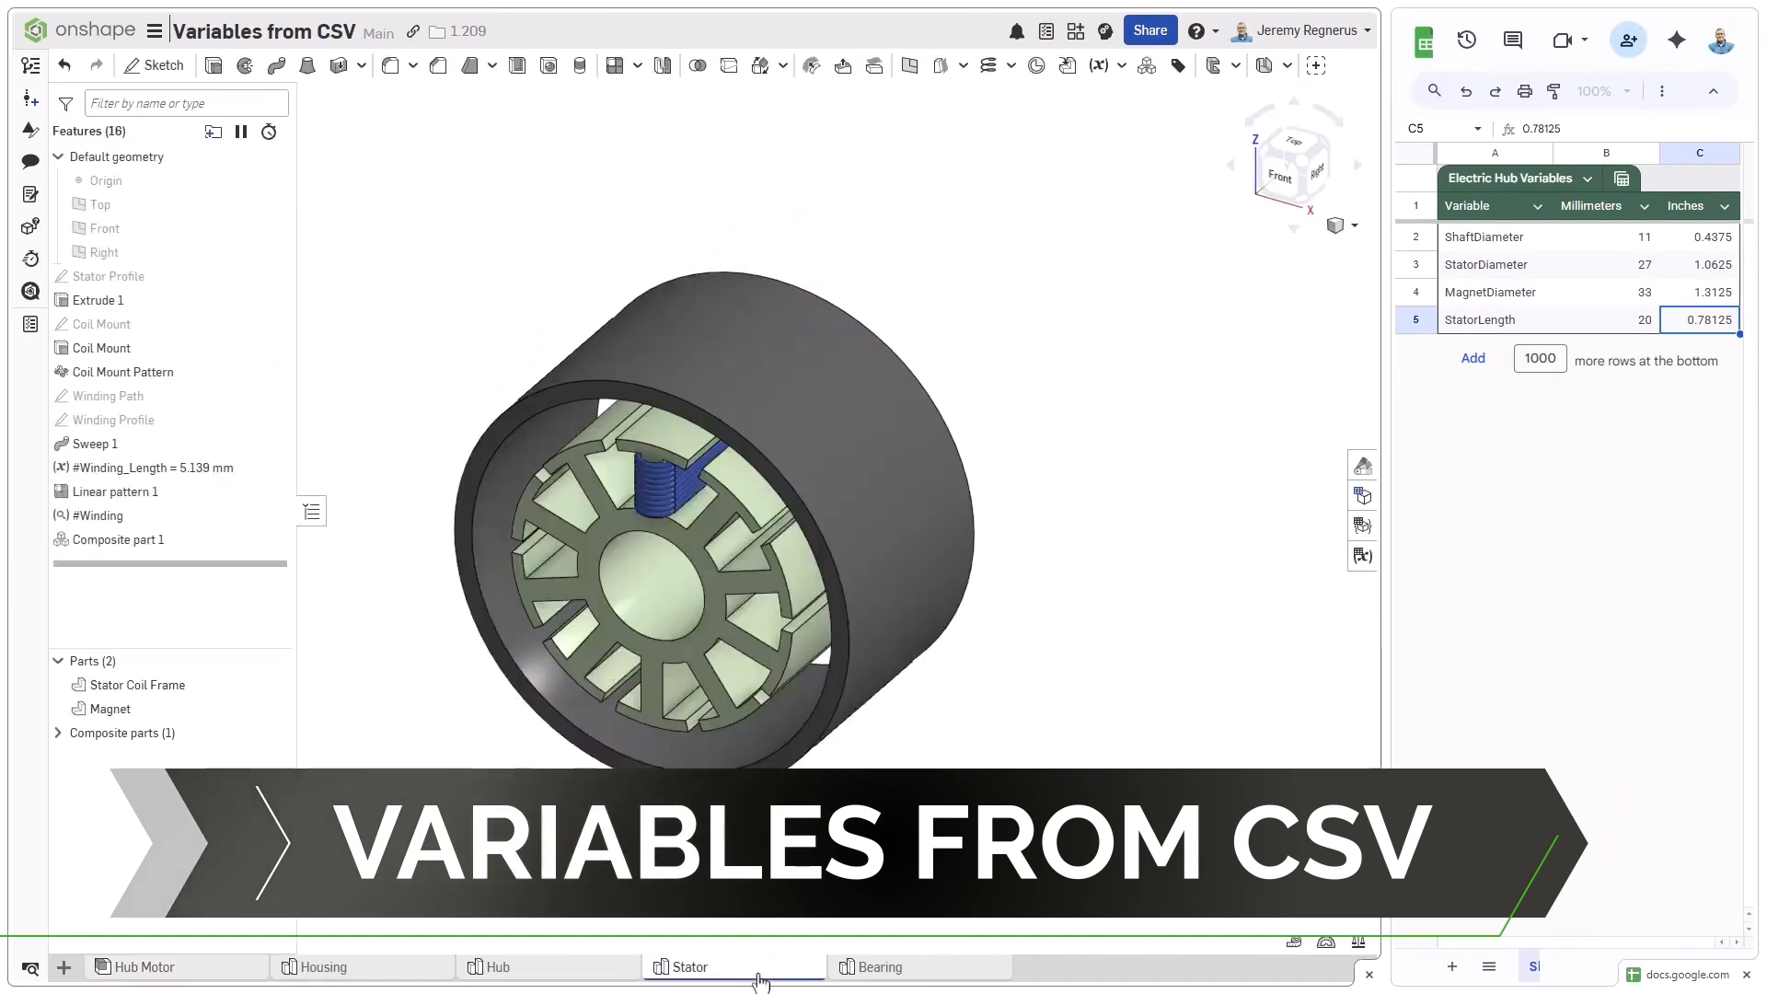
mouse_move(219, 300)
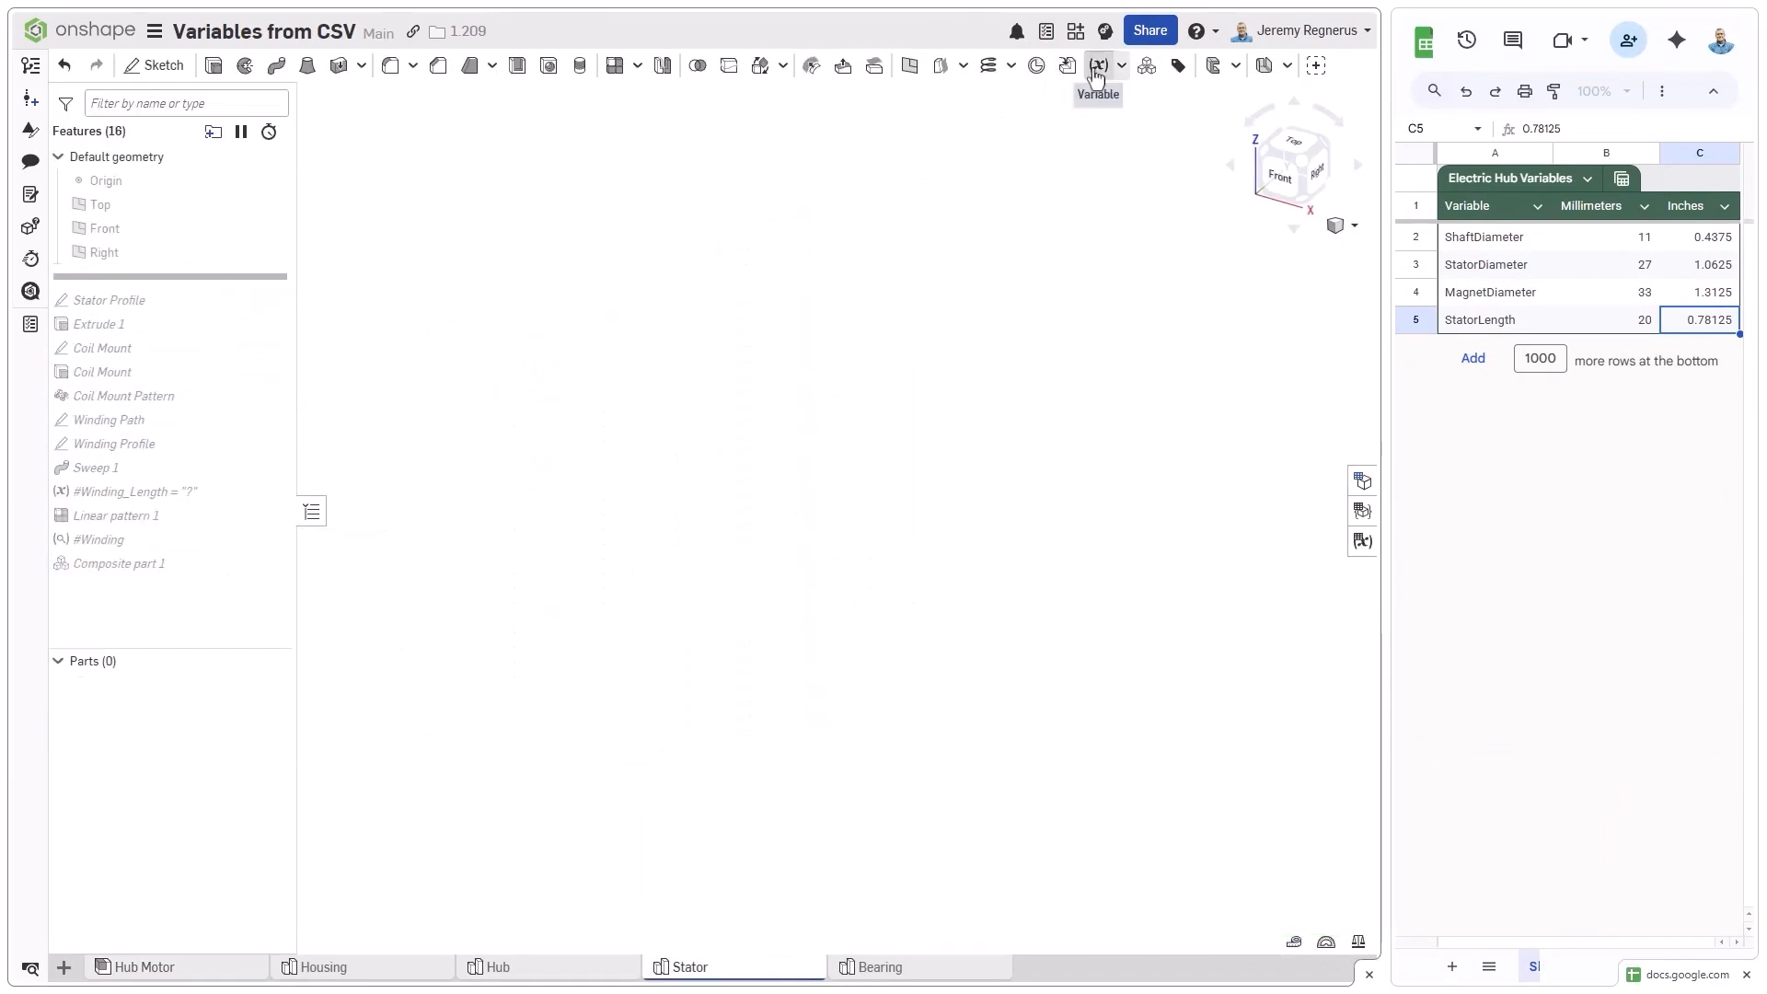
- Start a From table variable named ShaftDiameter
left_click(1101, 65)
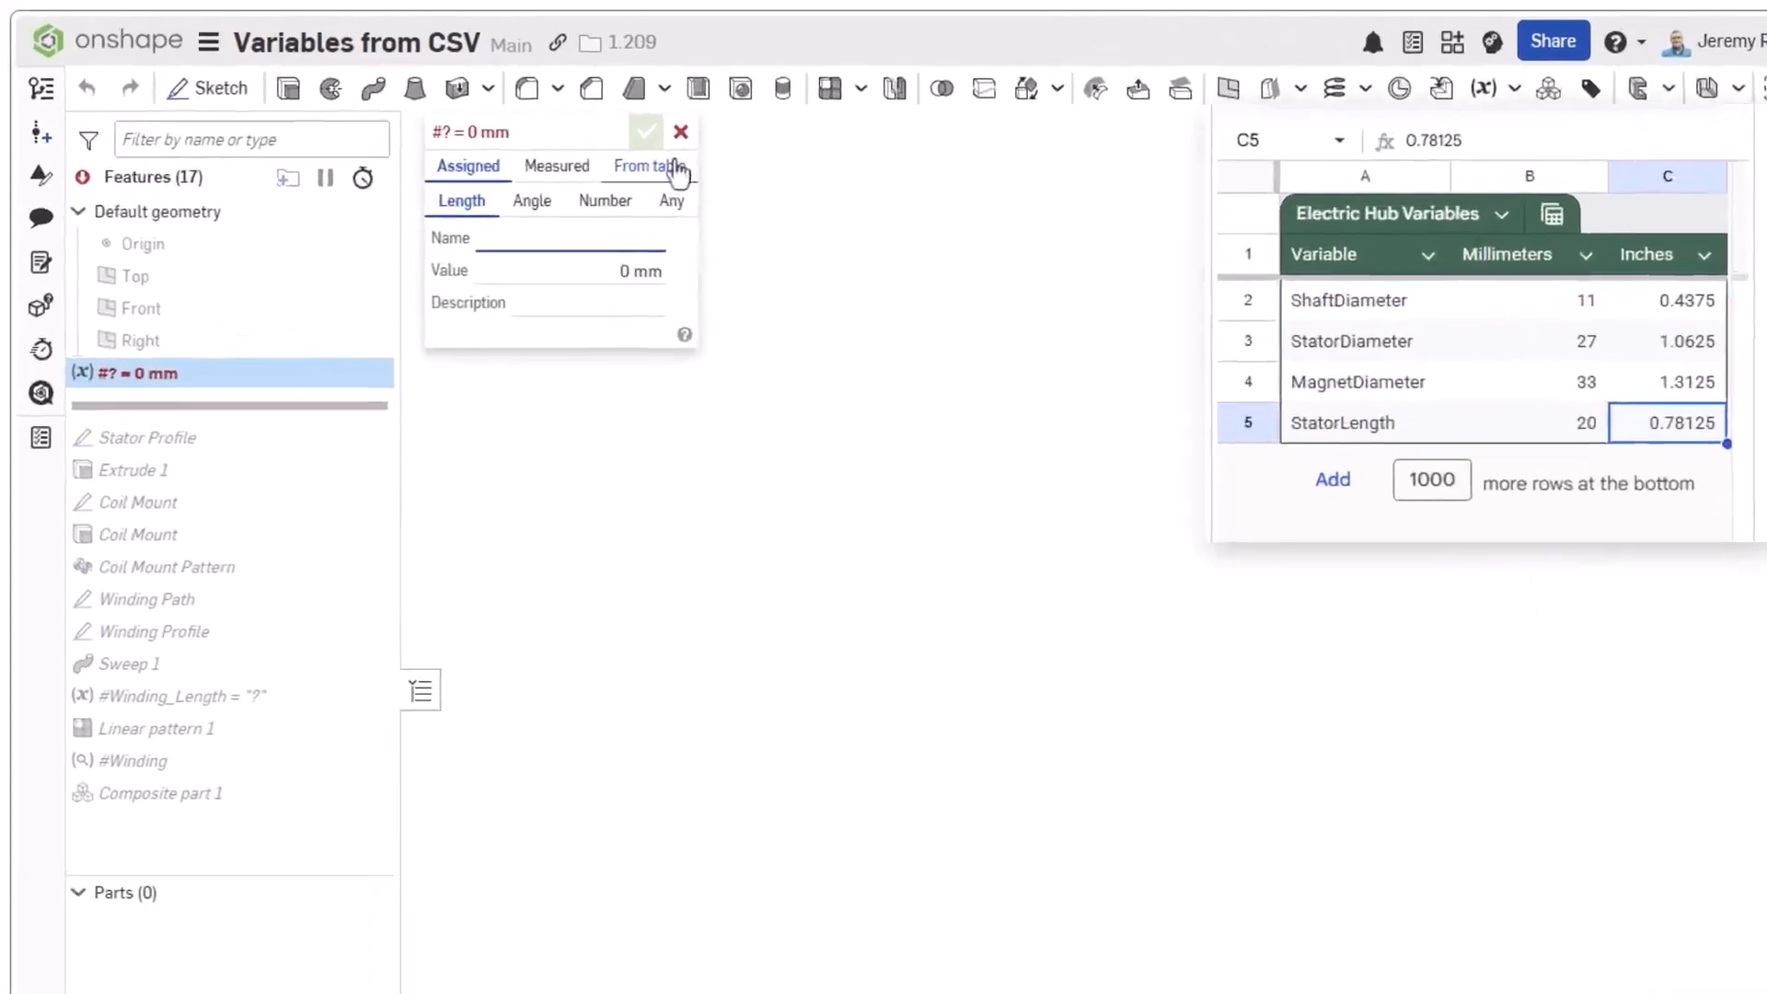
left_click(650, 166)
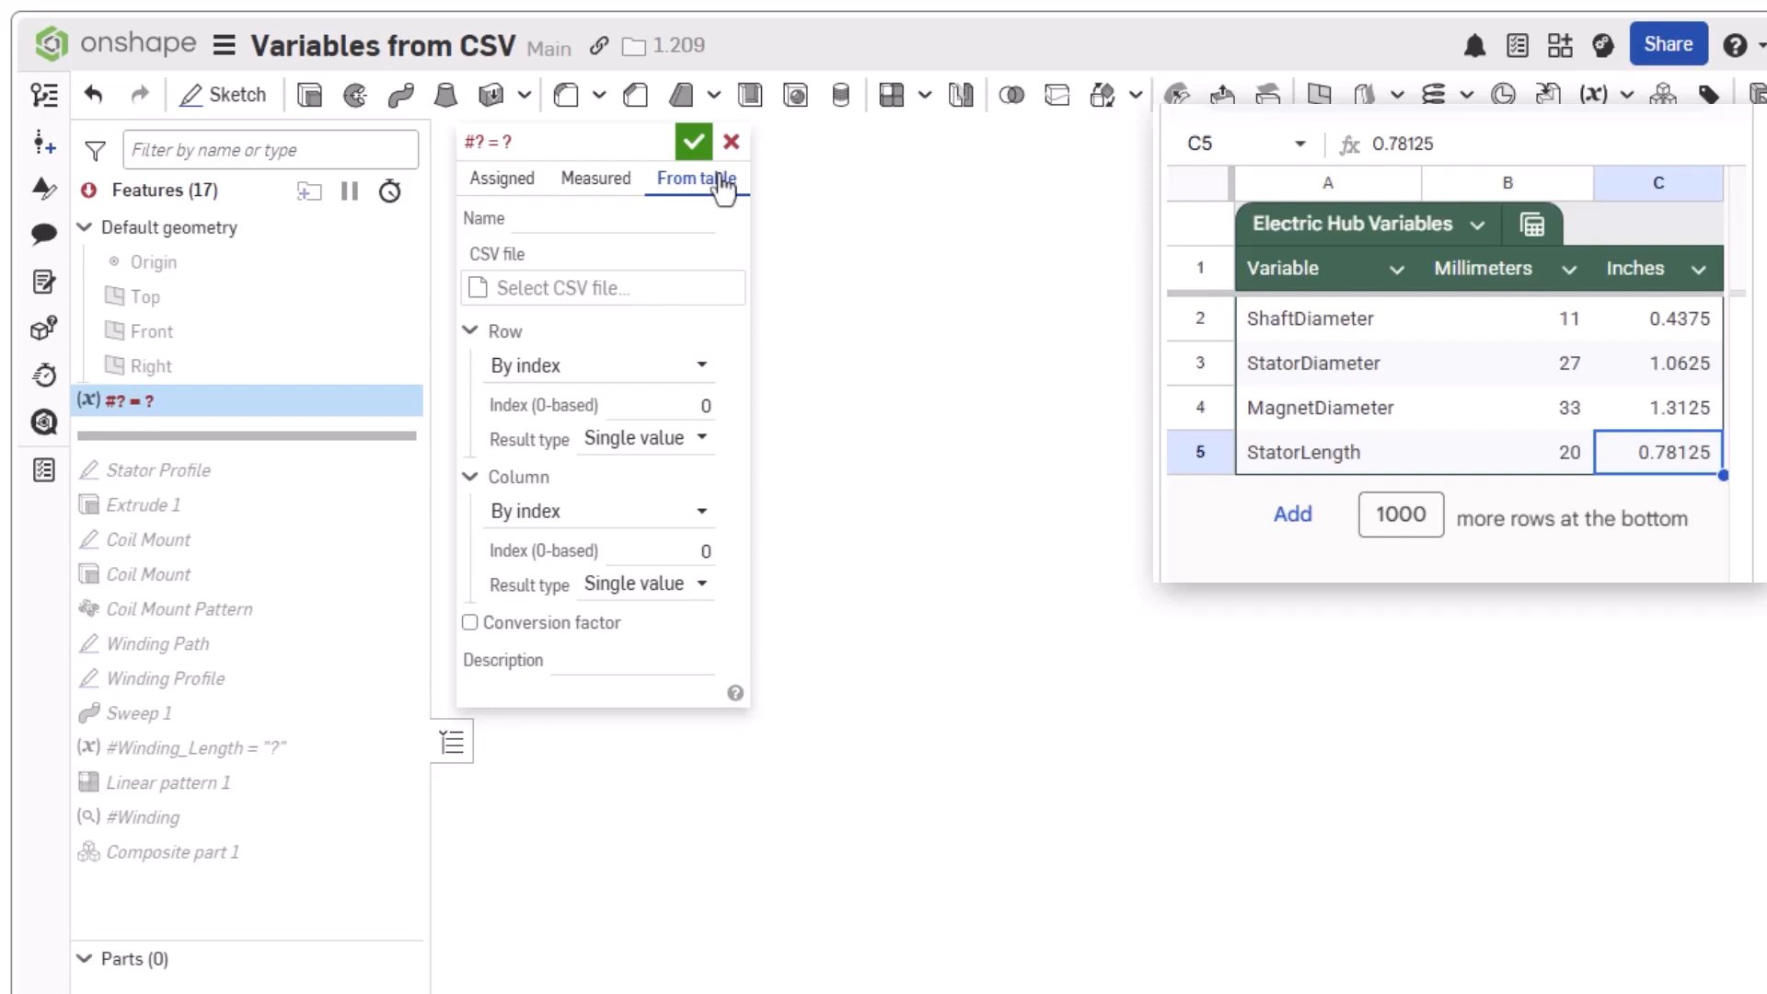
type("ShaftDi")
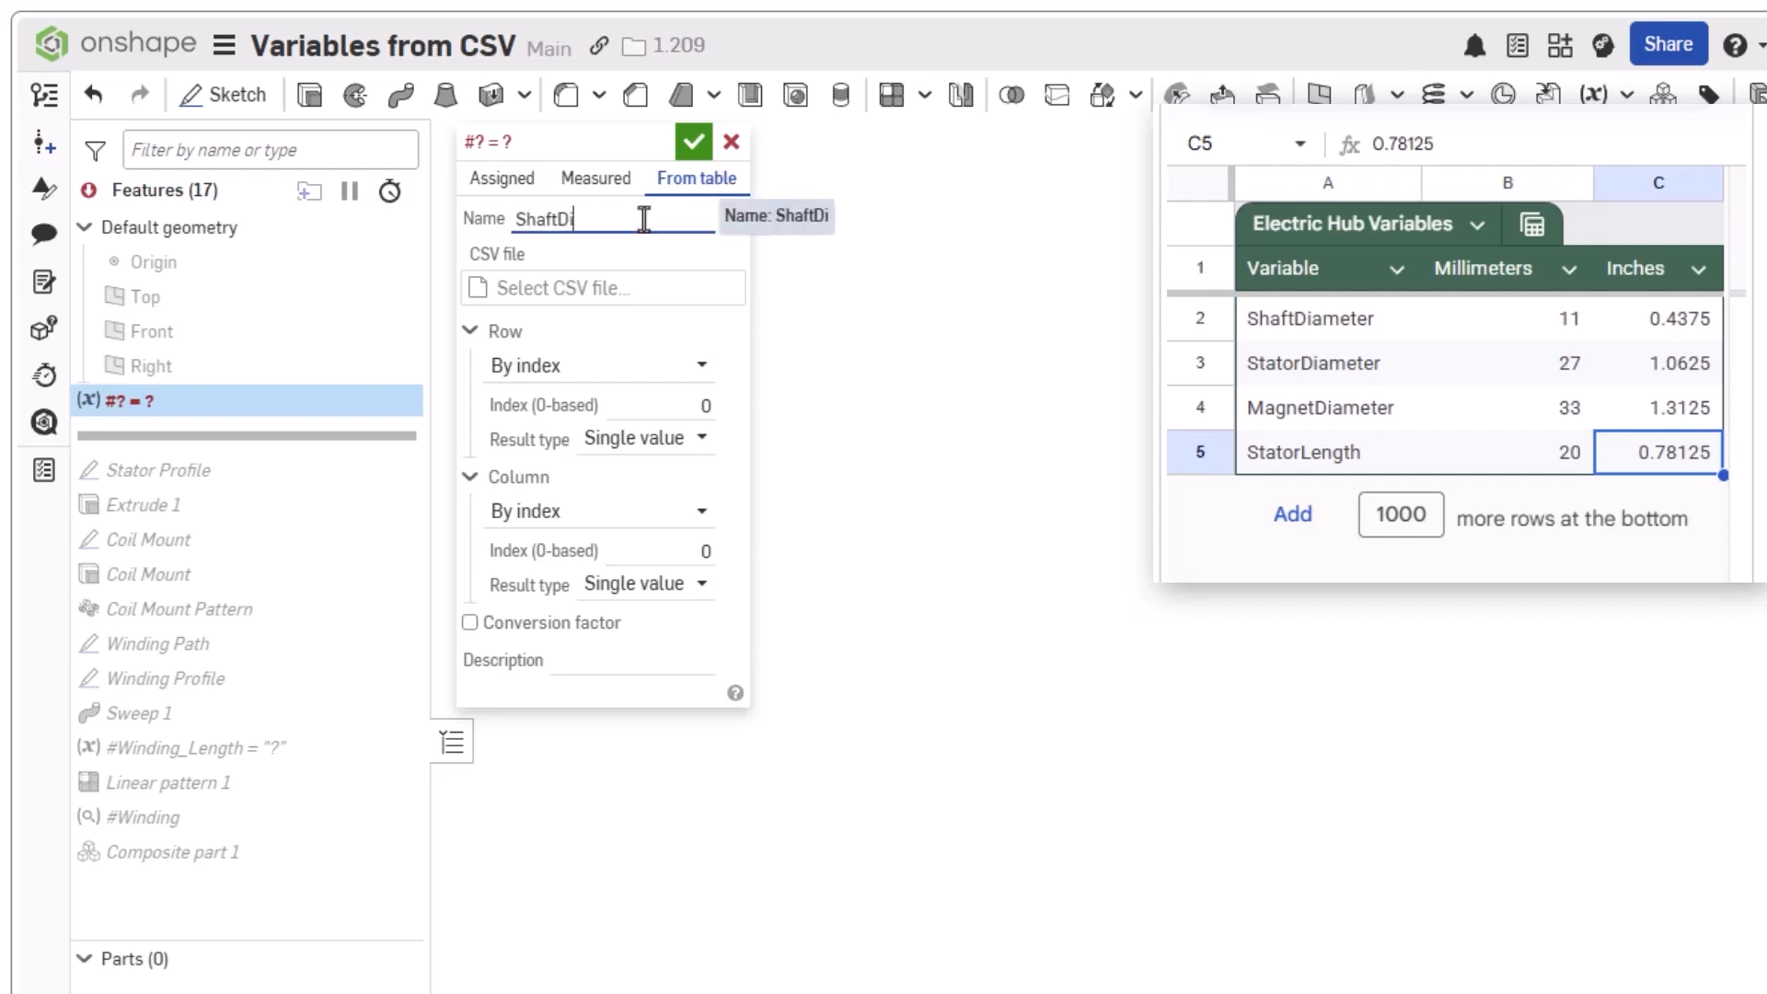
type("ameter")
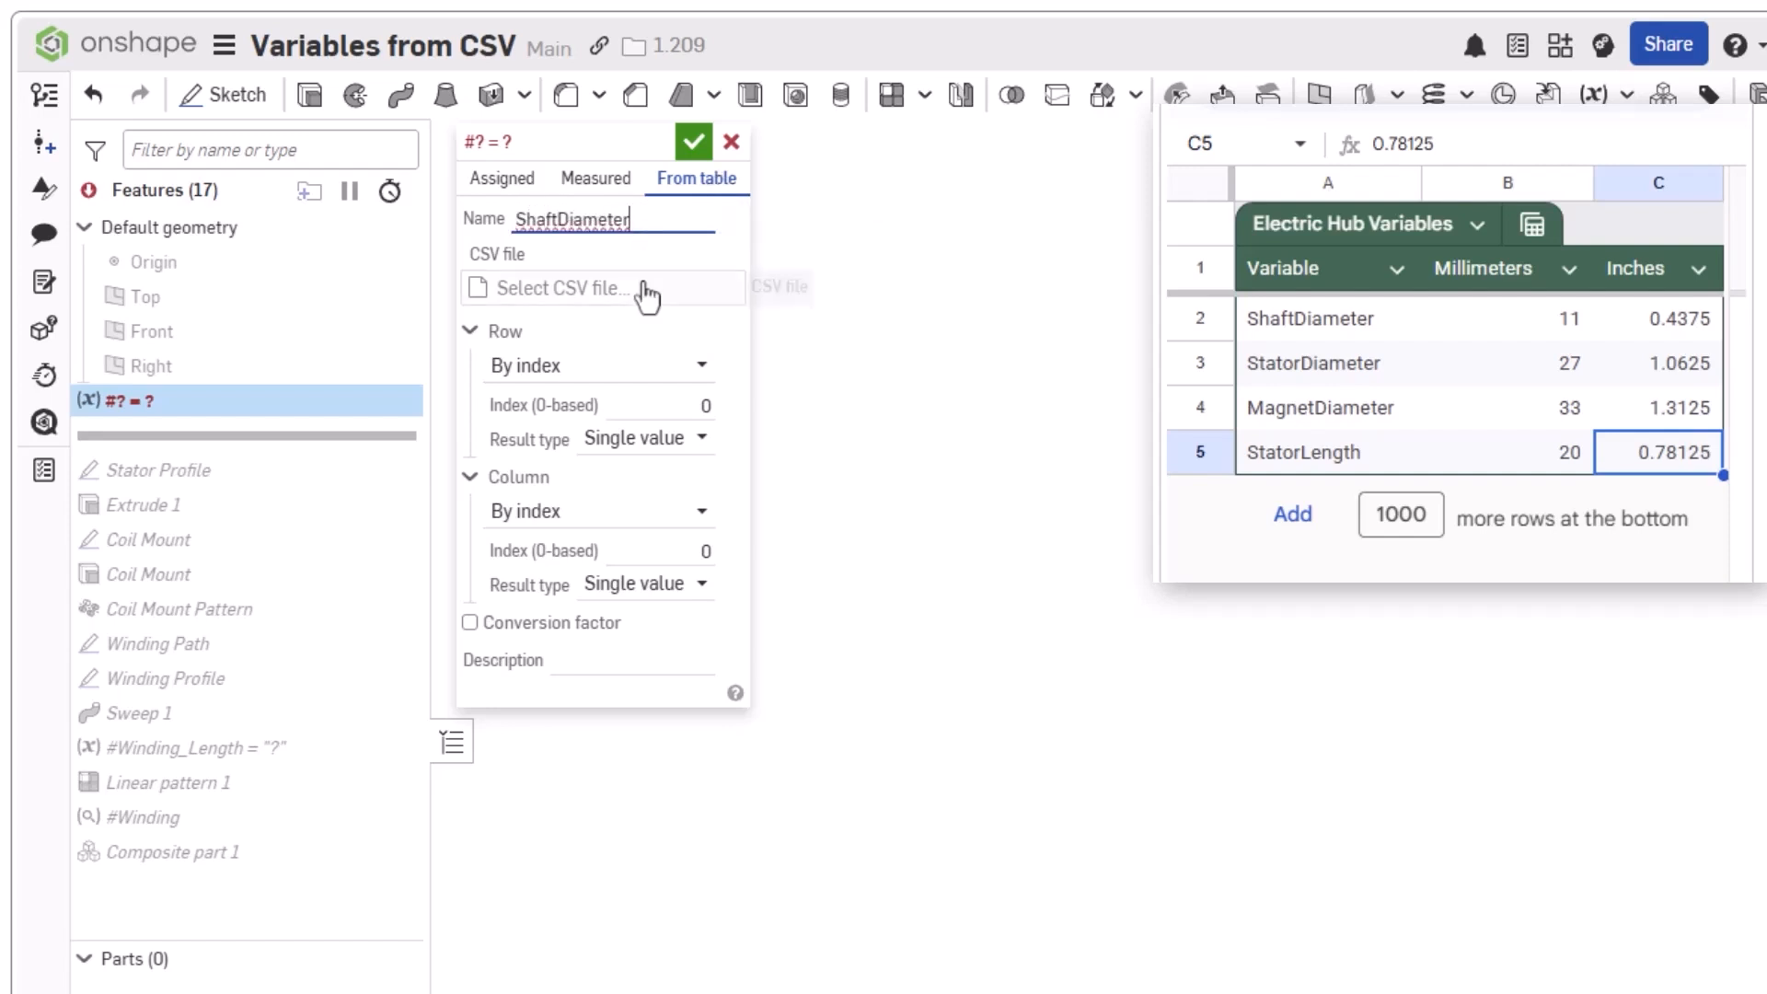
- Read ShaftDiameter from Electric Hub - Sheet1.csv at row index 1, column index 1 (value 11)
left_click(602, 287)
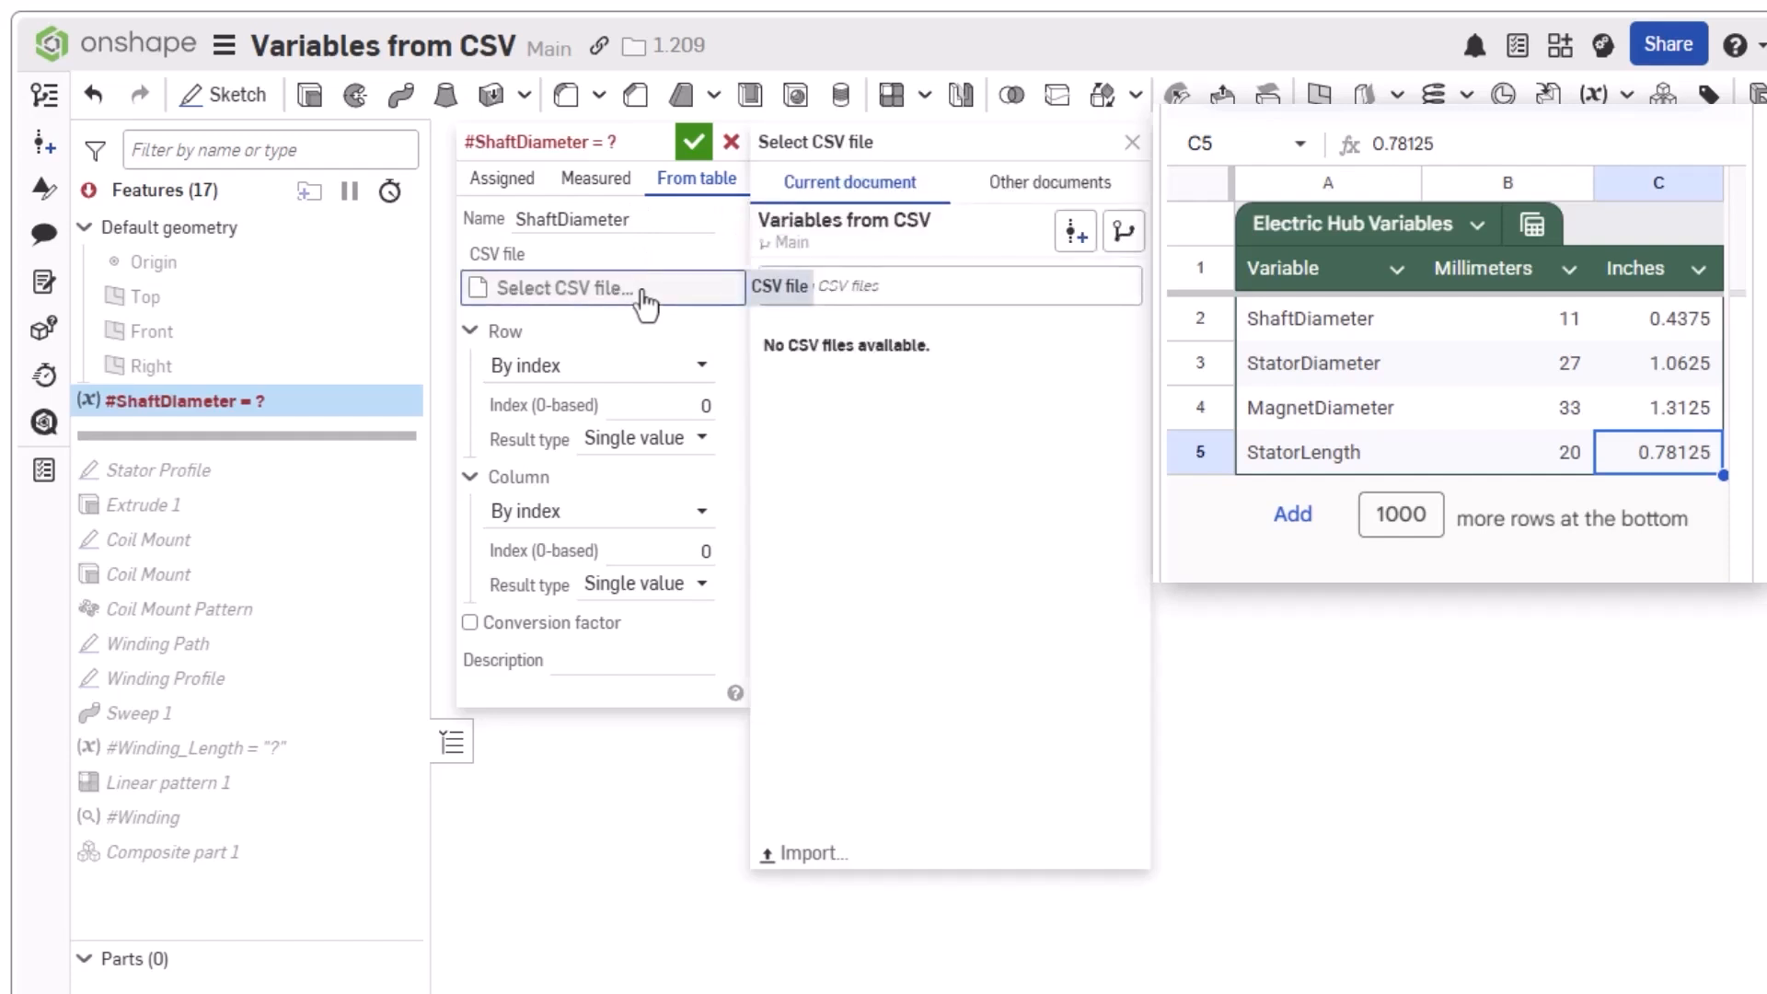
mouse_move(674, 355)
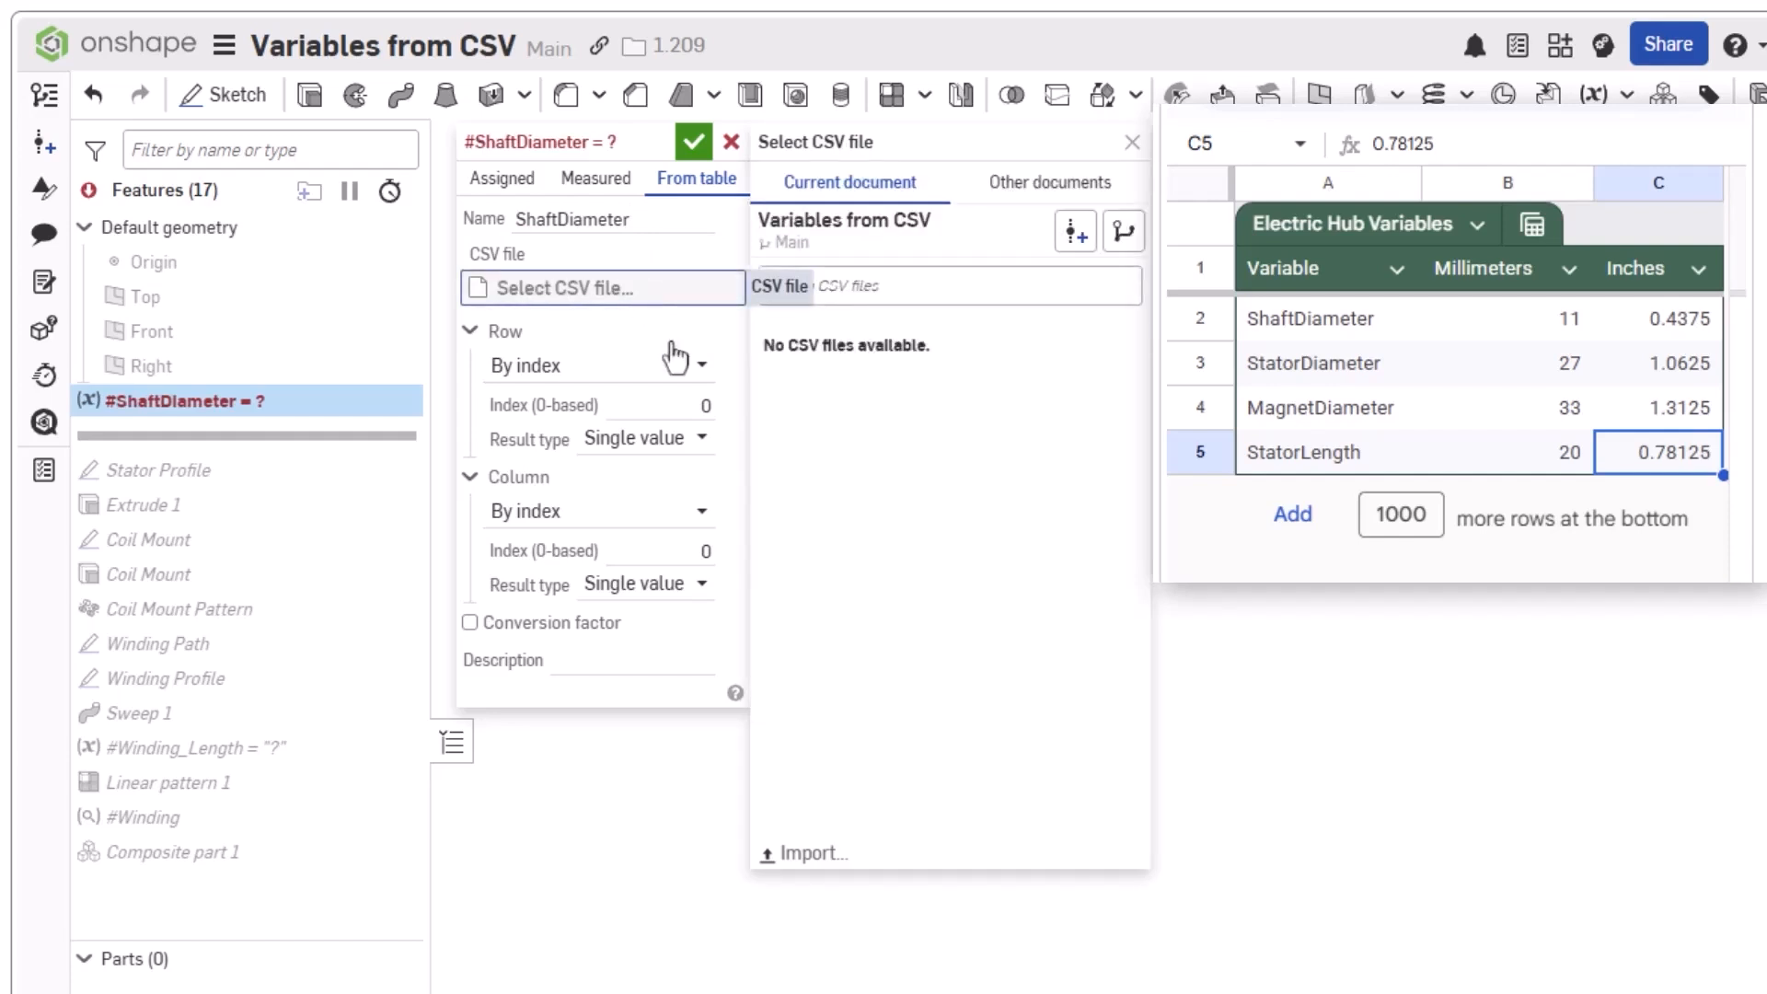
left_click(810, 853)
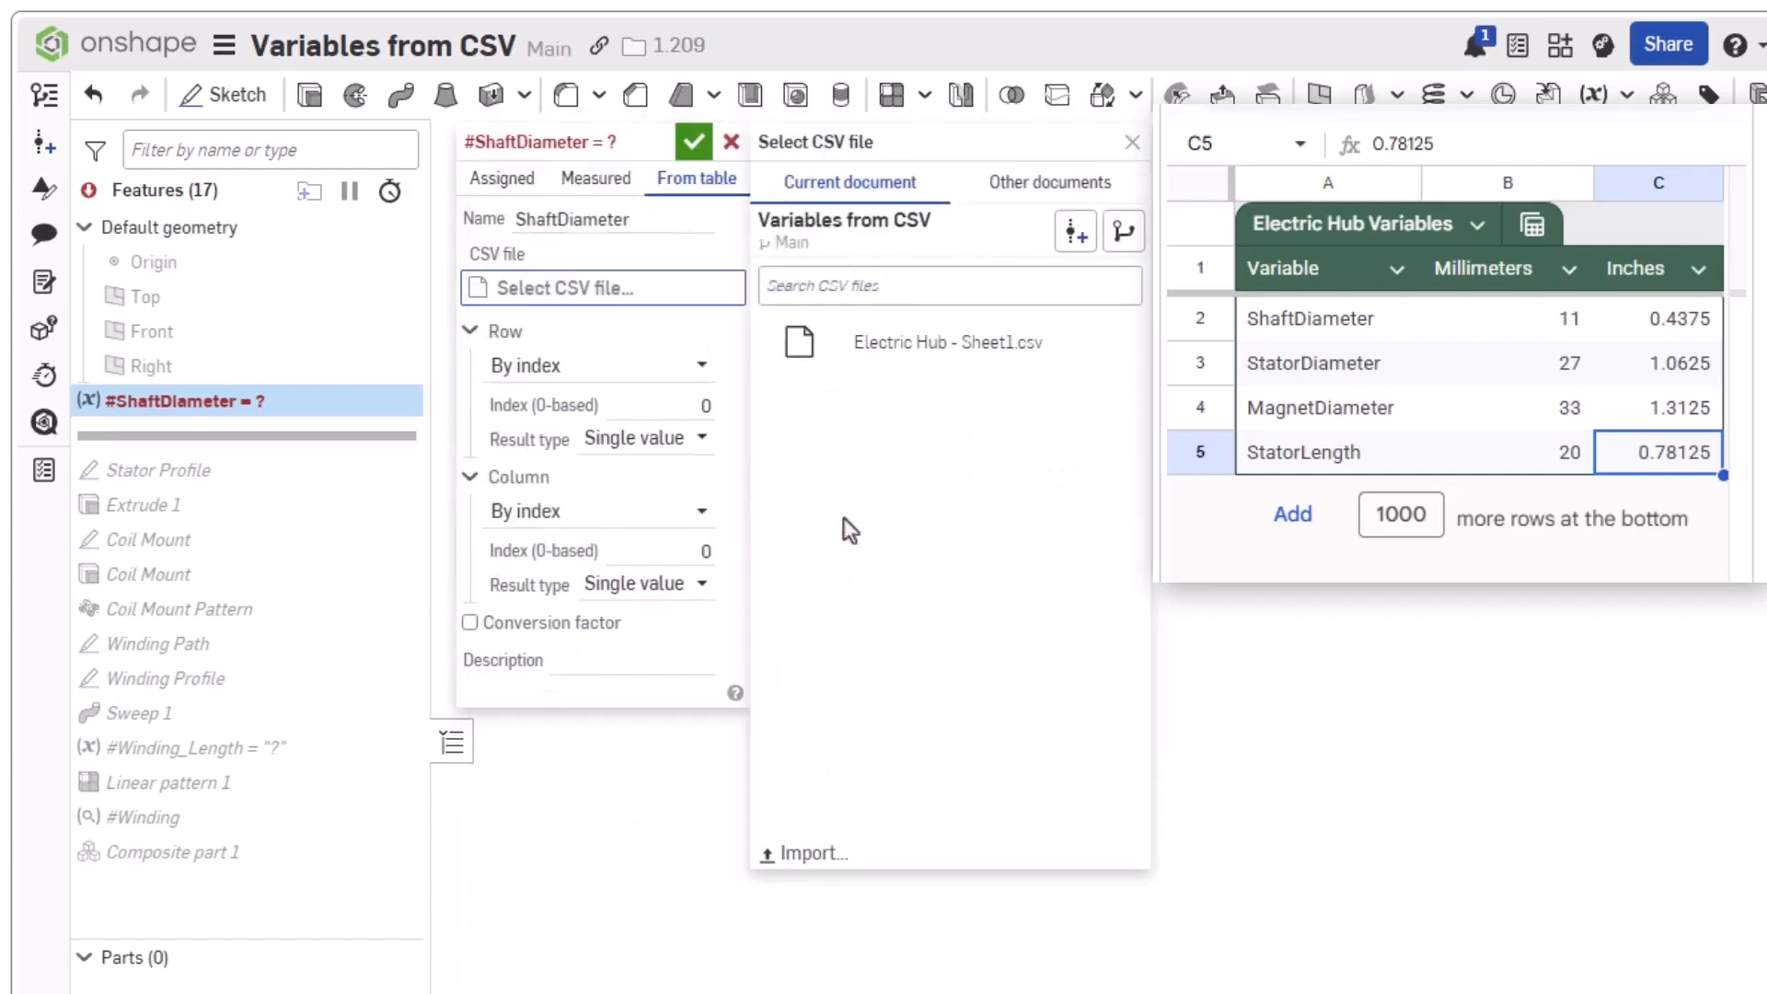
left_click(946, 342)
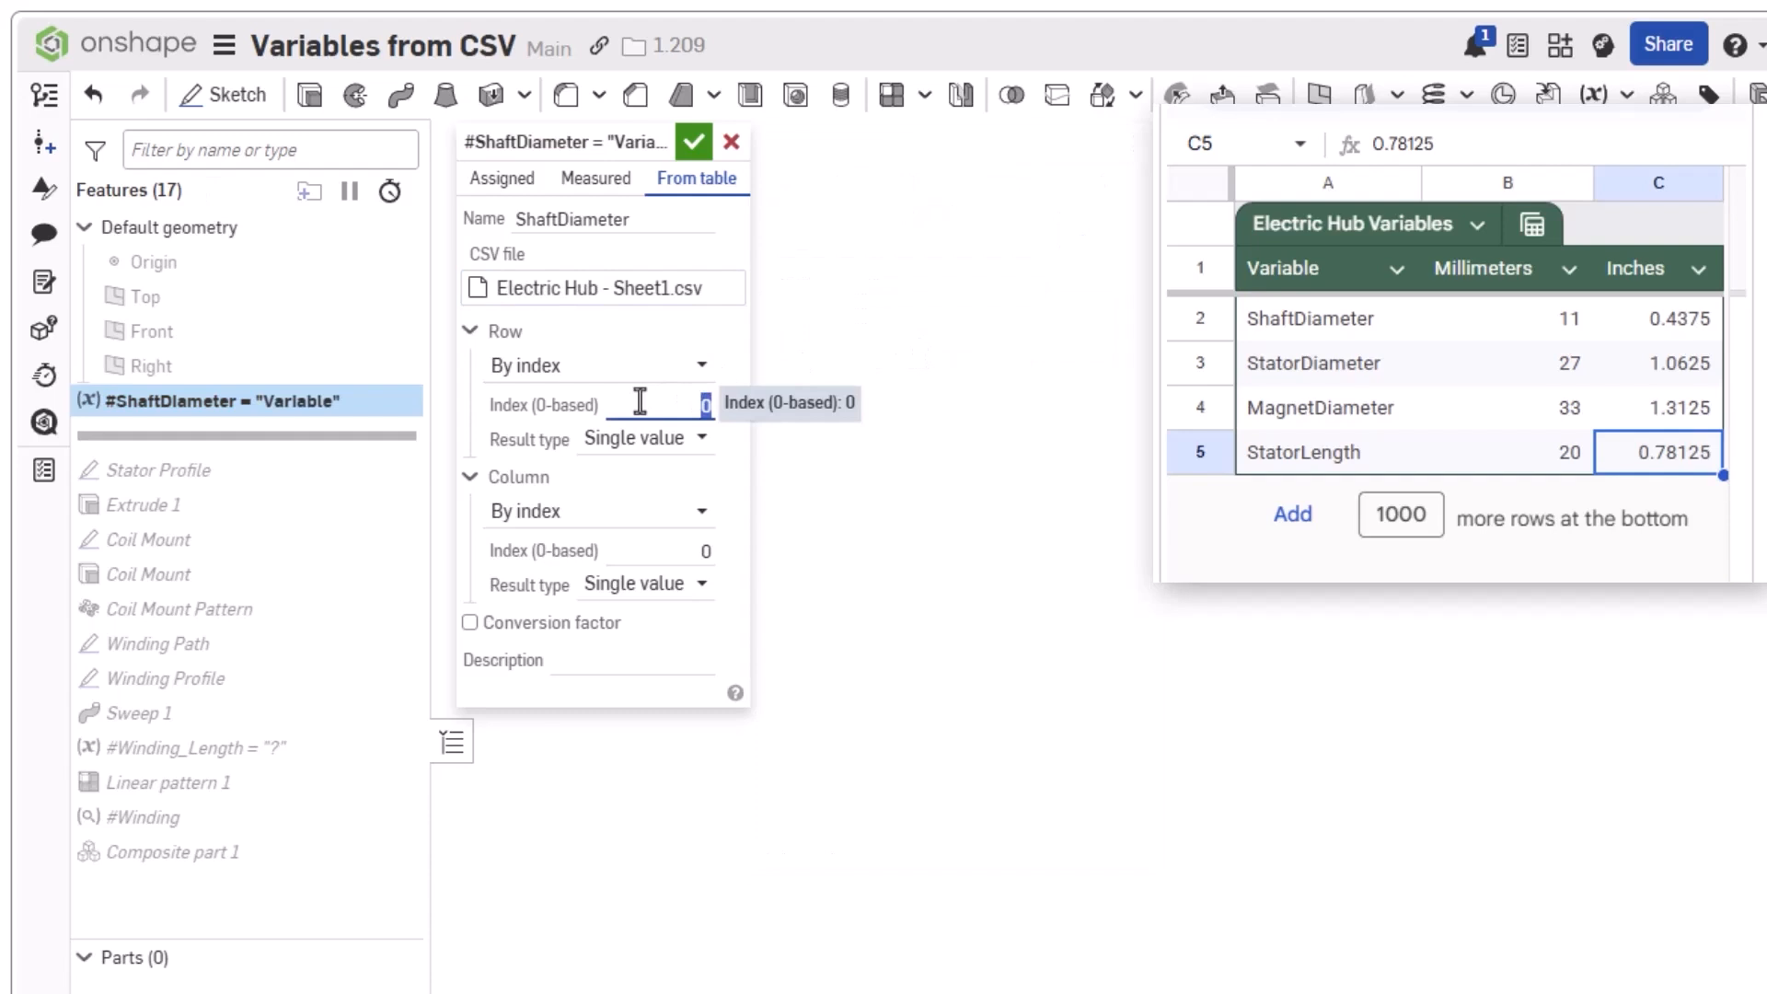
type("1")
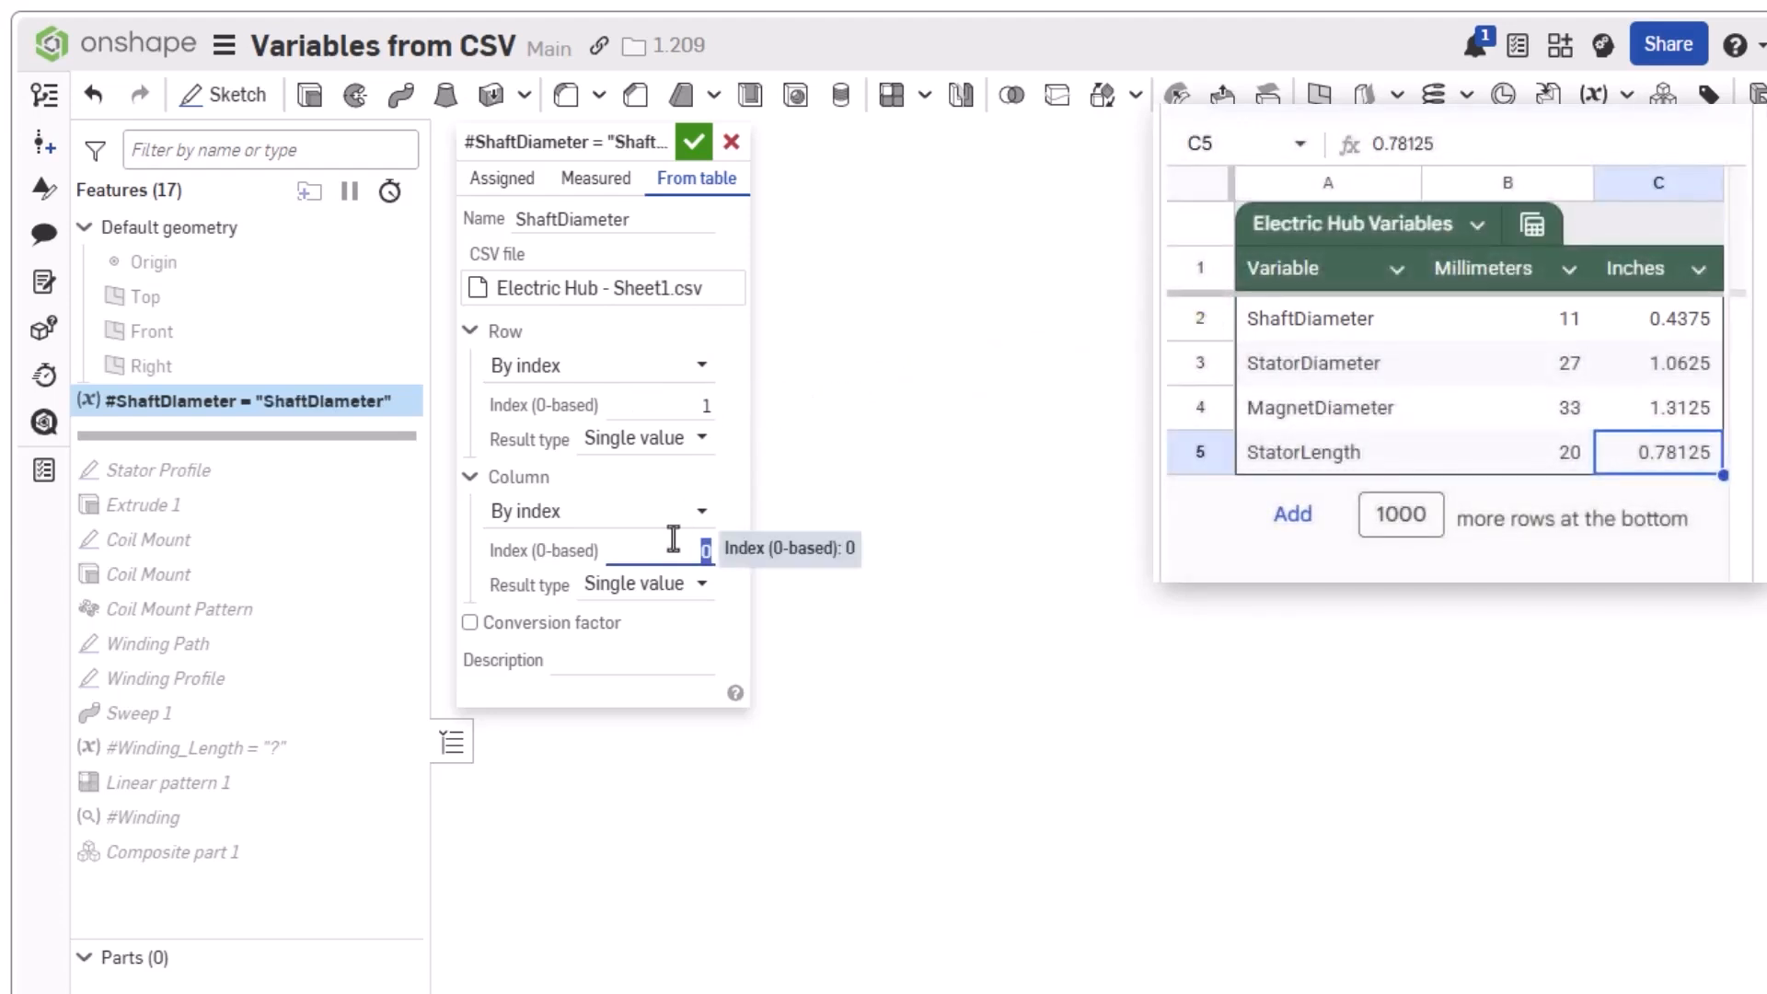
type("1")
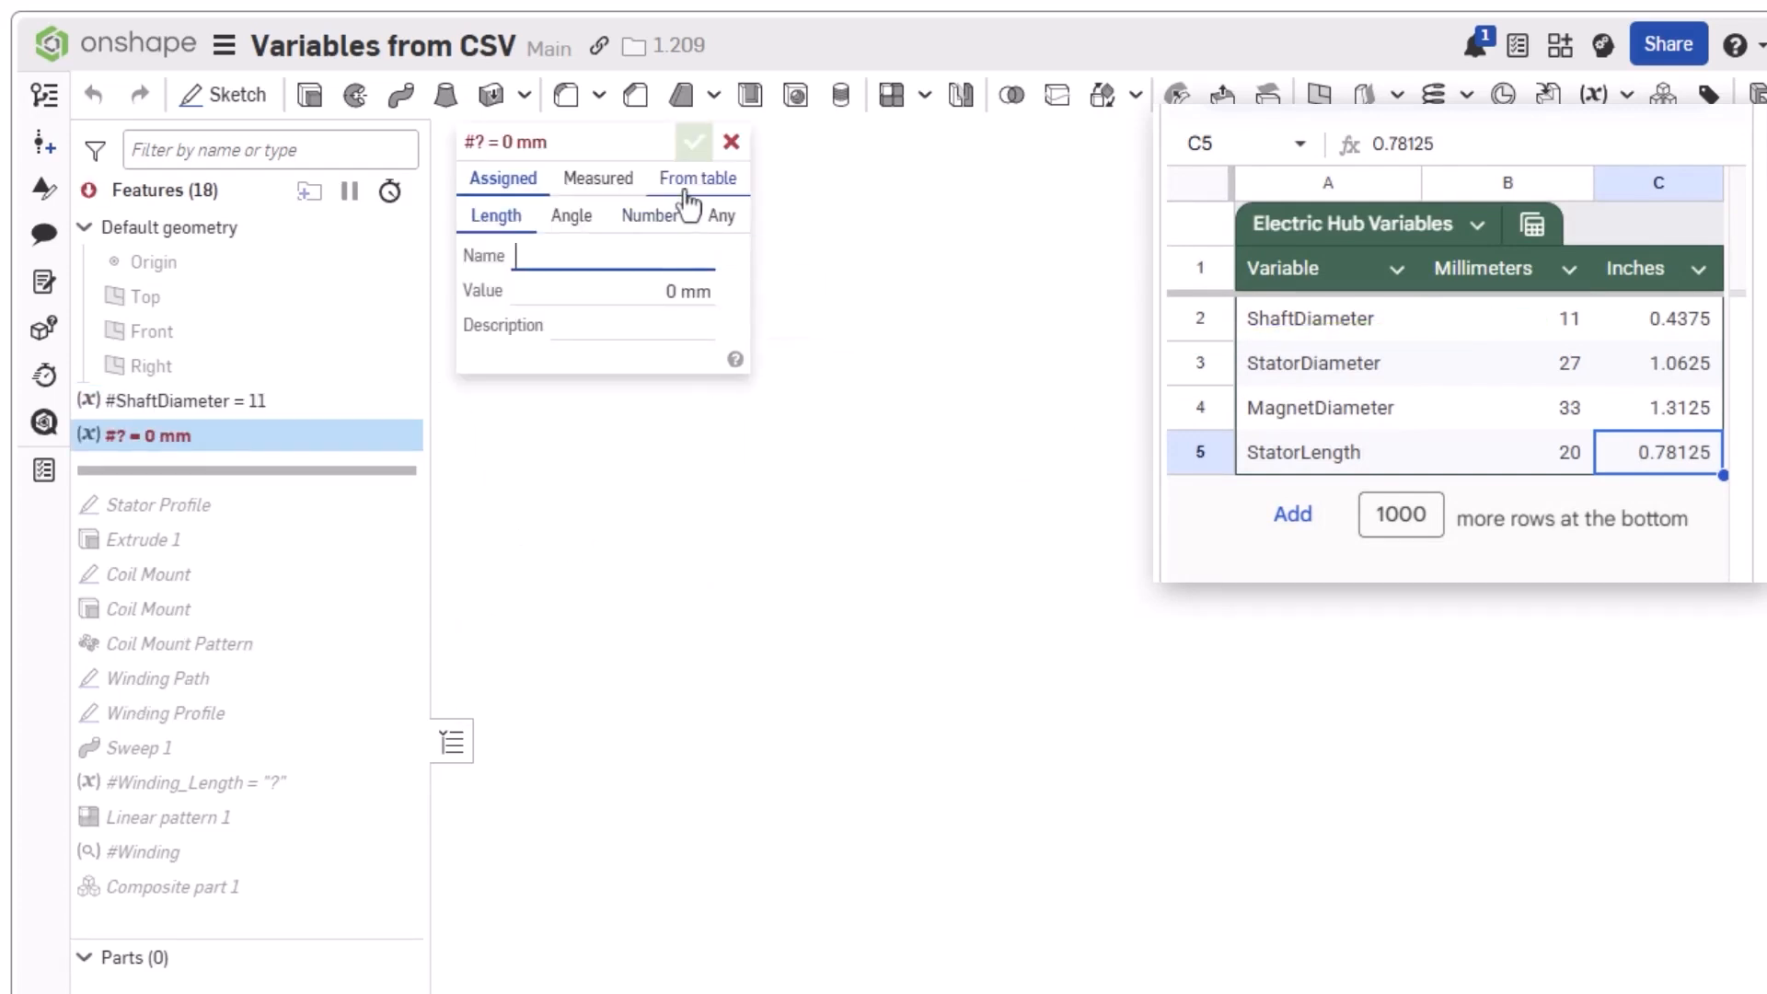
- Add a StatorDiameter variable reading 27 from Electric Hub - Sheet1.csv
left_click(695, 179)
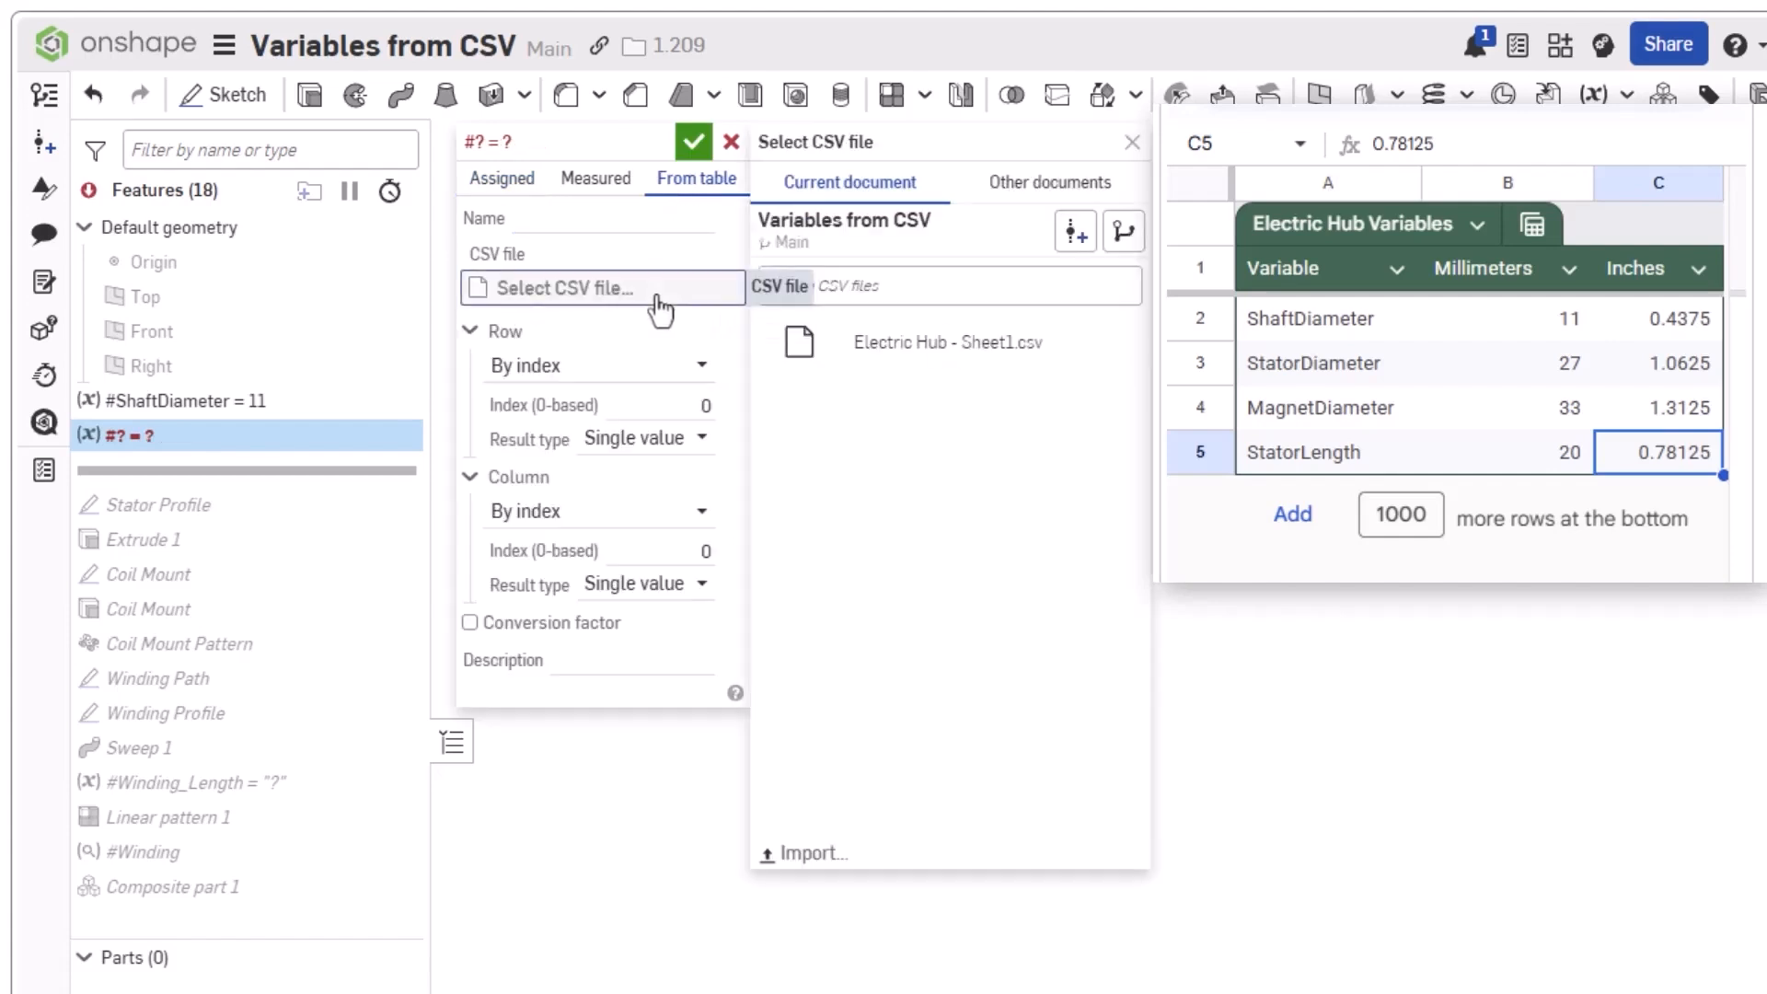
left_click(946, 343)
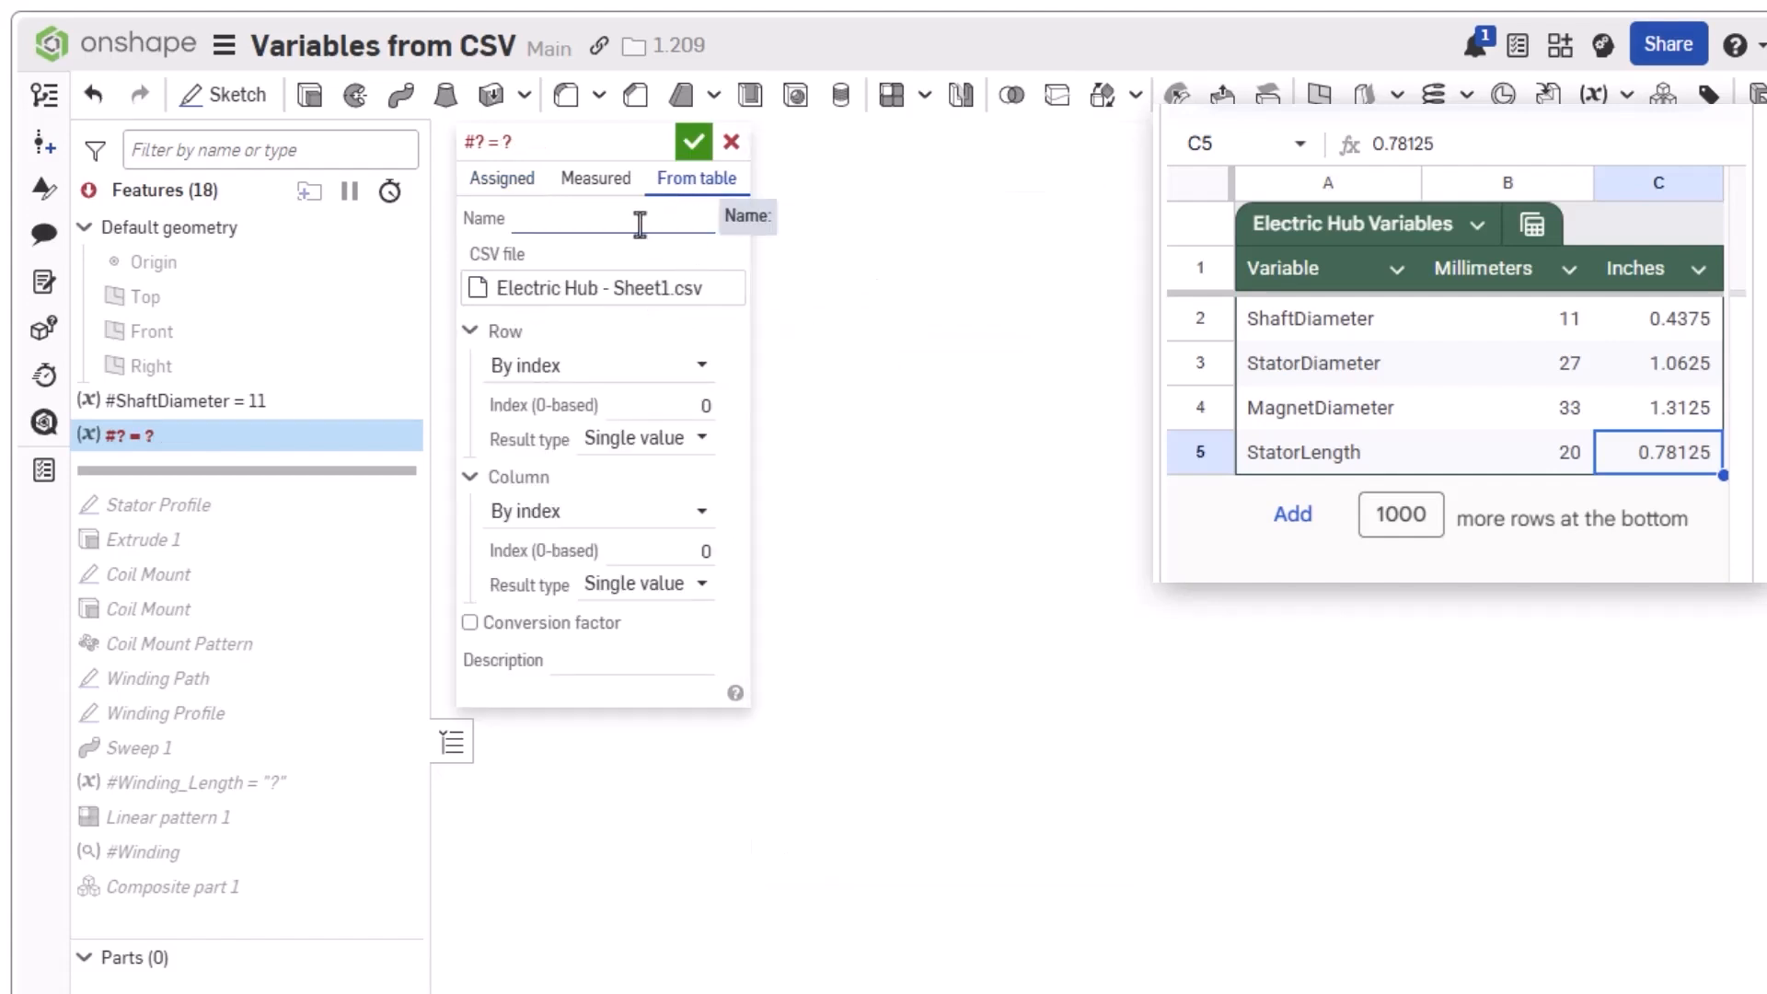
type("StatorDiameter")
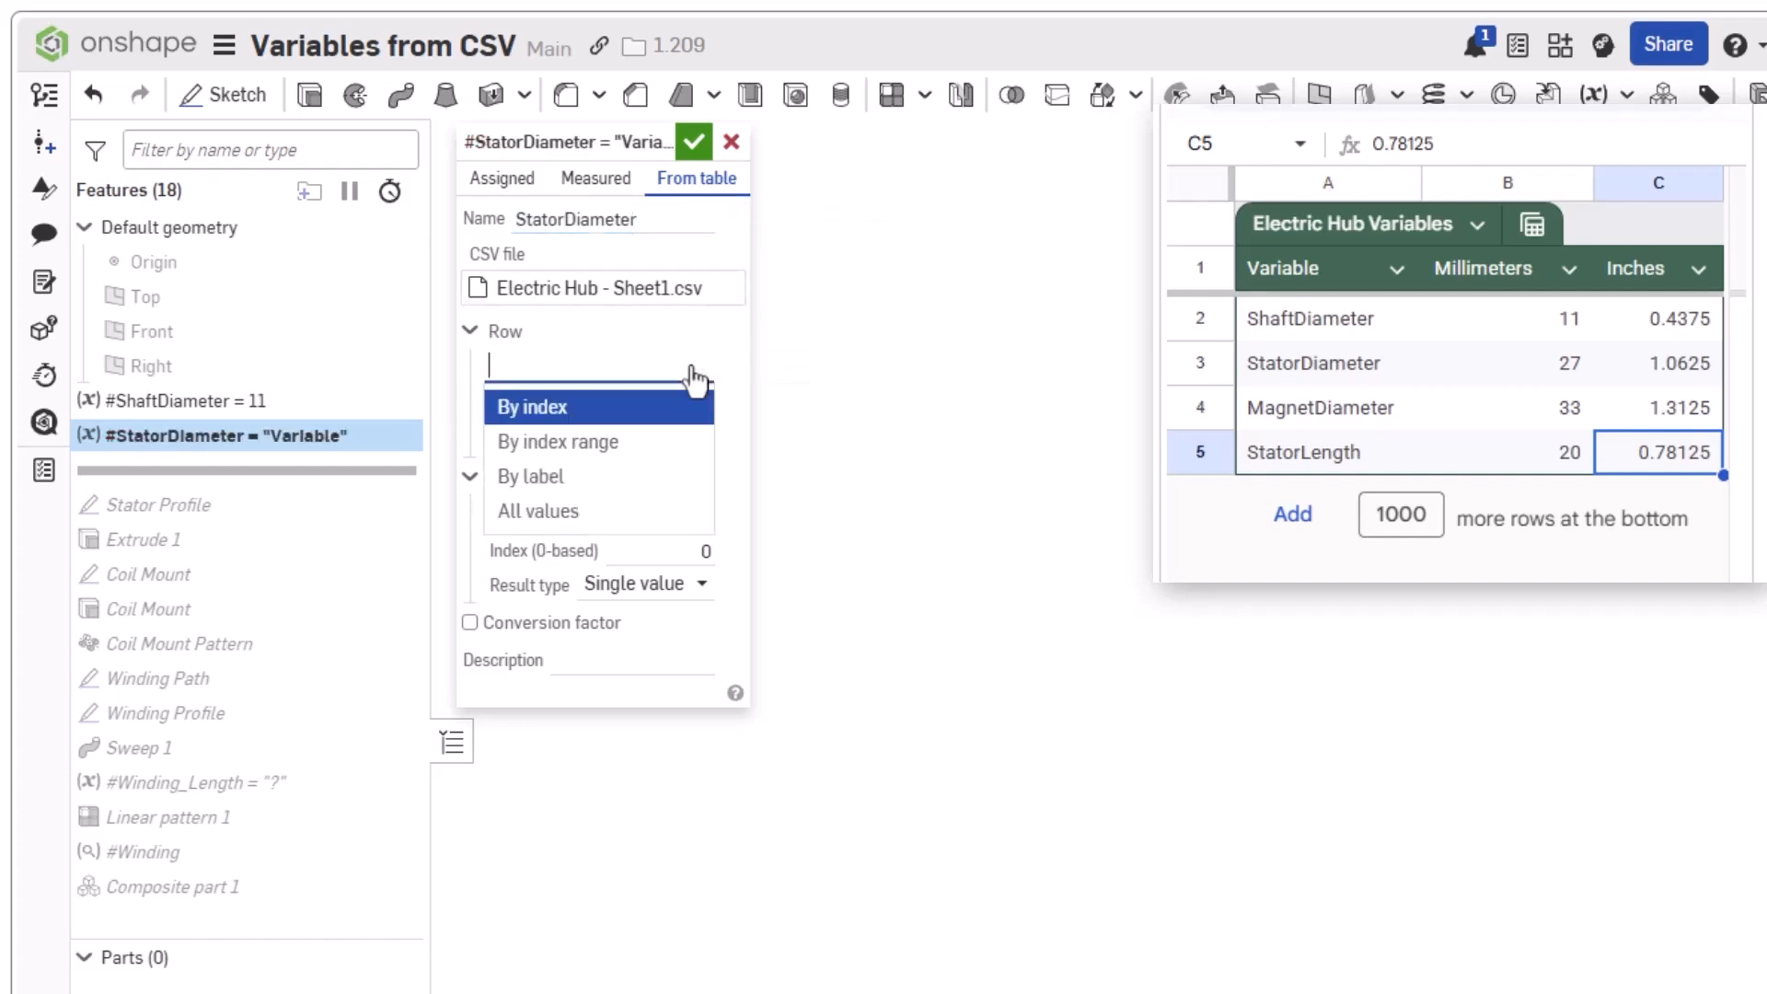
mouse_move(660, 455)
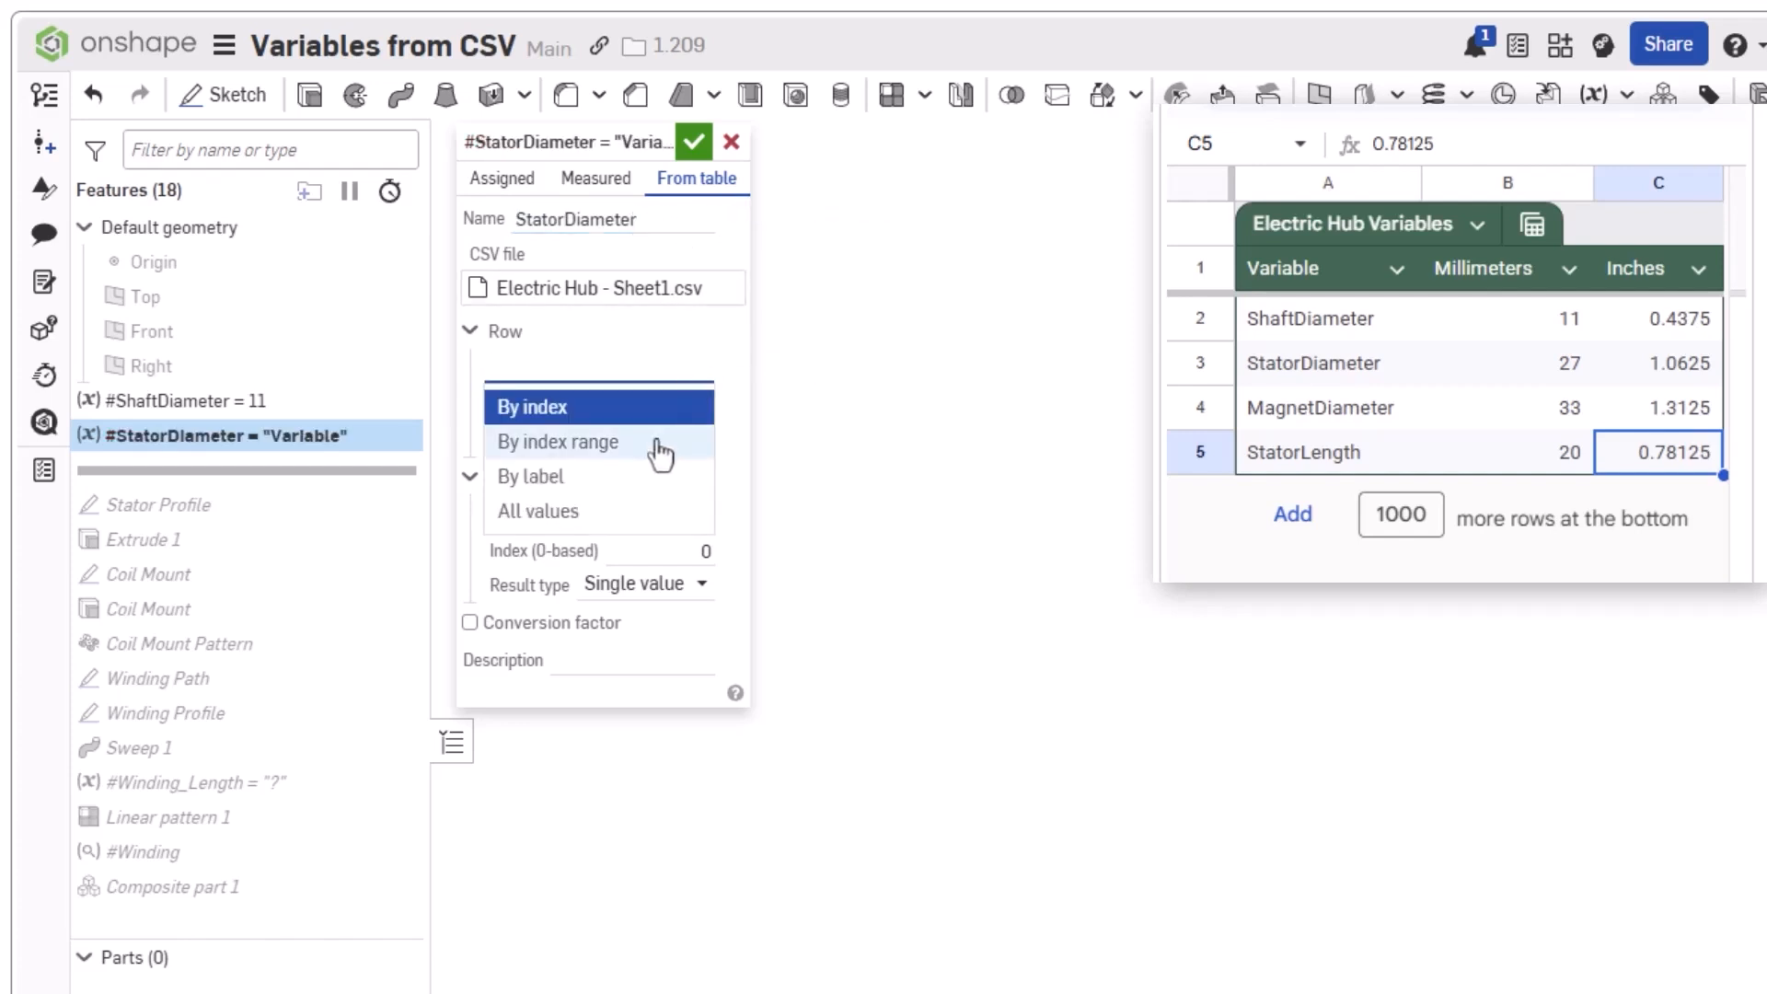
left_click(530, 475)
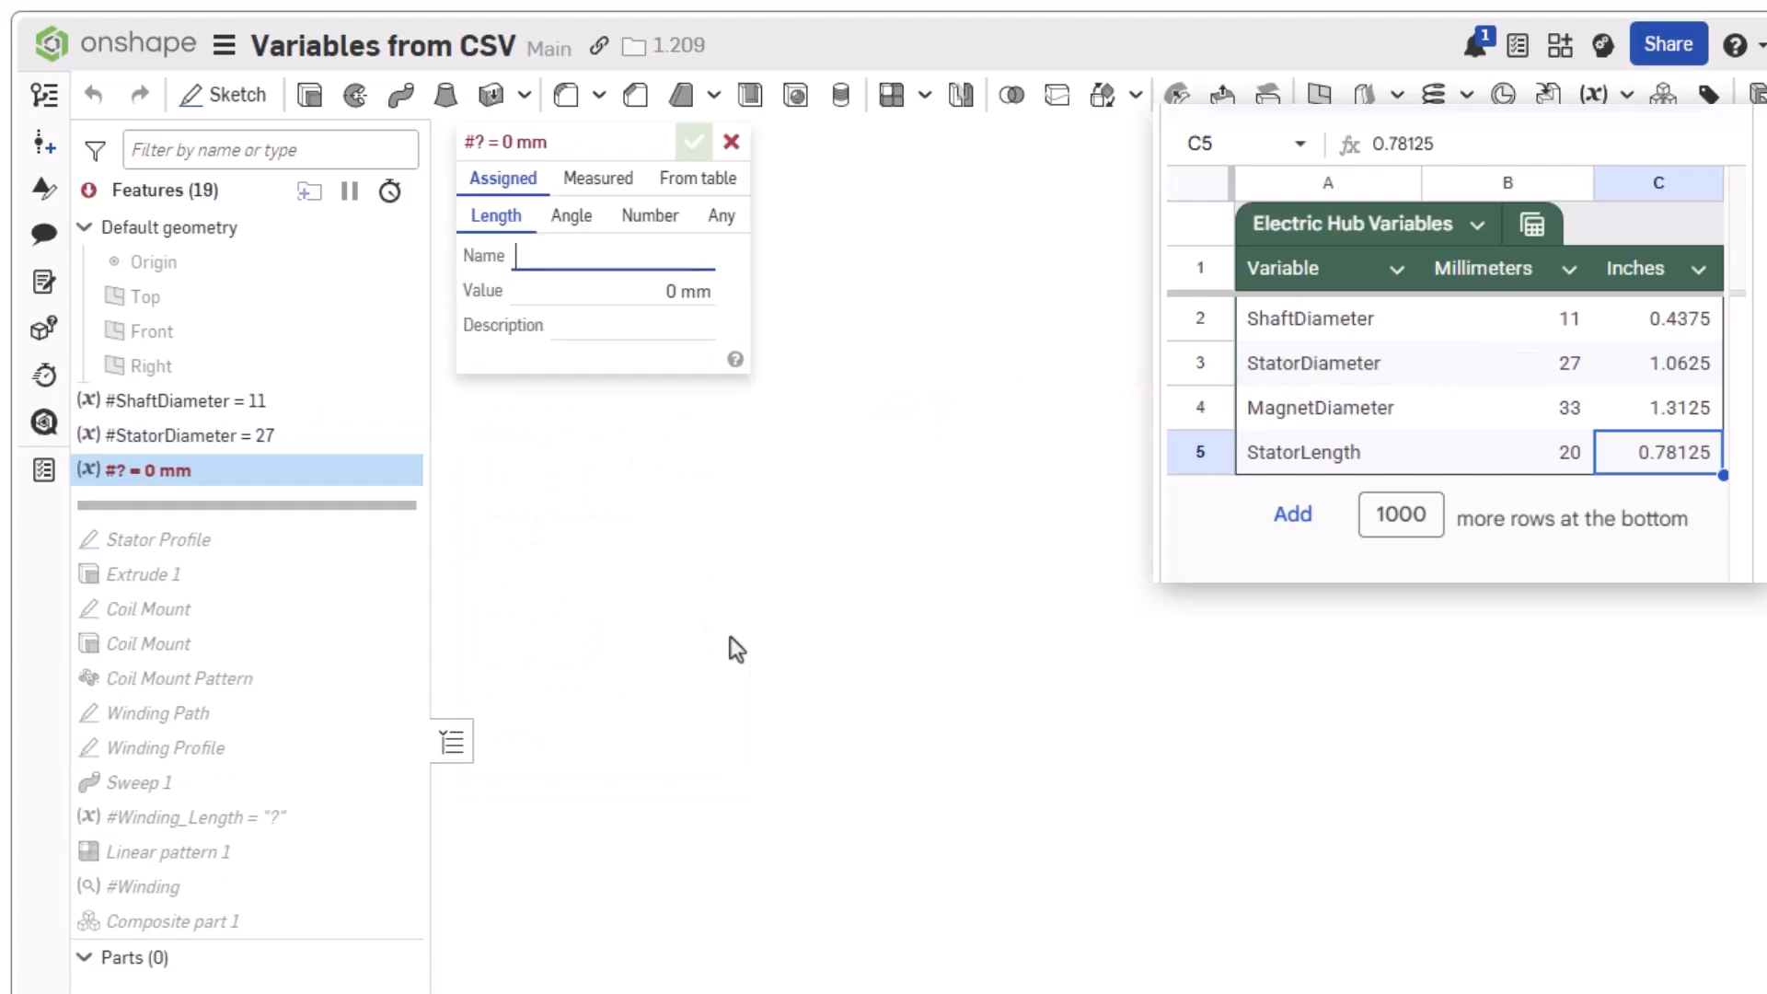
- Start a From table variable MagnetDiameter looked up by its row label
left_click(696, 179)
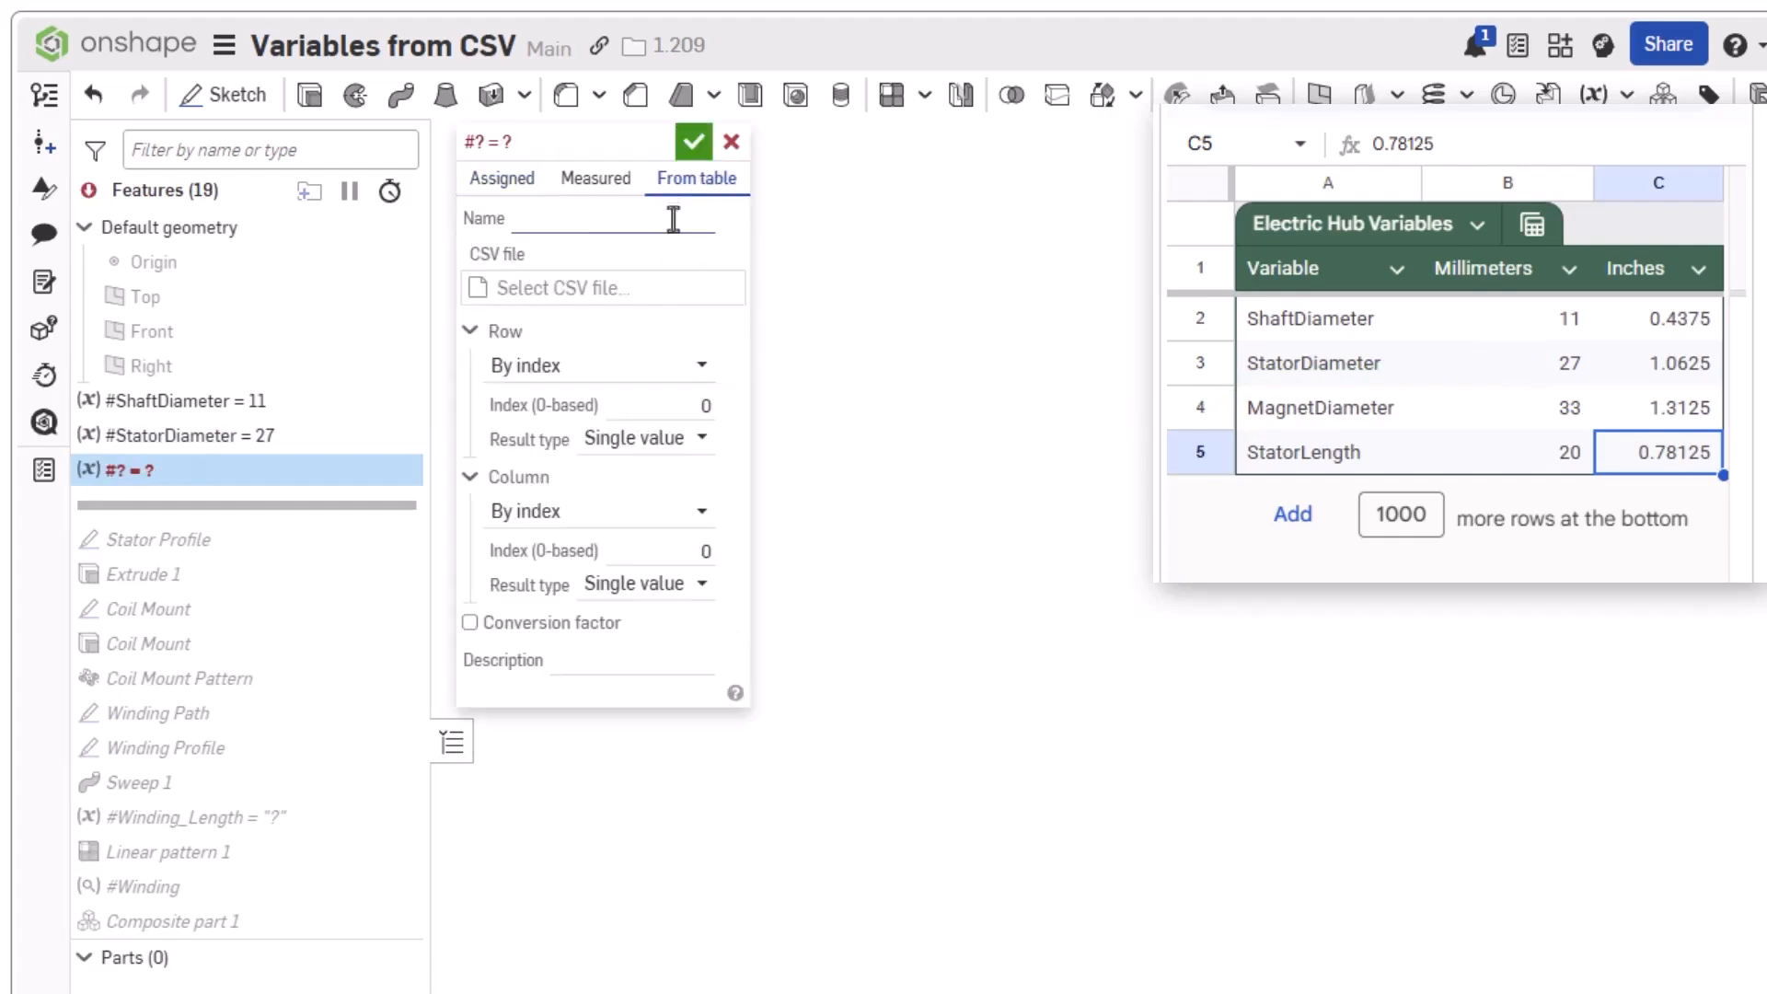
left_click(602, 287)
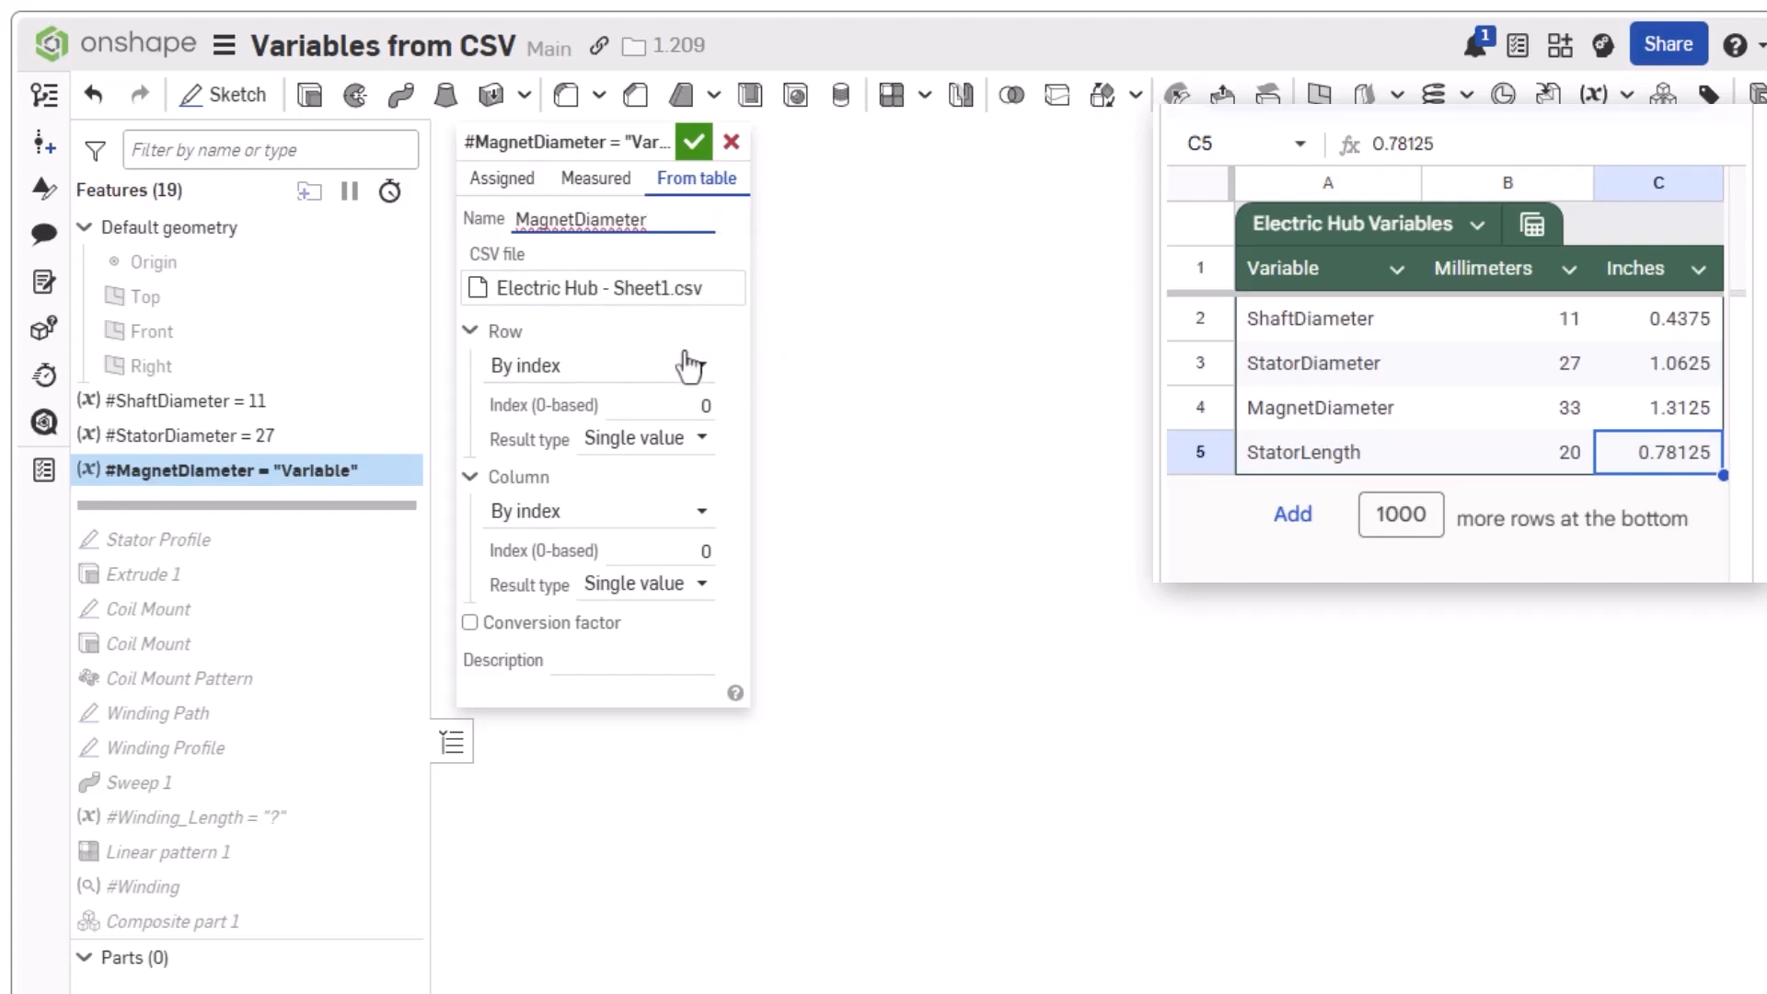
left_click(596, 364)
type("MagnetDiameter")
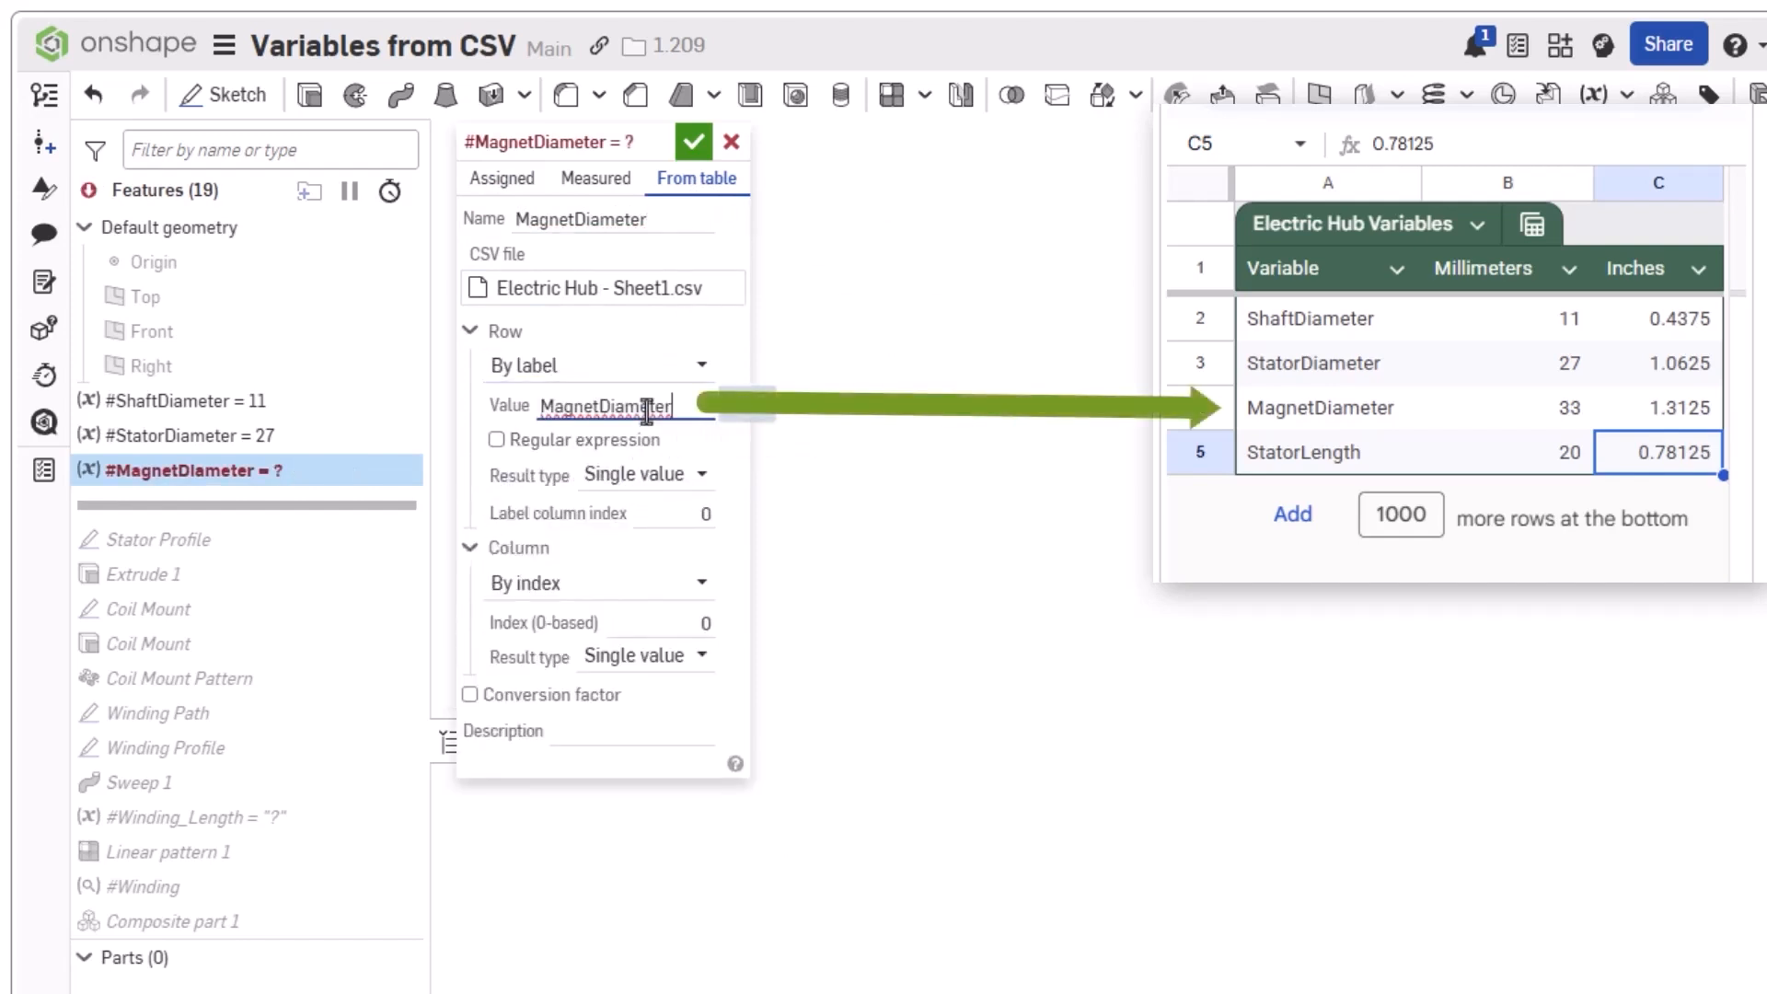
mouse_move(642, 622)
type("2")
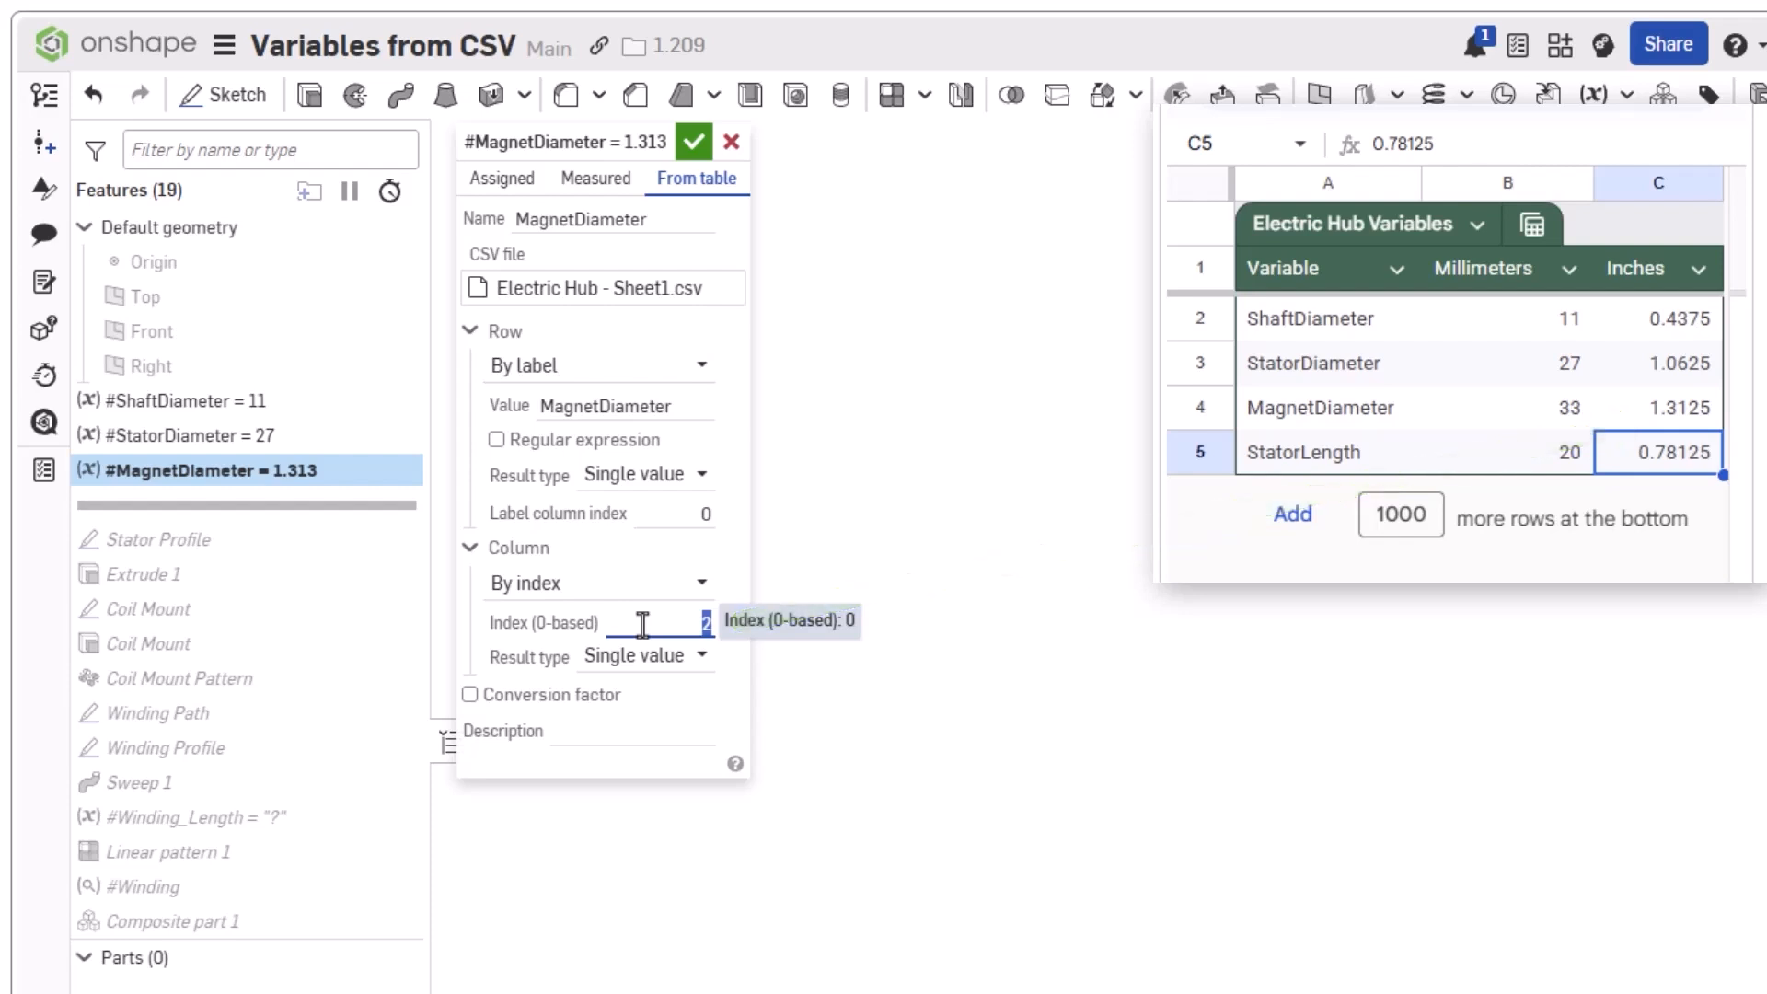
mouse_move(585, 710)
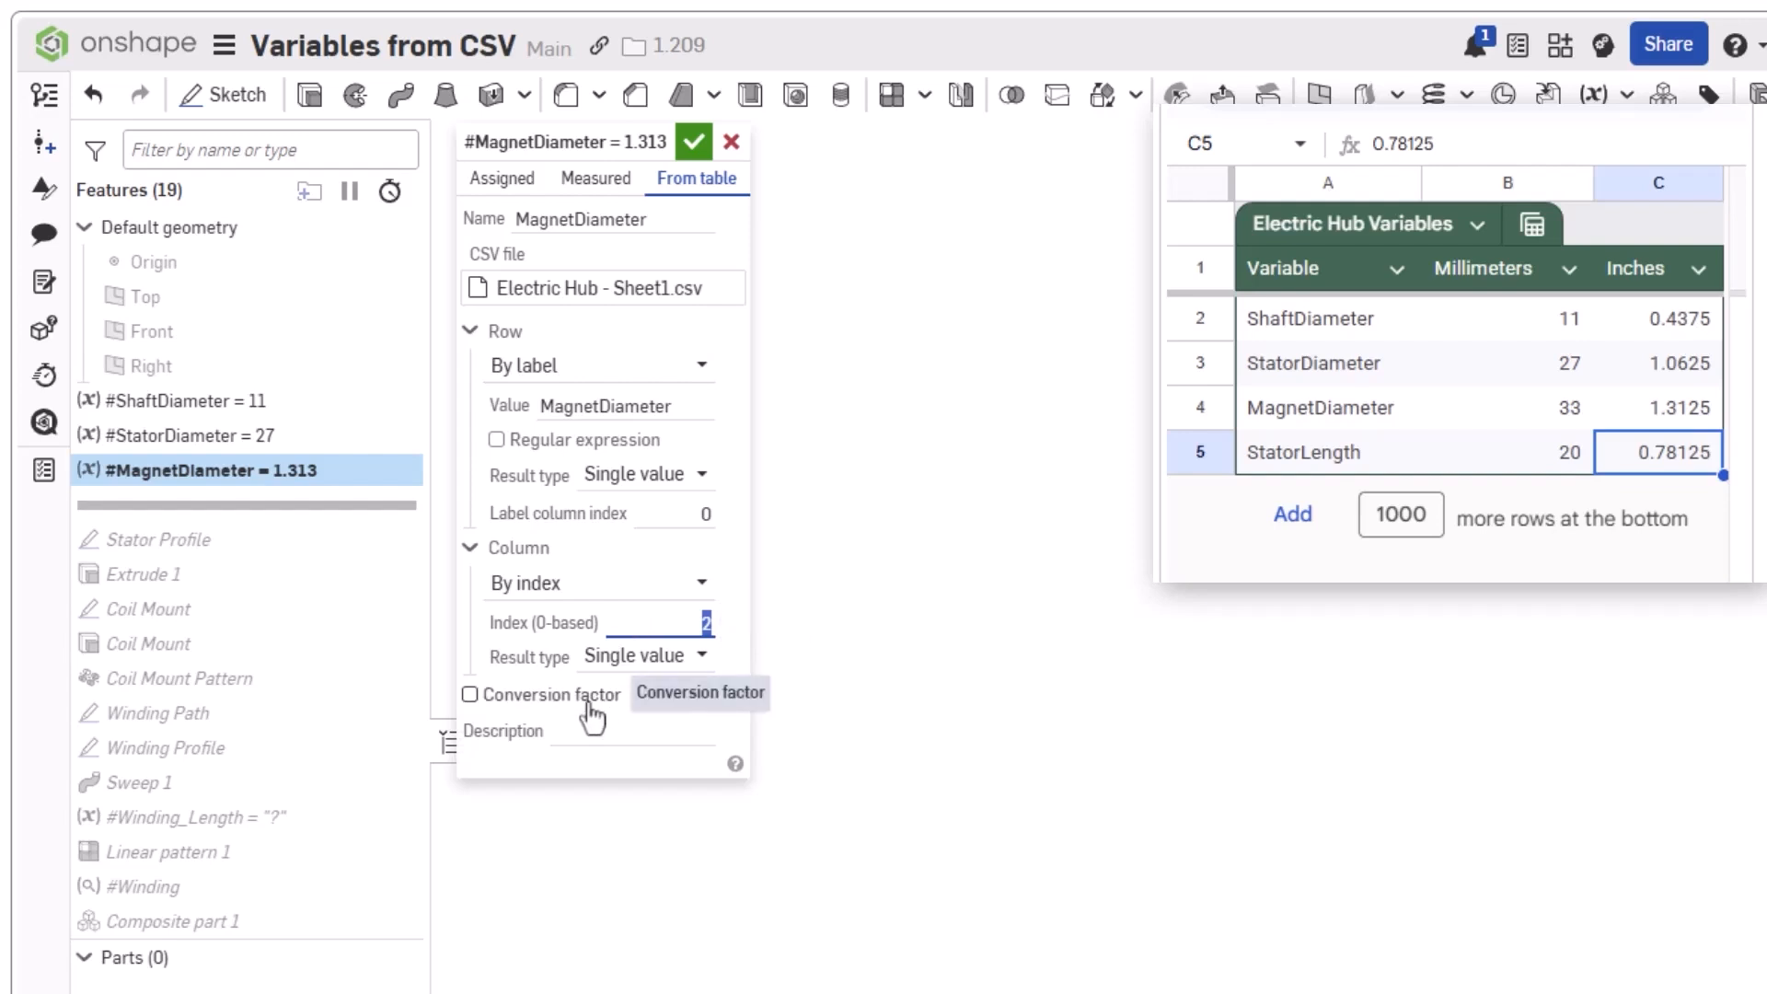
- Apply a 25.4 conversion factor to the inches value and confirm MagnetDiameter as 33.337
left_click(469, 694)
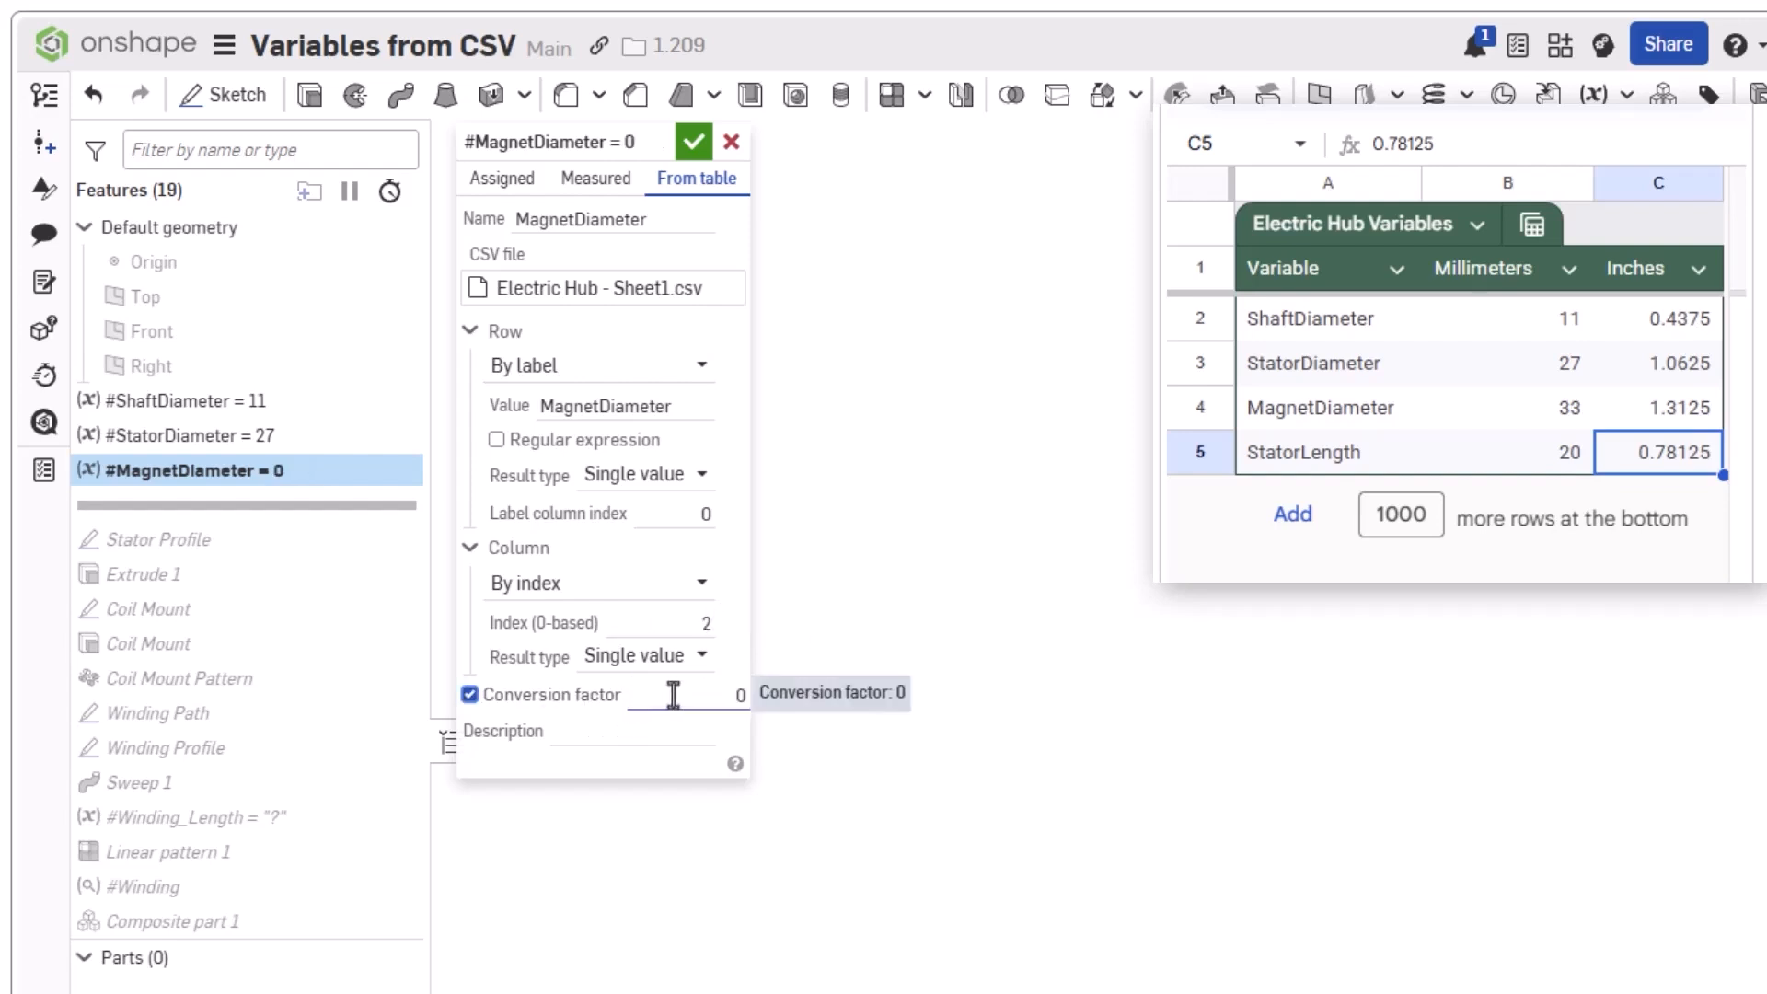
left_click(705, 694)
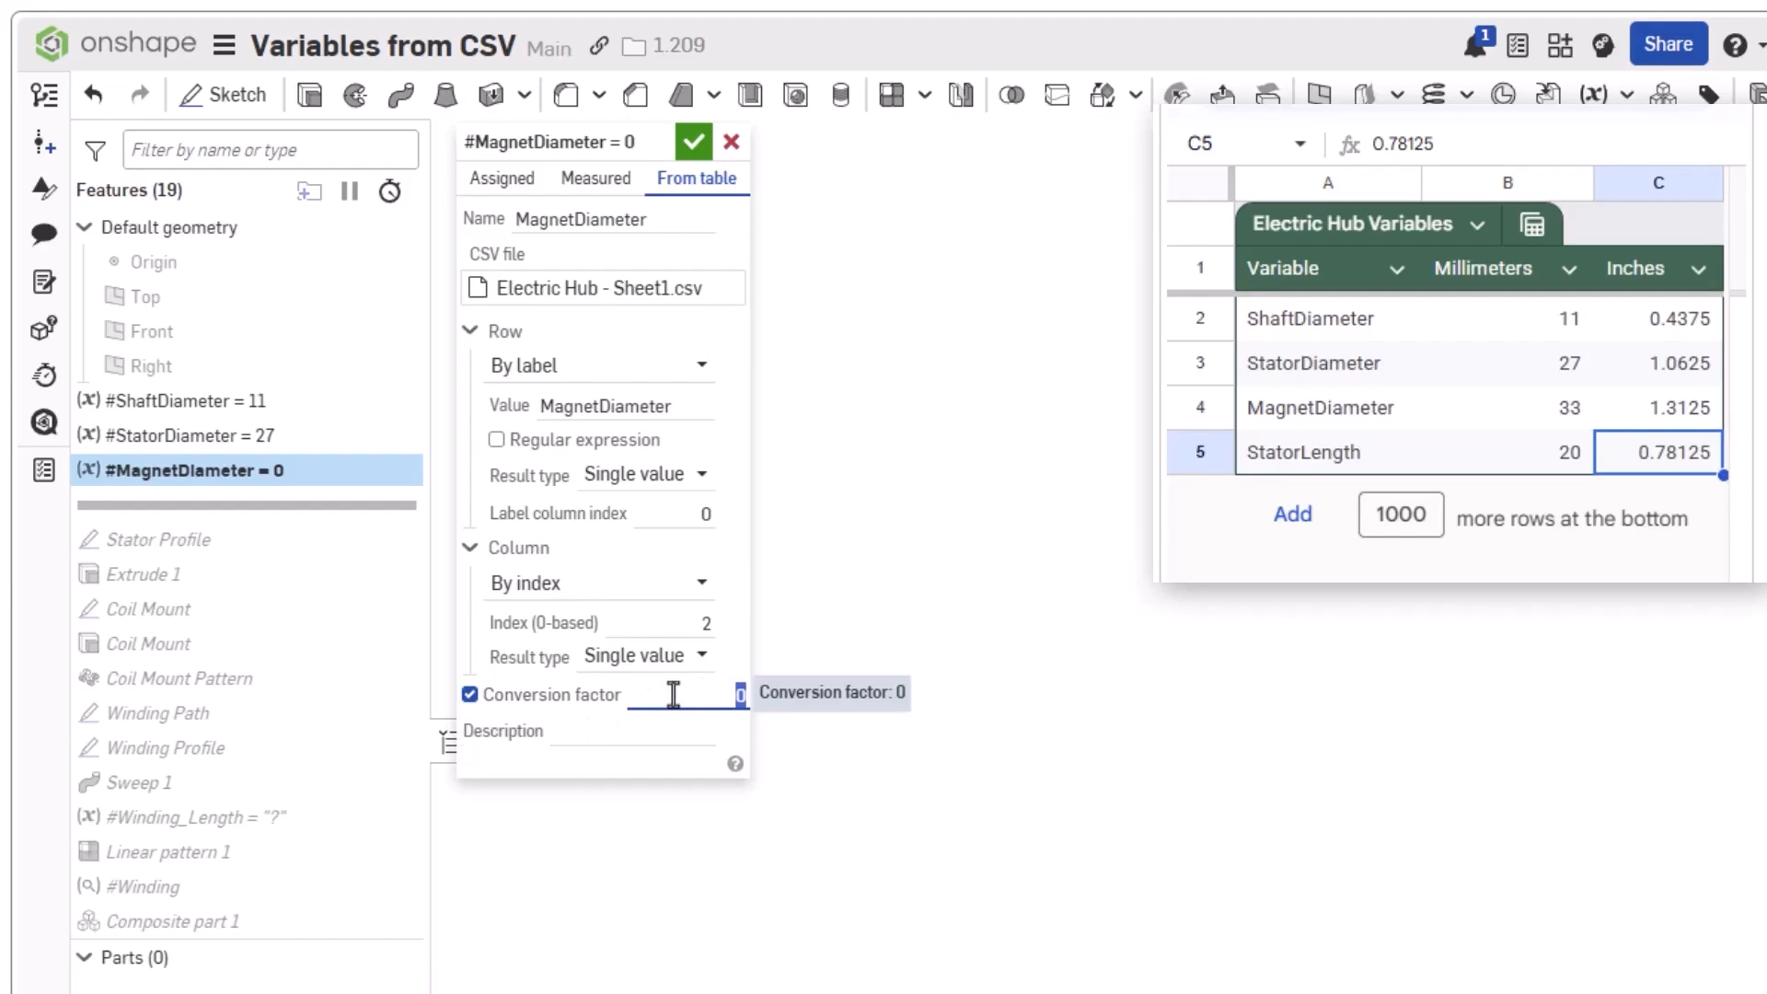
type("25.4")
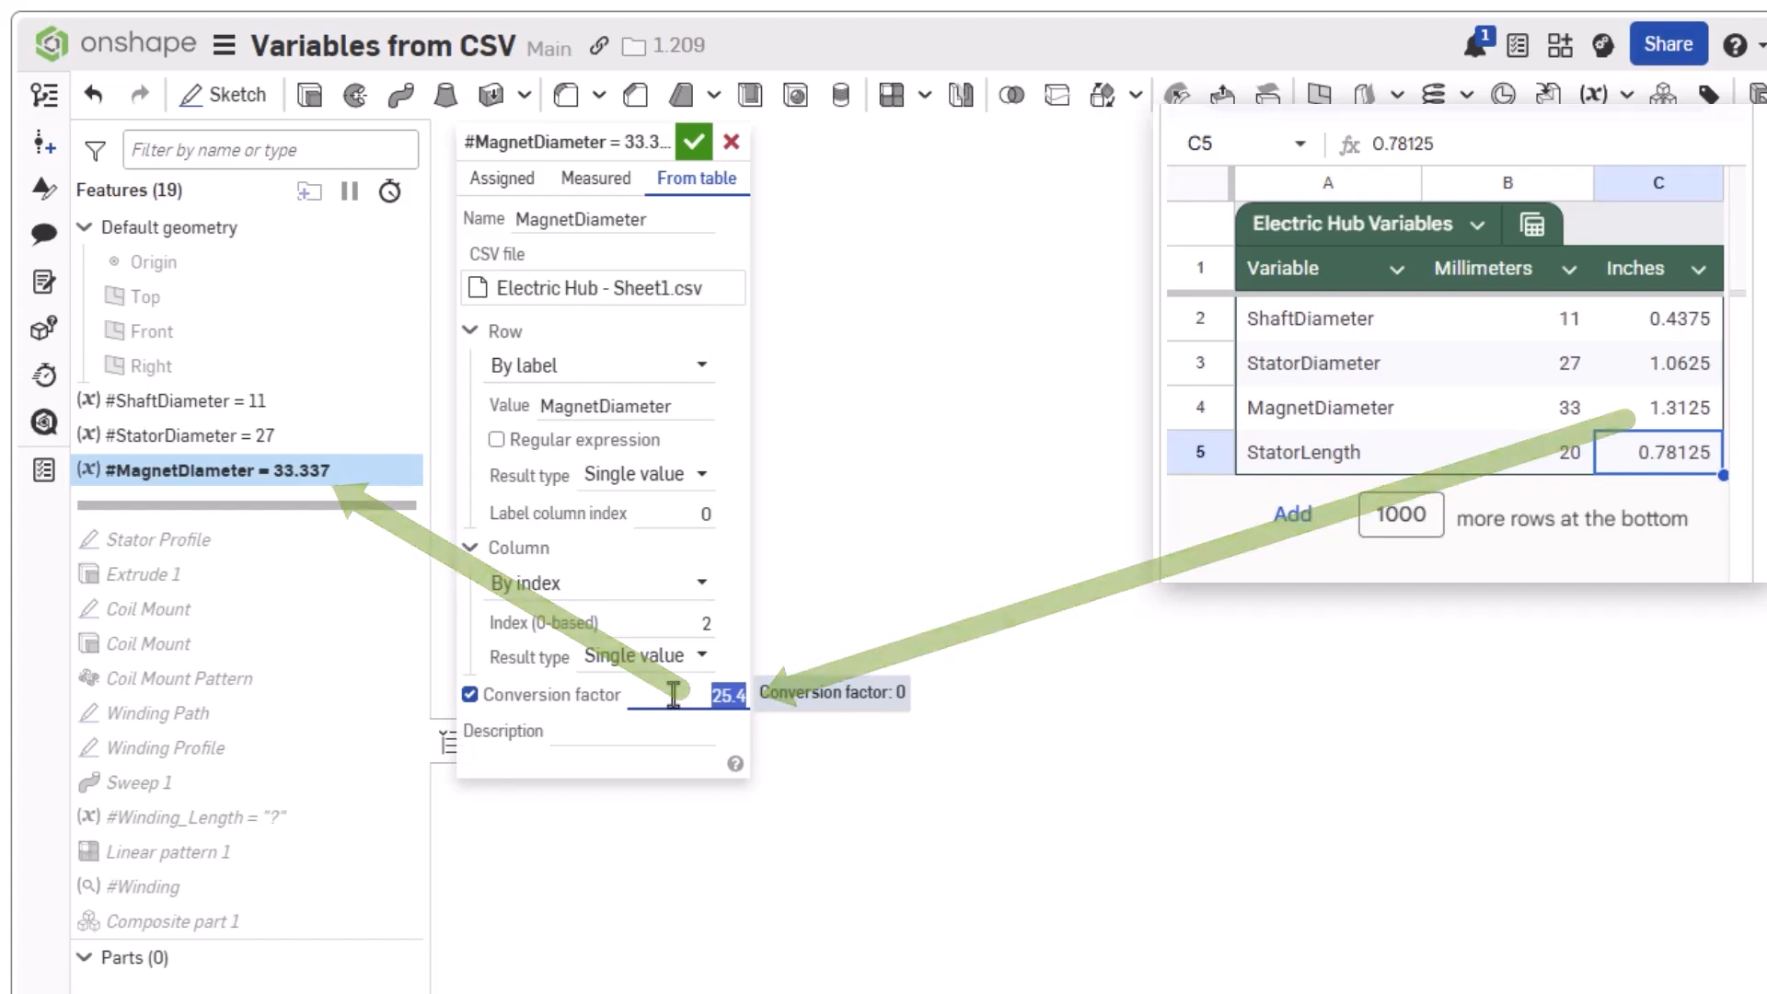
left_click(696, 142)
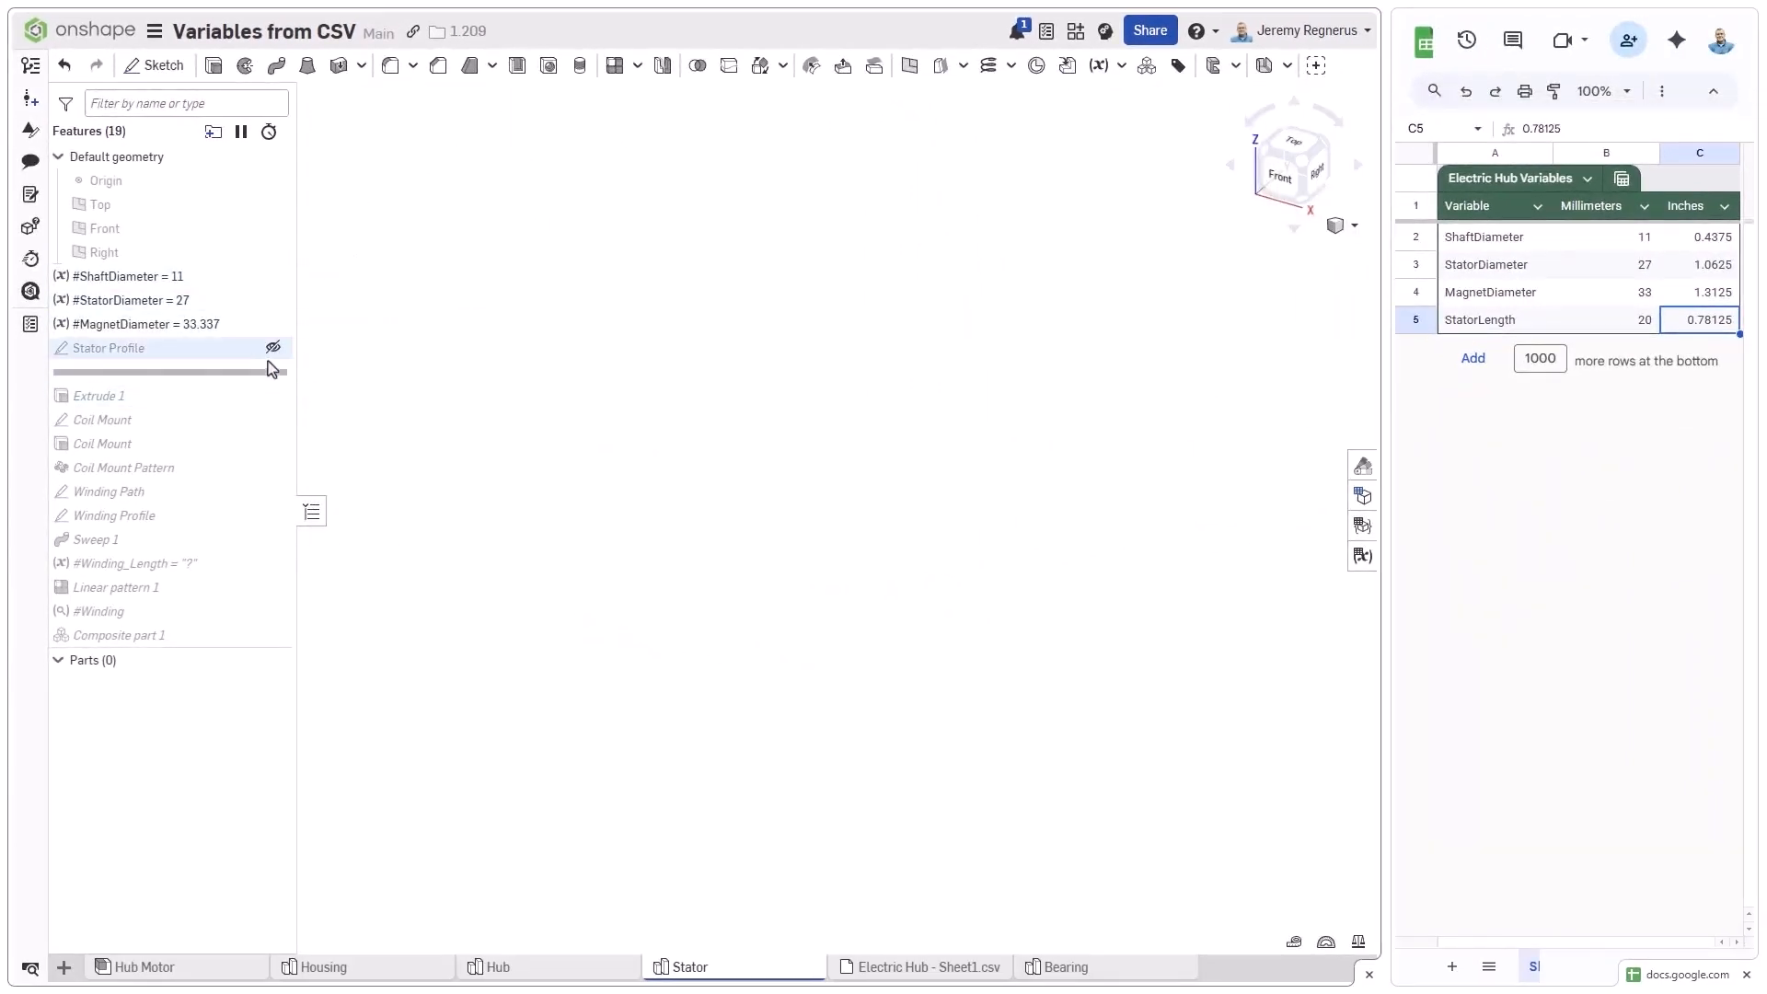
- Review the Stator Profile sketch's variable-driven dimensions, rebuild, and open the Hub Motor assembly
double_click(109, 348)
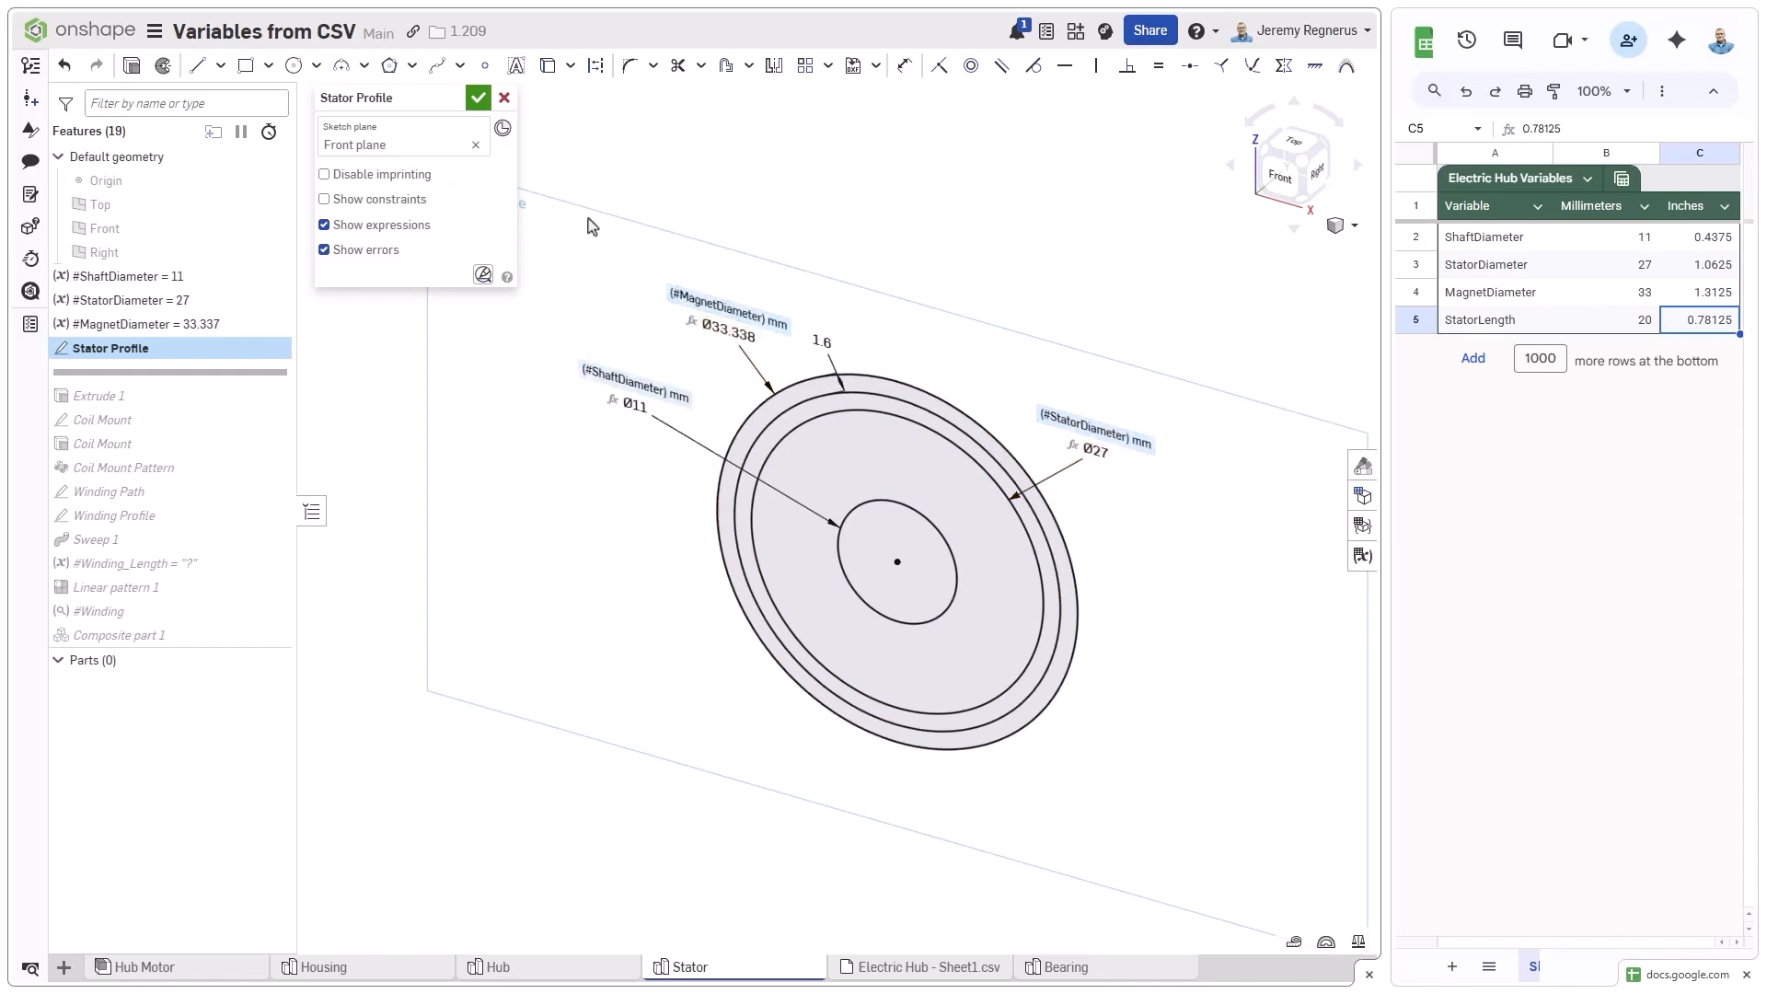
left_click(477, 97)
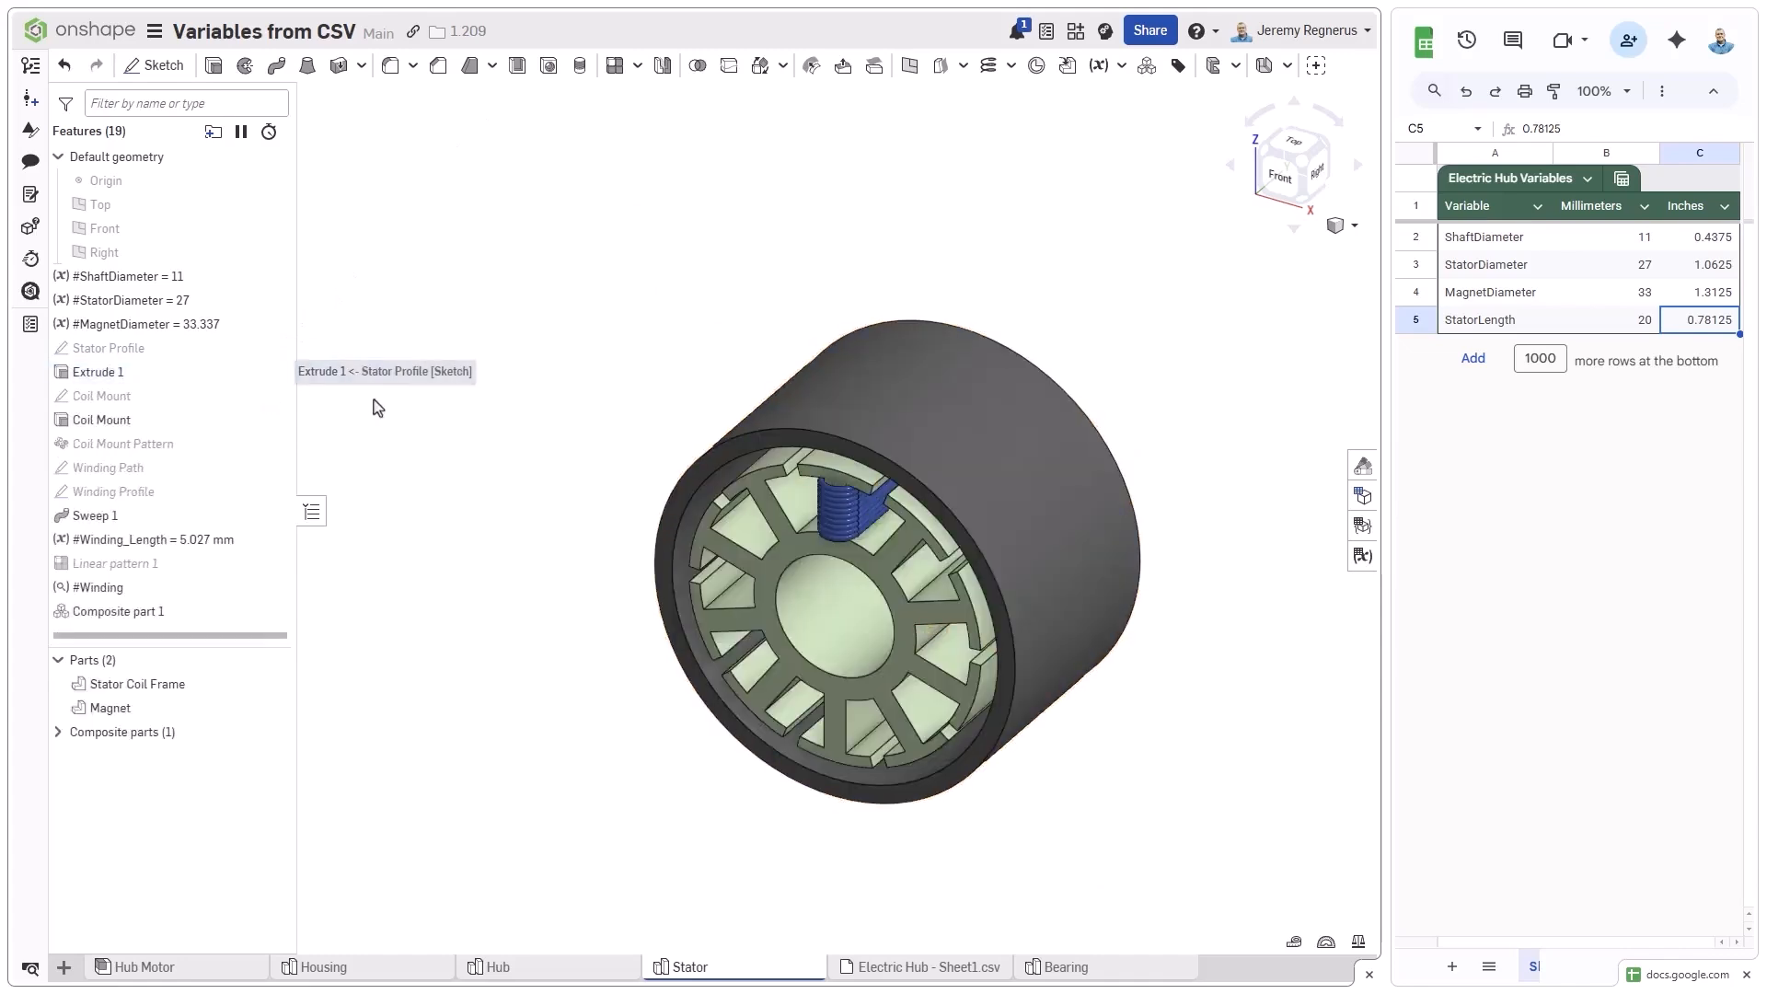
left_click(143, 967)
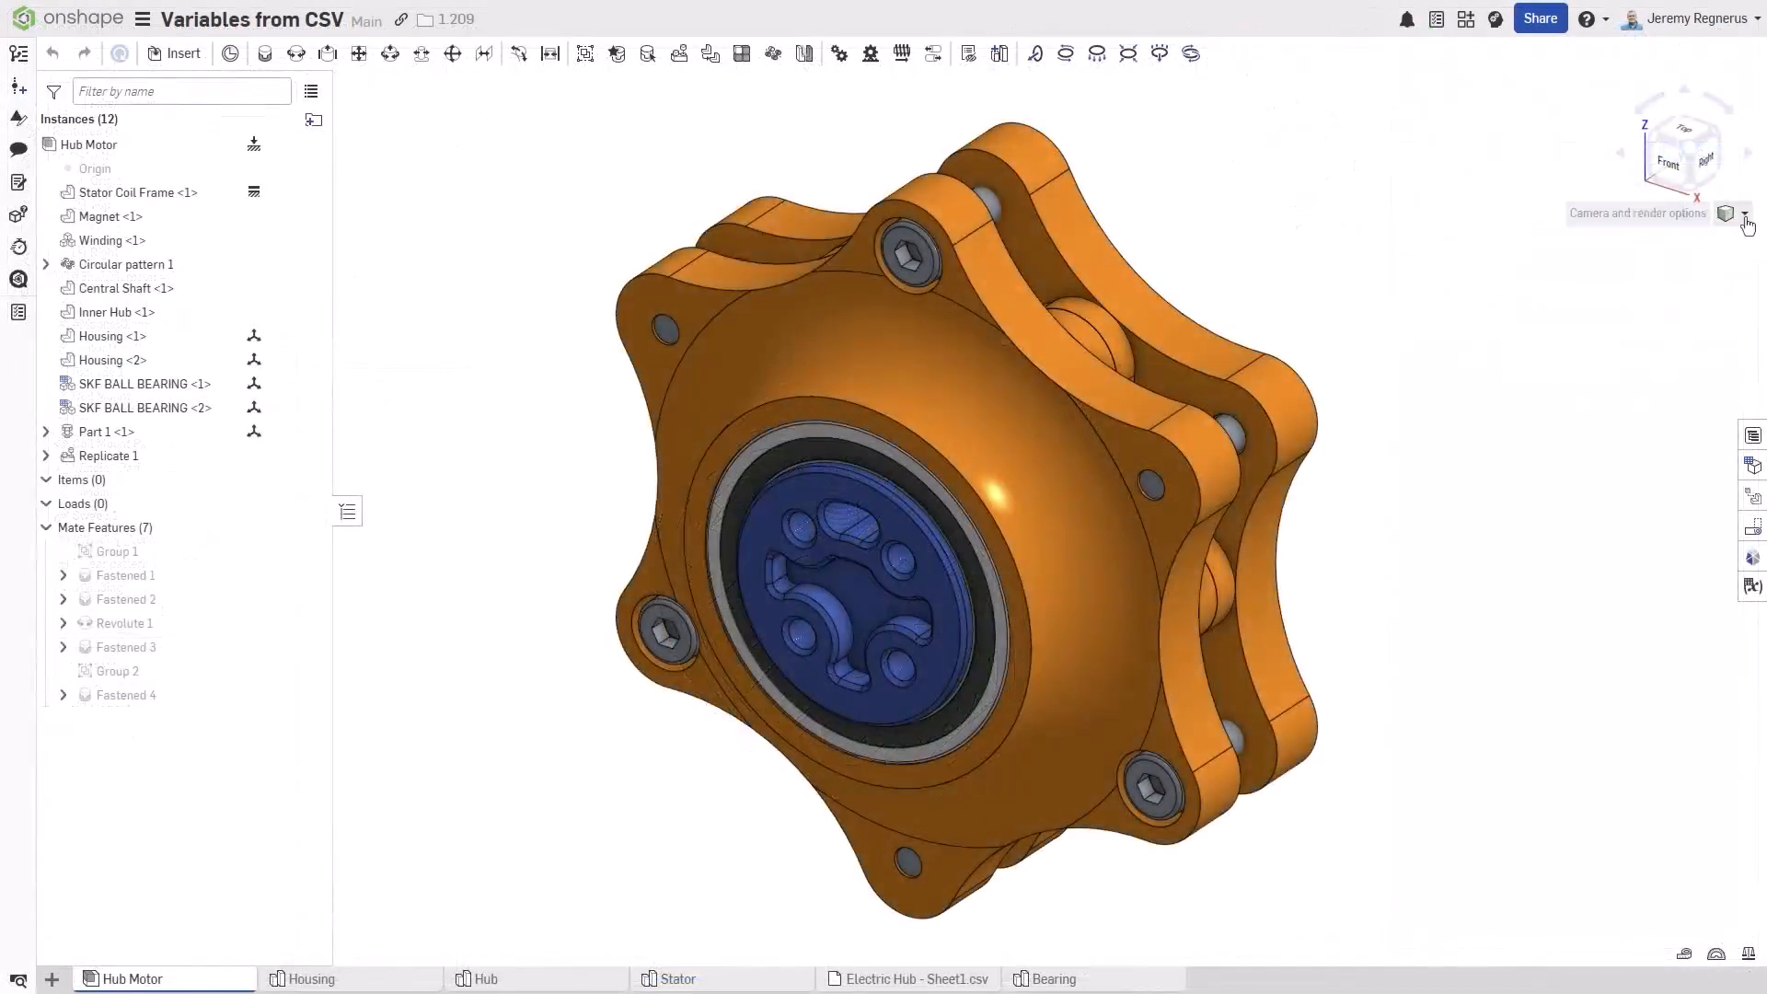
- Apply the saved Section named view to the Hub Motor assembly
left_click(1740, 213)
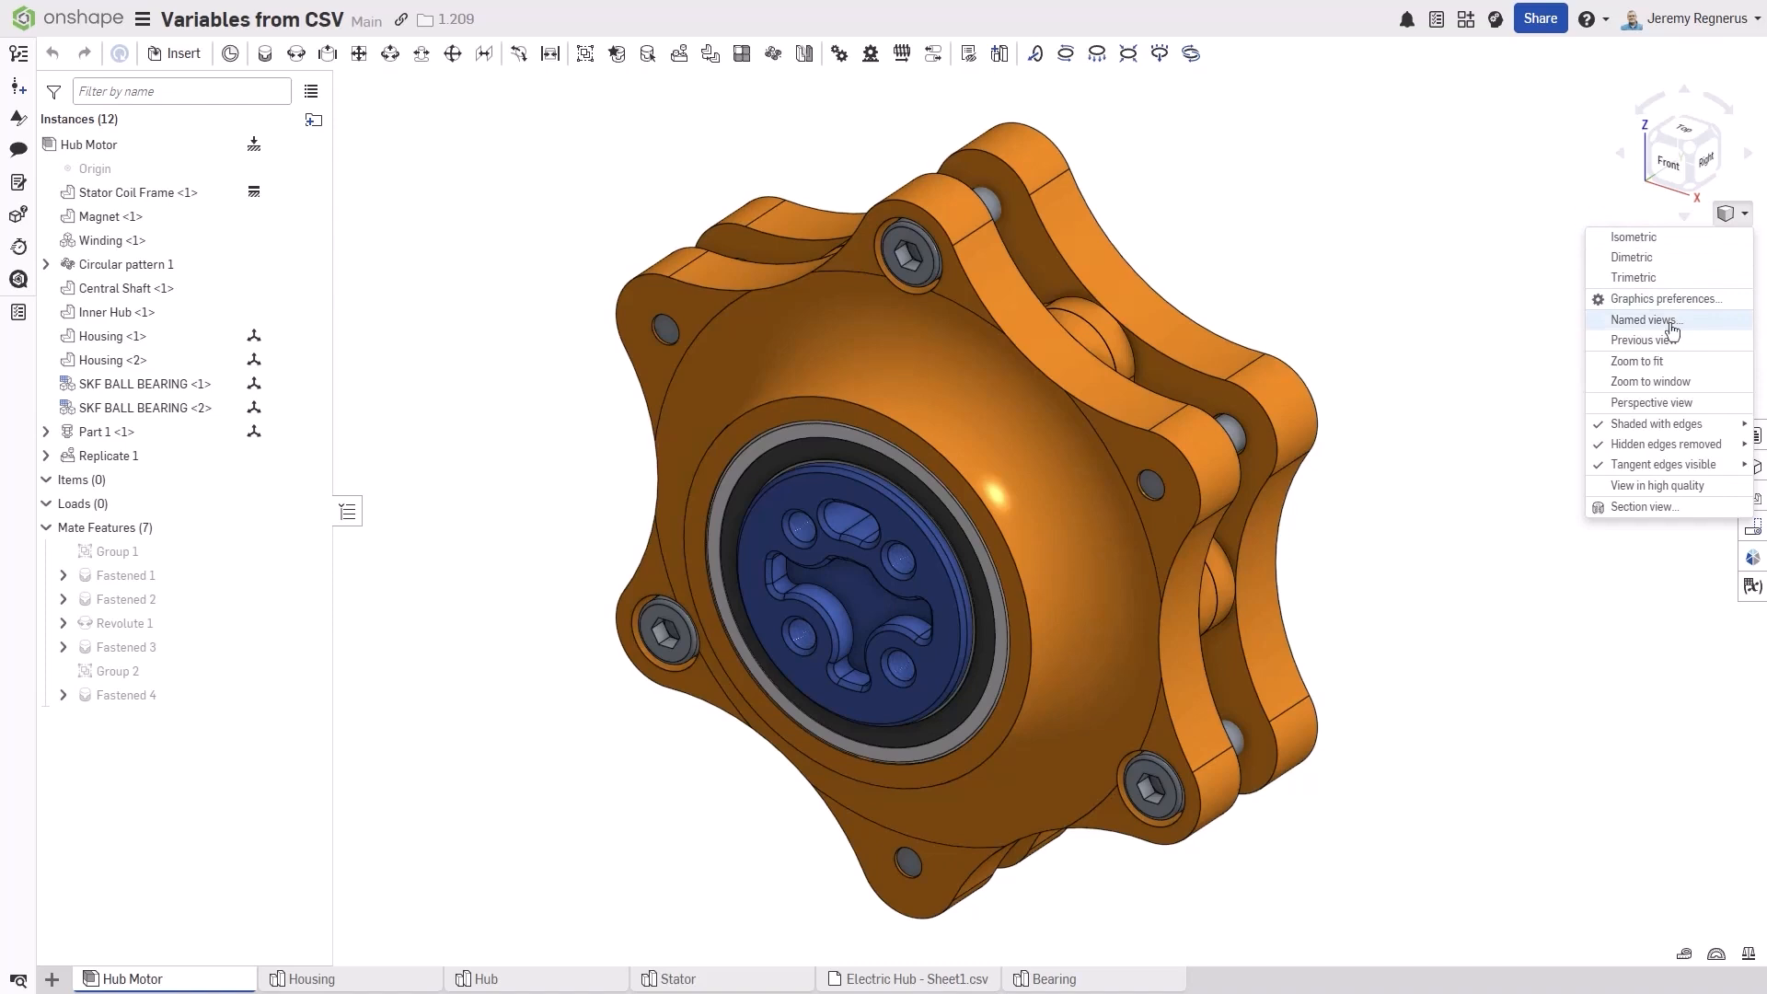
left_click(1646, 318)
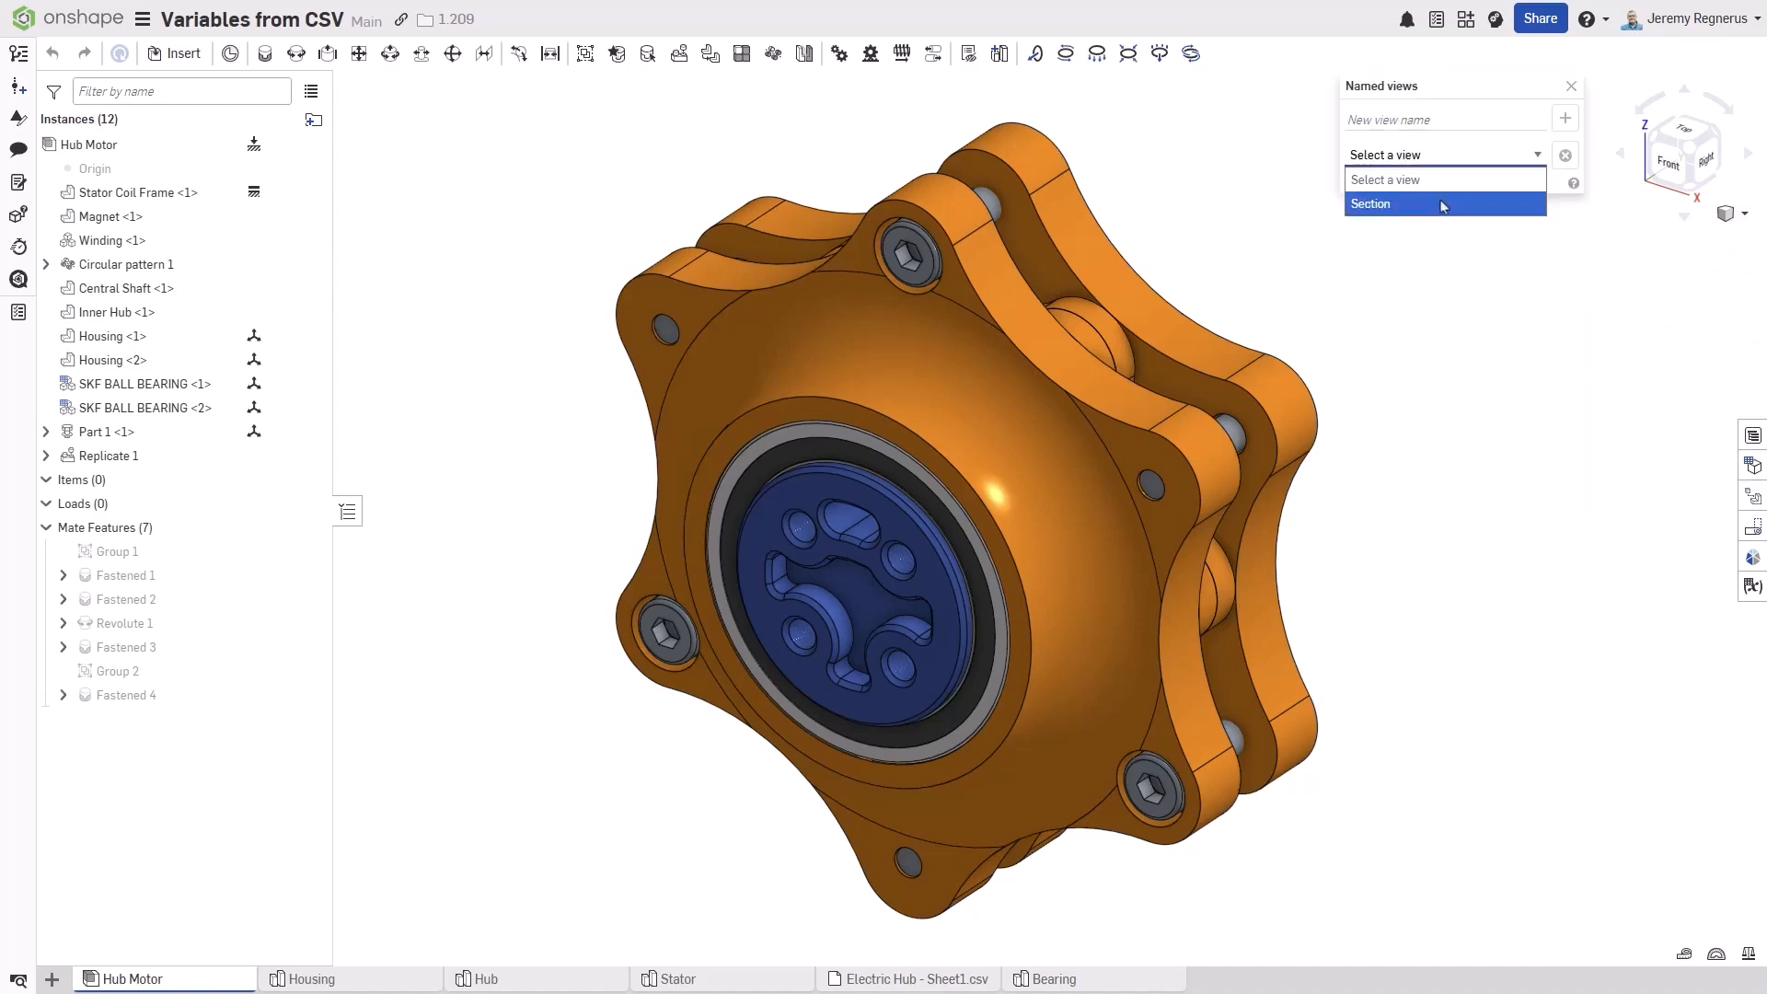
left_click(1370, 205)
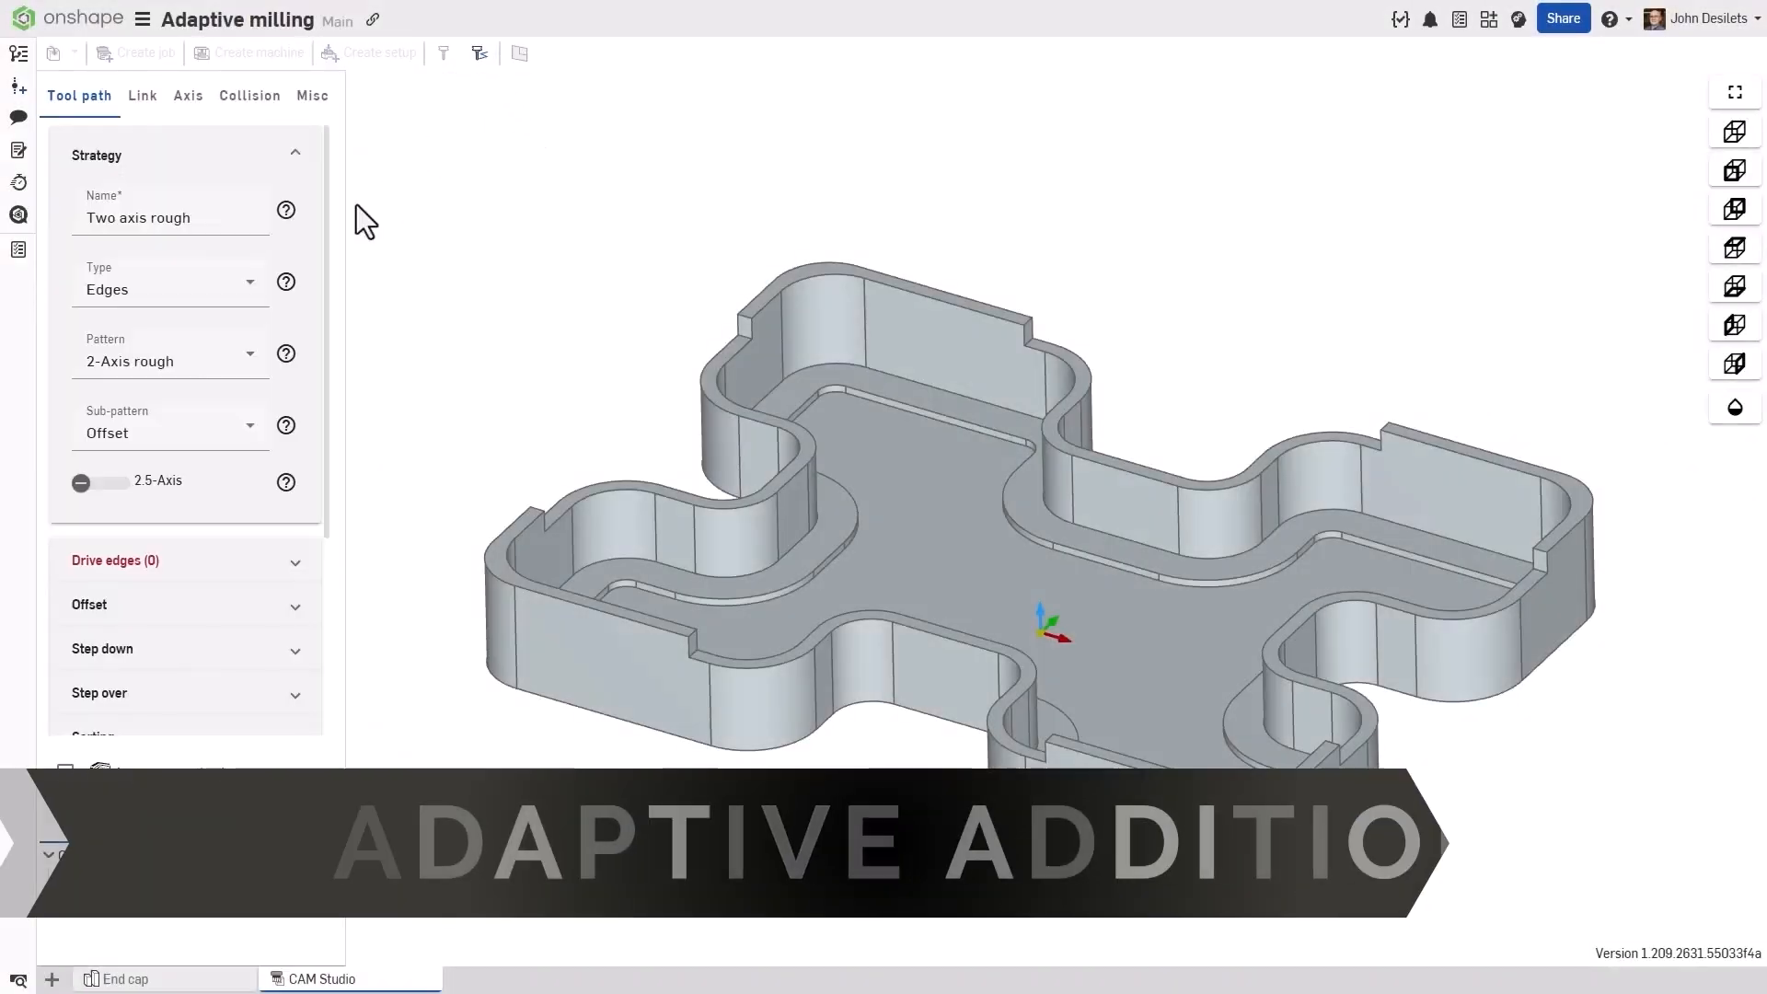
- Choose a sub-pattern and show the Flatlands machining toolpath on the end cap
left_click(169, 432)
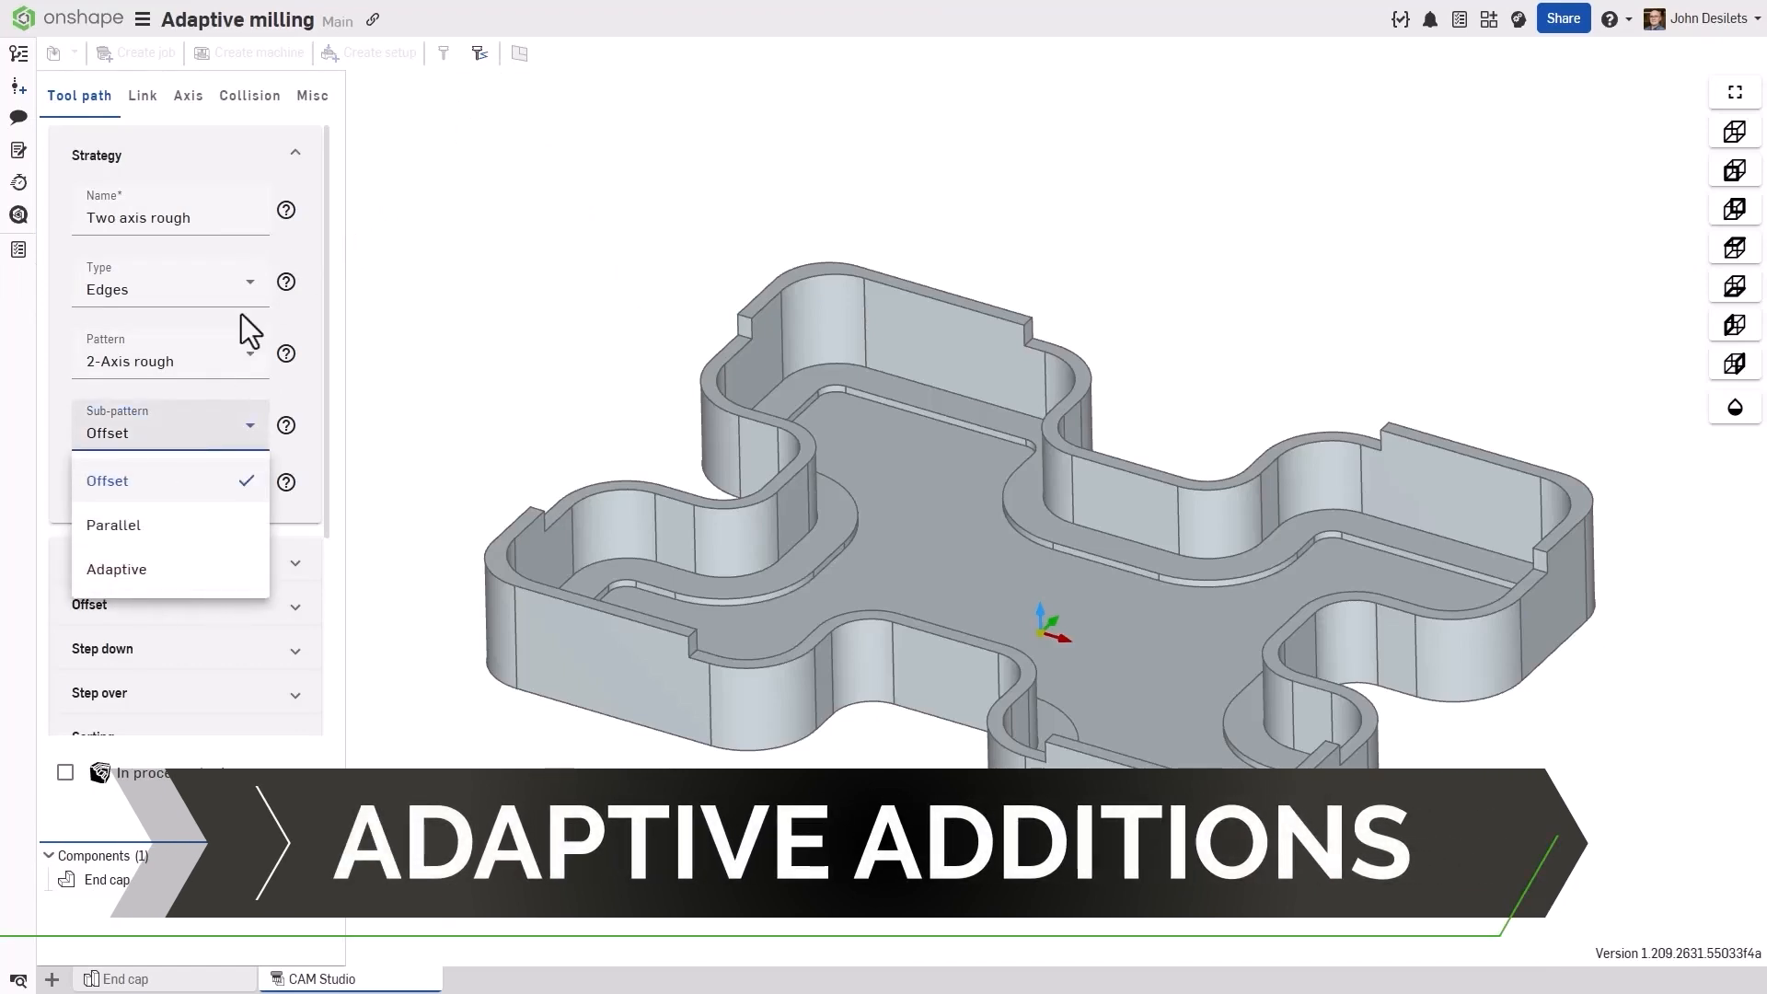
left_click(106, 480)
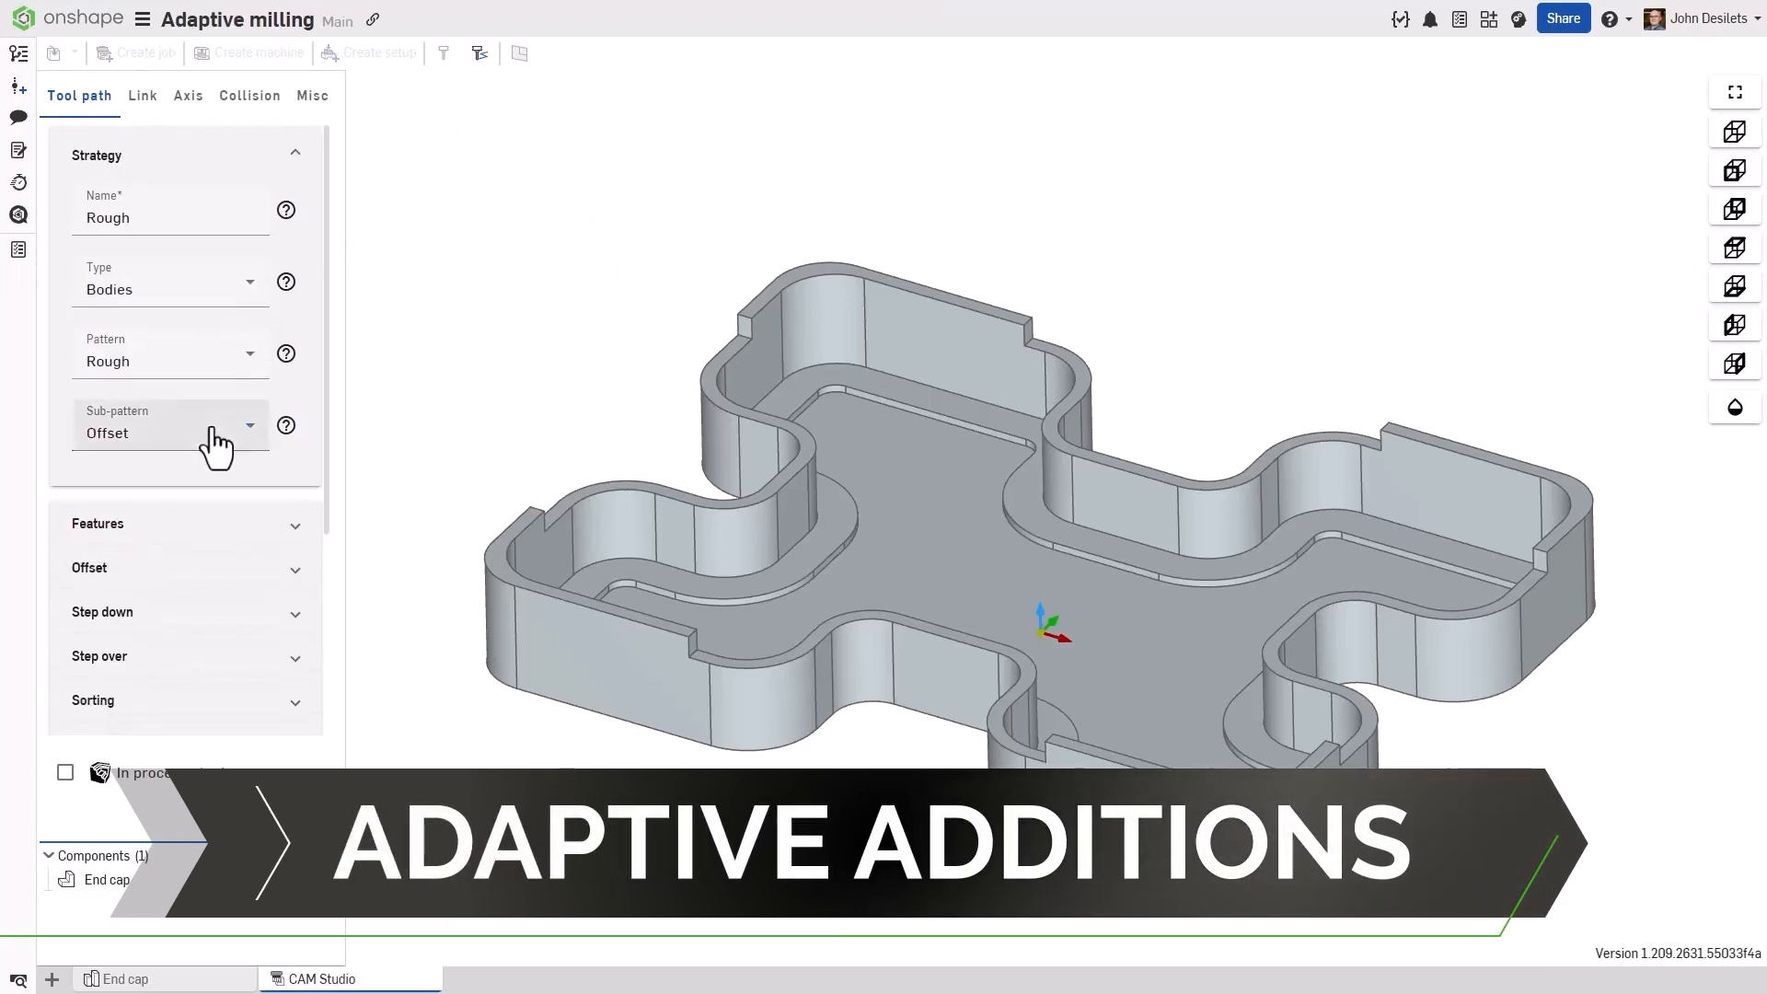
mouse_move(254, 371)
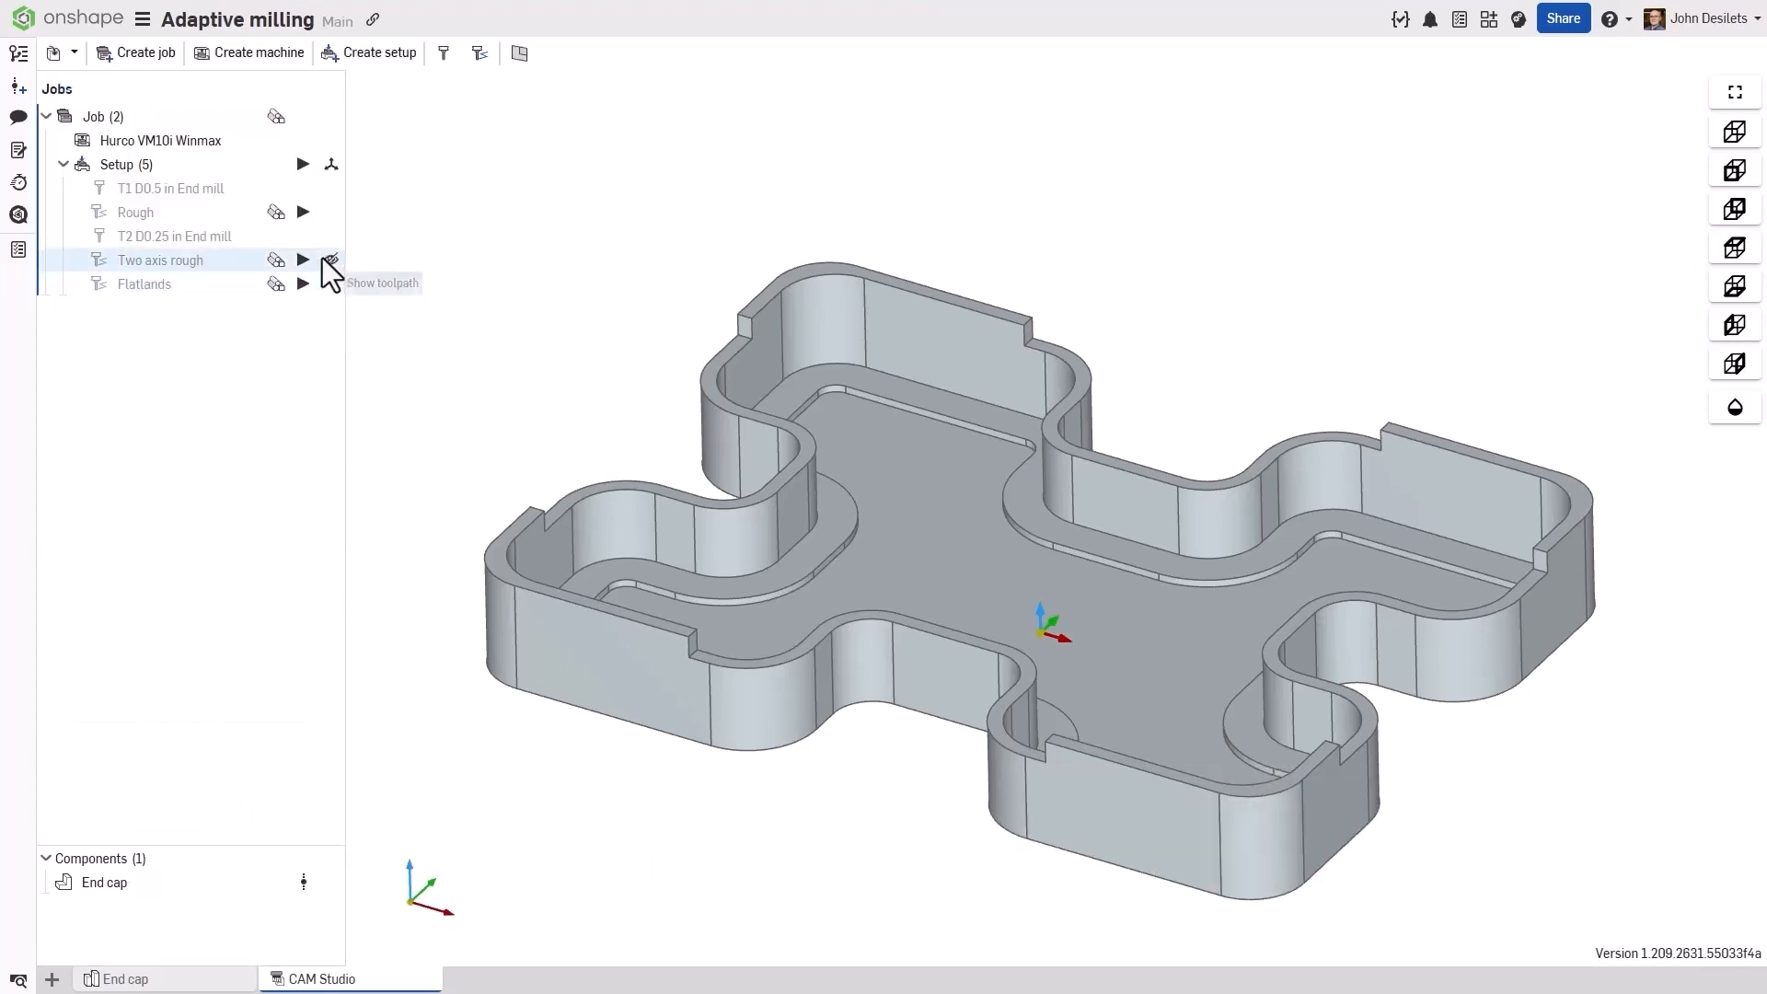
mouse_move(331, 260)
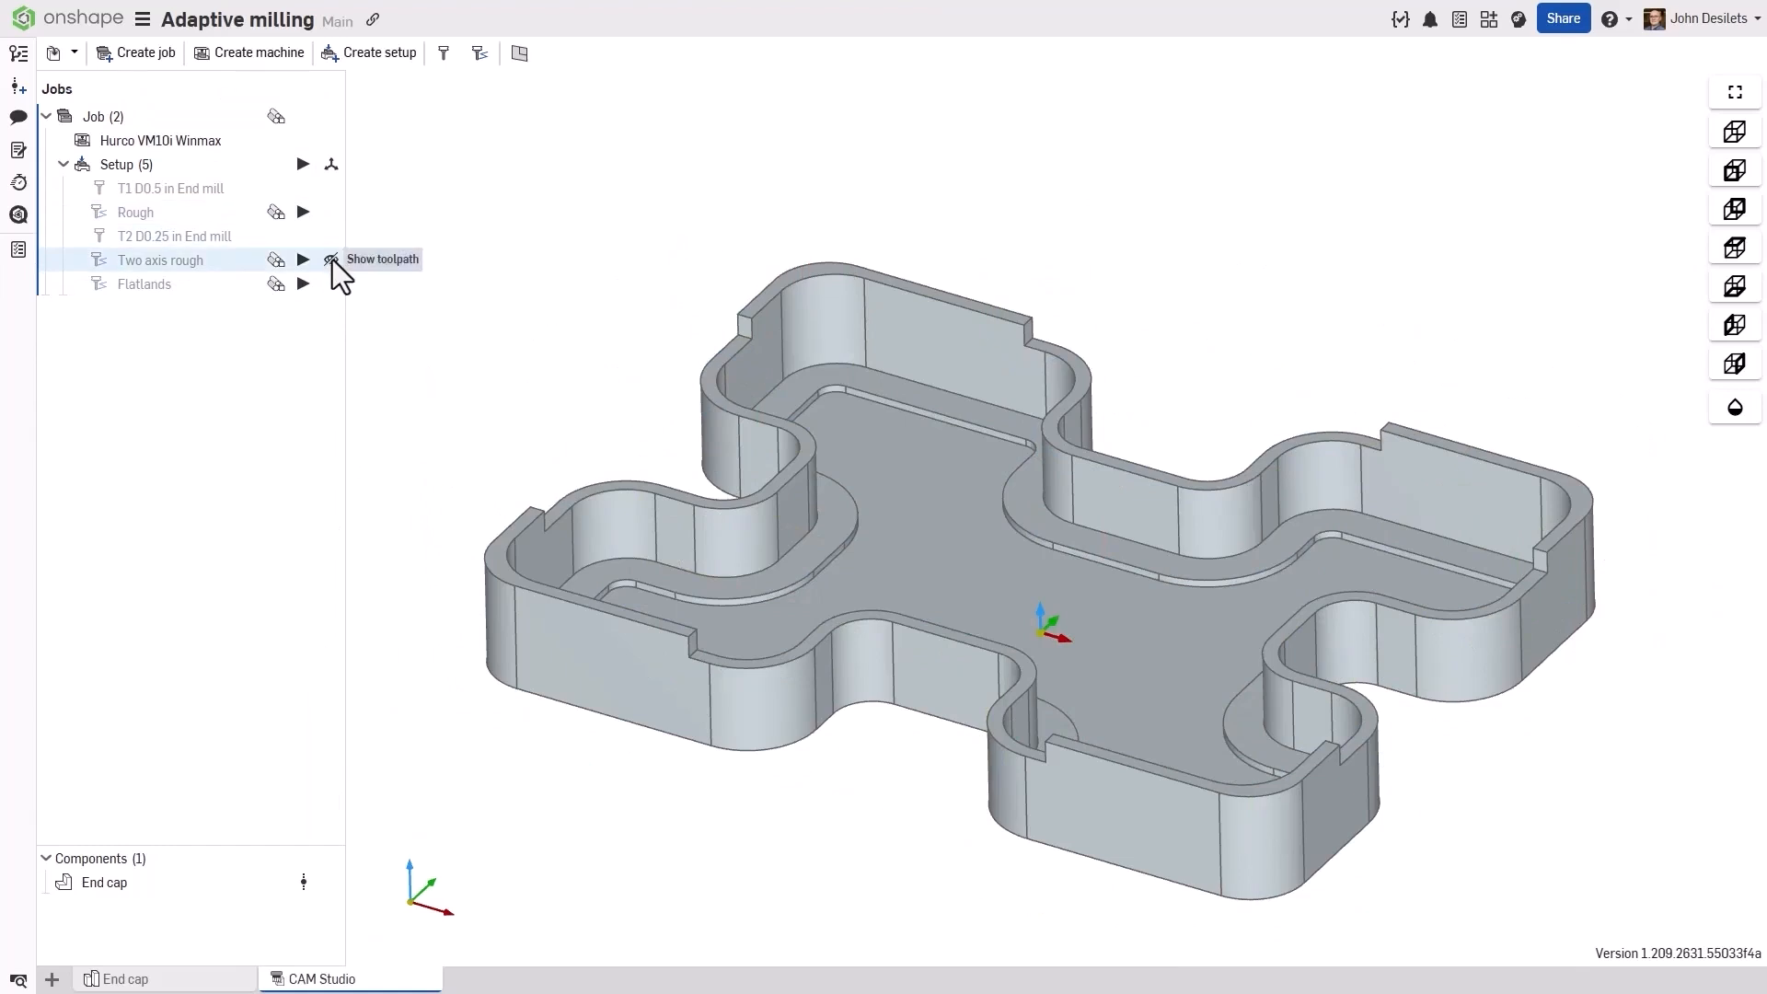
left_click(331, 284)
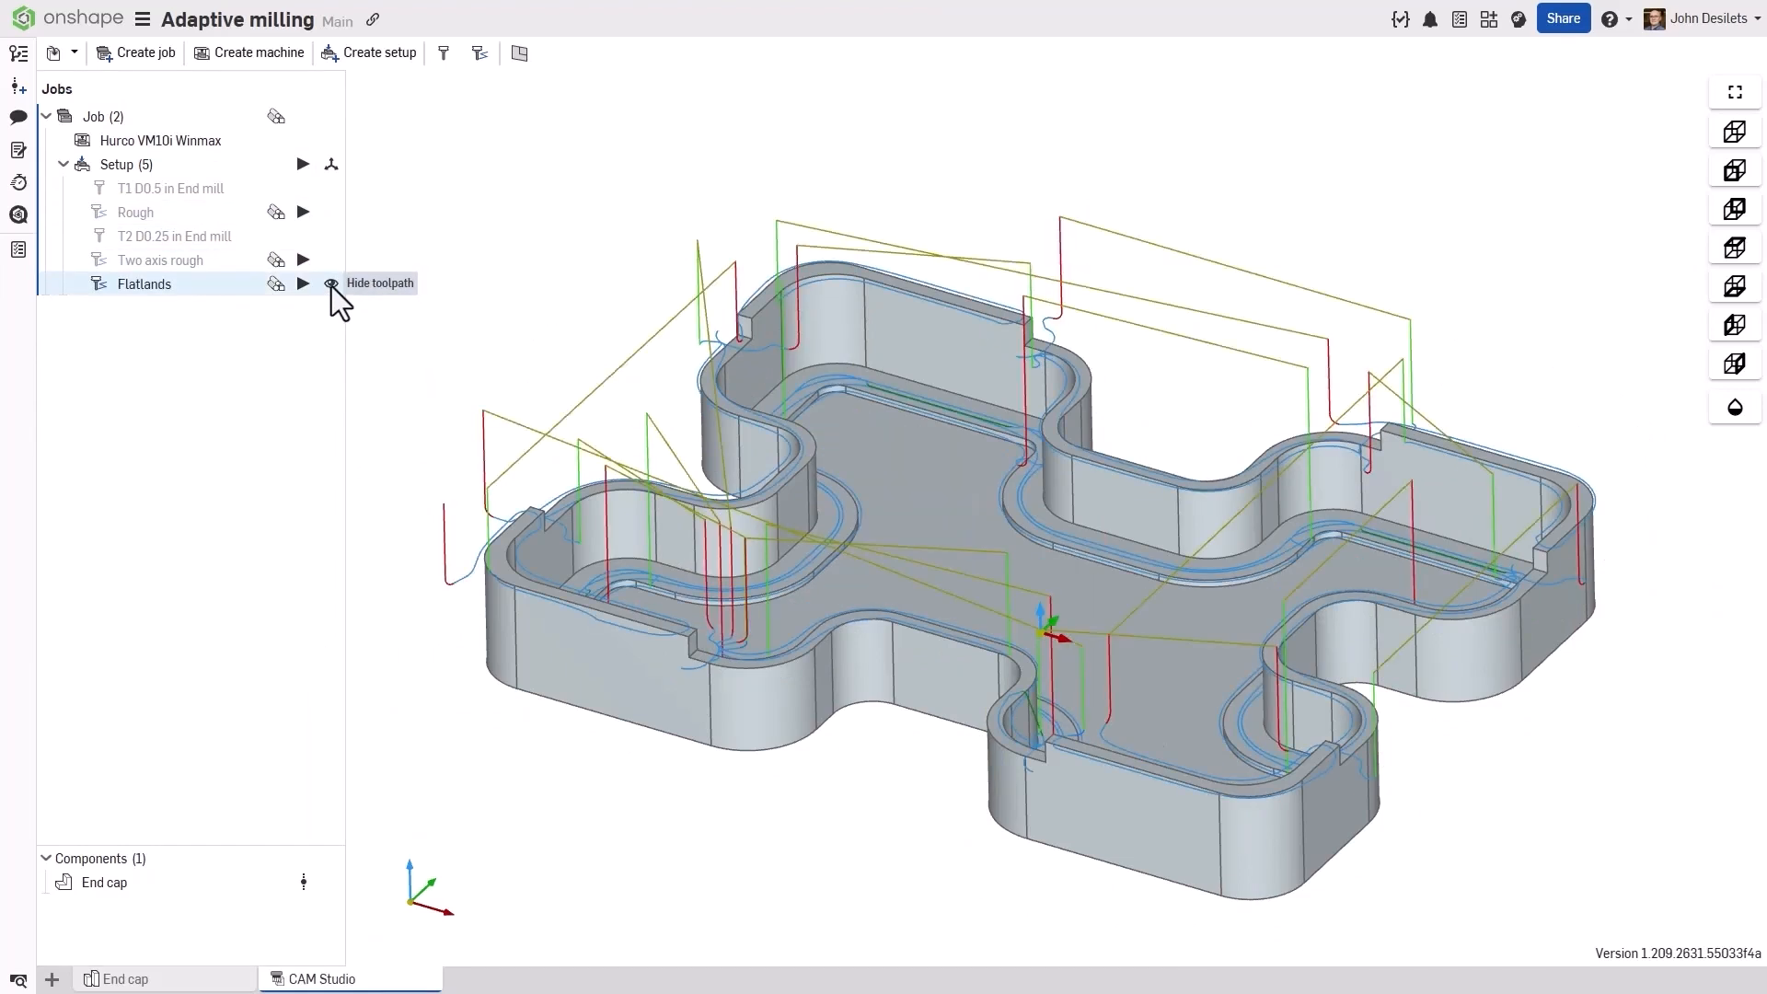
left_click(302, 211)
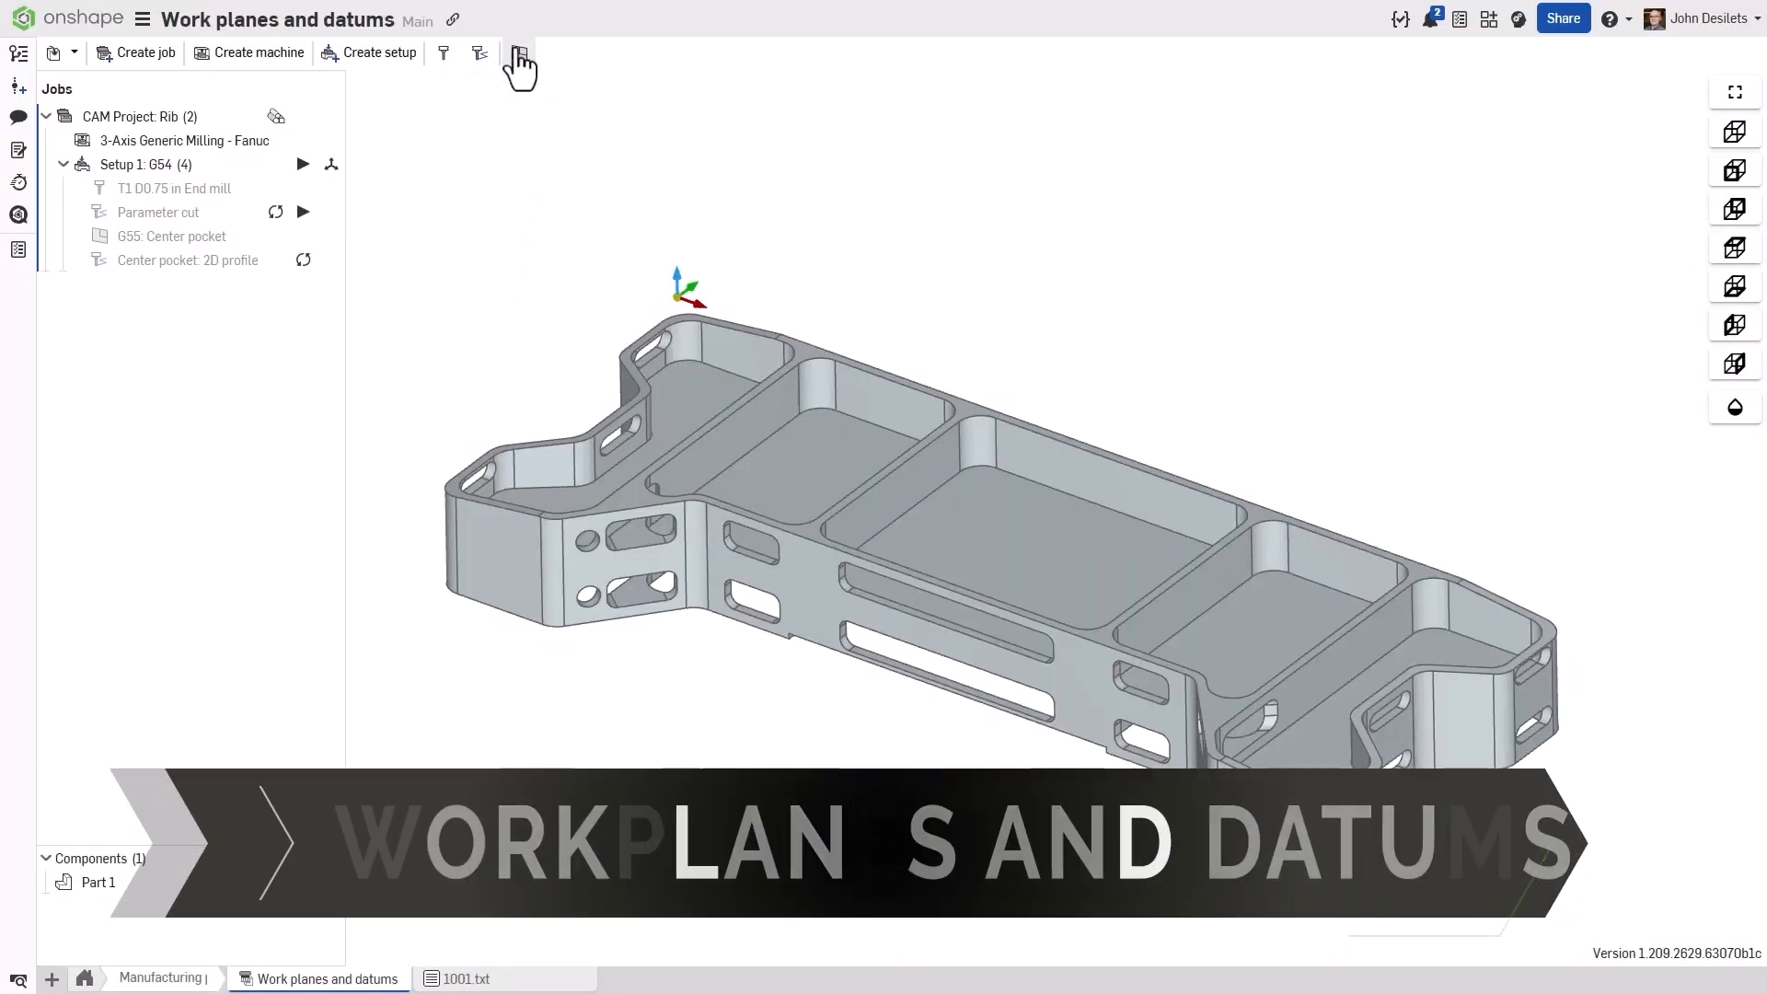
- Create the G55 Center pocket work plane with a Manual origin, Absolute datum and offset 56
left_click(519, 54)
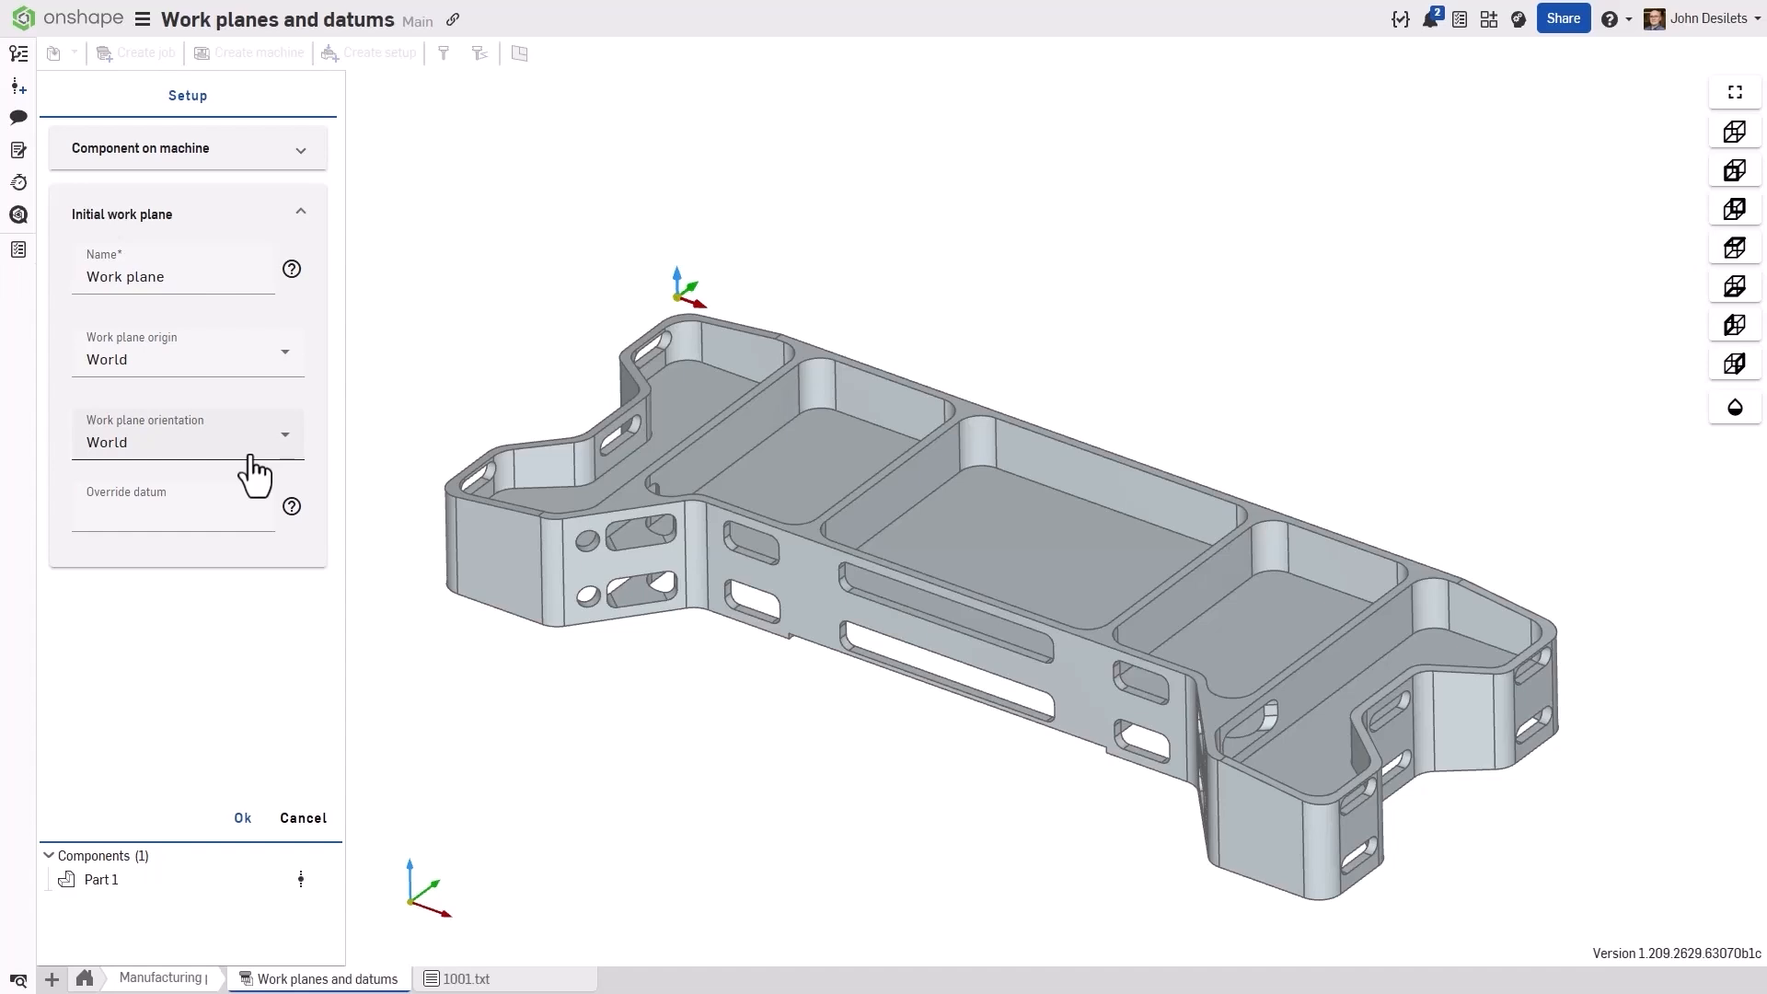
mouse_move(335, 823)
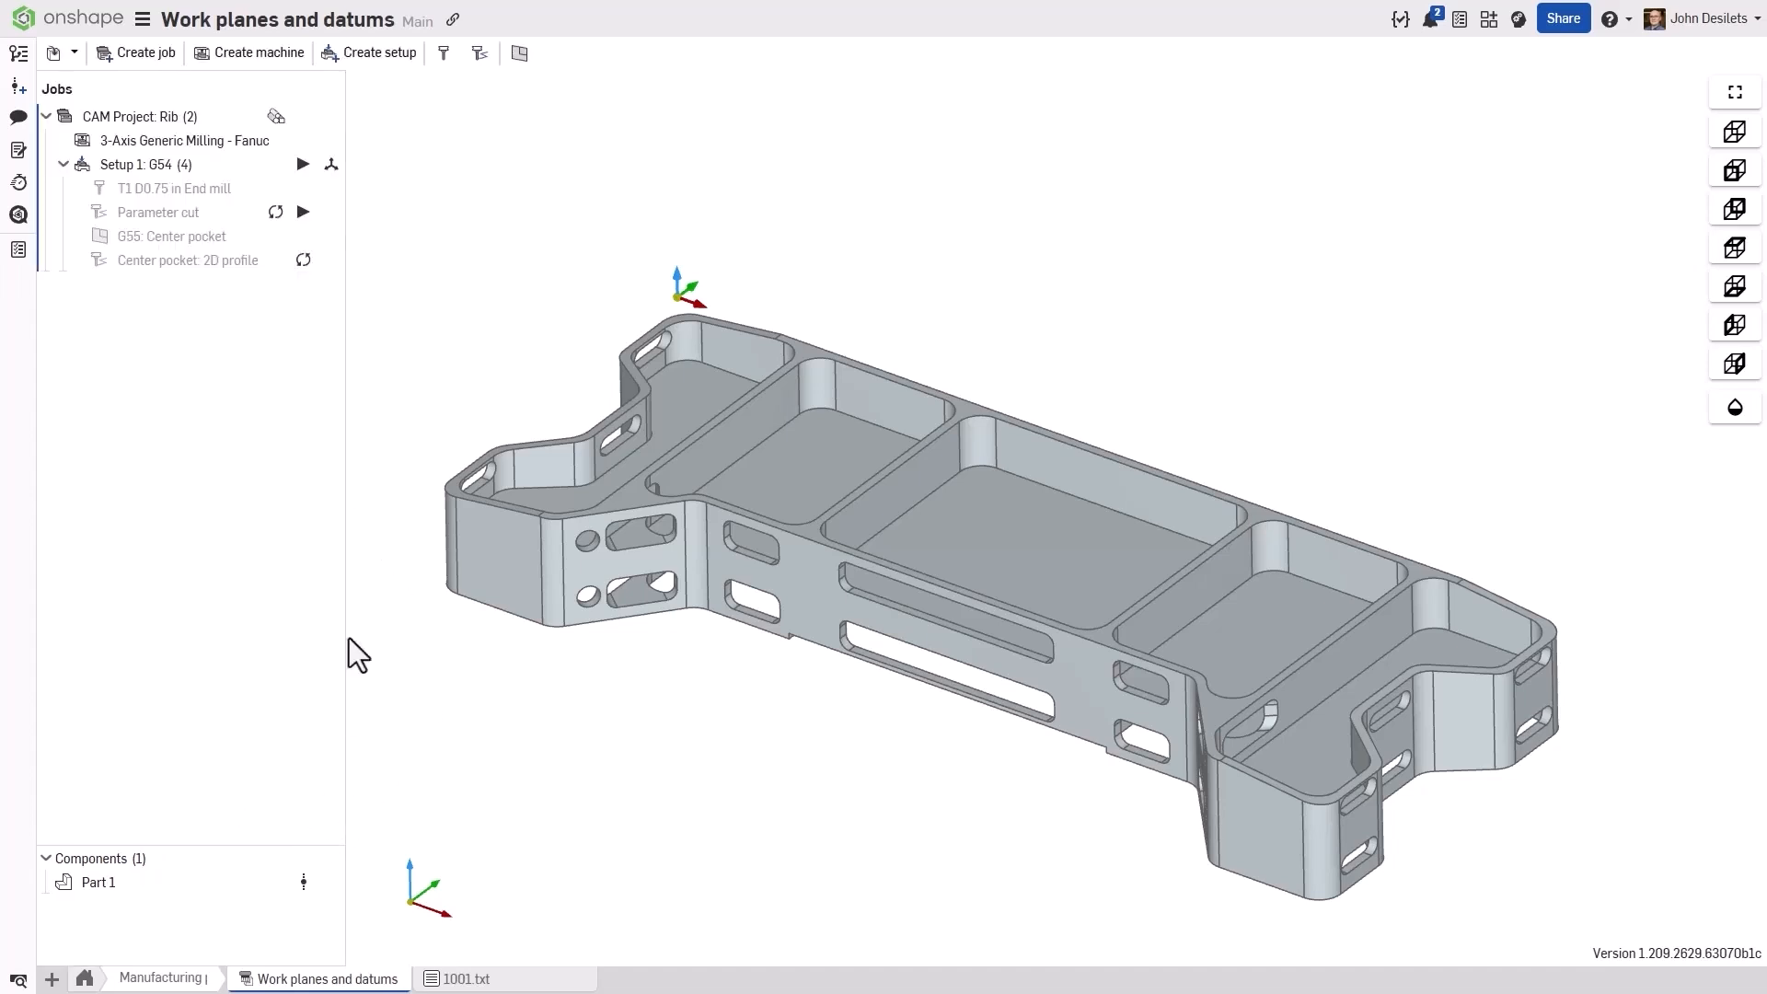
mouse_move(519, 54)
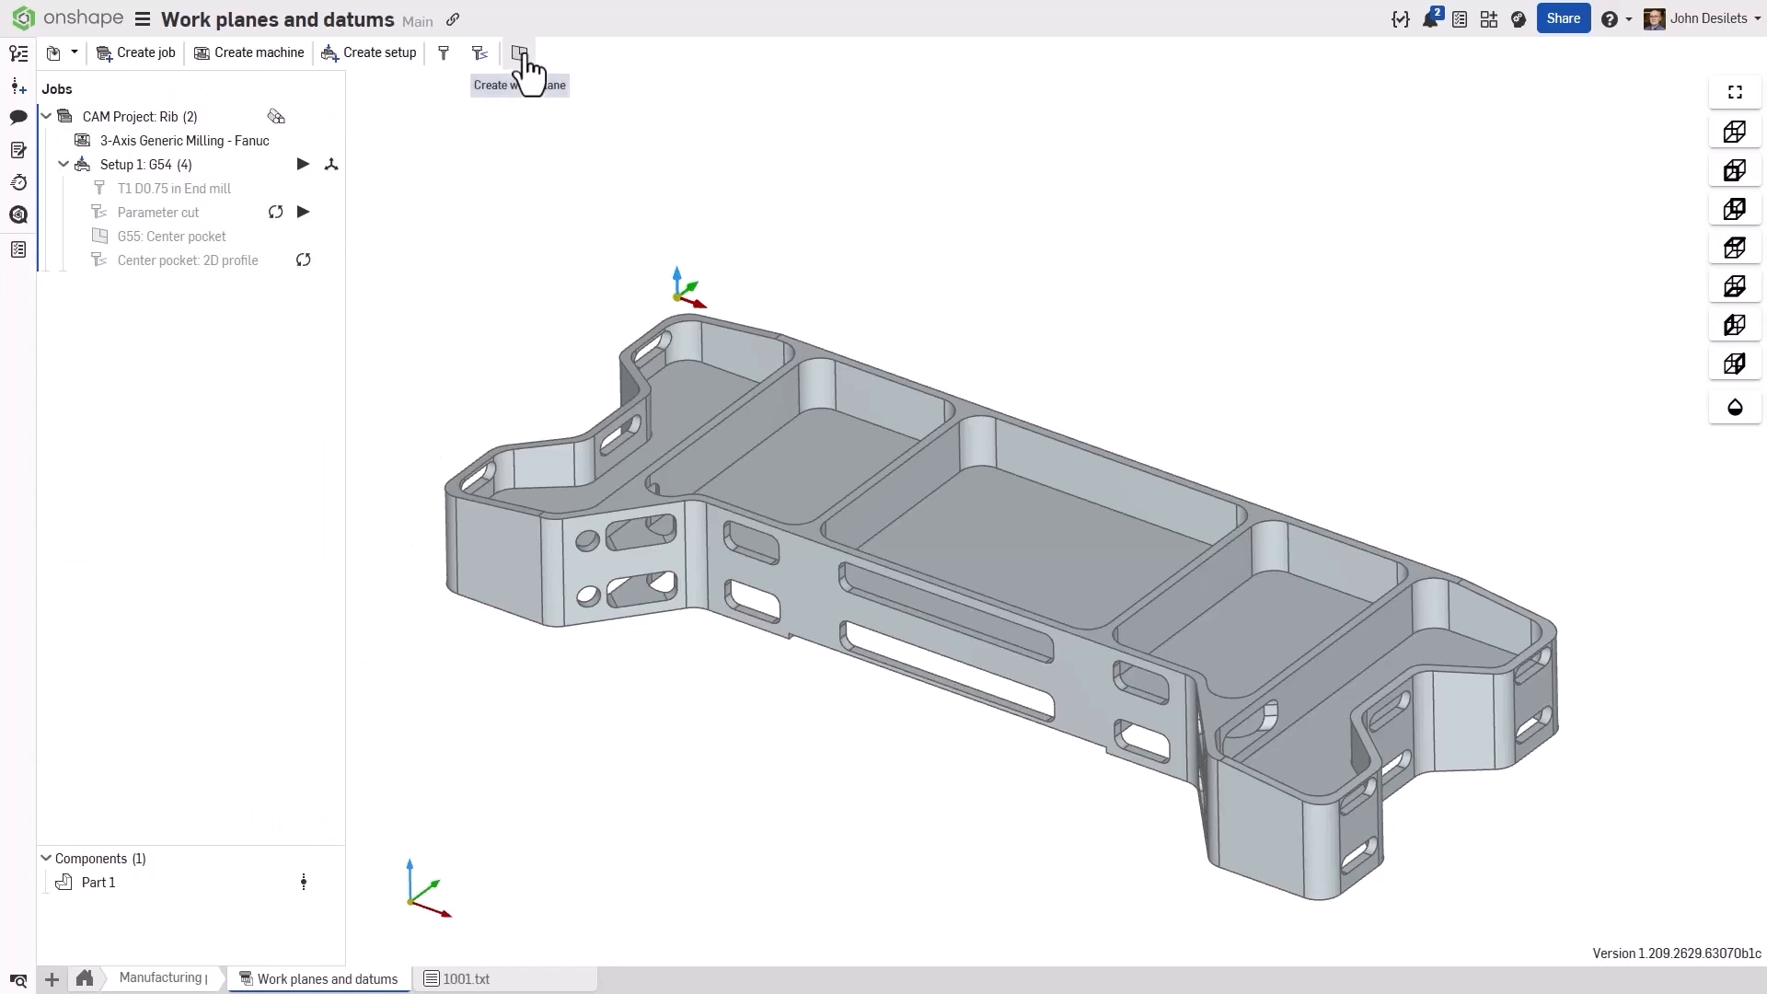
mouse_move(169, 235)
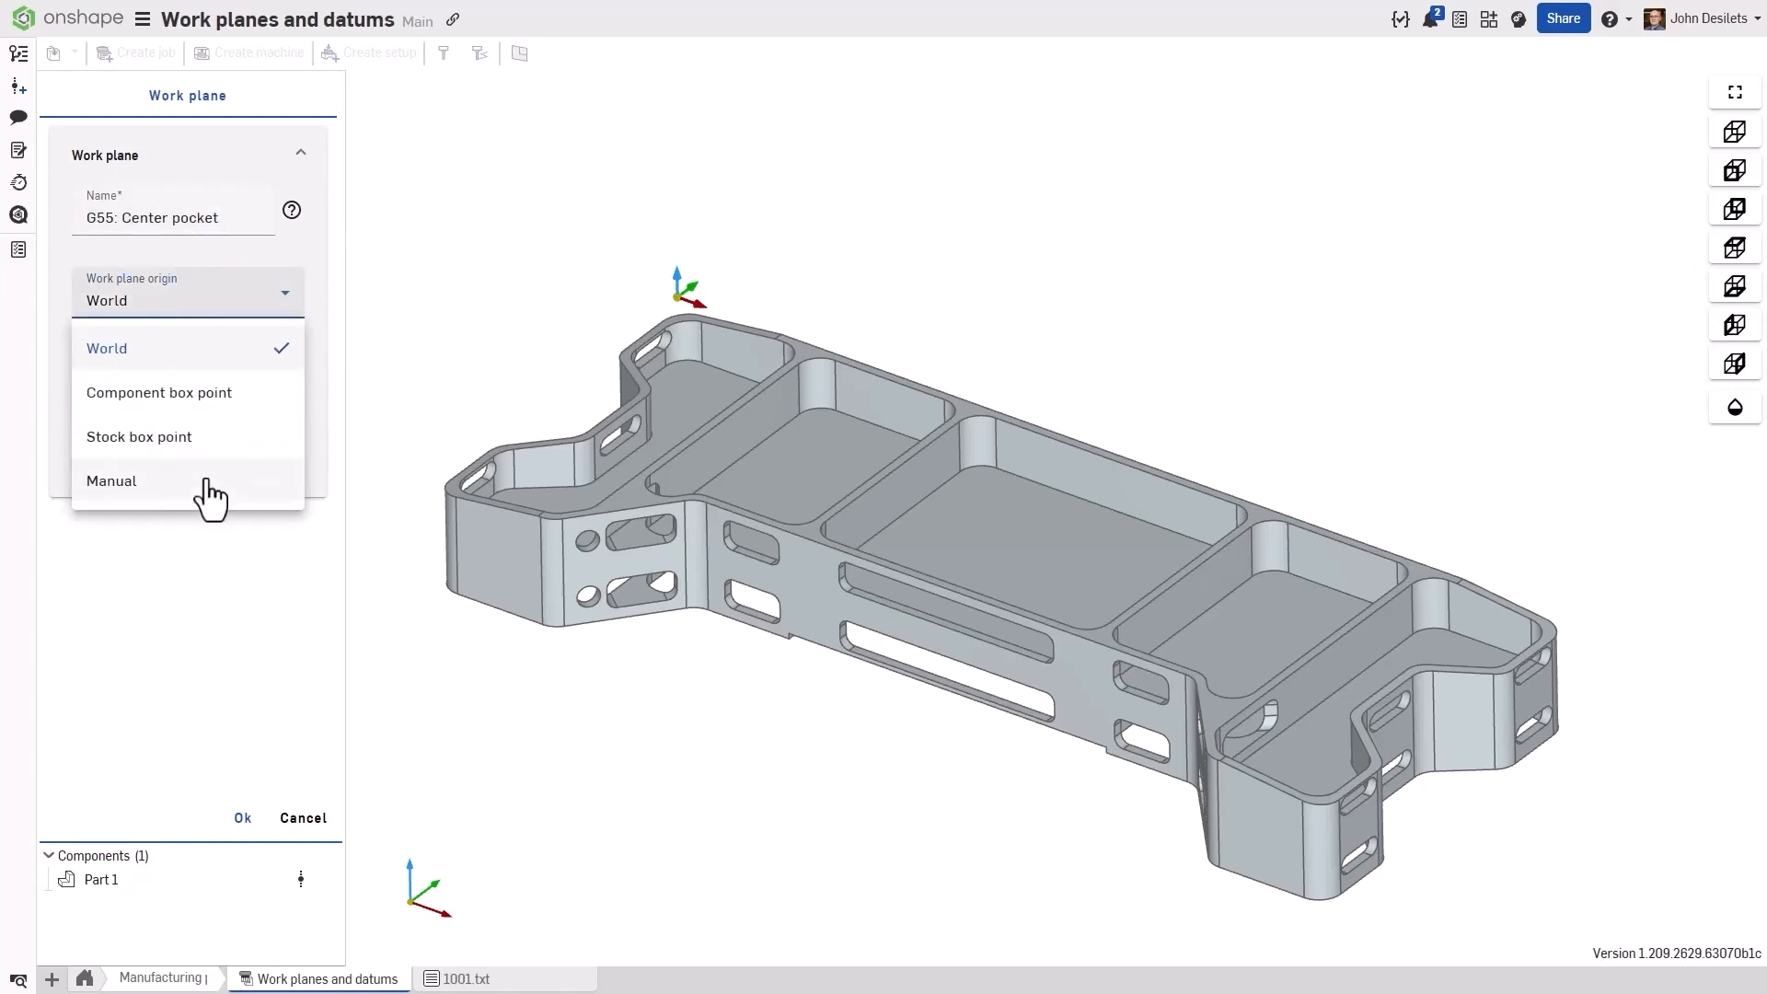
left_click(111, 481)
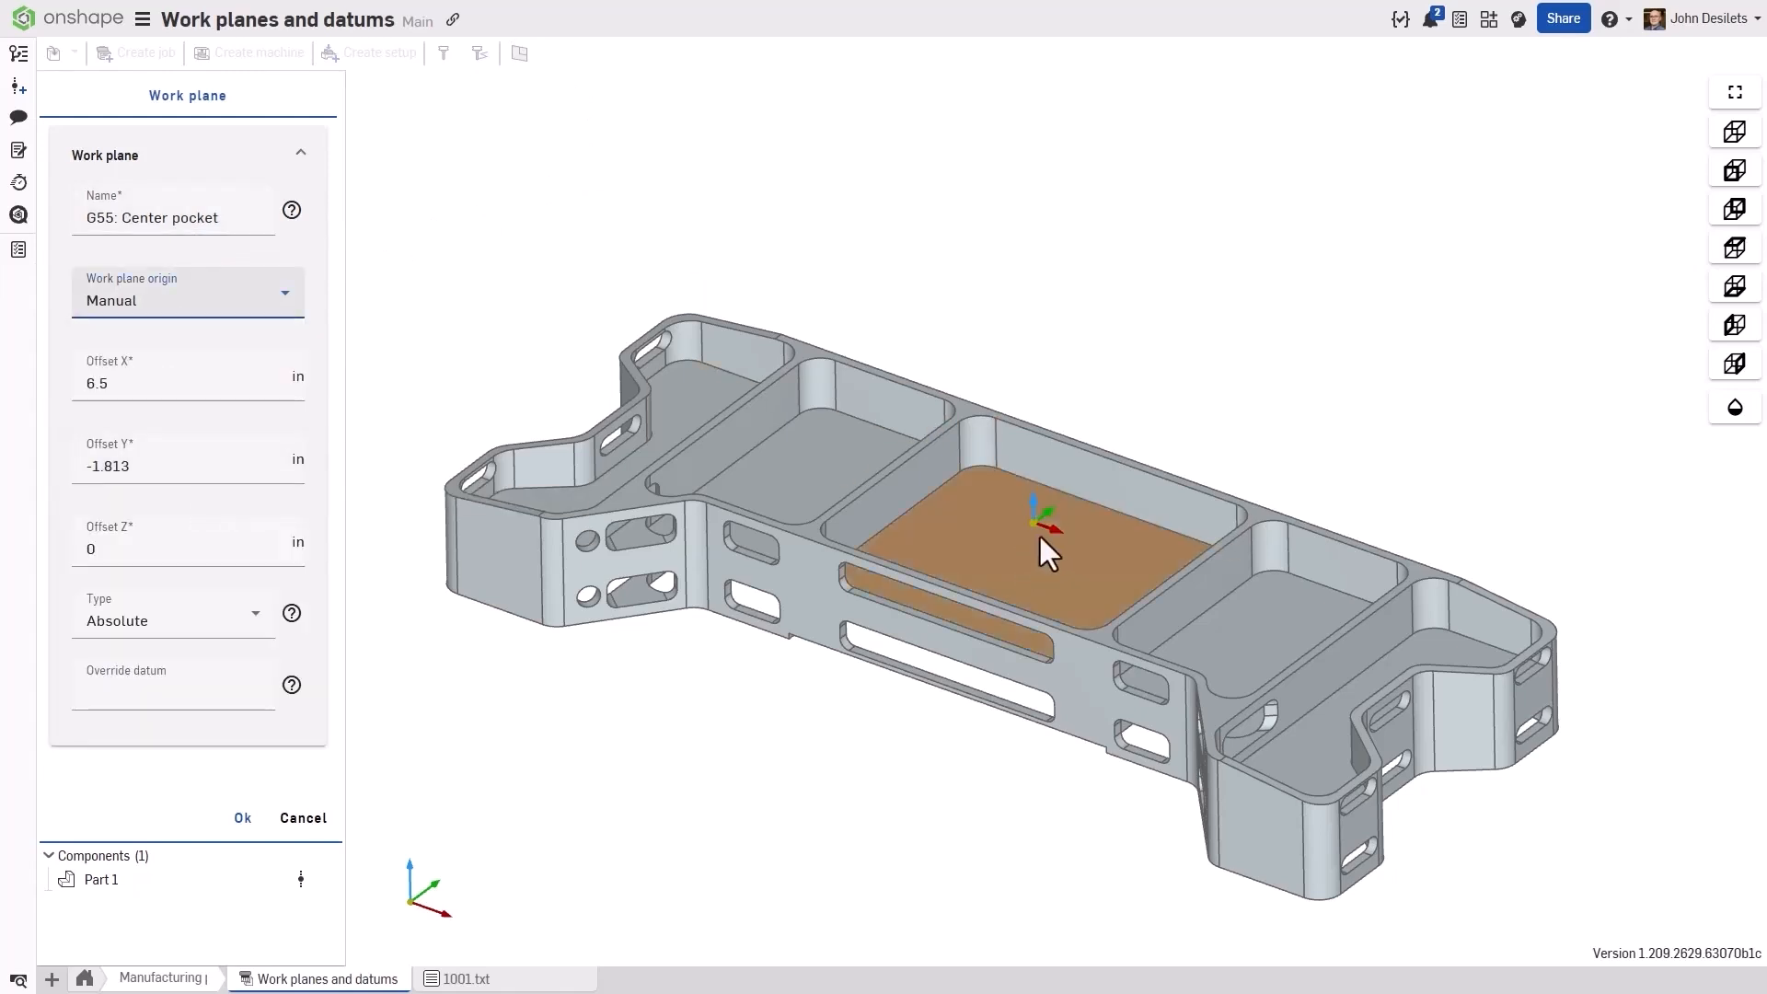
mouse_move(1036, 545)
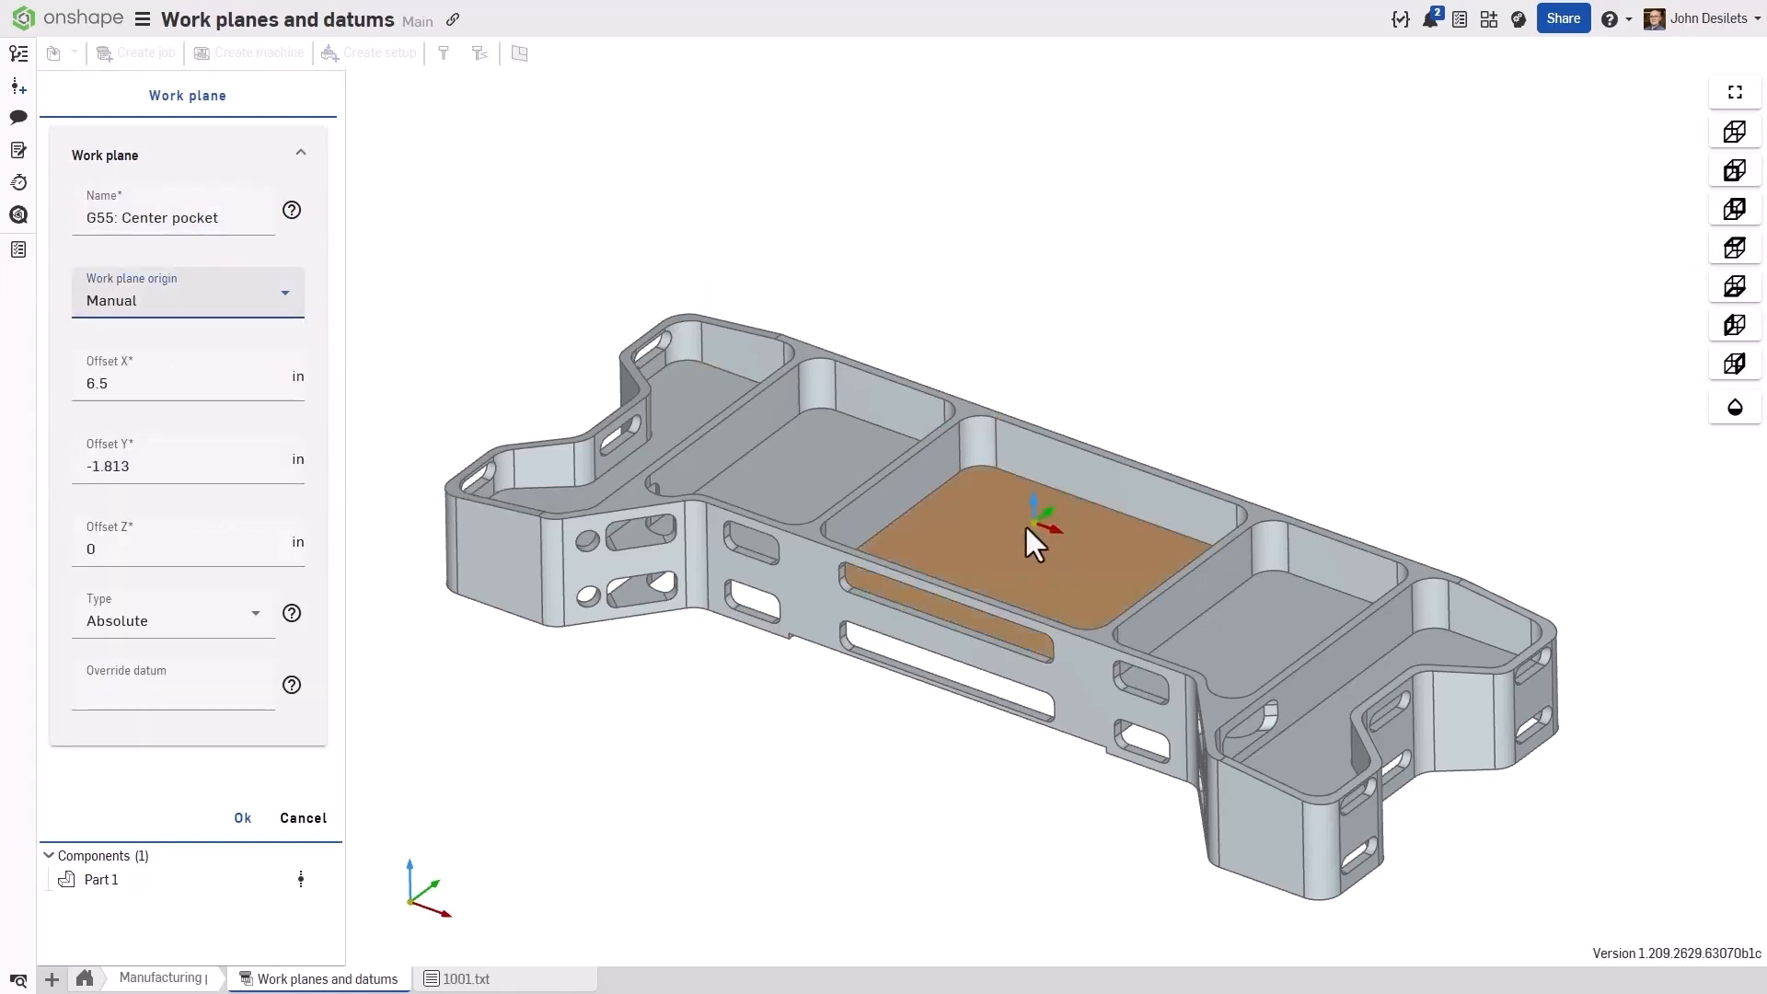
left_click(170, 615)
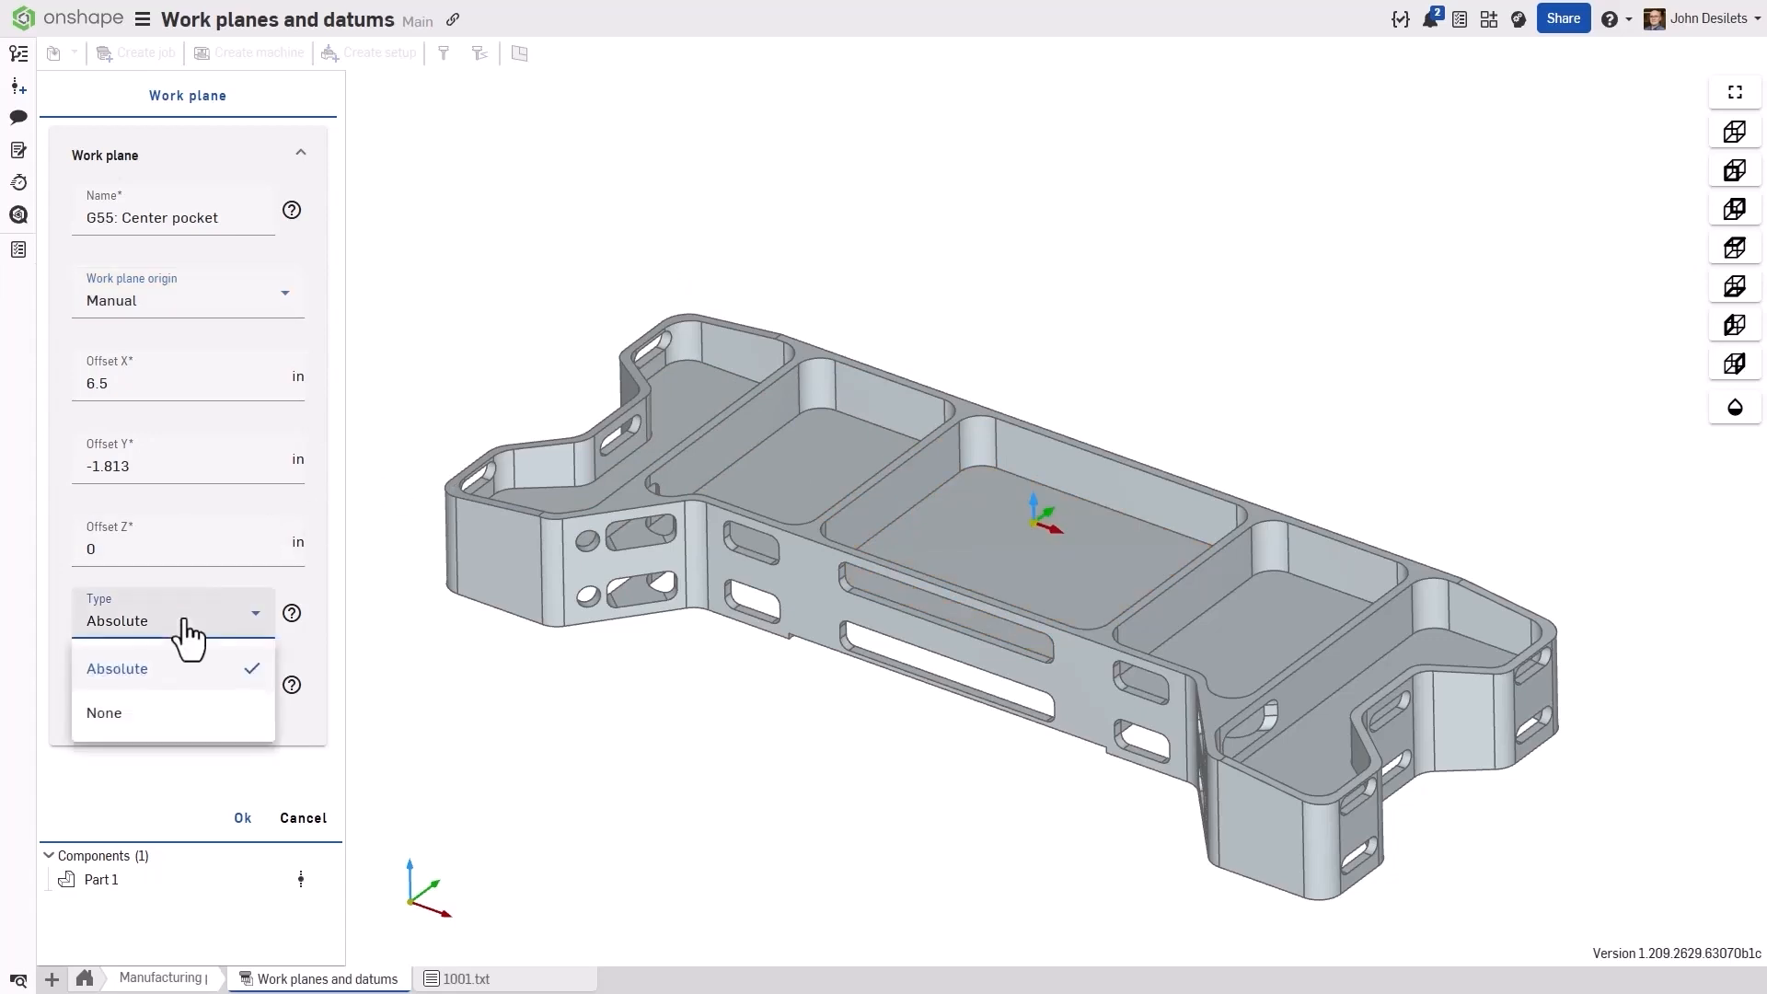
mouse_move(206, 692)
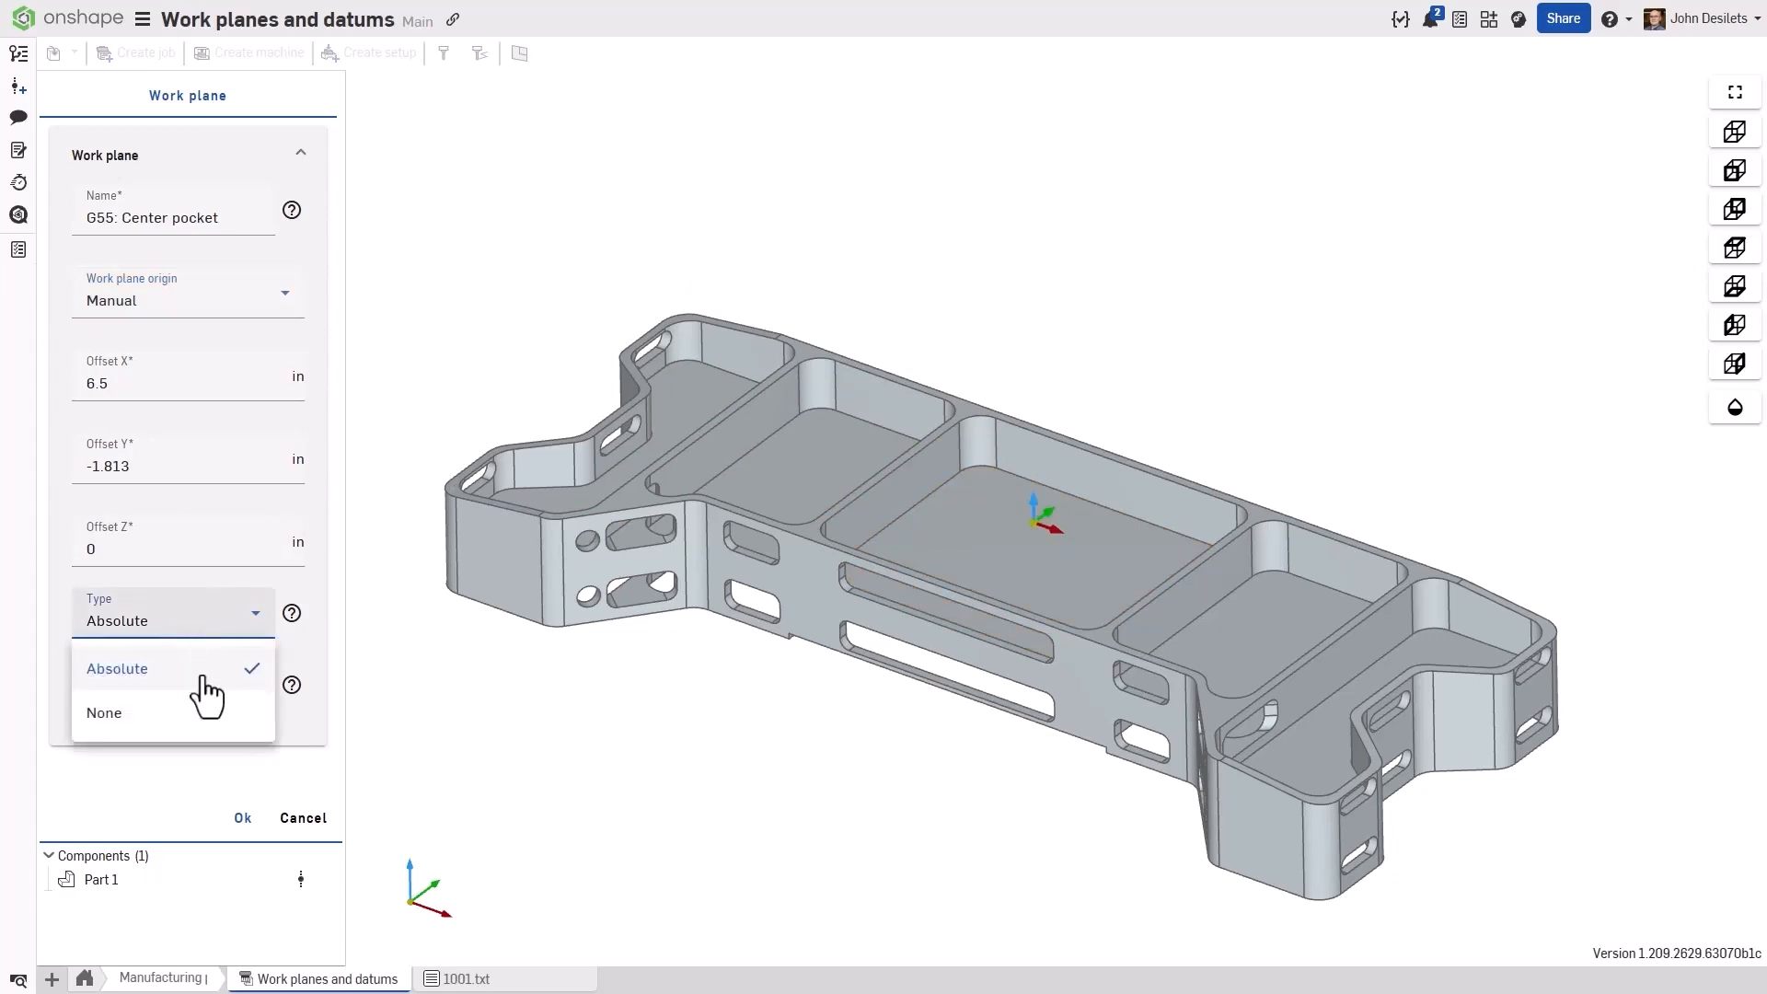
left_click(117, 669)
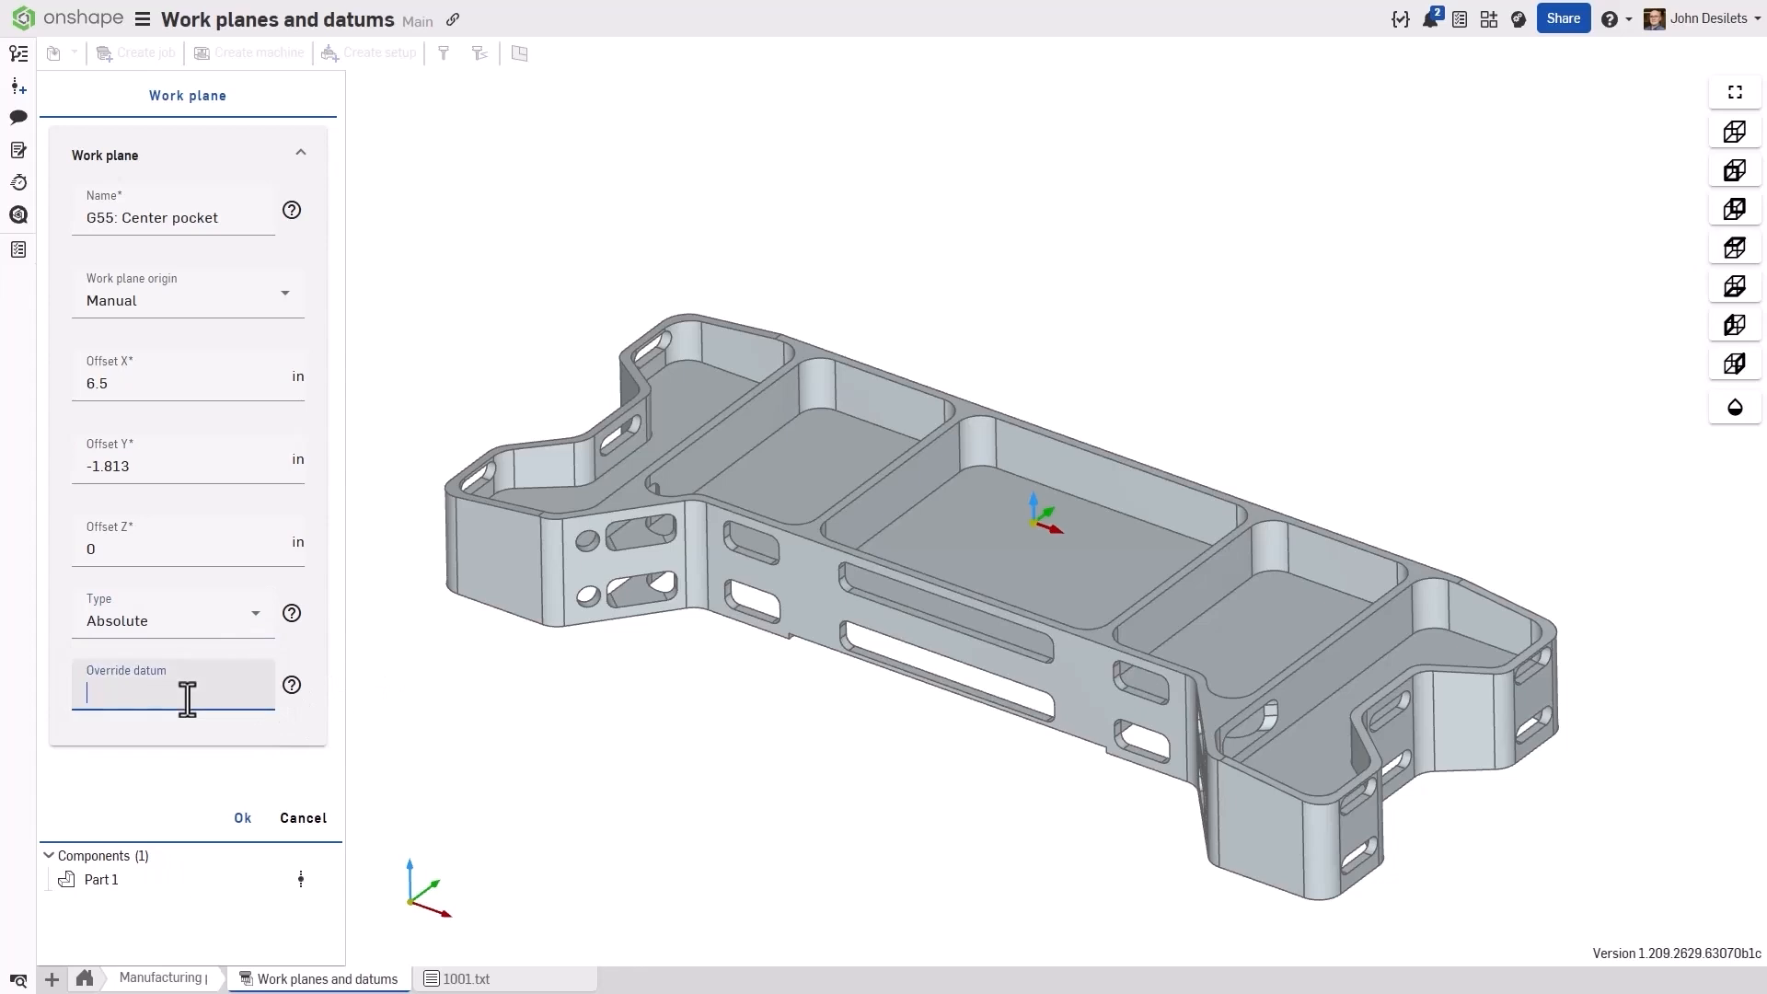
type("56")
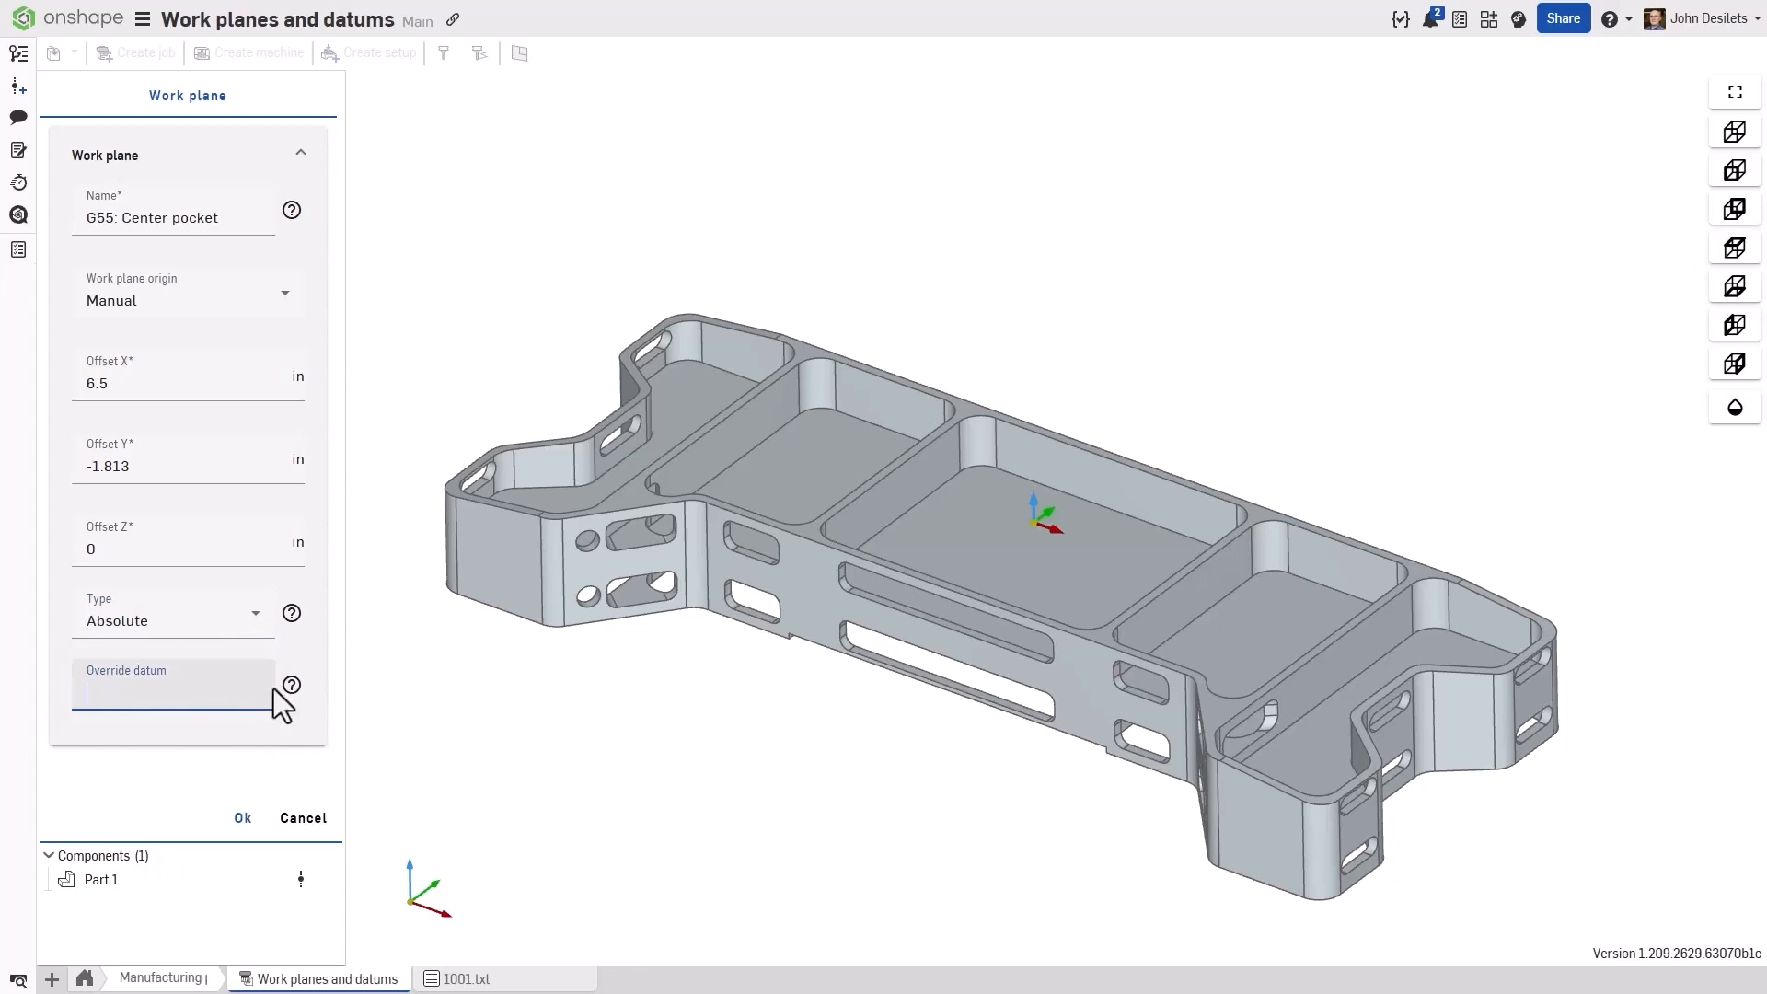
- Switch the work plane's datum type to None and try another type choice
left_click(172, 620)
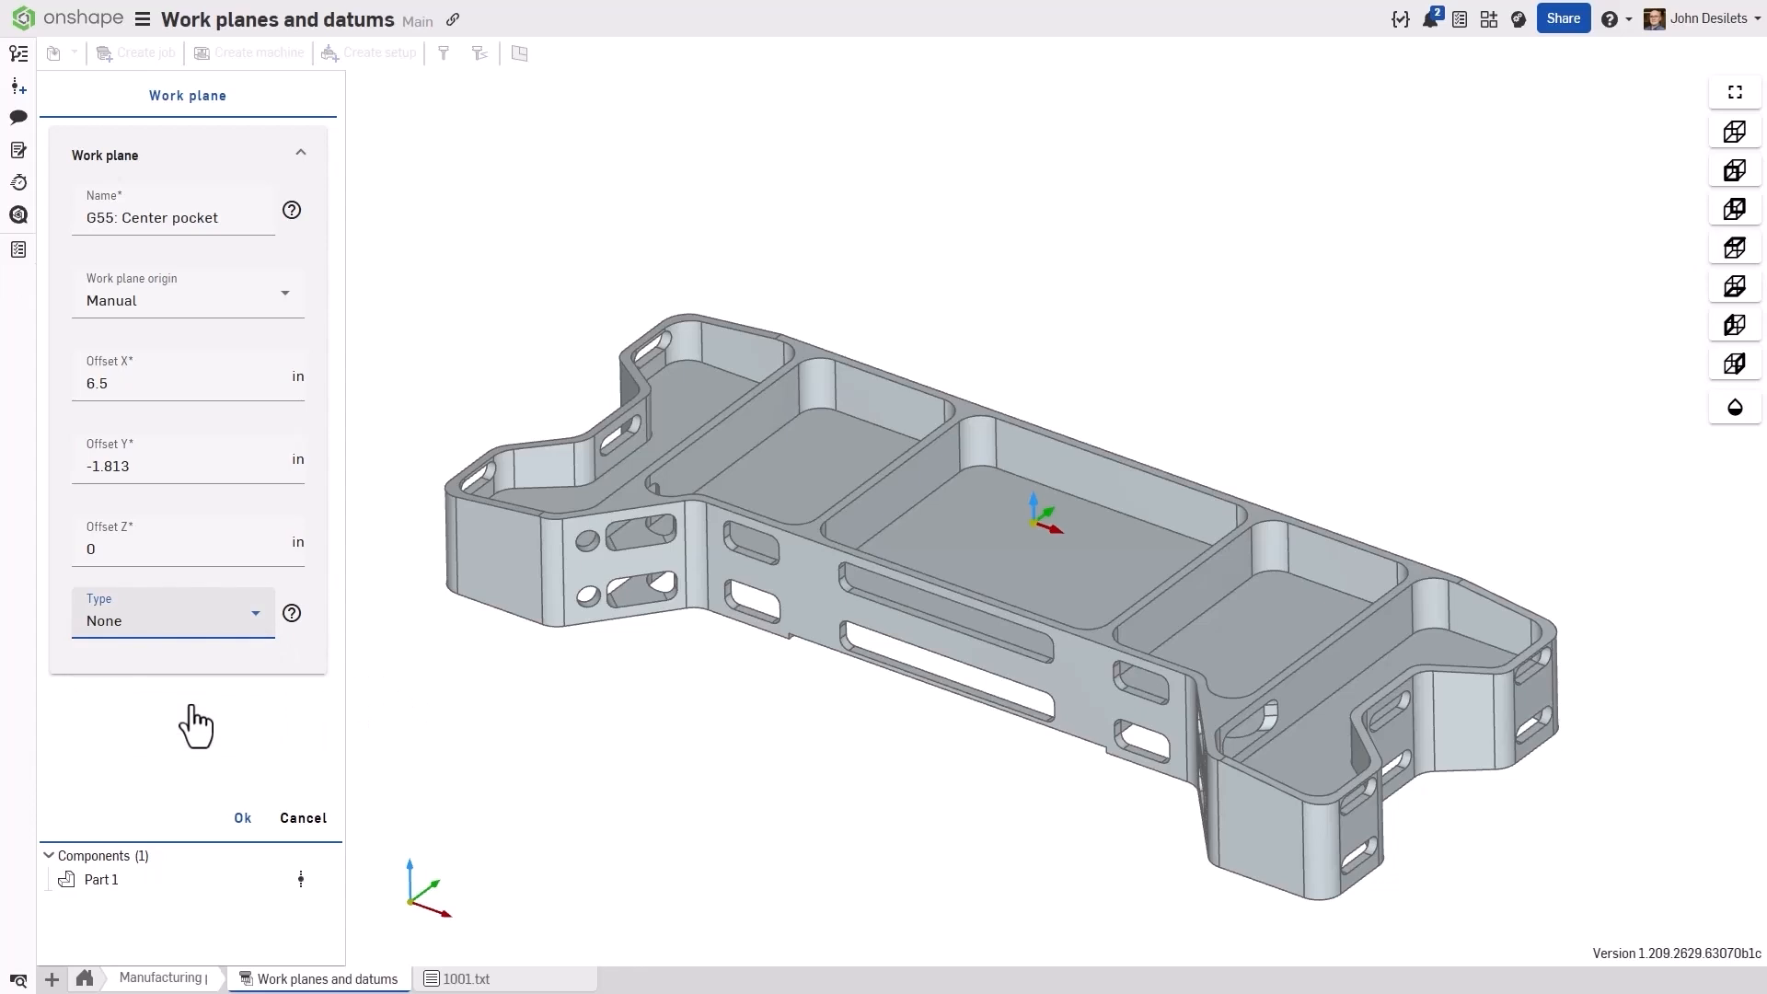
left_click(171, 614)
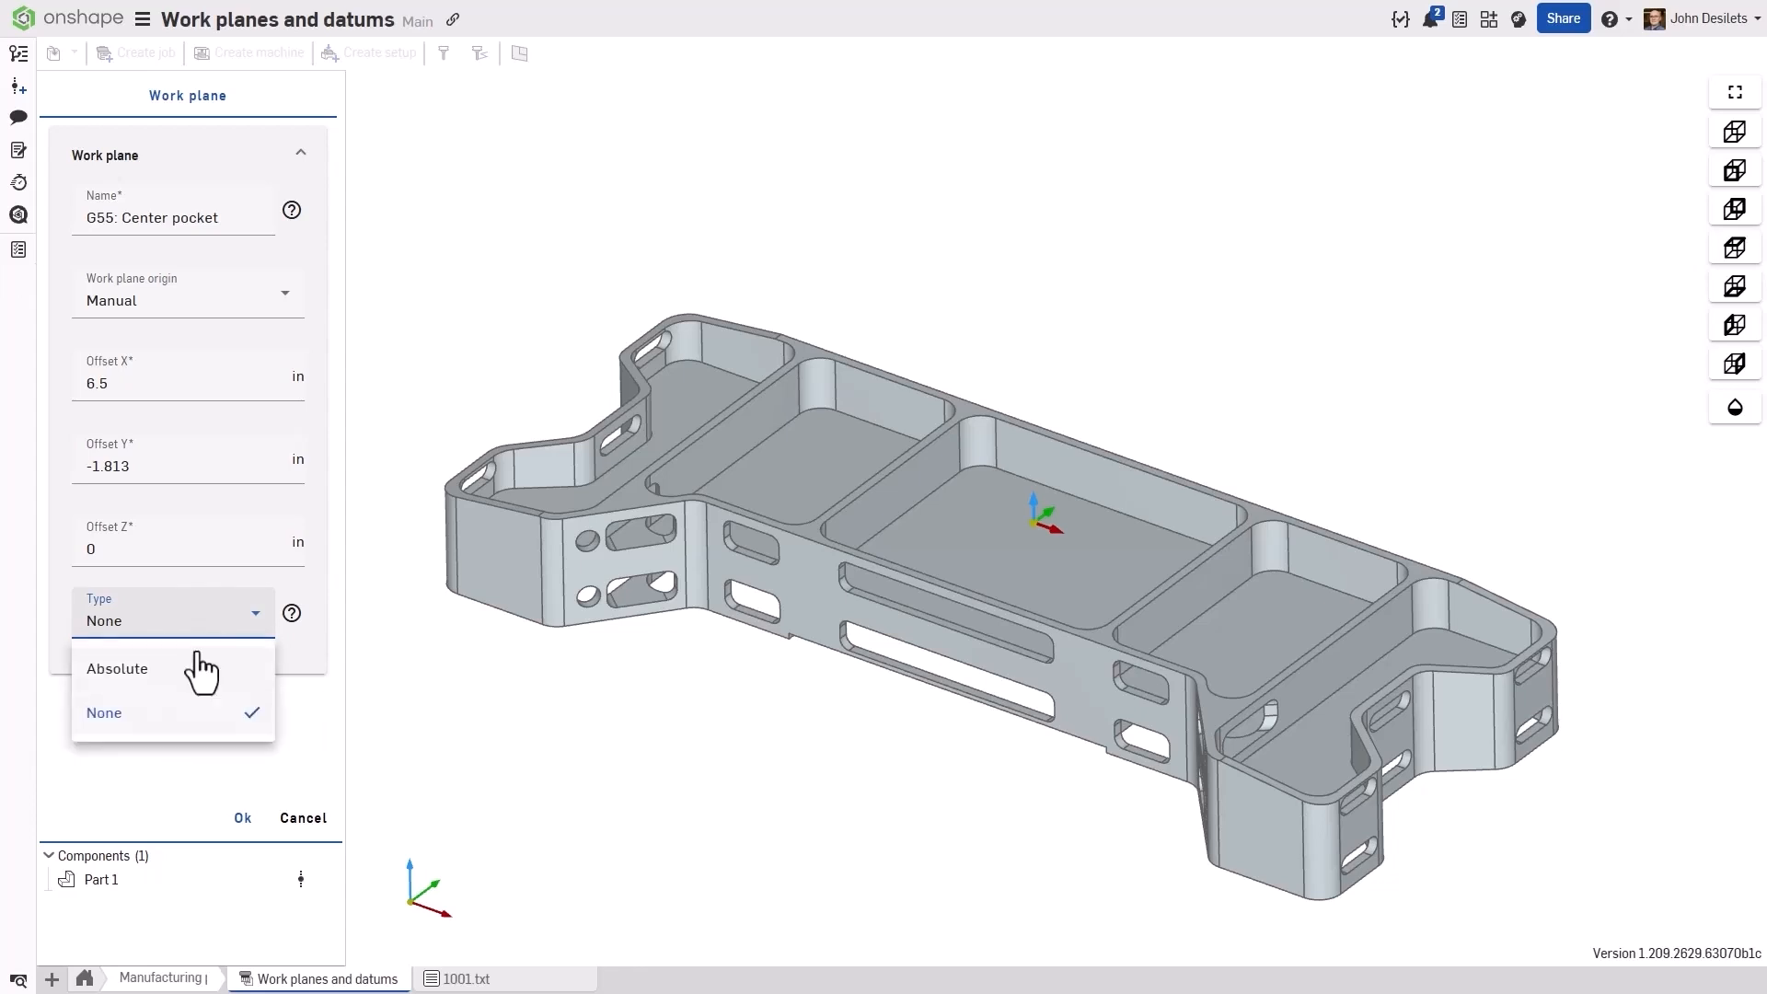
left_click(241, 817)
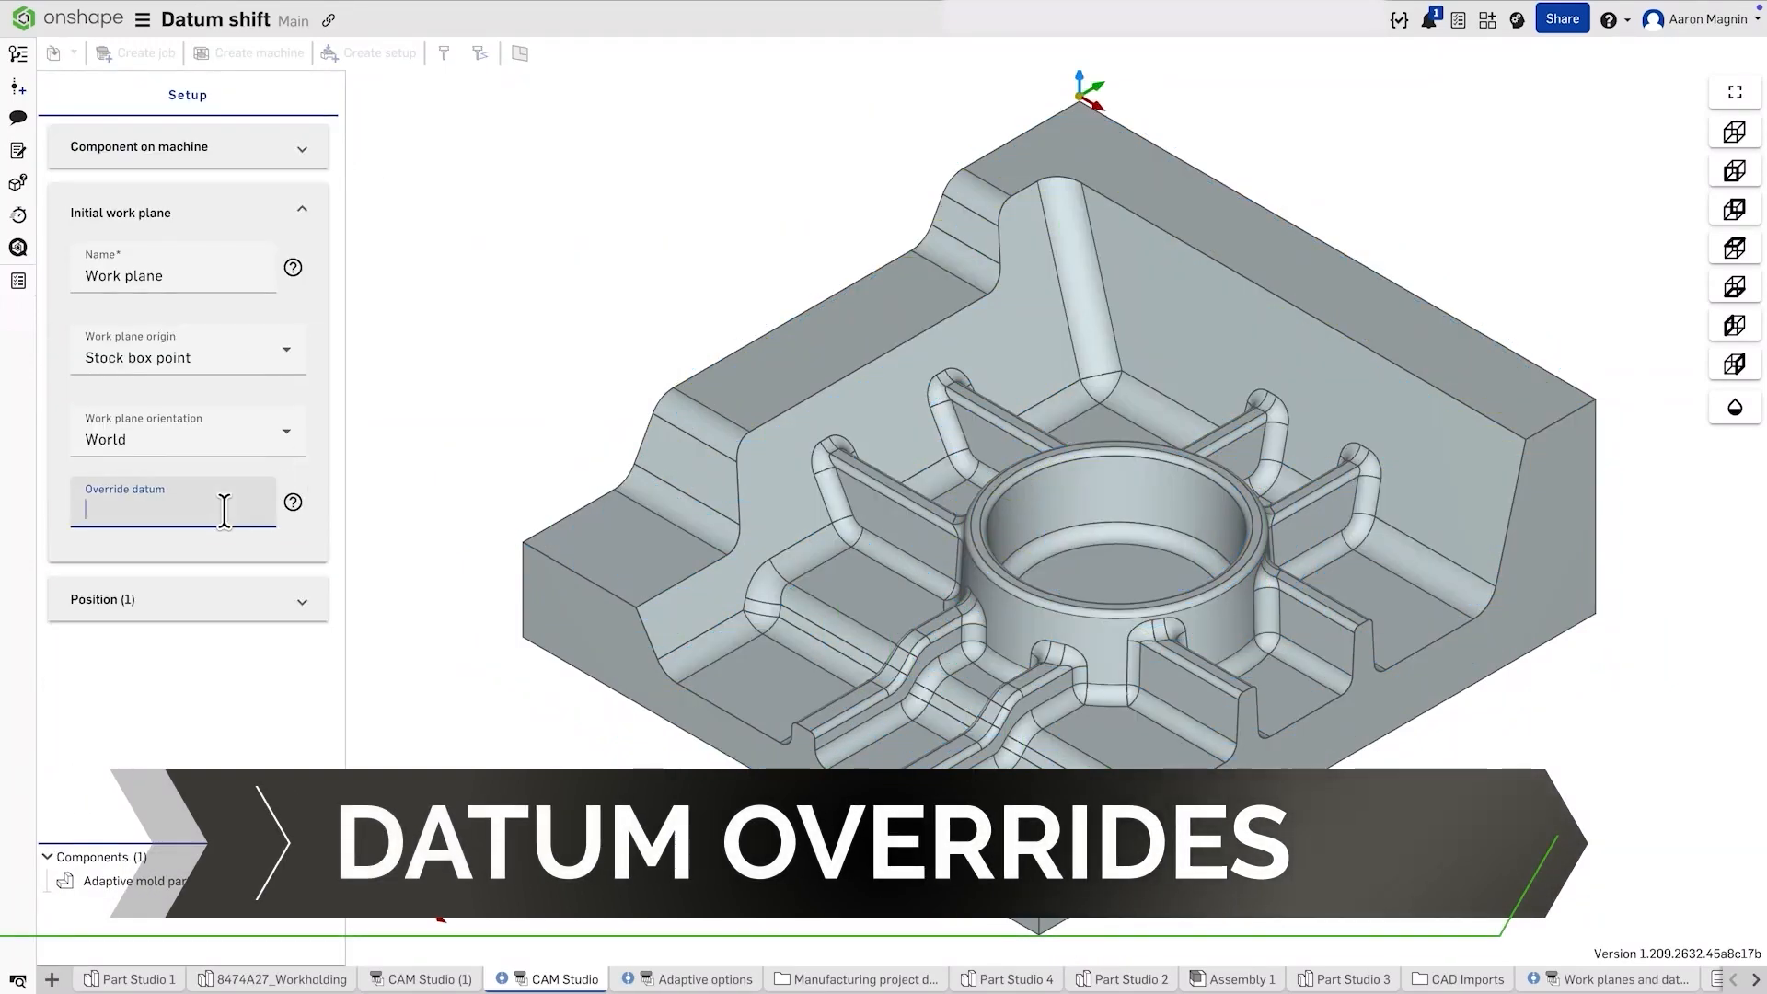
- Give the setup's initial work plane an override datum of 55 and confirm it
type("55")
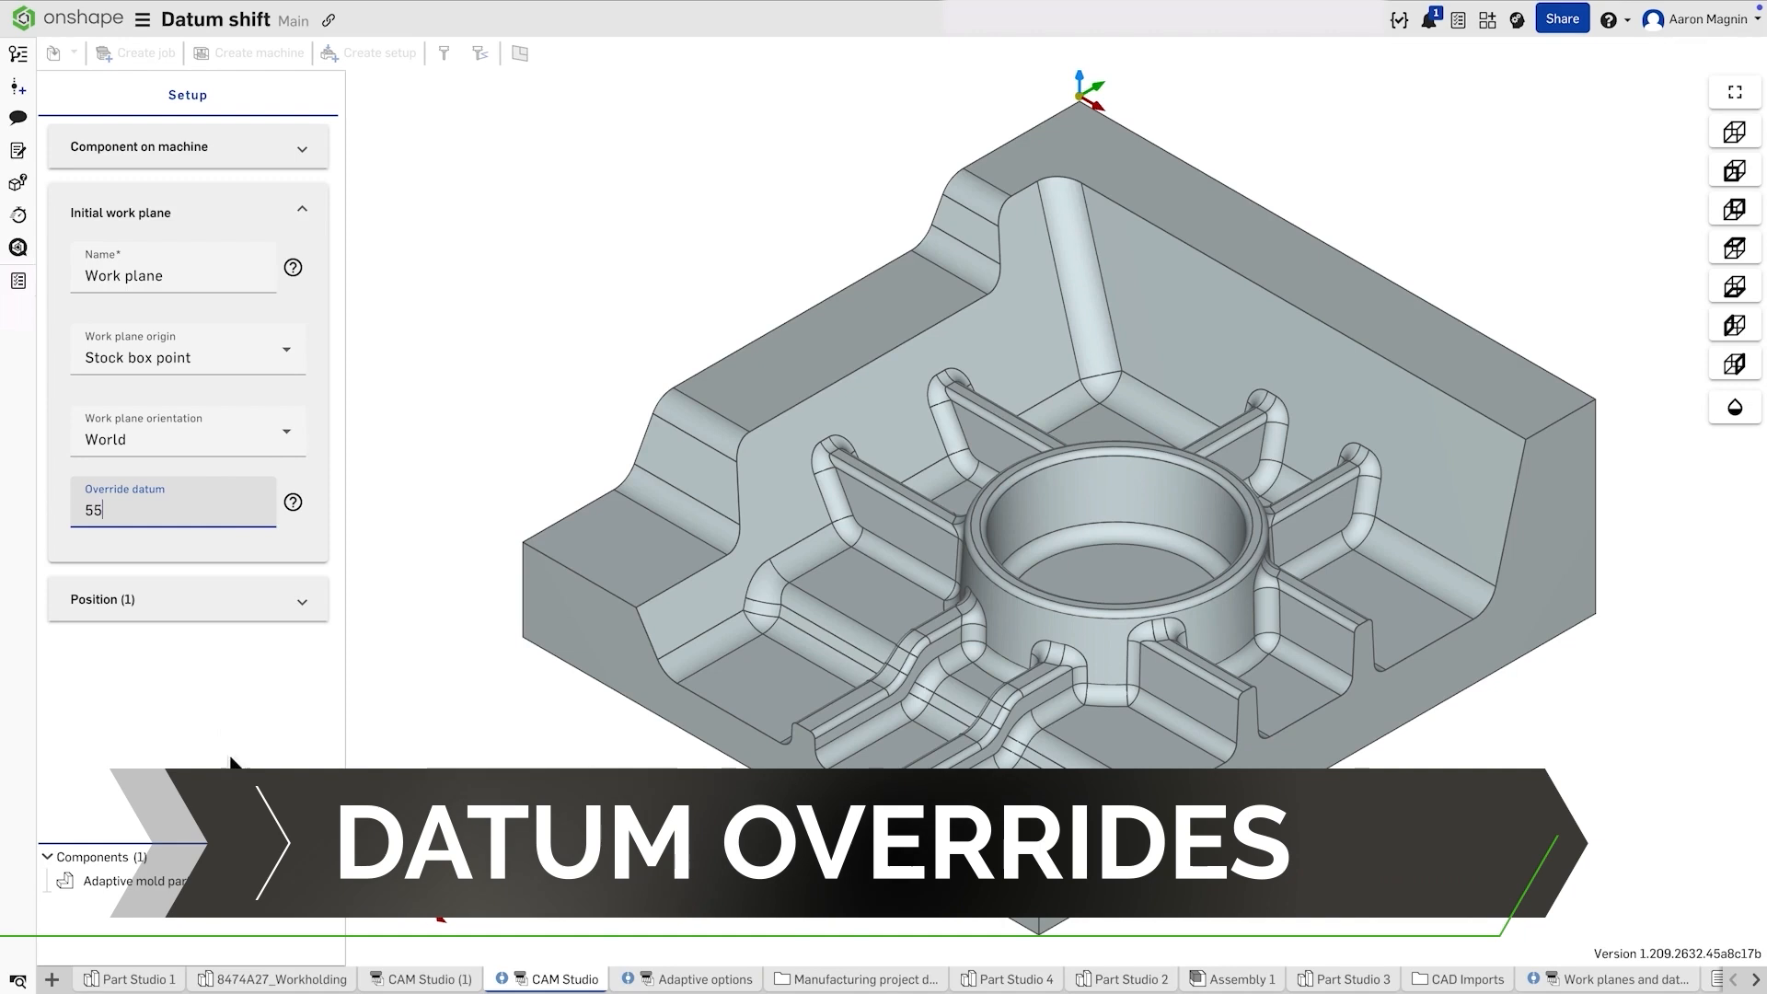
left_click(519, 54)
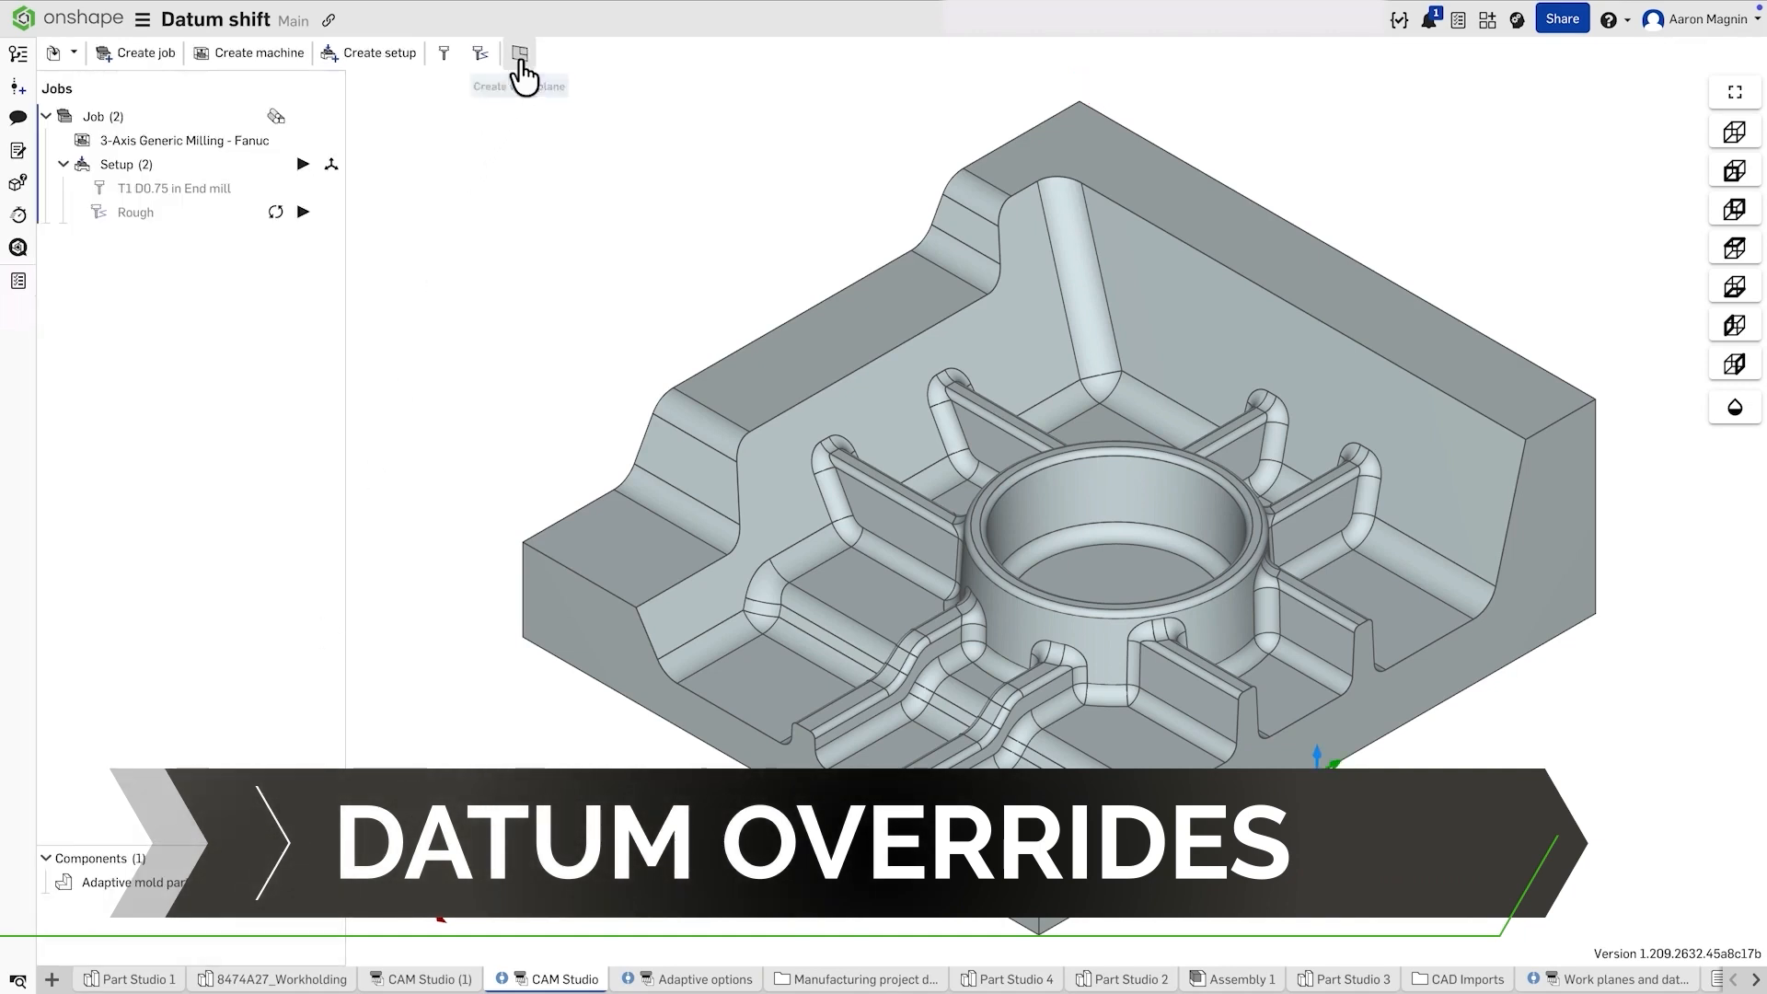
- Add a work plane with override datum 56 and confirm it
left_click(519, 54)
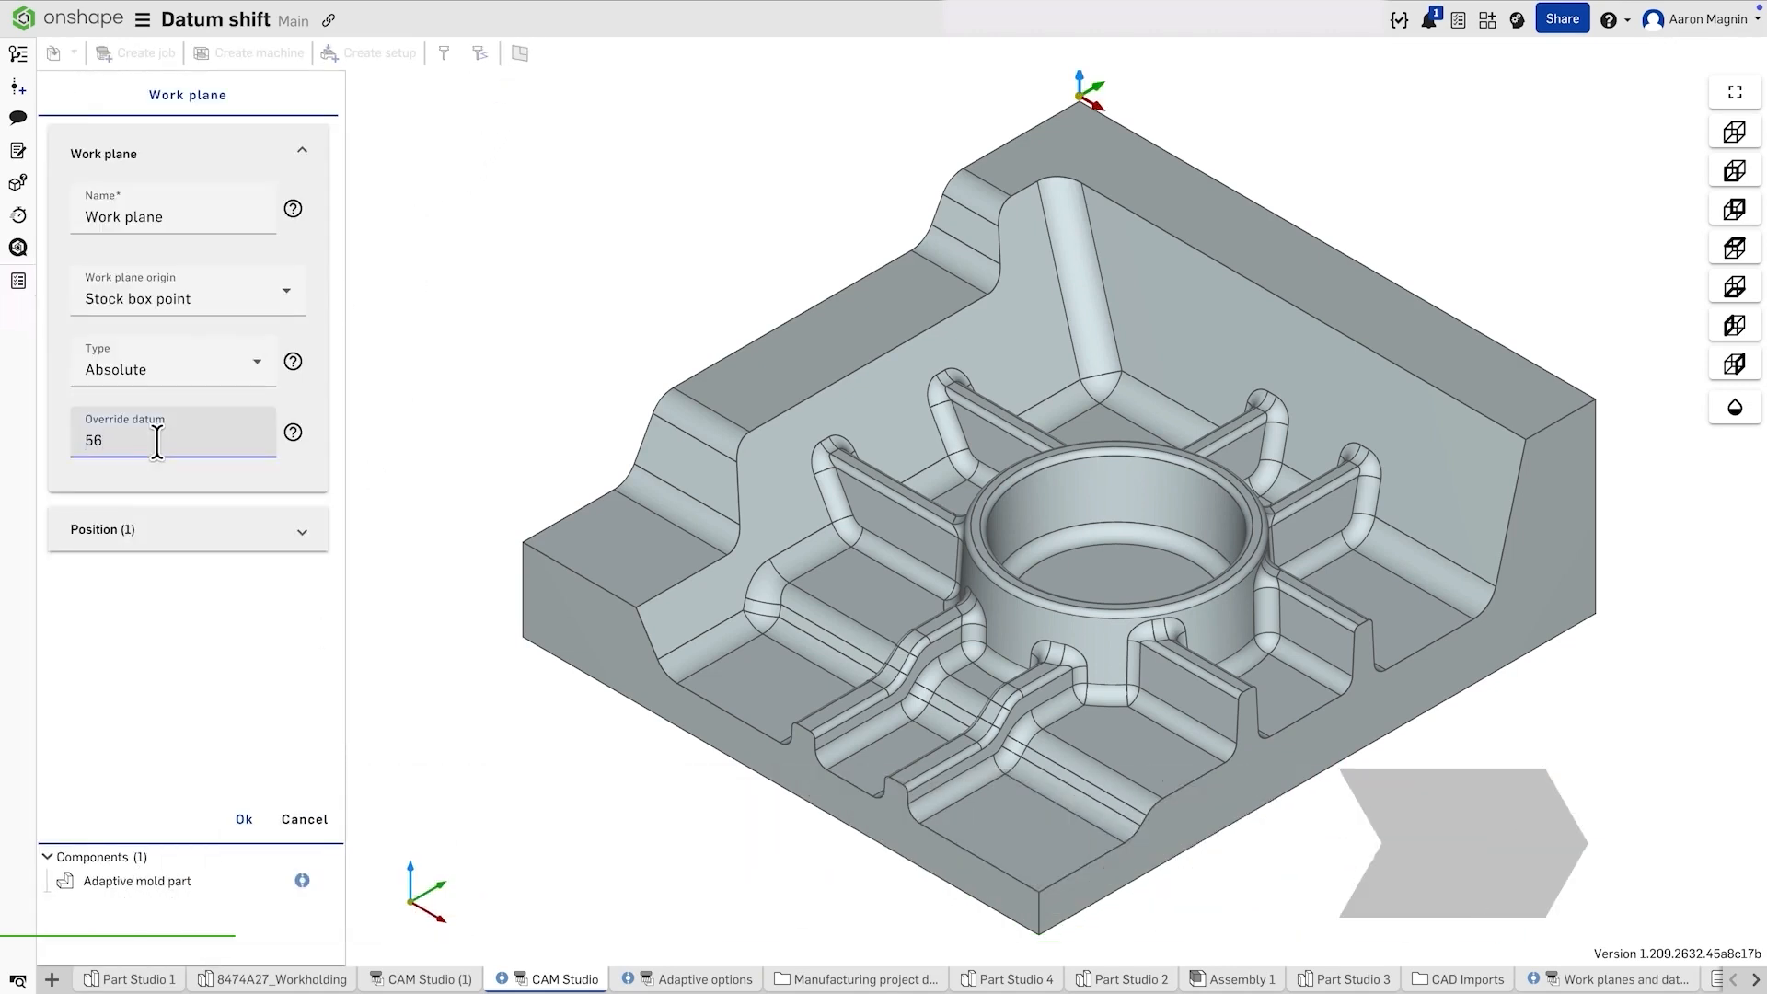
left_click(243, 819)
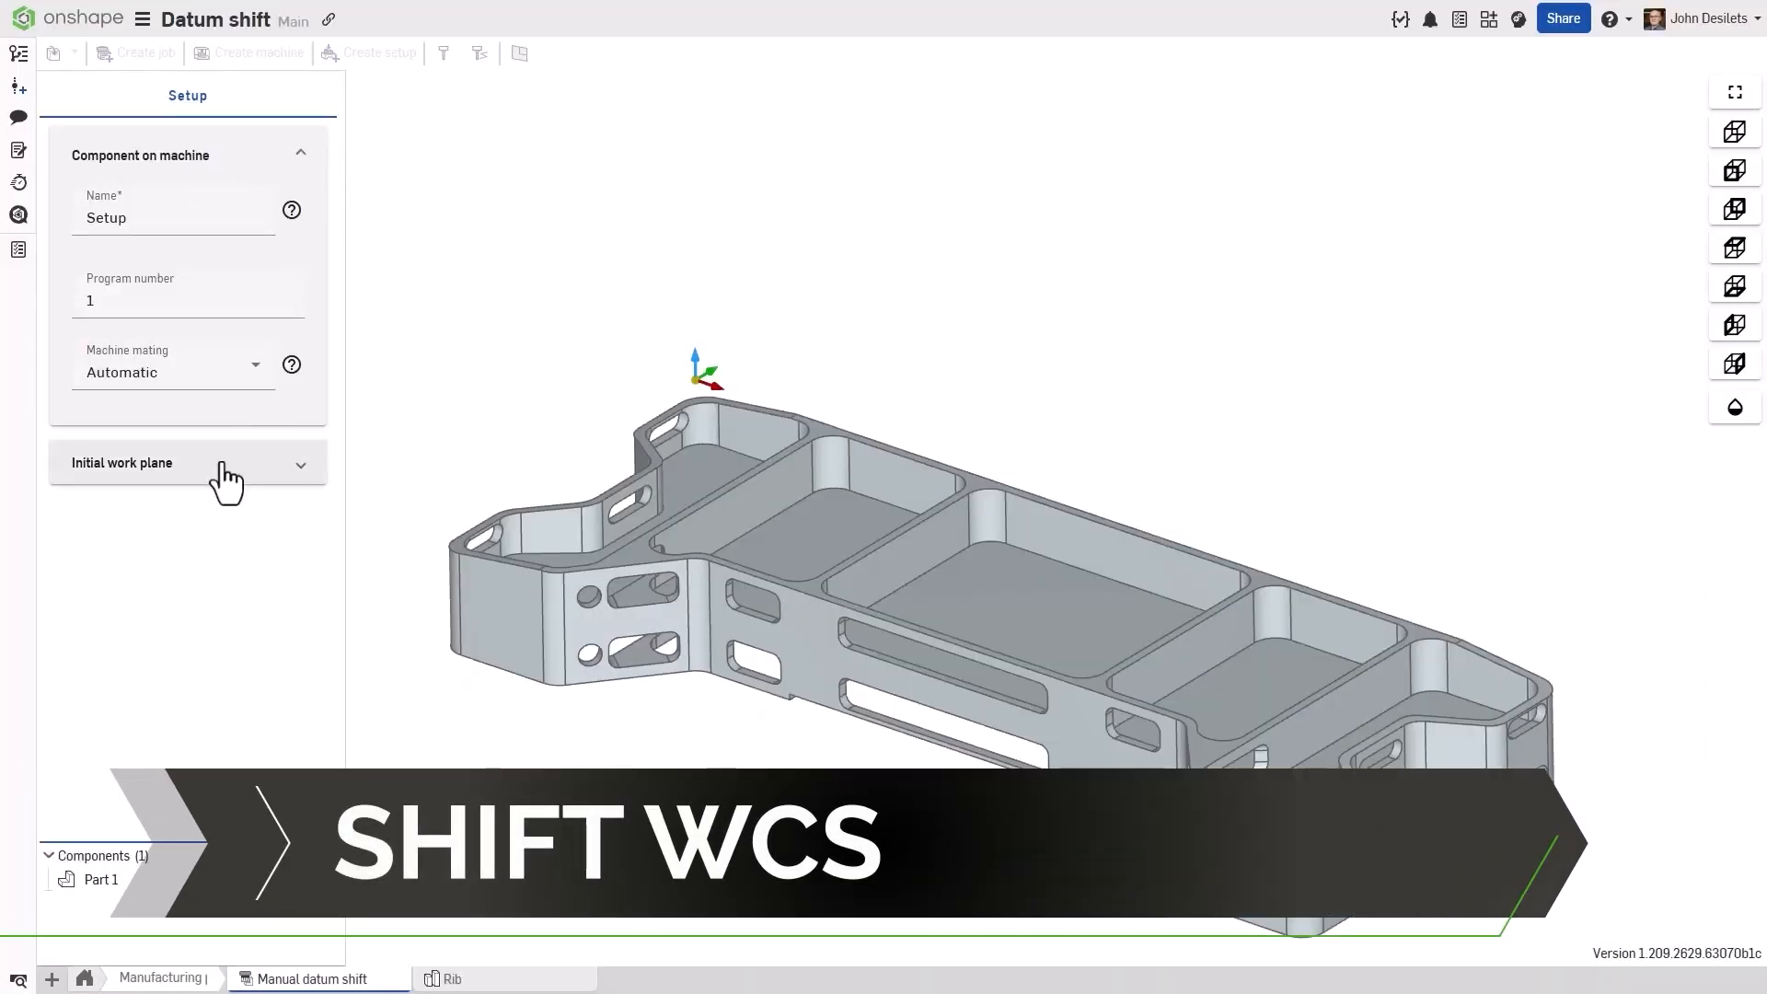
- Switch the initial work plane origin to Manual and edit its X/Y/Z offsets
left_click(188, 462)
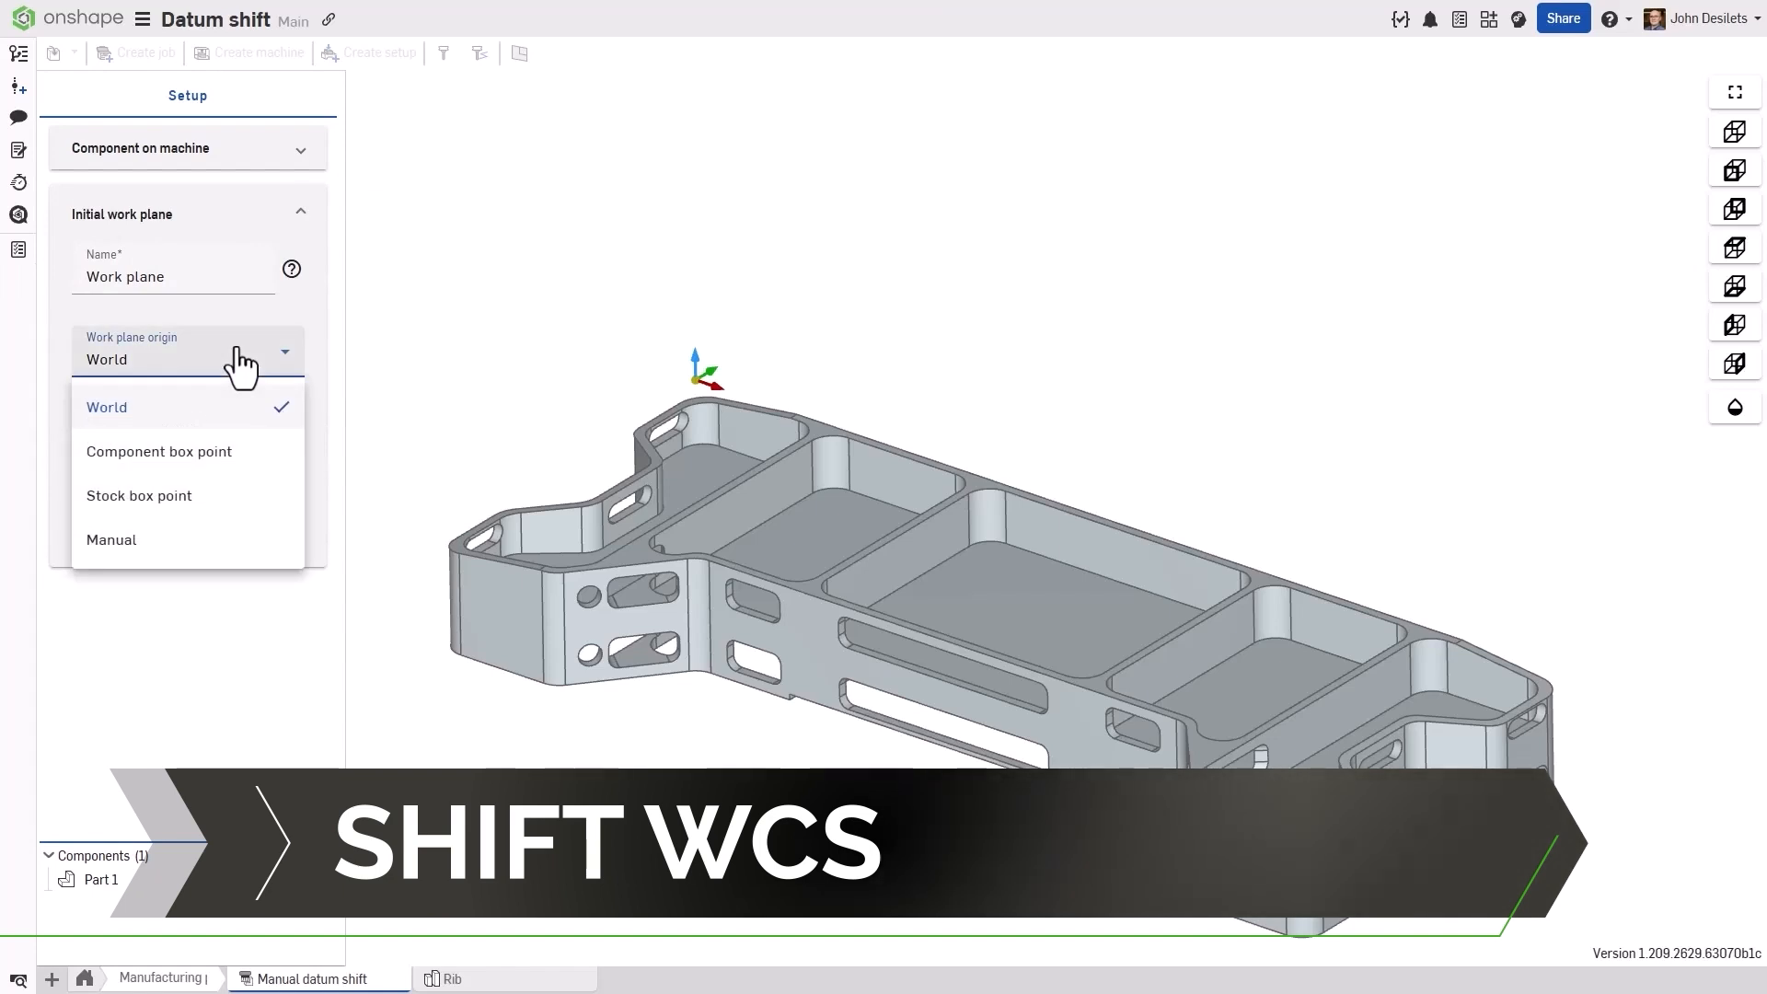
mouse_move(258, 471)
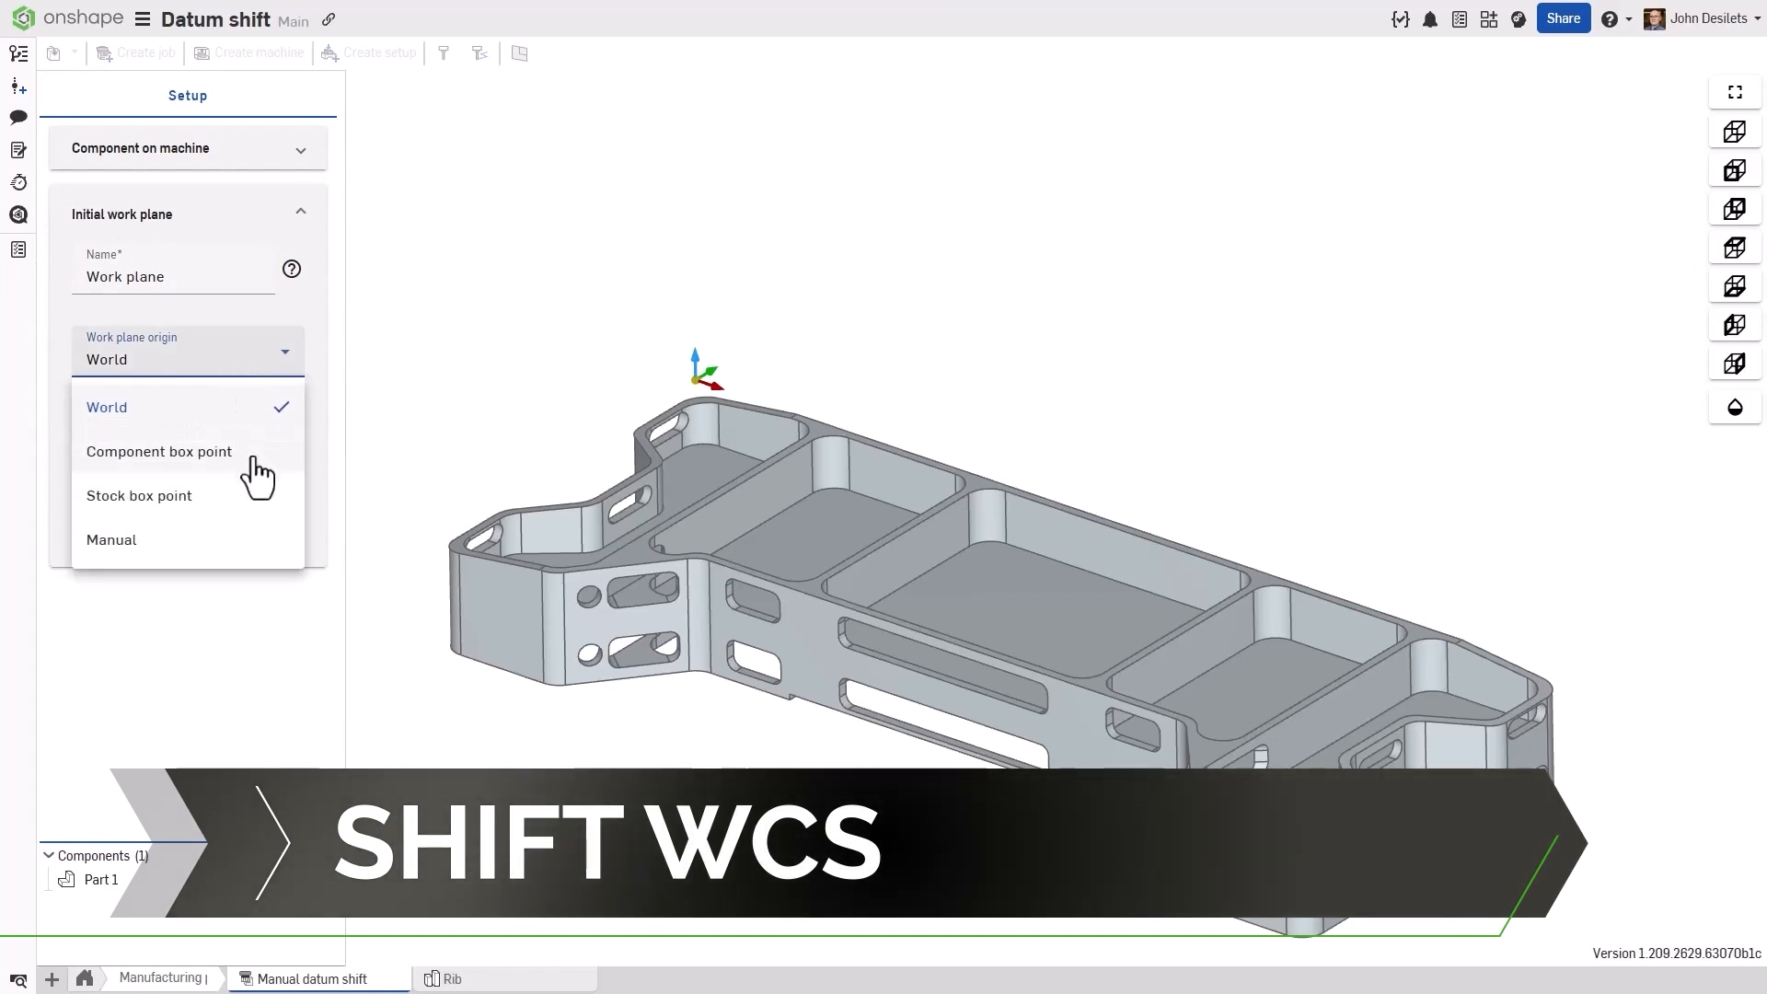
mouse_move(240, 556)
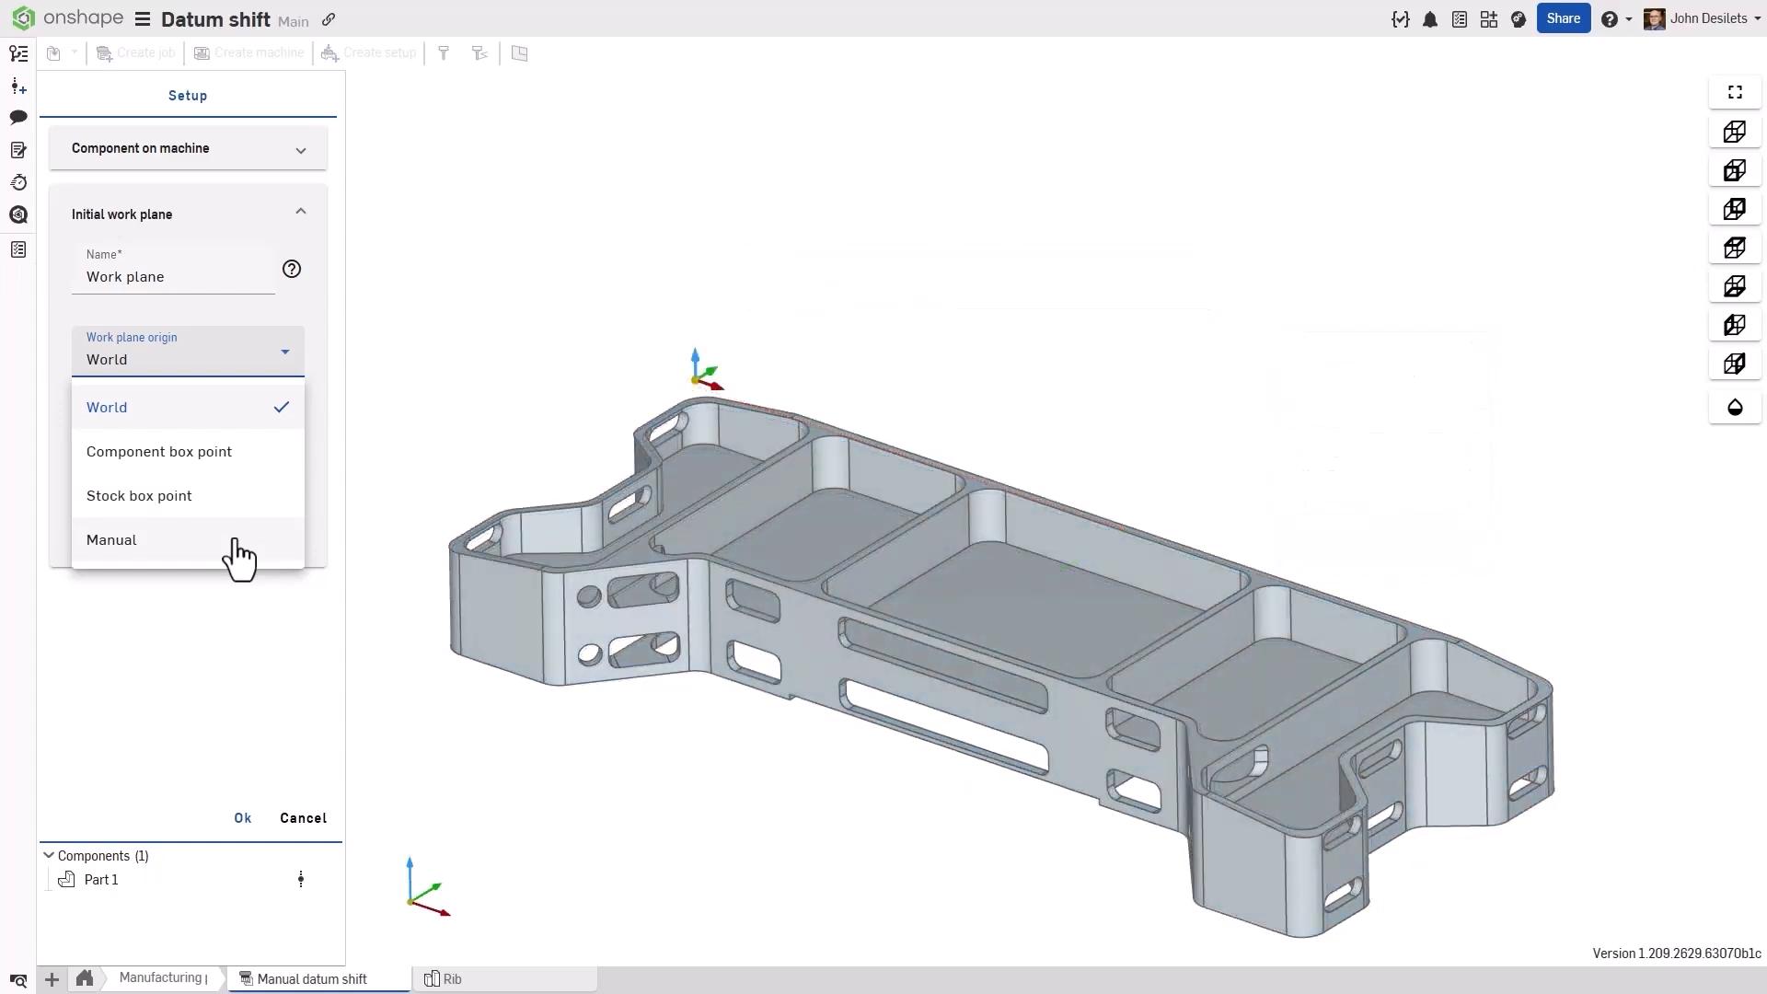
left_click(110, 539)
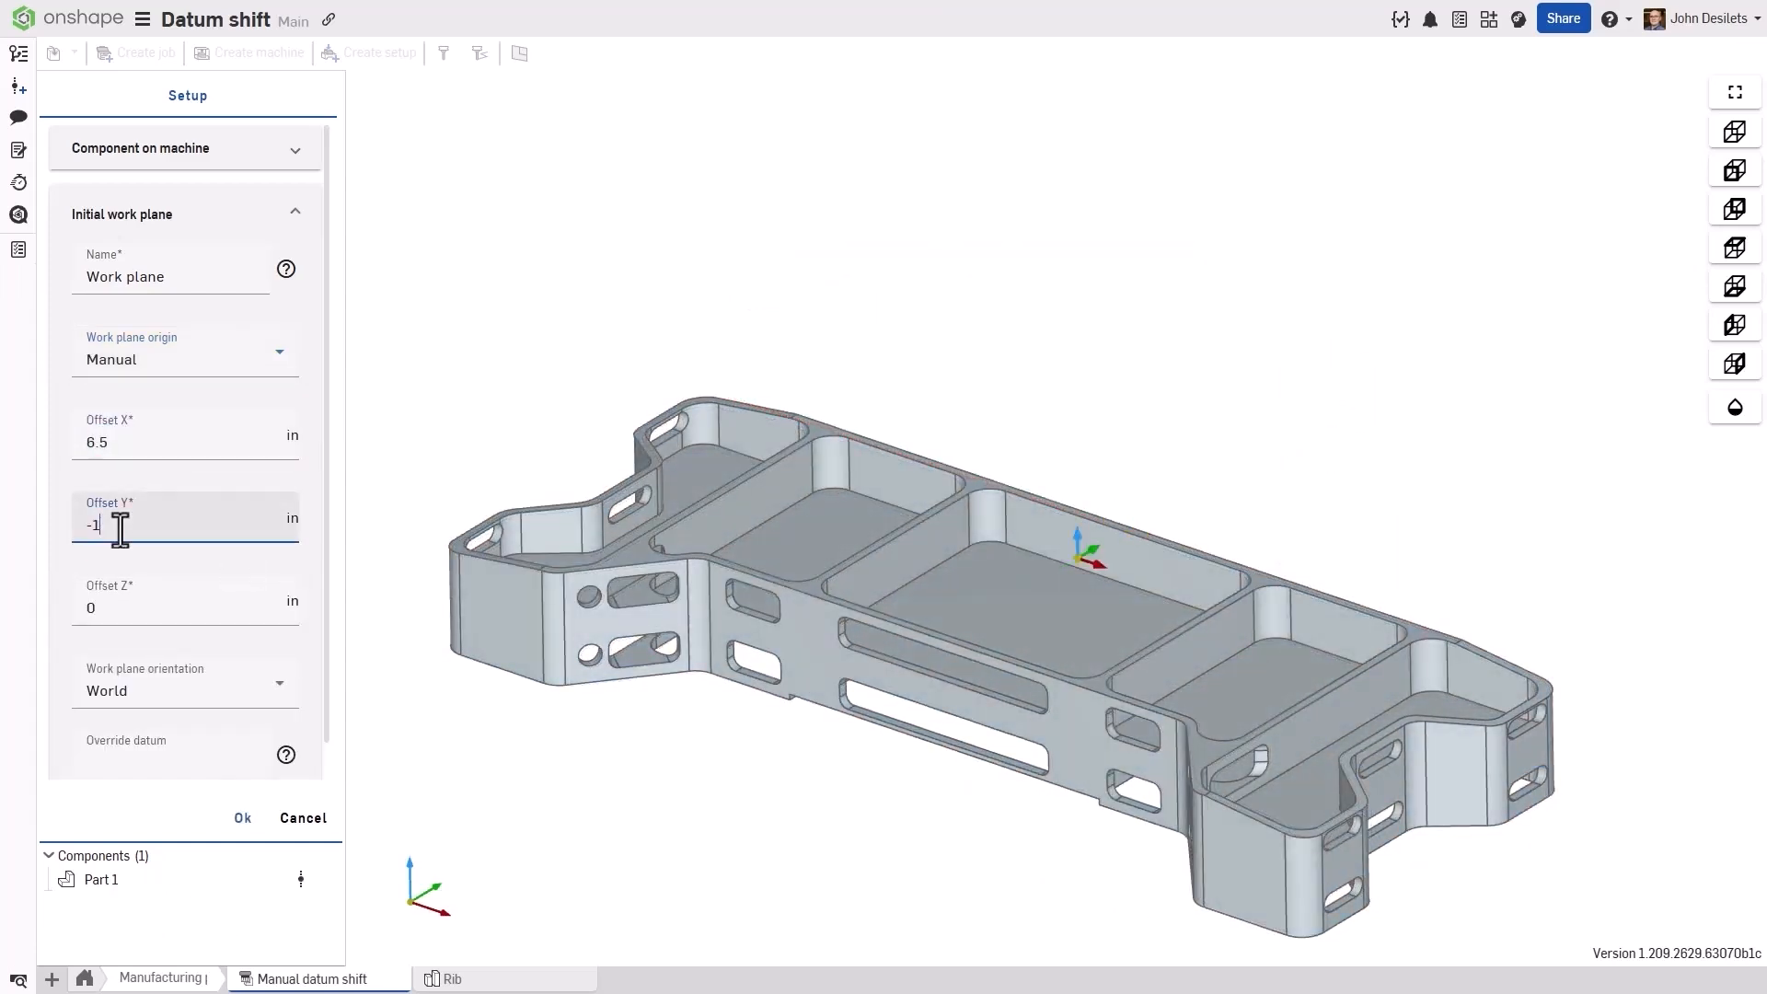
left_click(243, 817)
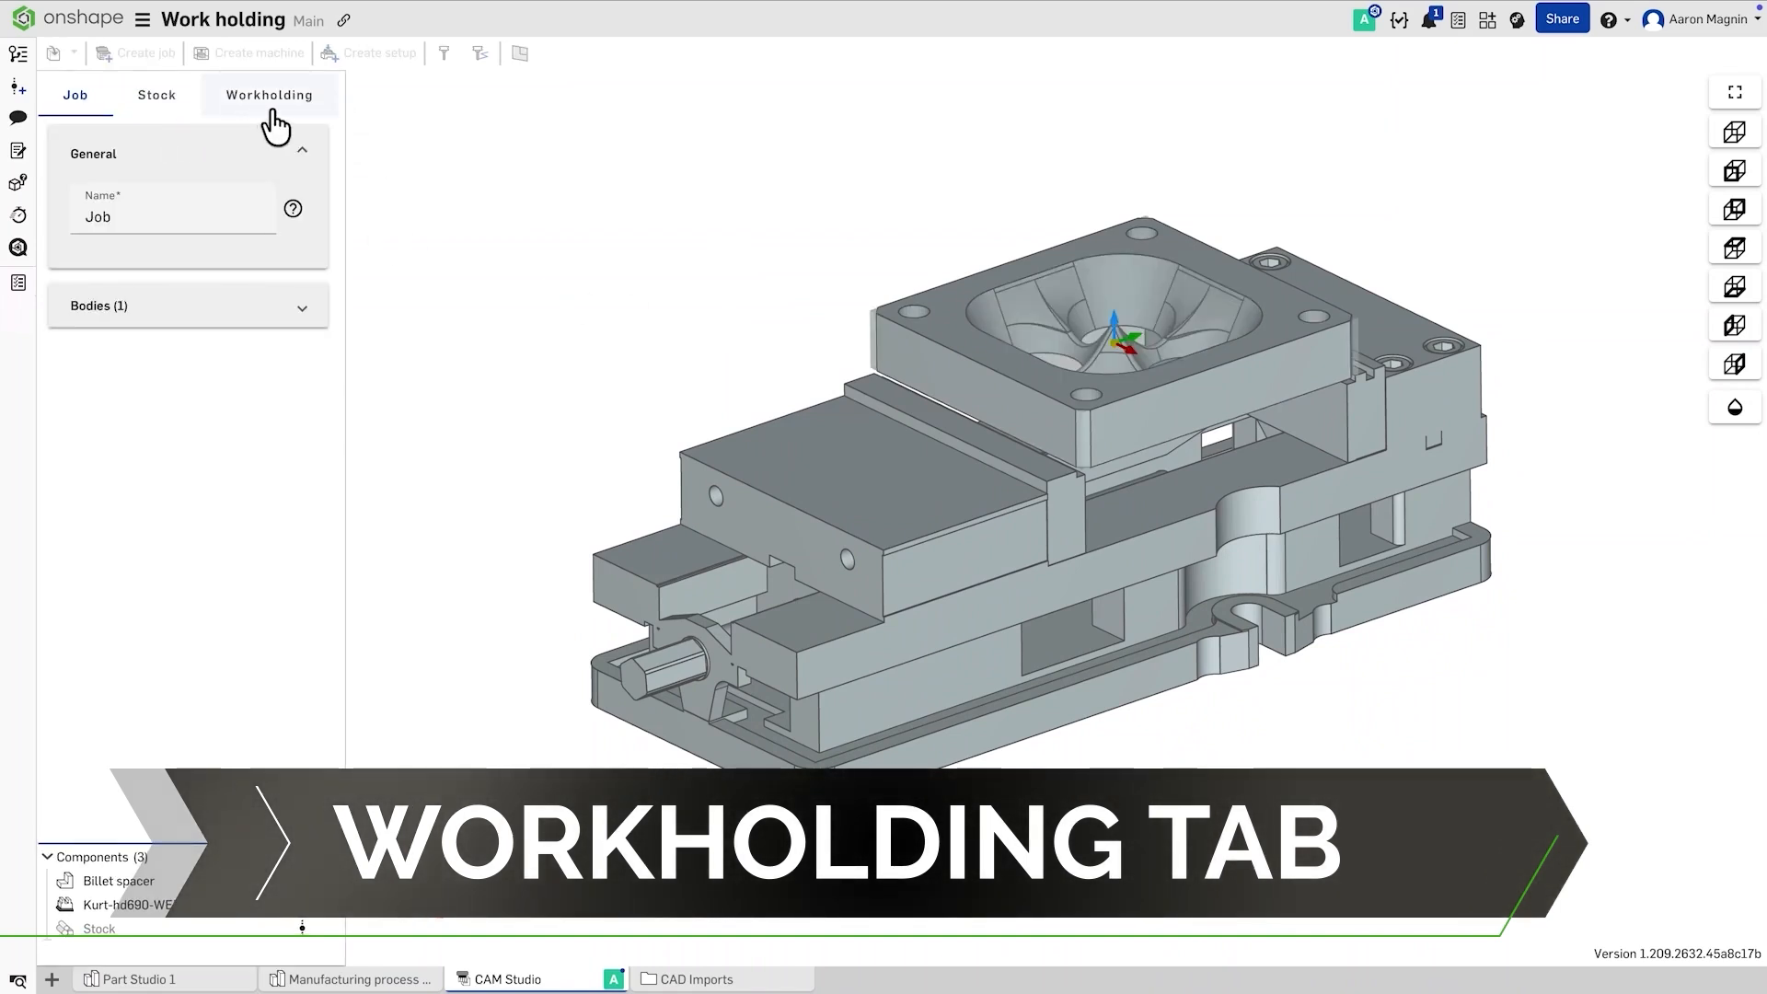
- Show the job's Workholding settings with an empty Workholdings list and body selector
left_click(269, 94)
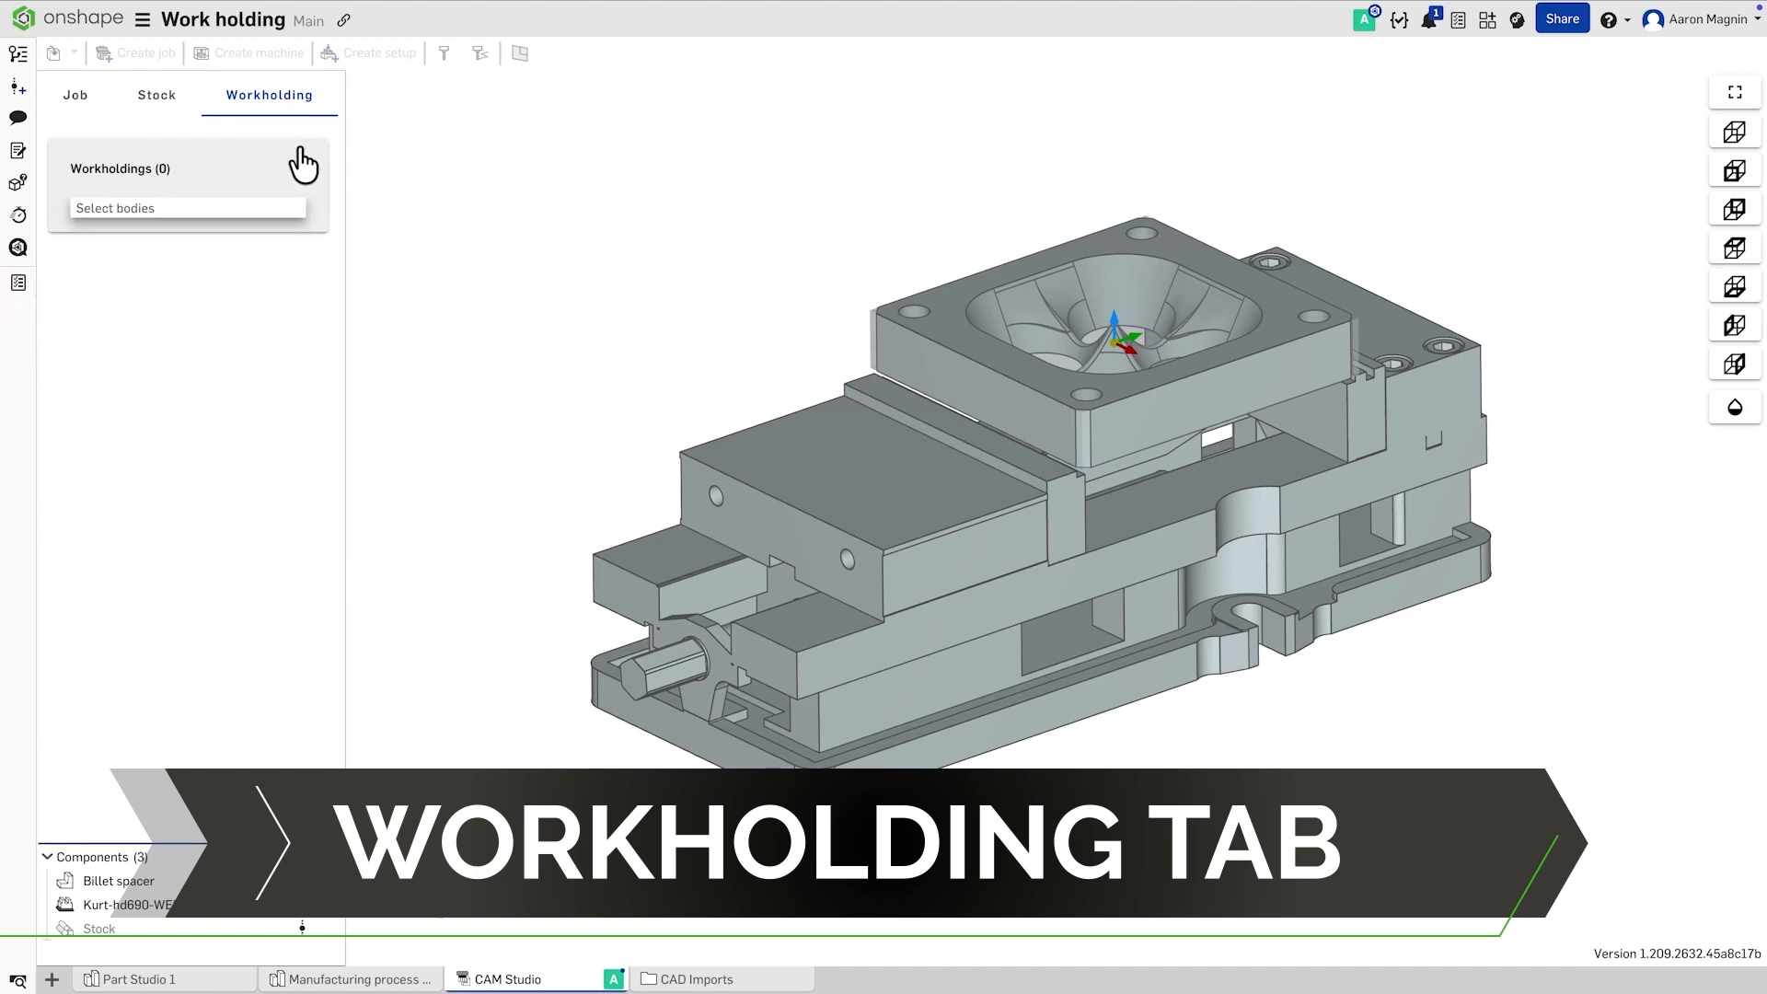
left_click(880, 496)
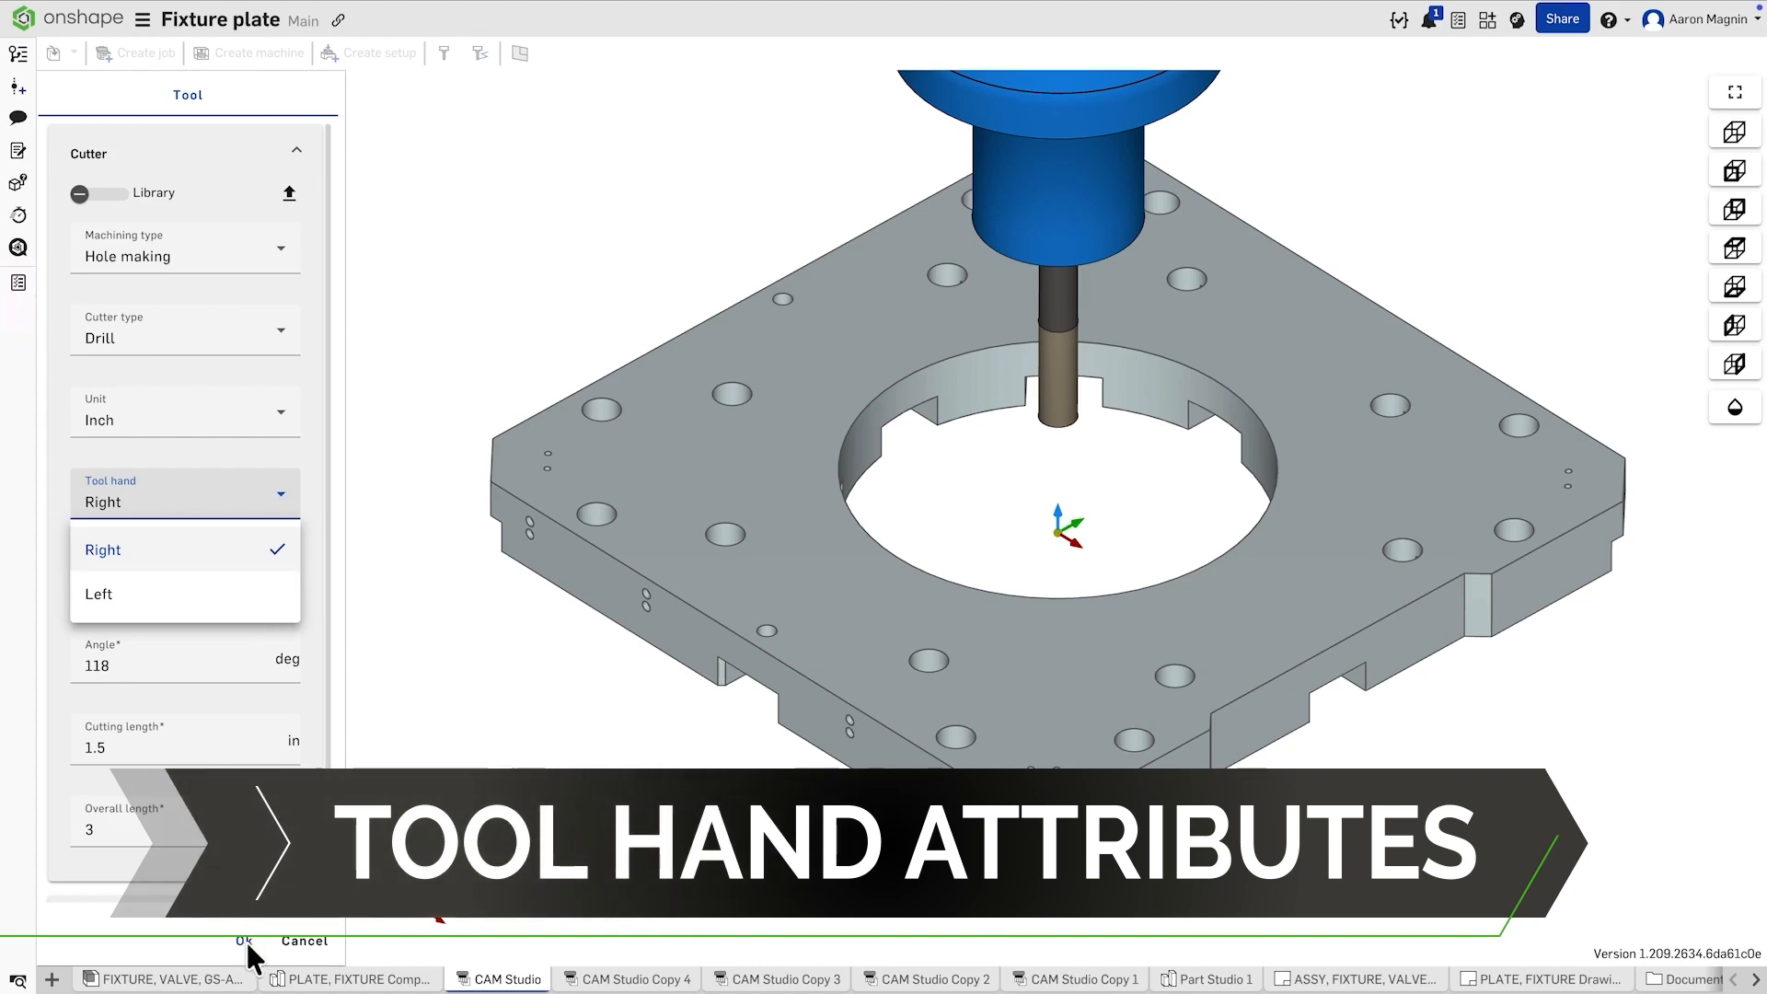
- Confirm the drill tool with Right tool hand and select the Drill (Shortest) operation
left_click(243, 941)
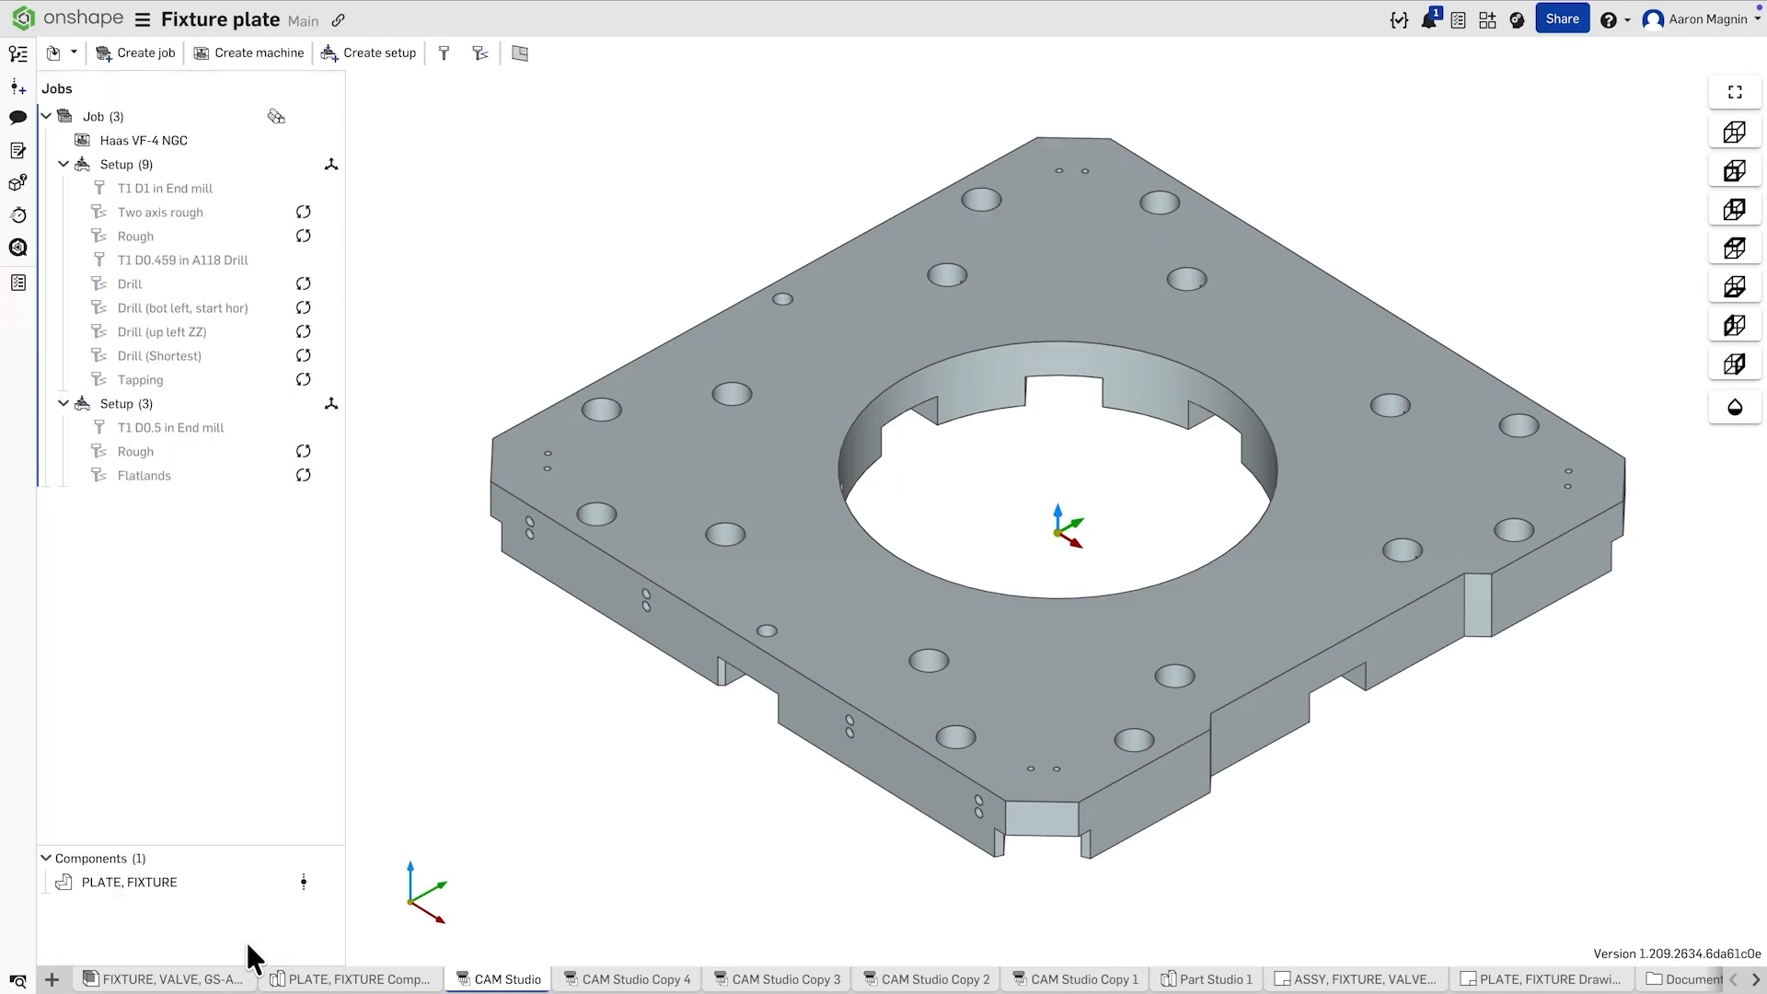
left_click(159, 355)
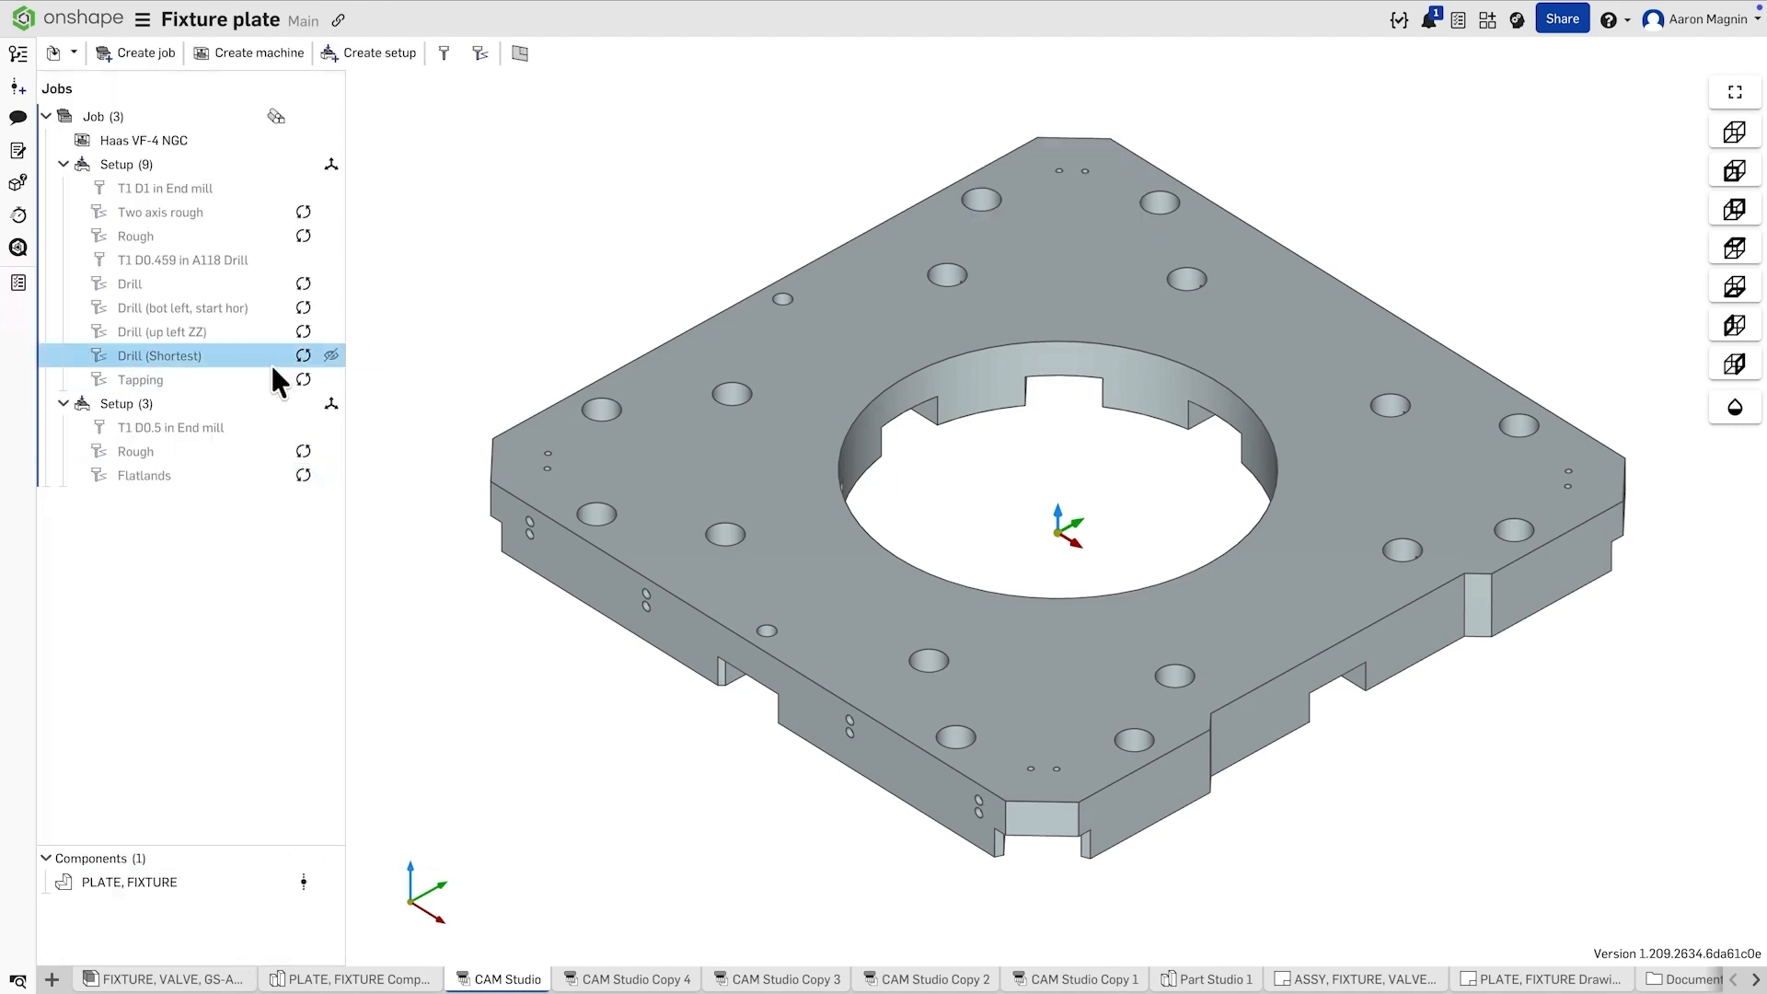